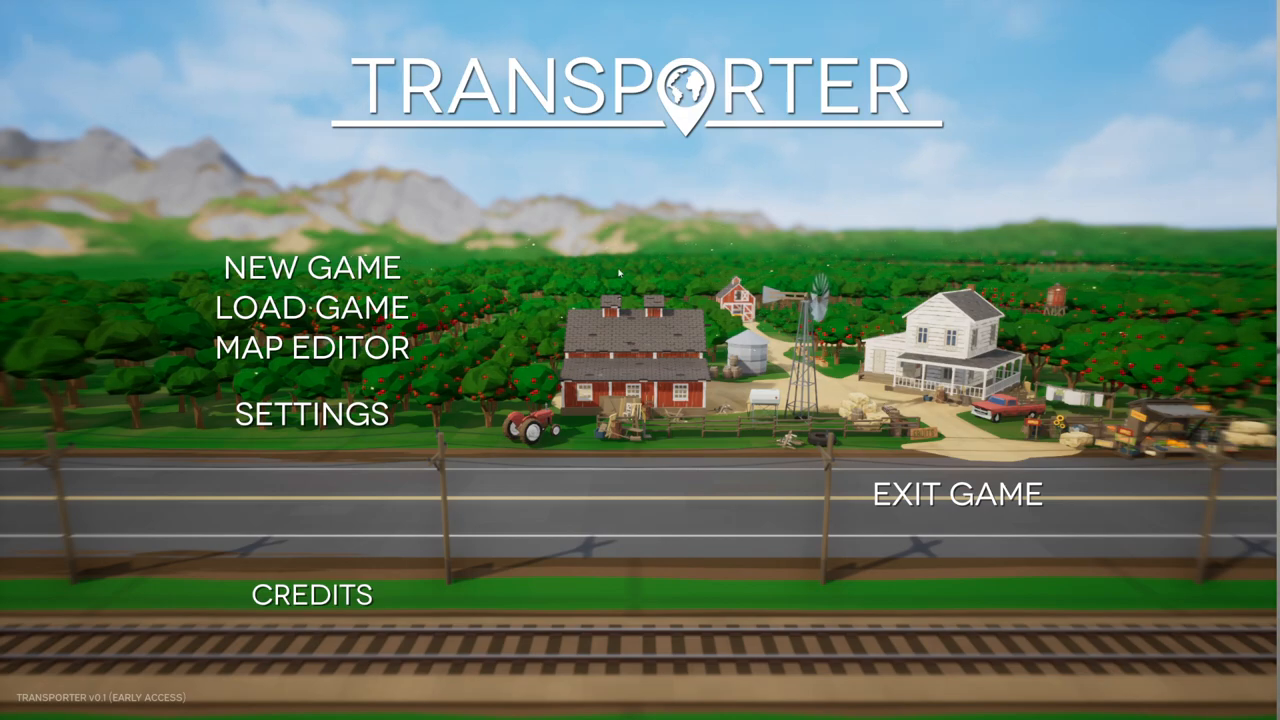
Step: Start a new free-play game and set the map size to 256 x 256
{"action": "left_click", "coordinate": [311, 267]}
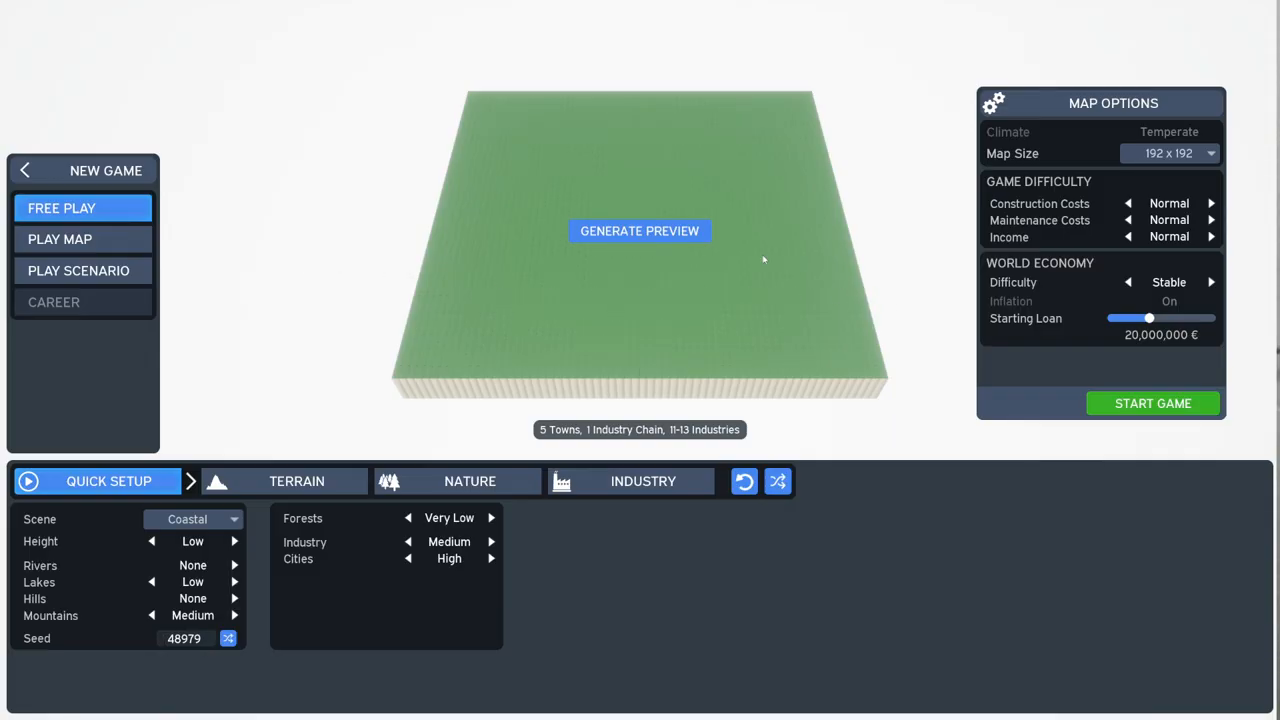
{"action": "mouse_move", "coordinate": [617, 200]}
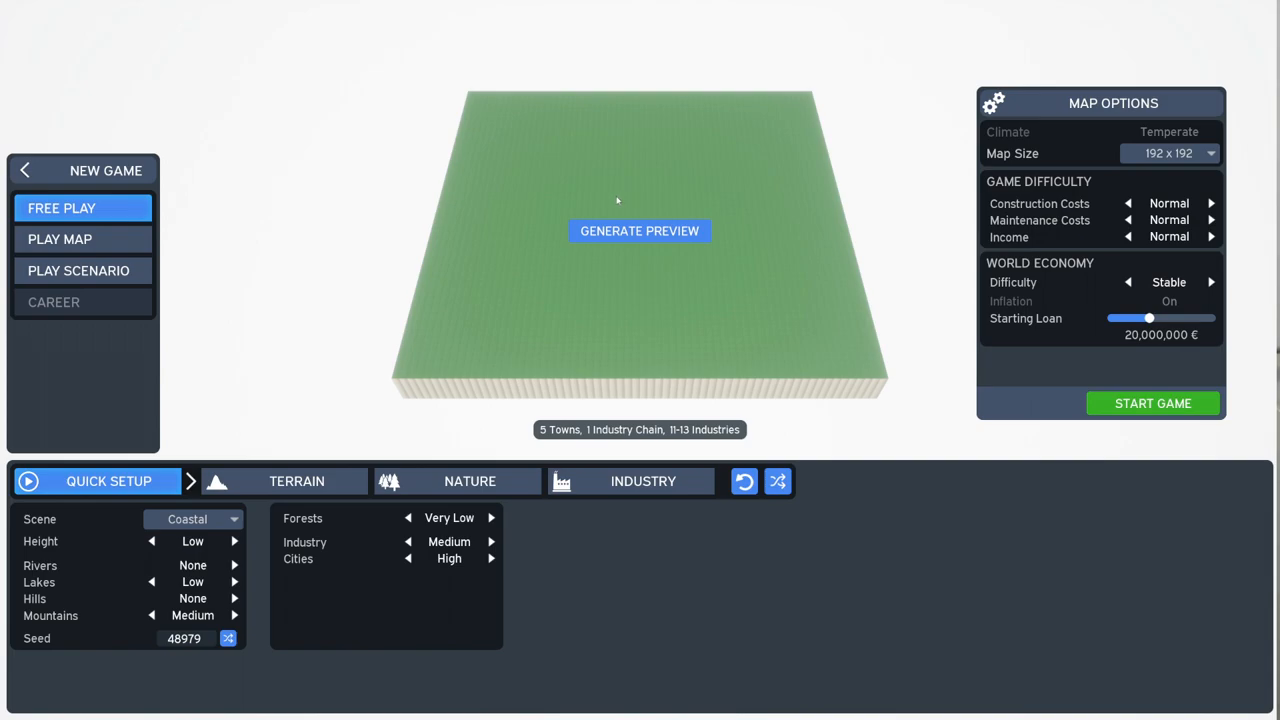
{"action": "mouse_move", "coordinate": [606, 201]}
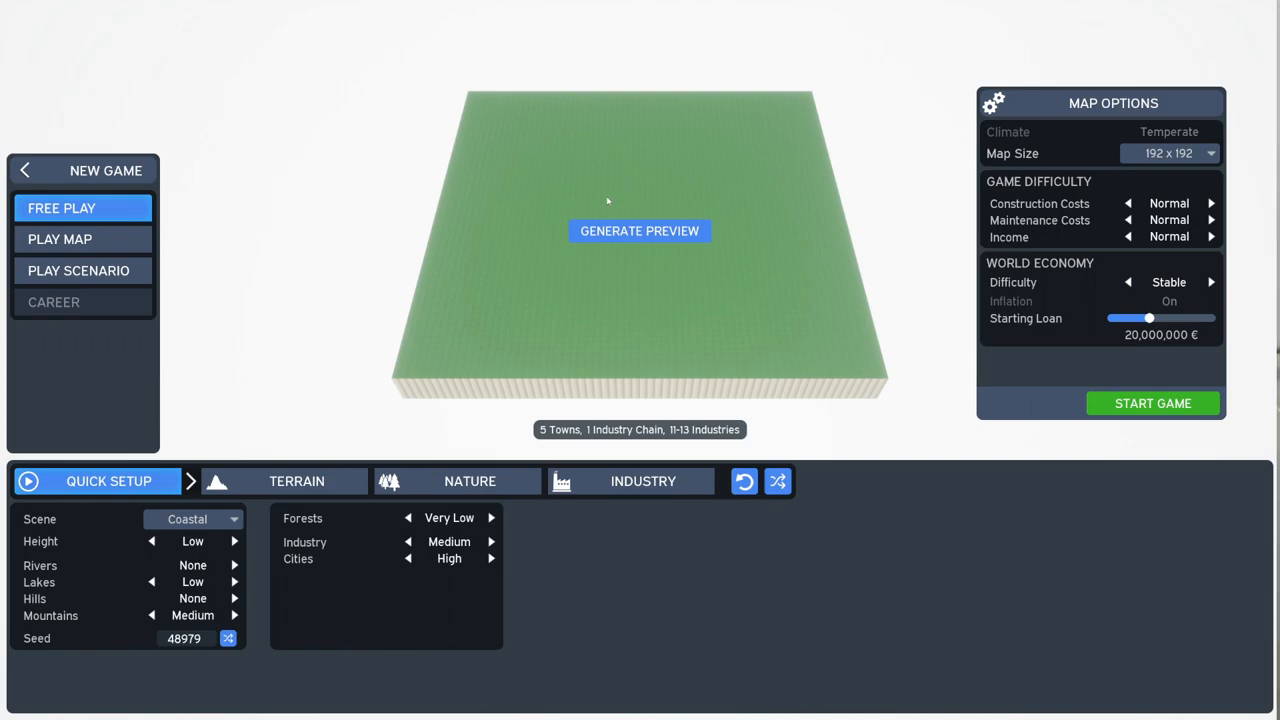
{"action": "mouse_move", "coordinate": [550, 218]}
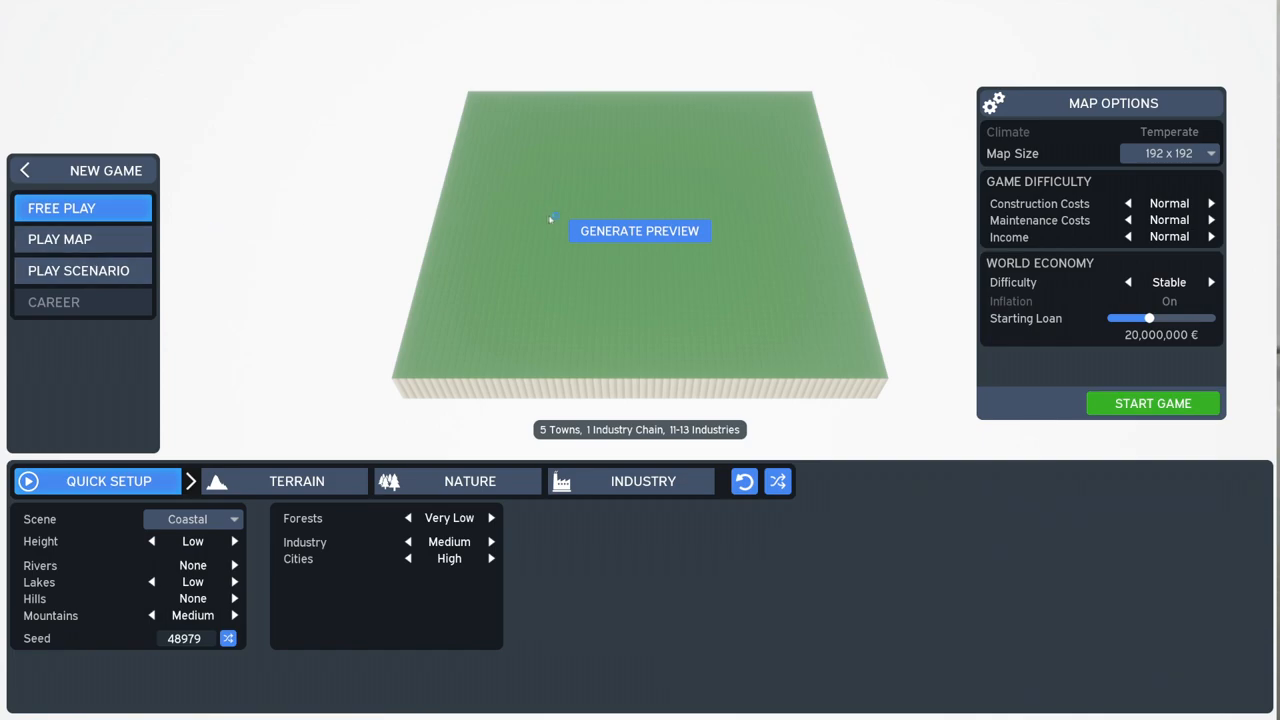
{"action": "left_click", "coordinate": [1170, 153]}
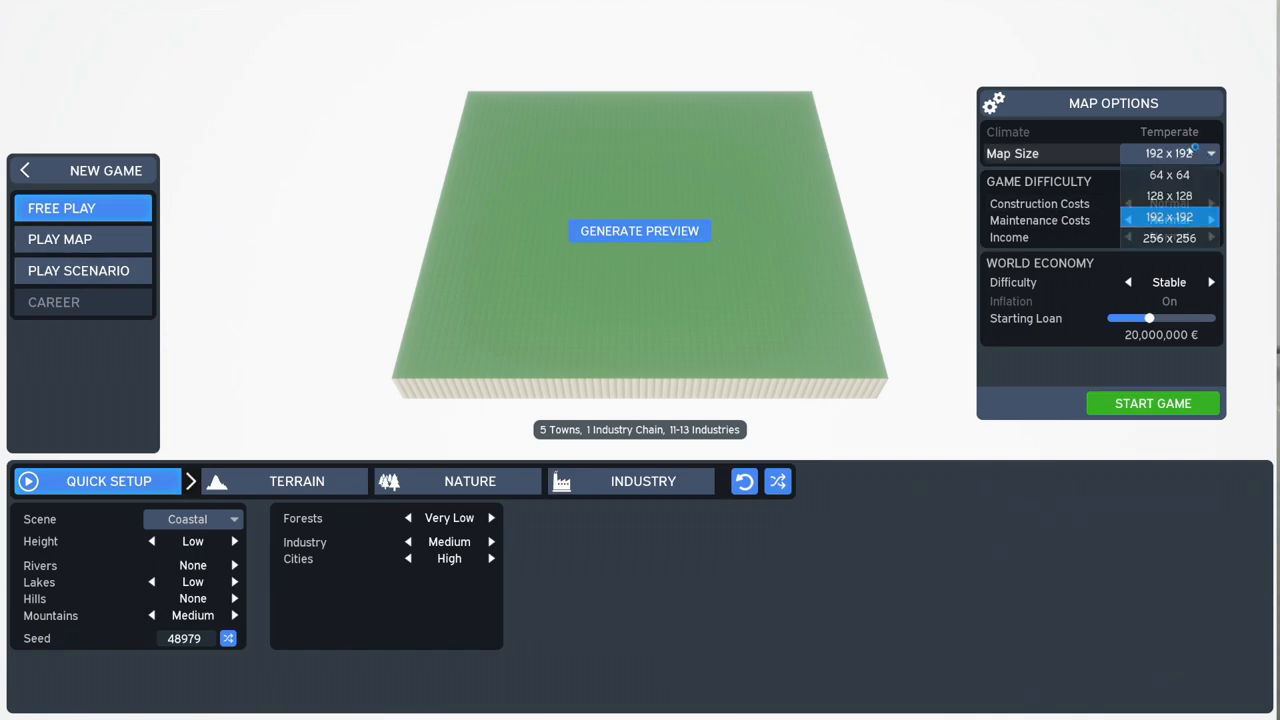
{"action": "left_click", "coordinate": [1169, 238]}
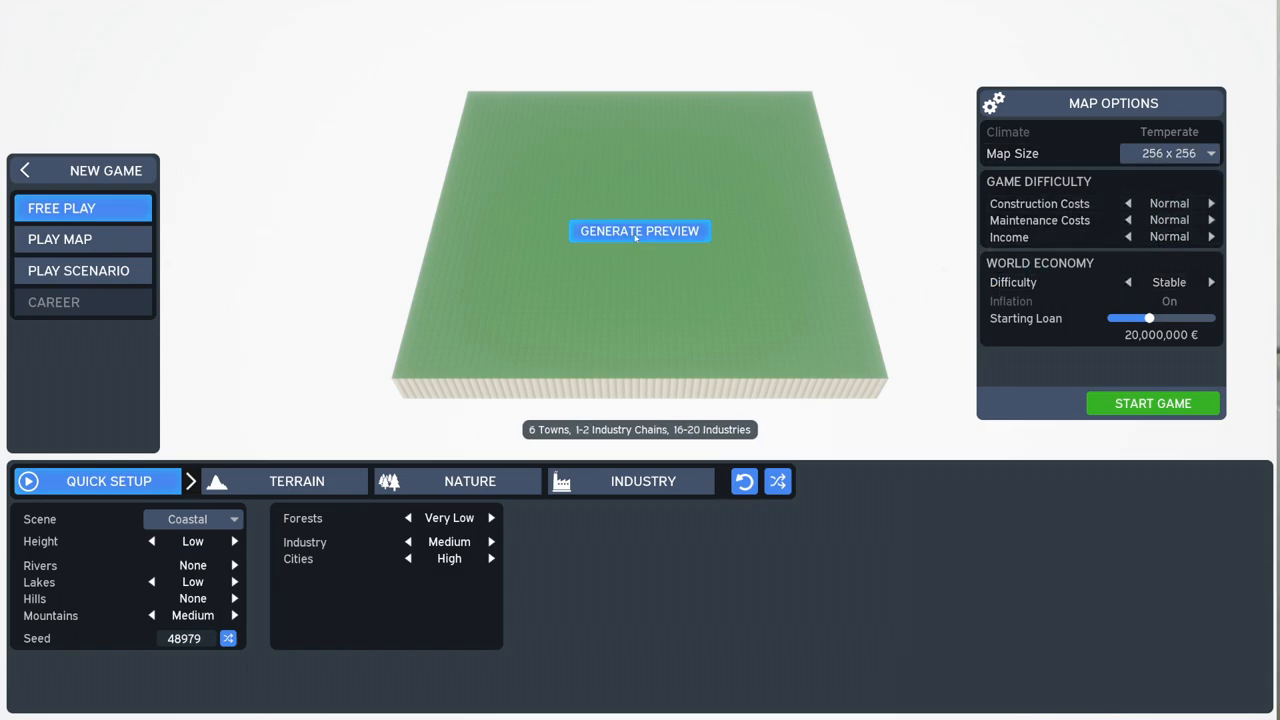
Step: Render a terrain preview of the 256 x 256 coastal map
{"action": "left_click", "coordinate": [639, 231]}
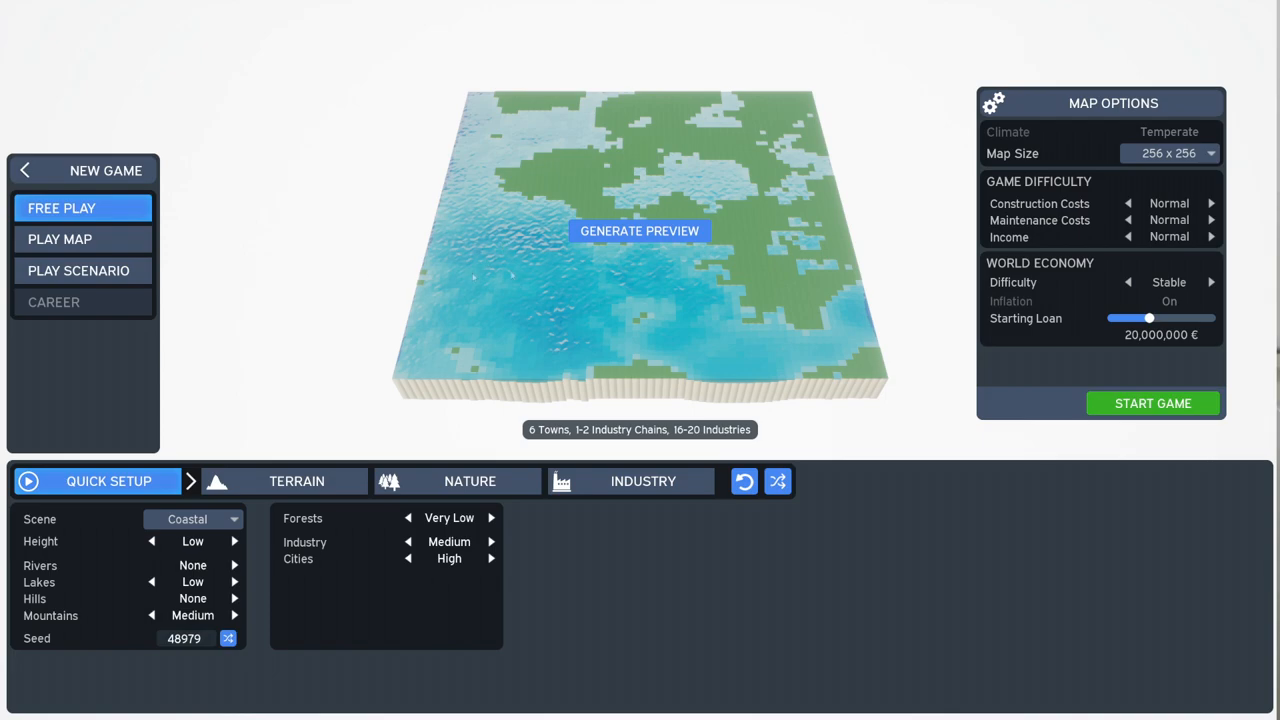
{"action": "mouse_move", "coordinate": [612, 272]}
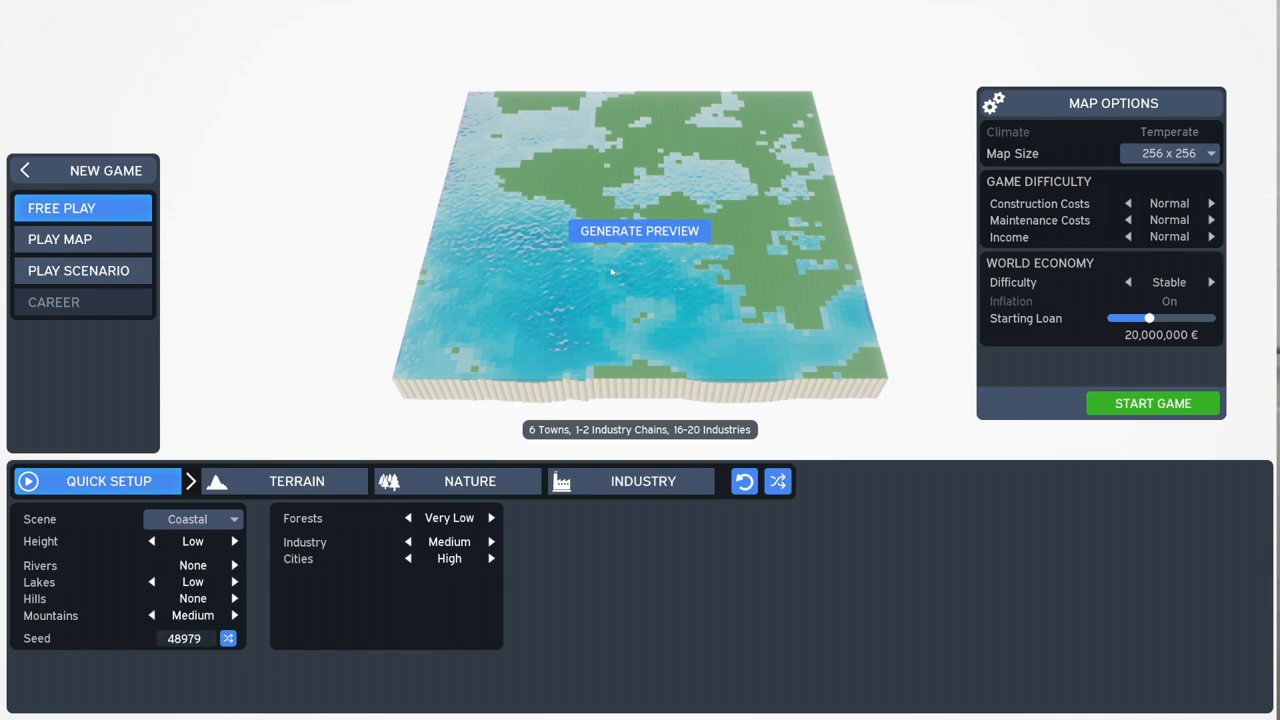
{"action": "mouse_move", "coordinate": [596, 270]}
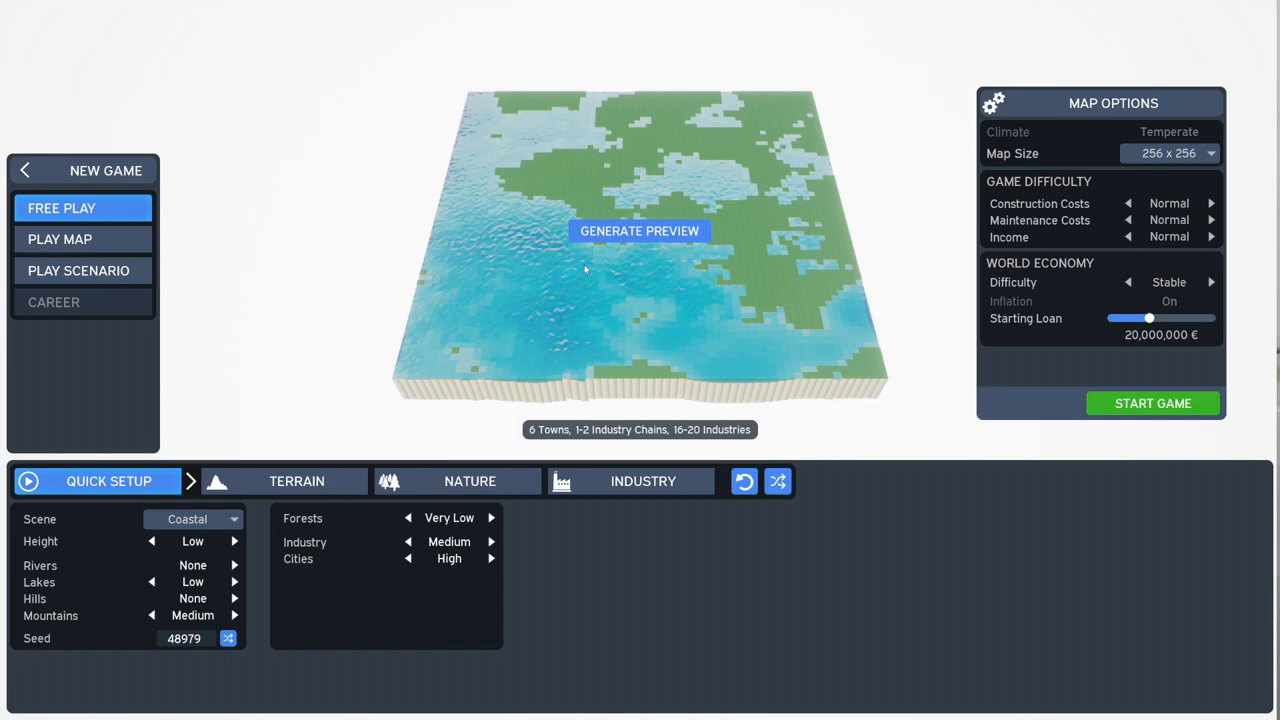
{"action": "mouse_move", "coordinate": [573, 266]}
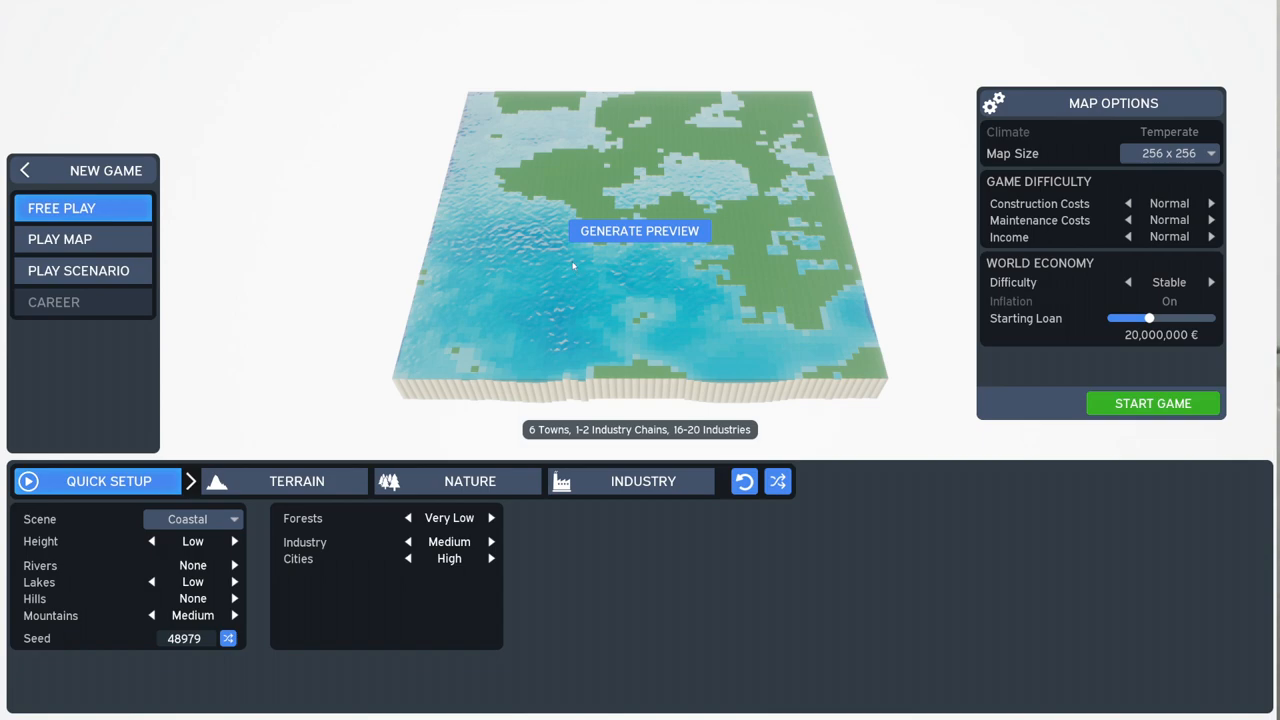
{"action": "mouse_move", "coordinate": [559, 256]}
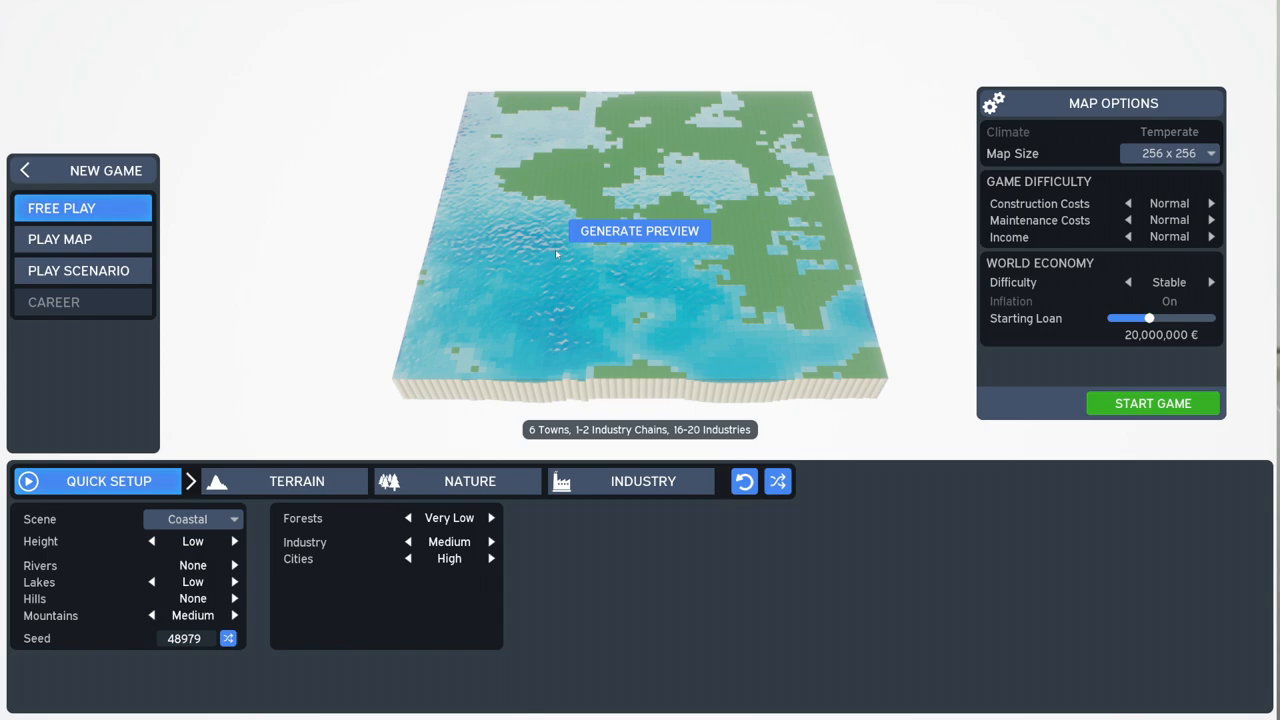
{"action": "mouse_move", "coordinate": [548, 258]}
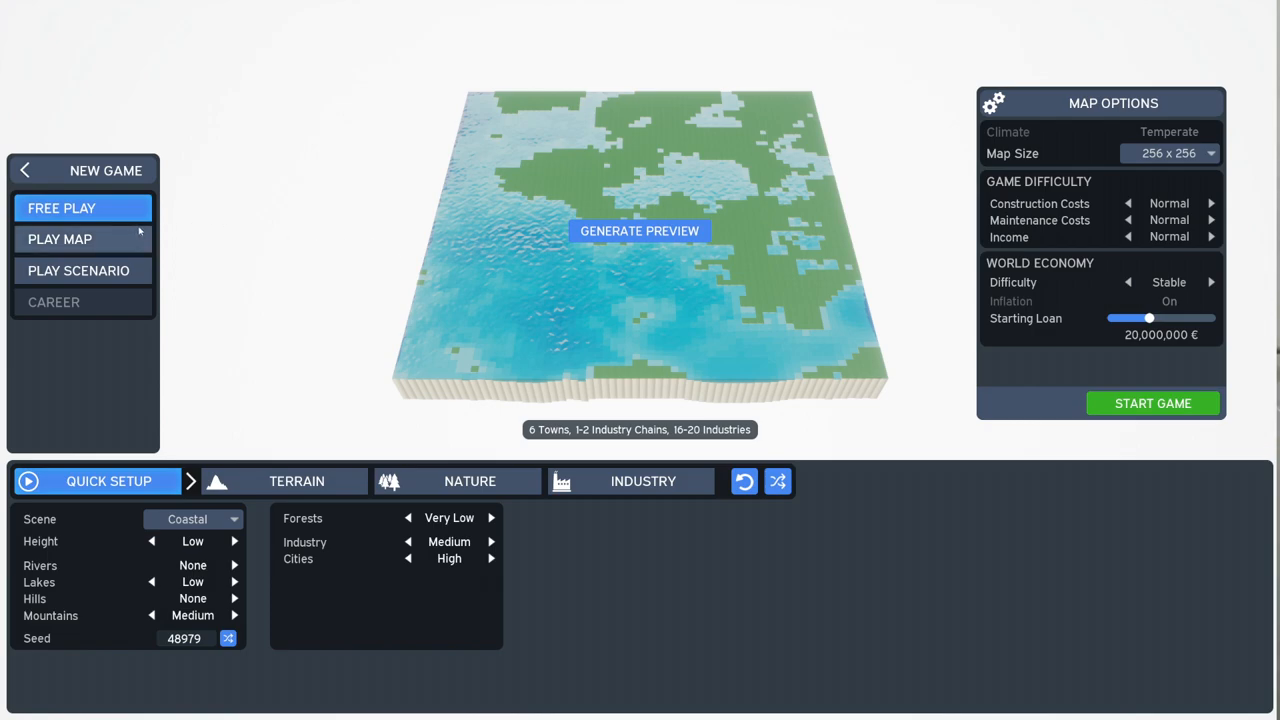
{"action": "mouse_move", "coordinate": [152, 235]}
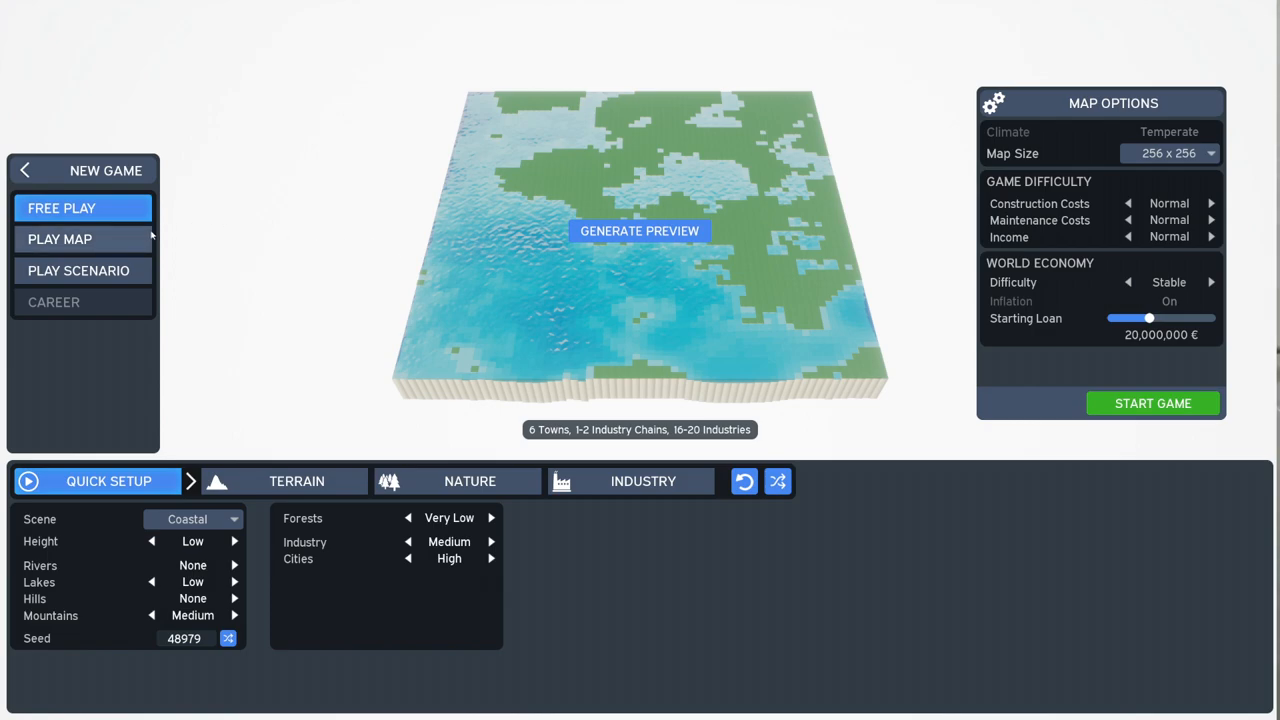
{"action": "mouse_move", "coordinate": [173, 203]}
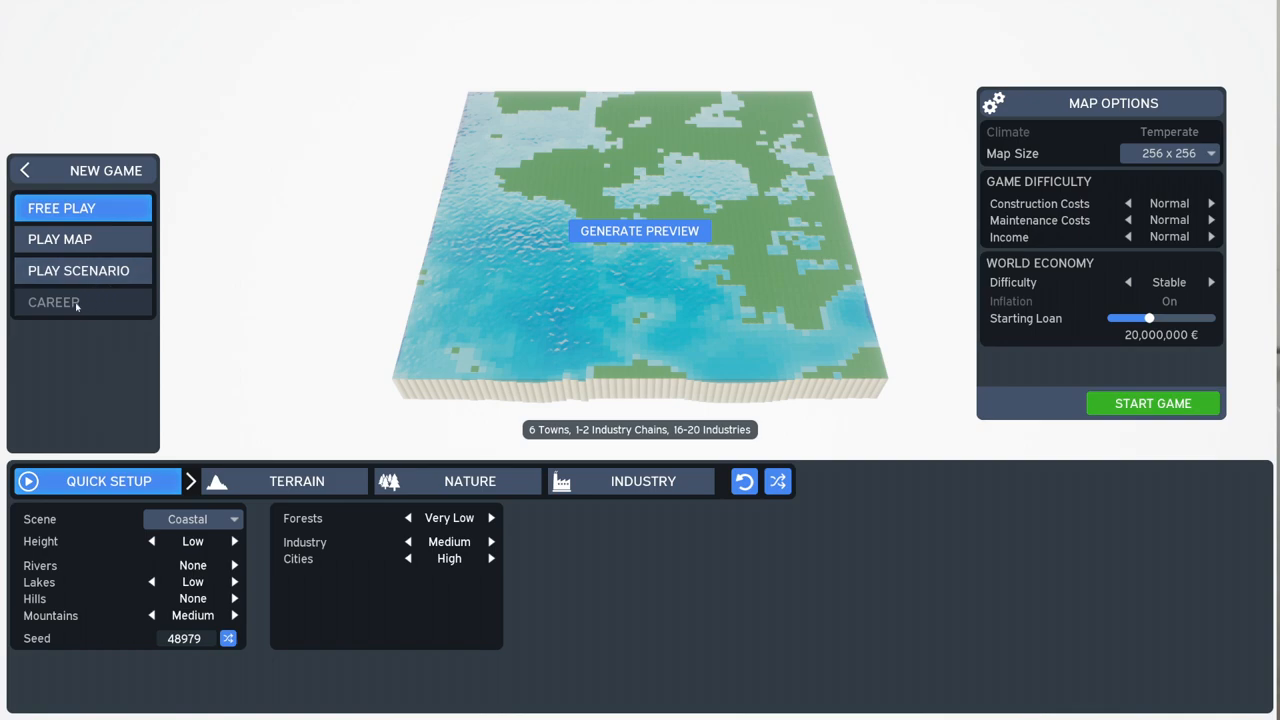
{"action": "mouse_move", "coordinate": [75, 307]}
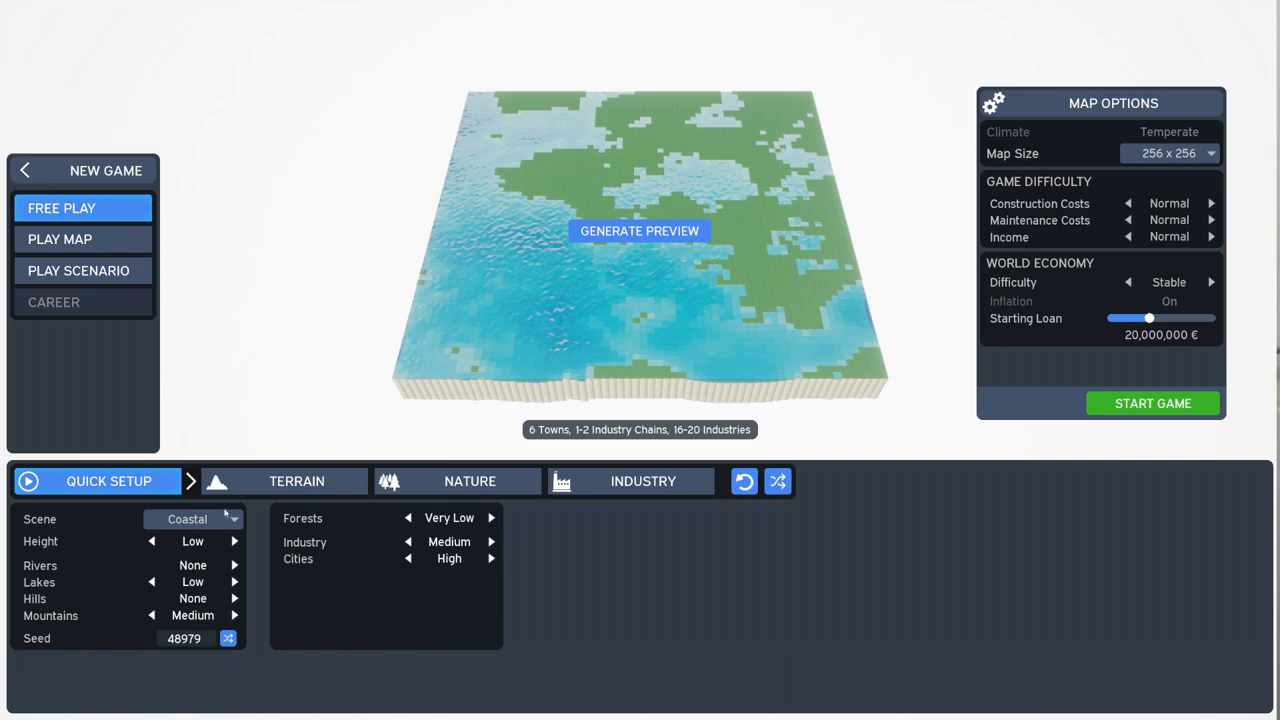
{"action": "left_click", "coordinate": [193, 518]}
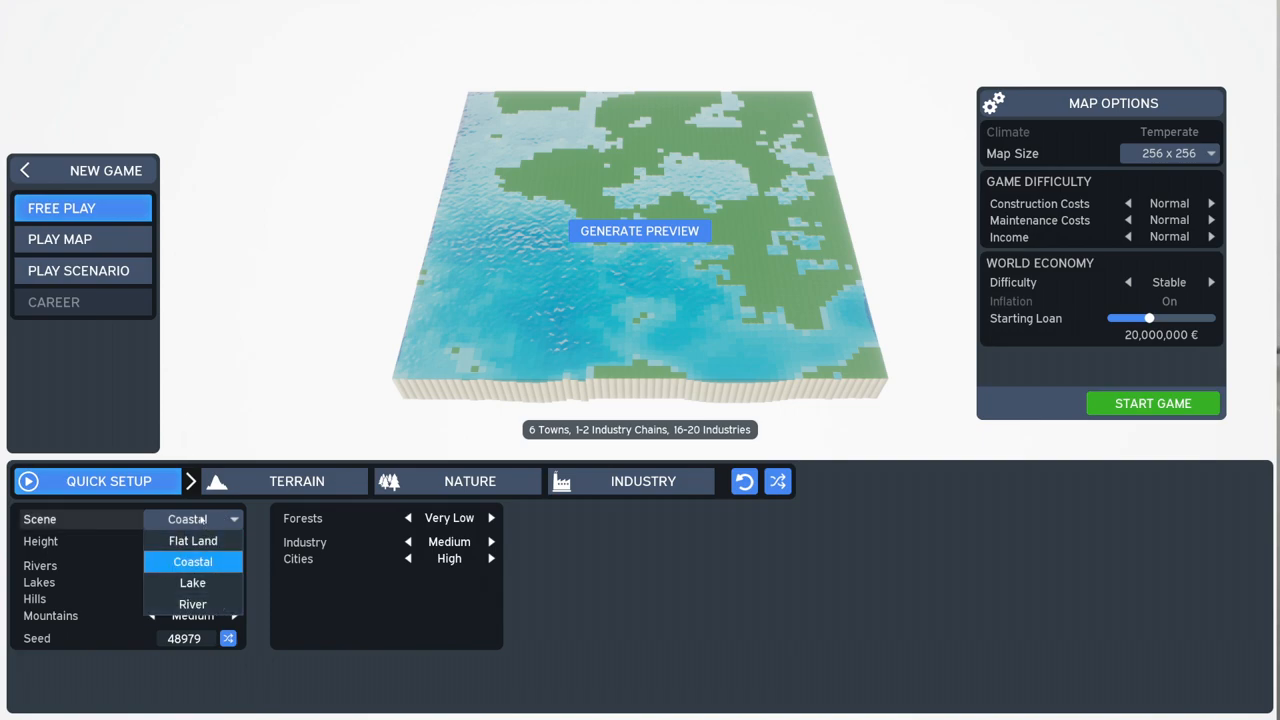
{"action": "left_click", "coordinate": [193, 540]}
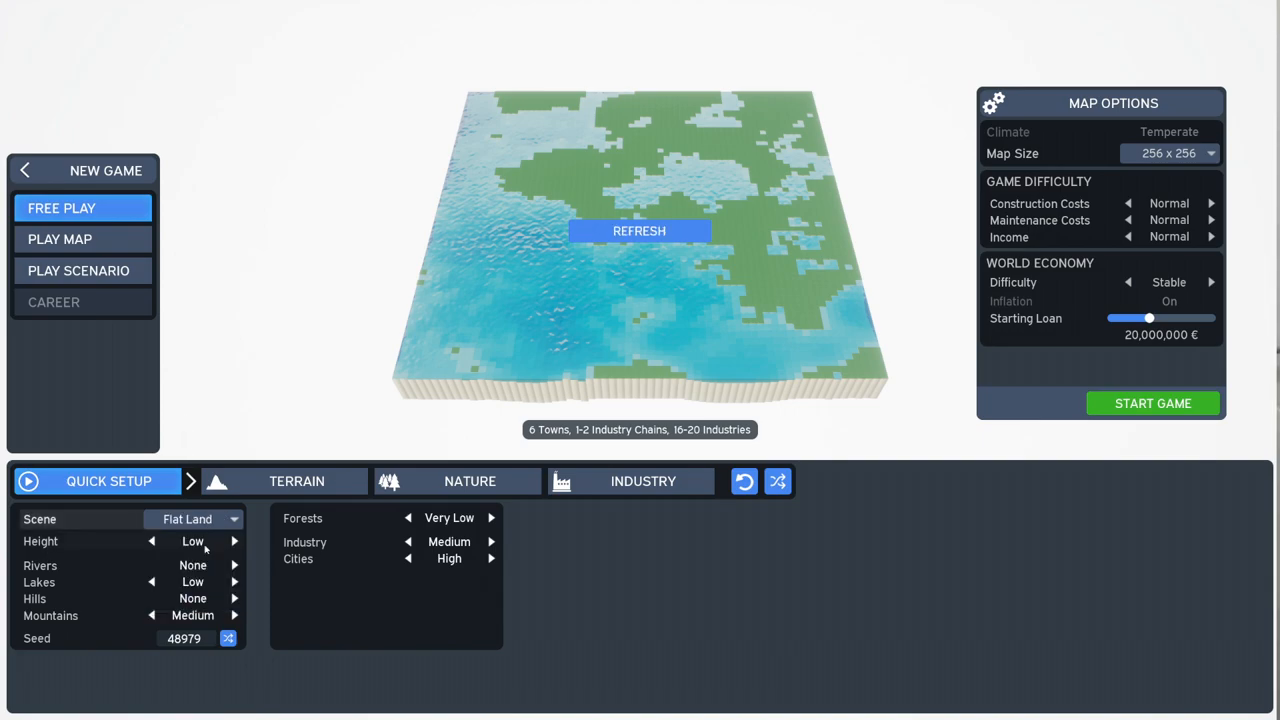
{"action": "left_click", "coordinate": [639, 231]}
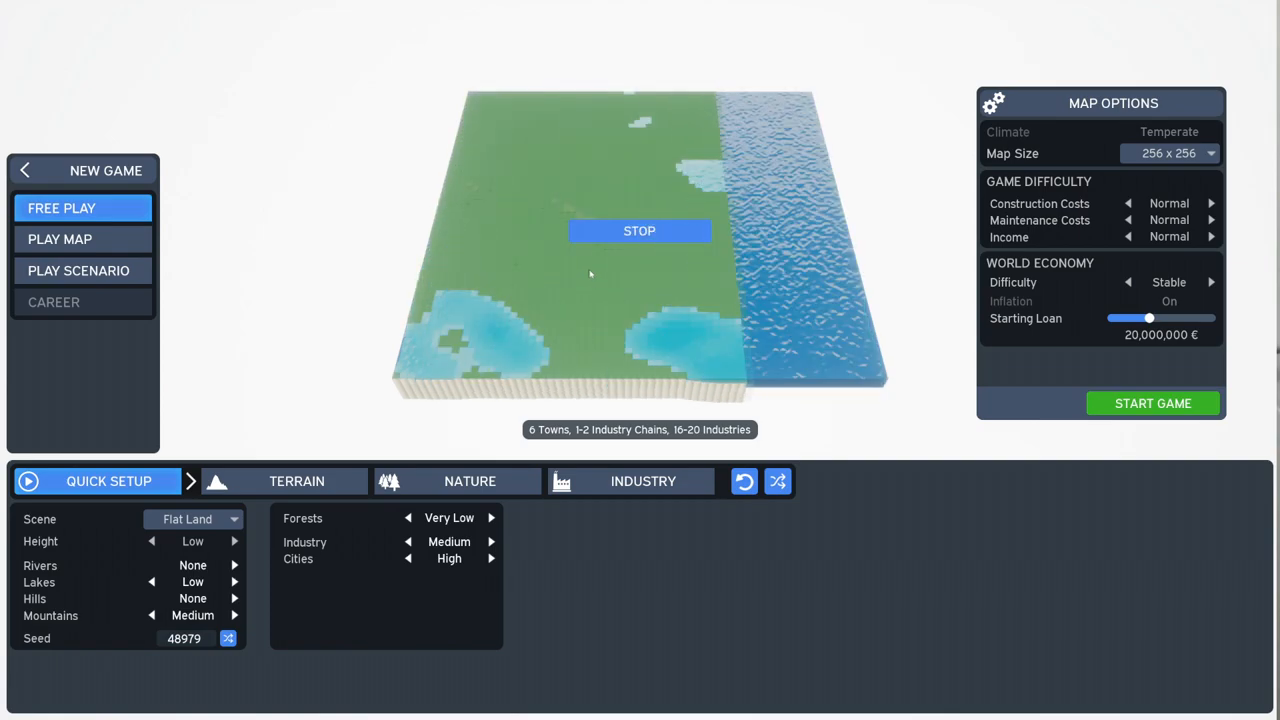
{"action": "left_click", "coordinate": [639, 231]}
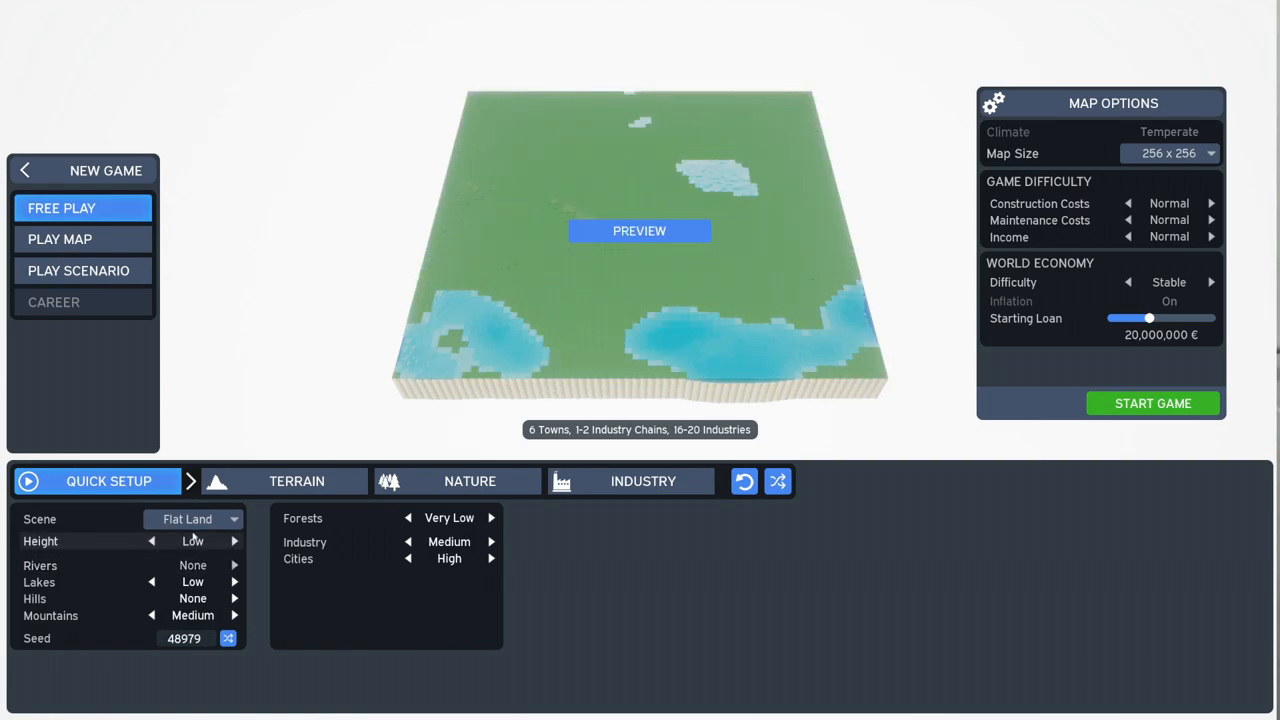
{"action": "left_click", "coordinate": [193, 518]}
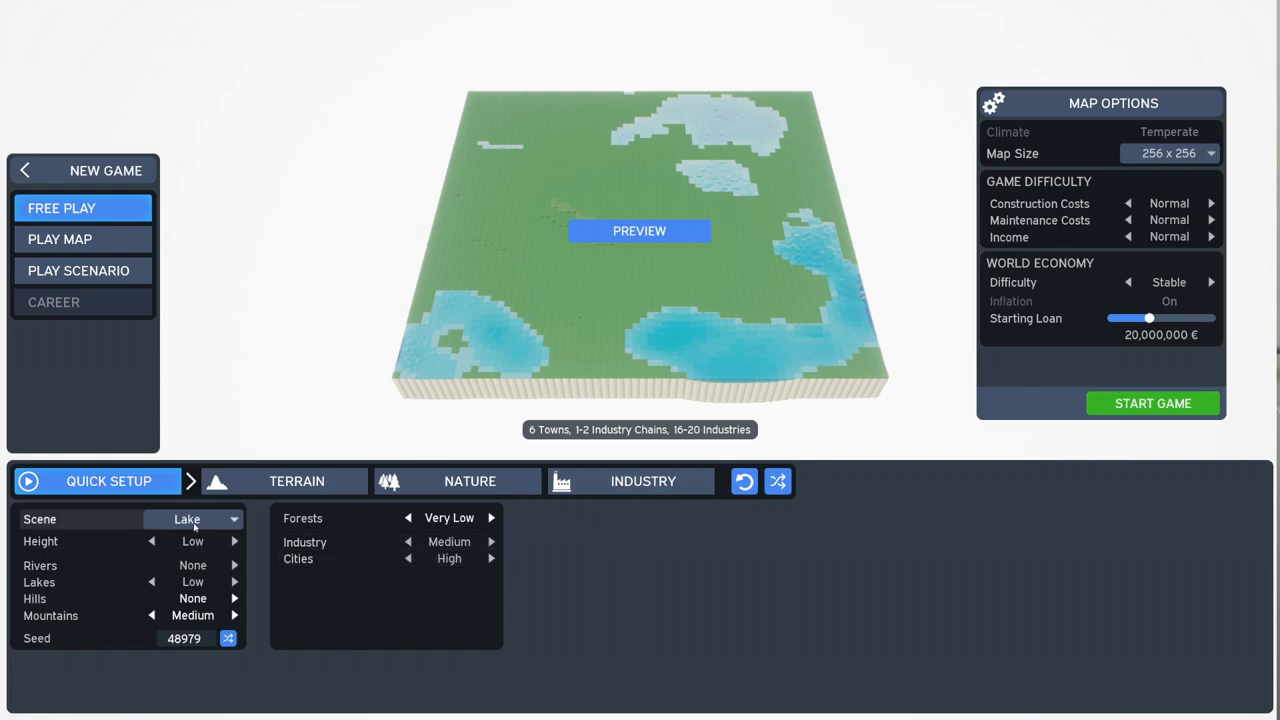
{"action": "left_click", "coordinate": [194, 519]}
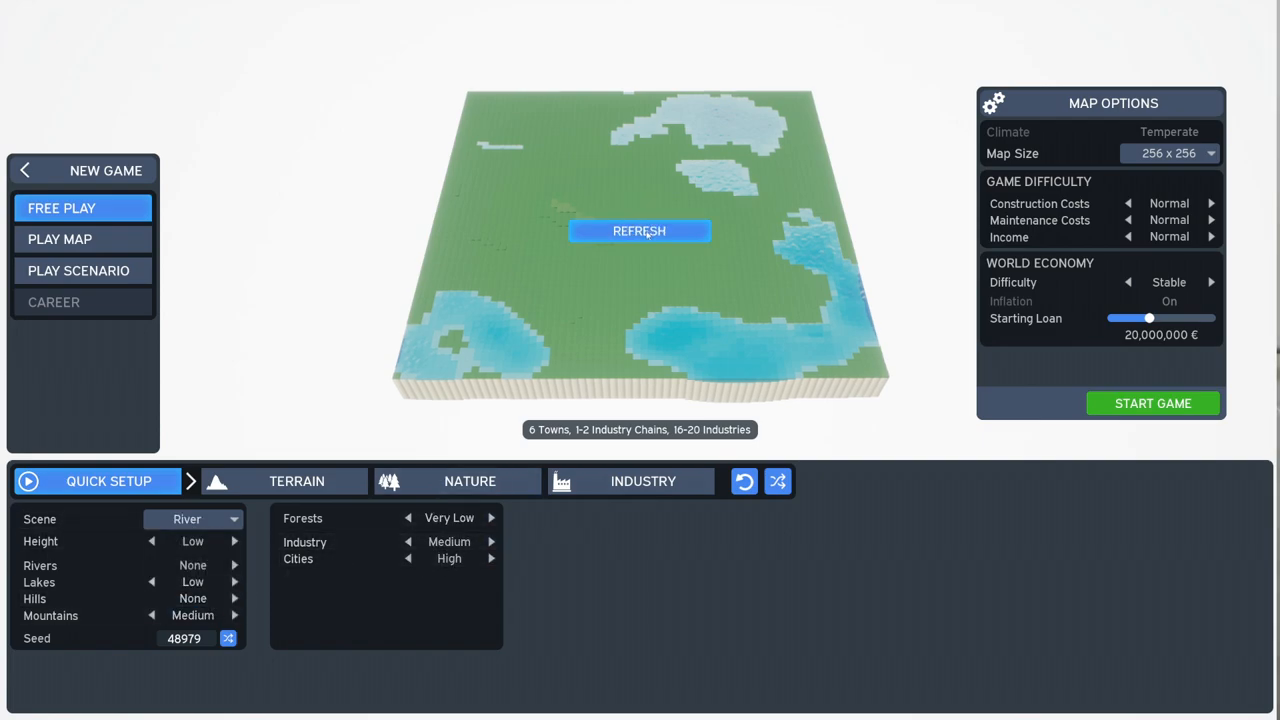
{"action": "left_click", "coordinate": [639, 231]}
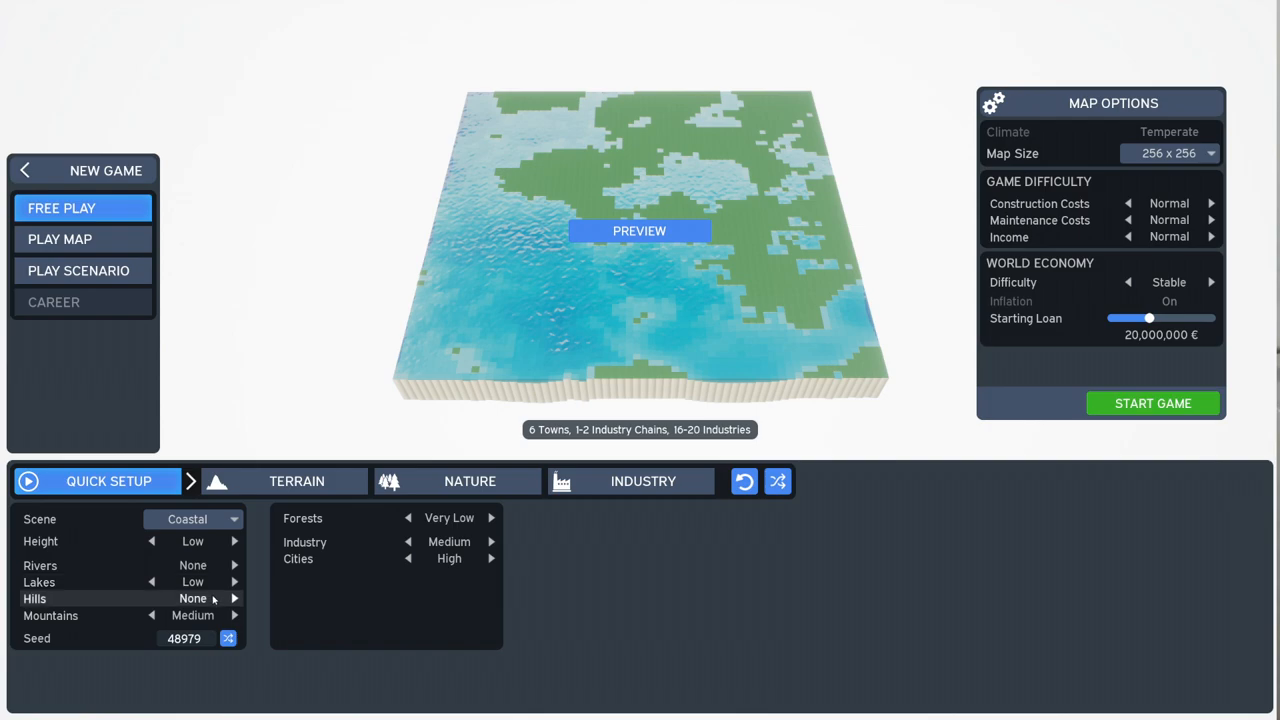
Step: Raise the hills from None to Medium and start the game
{"action": "left_click", "coordinate": [235, 598]}
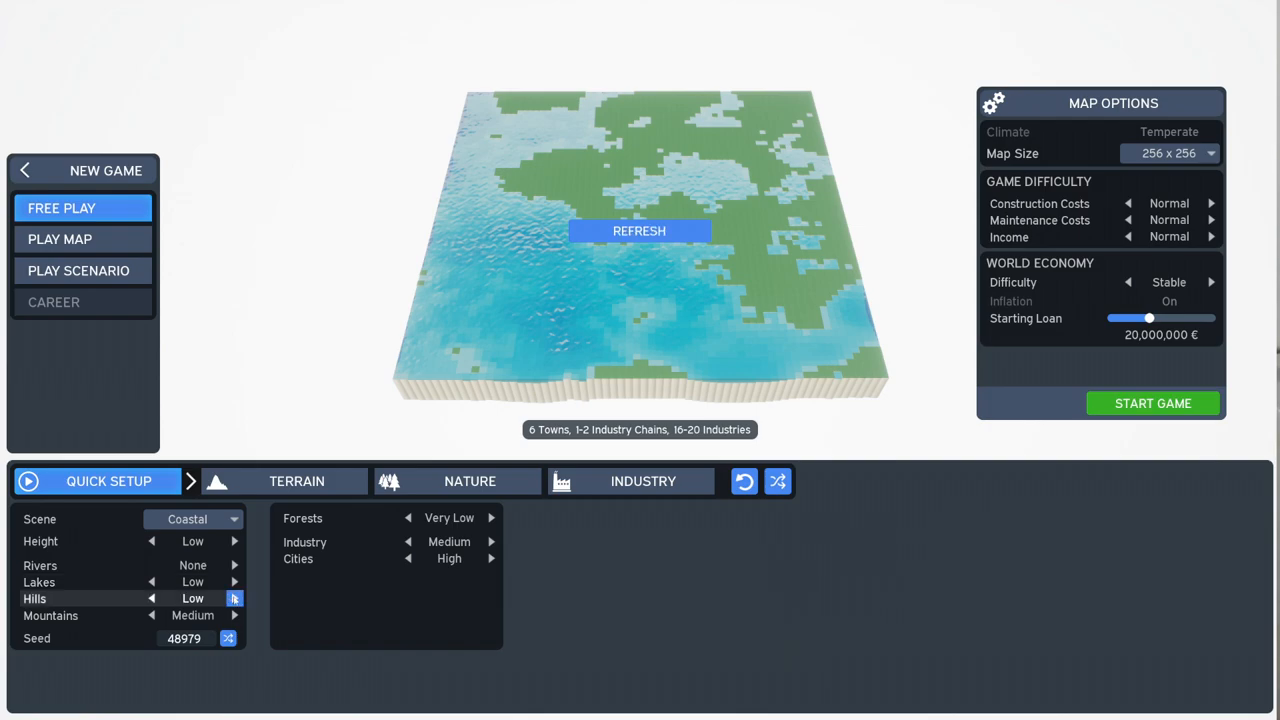
{"action": "left_click", "coordinate": [234, 598]}
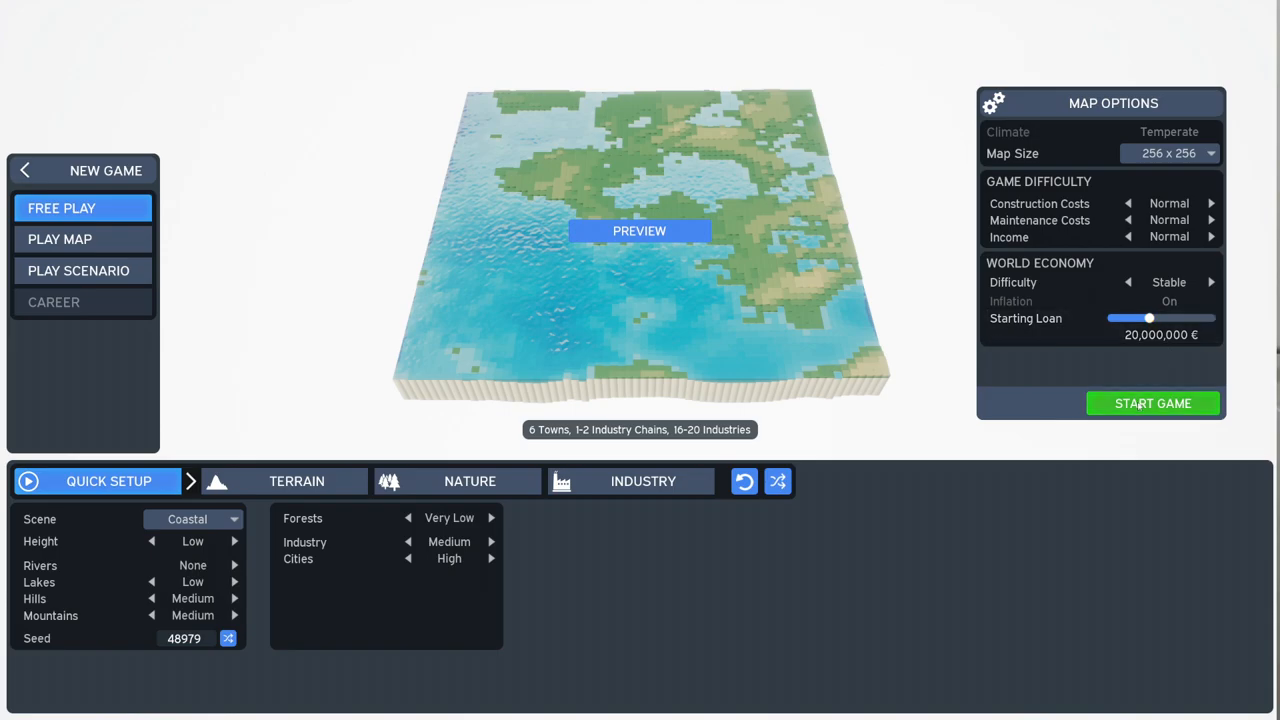
{"action": "left_click", "coordinate": [1152, 403]}
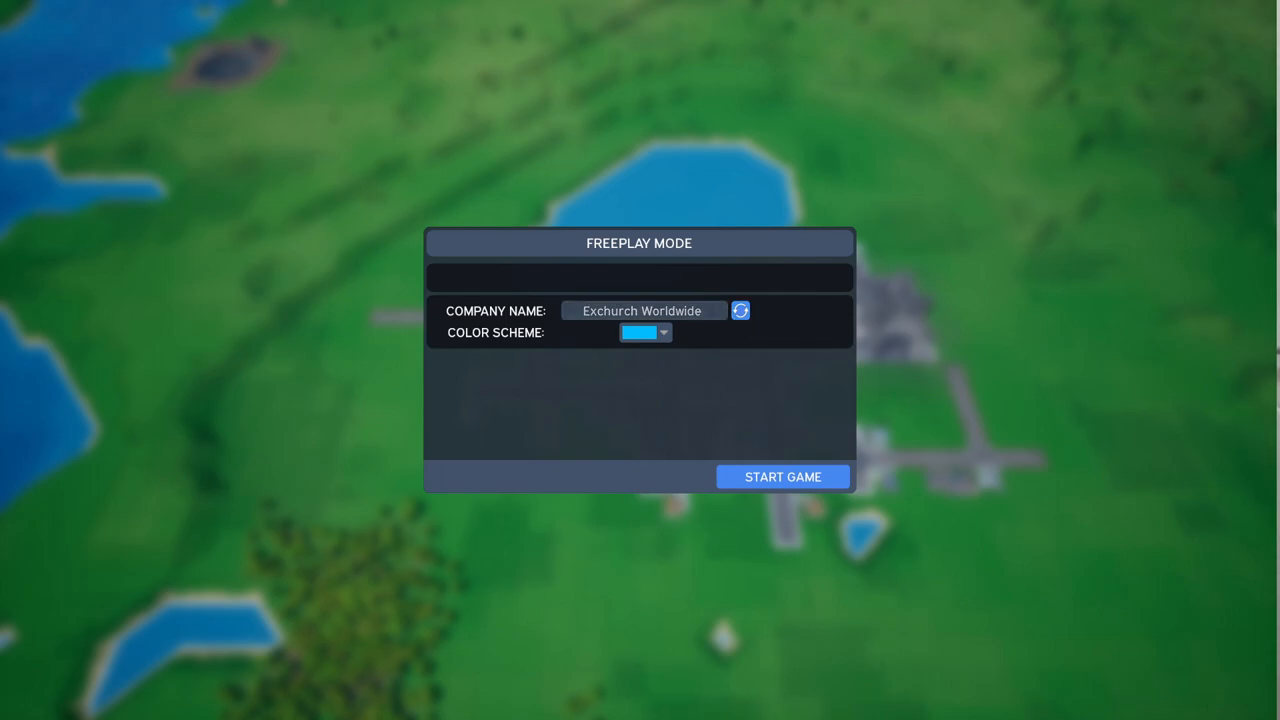
Step: Name the company 'GivMe Your S' and choose its colour scheme
{"action": "left_click", "coordinate": [642, 310]}
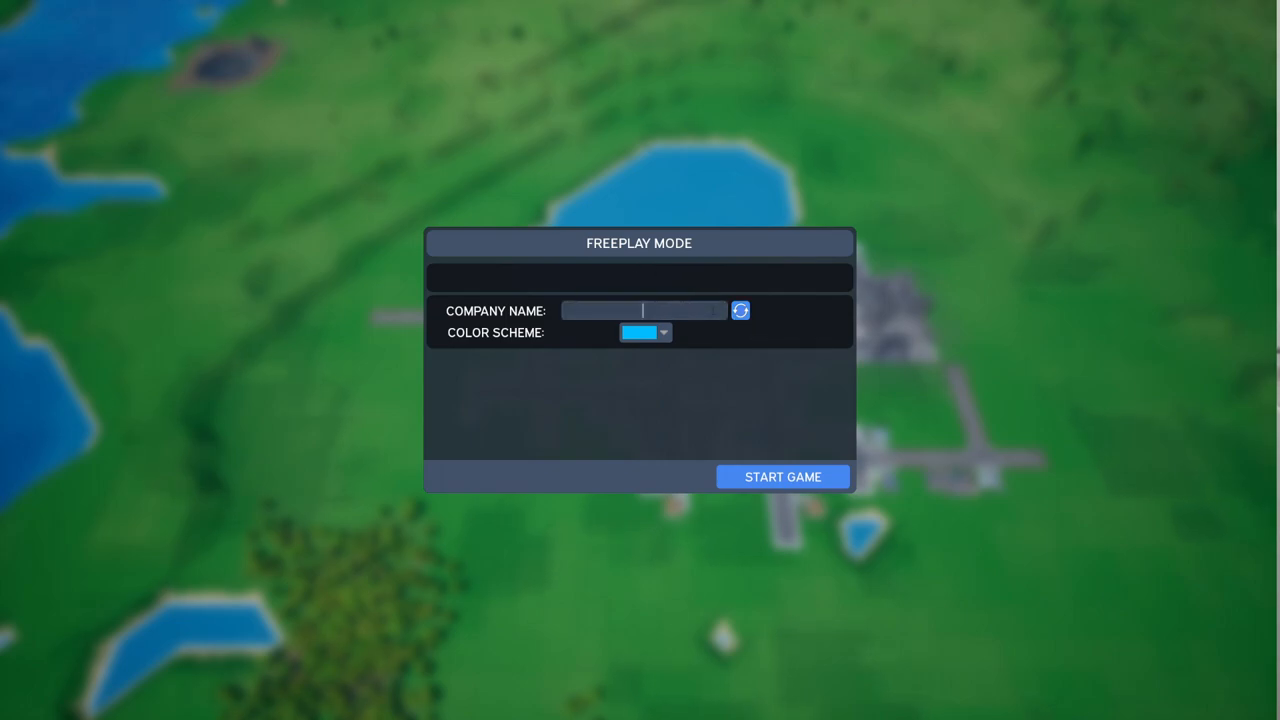
{"action": "type", "text": "Give"}
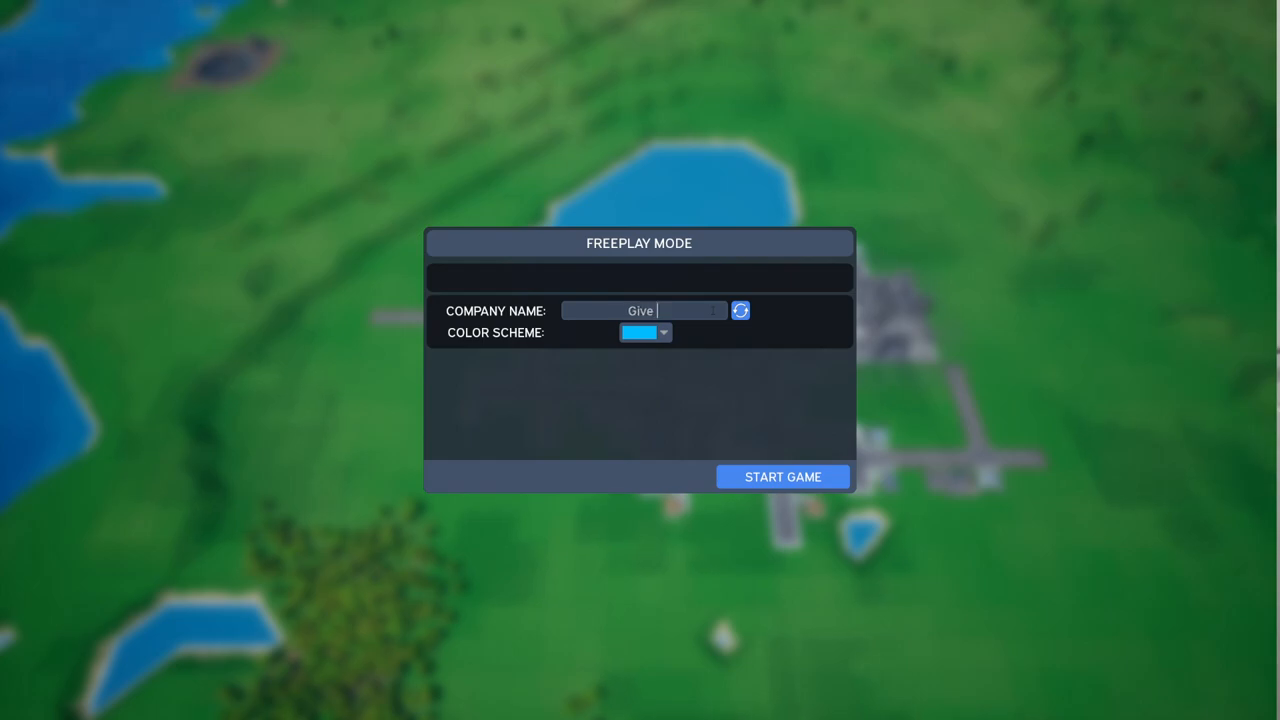
{"action": "type", "text": "Me Your S"}
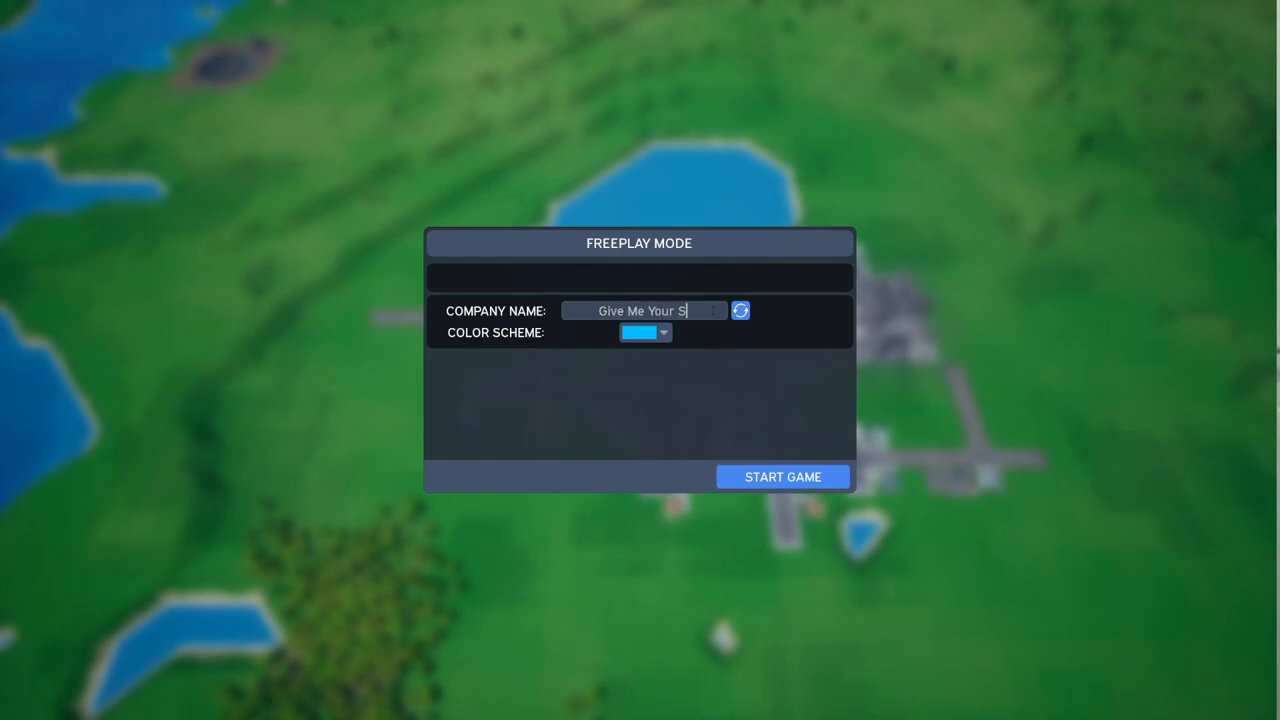
{"action": "left_click", "coordinate": [663, 332]}
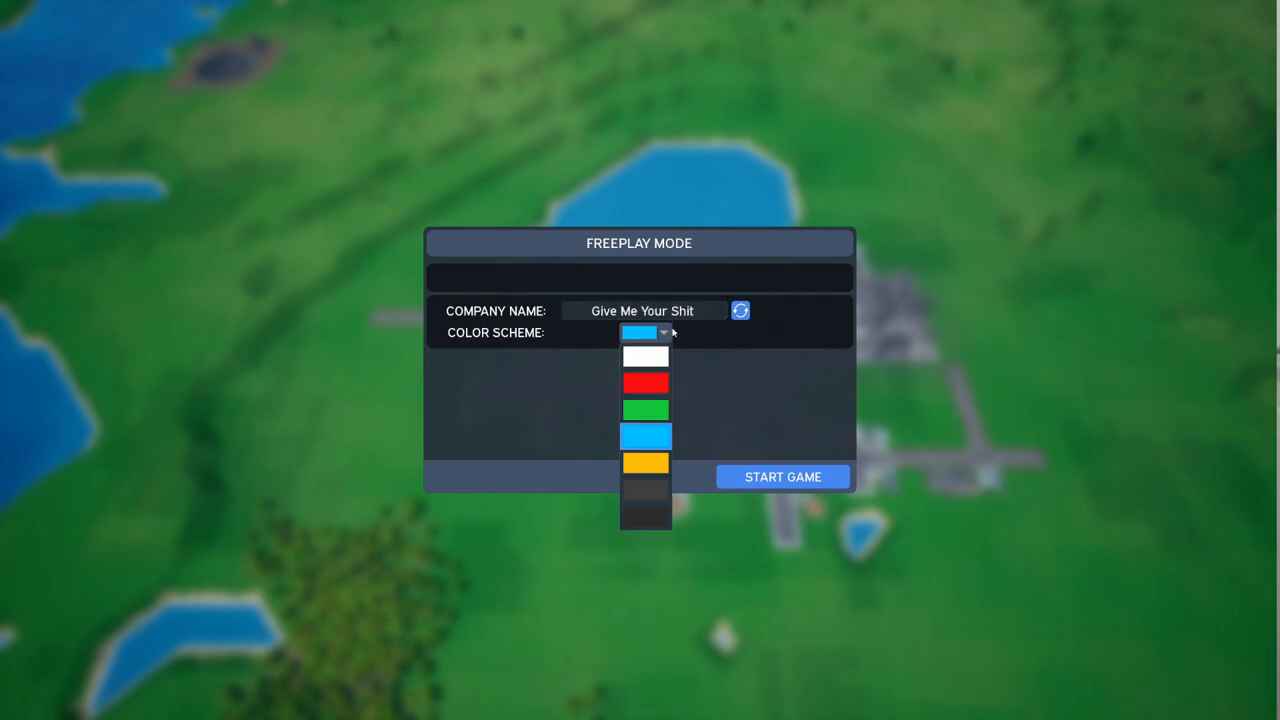
{"action": "left_click", "coordinate": [783, 476]}
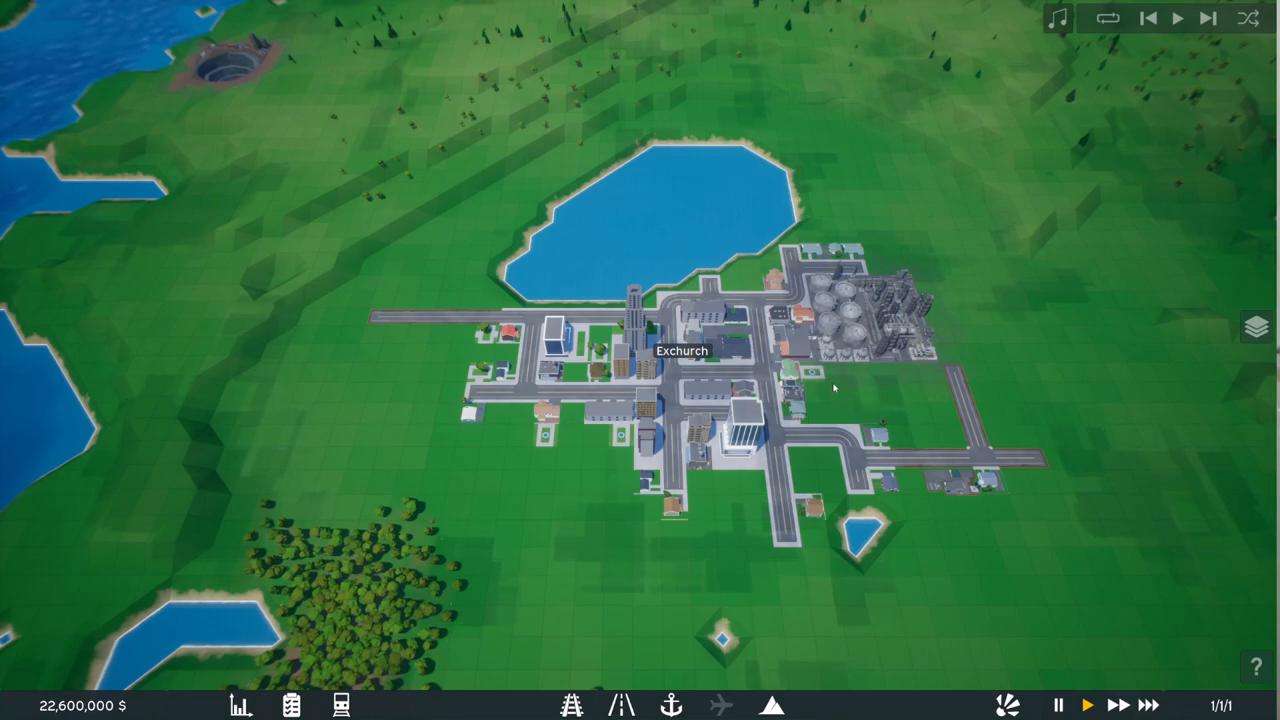
{"action": "mouse_move", "coordinate": [837, 375]}
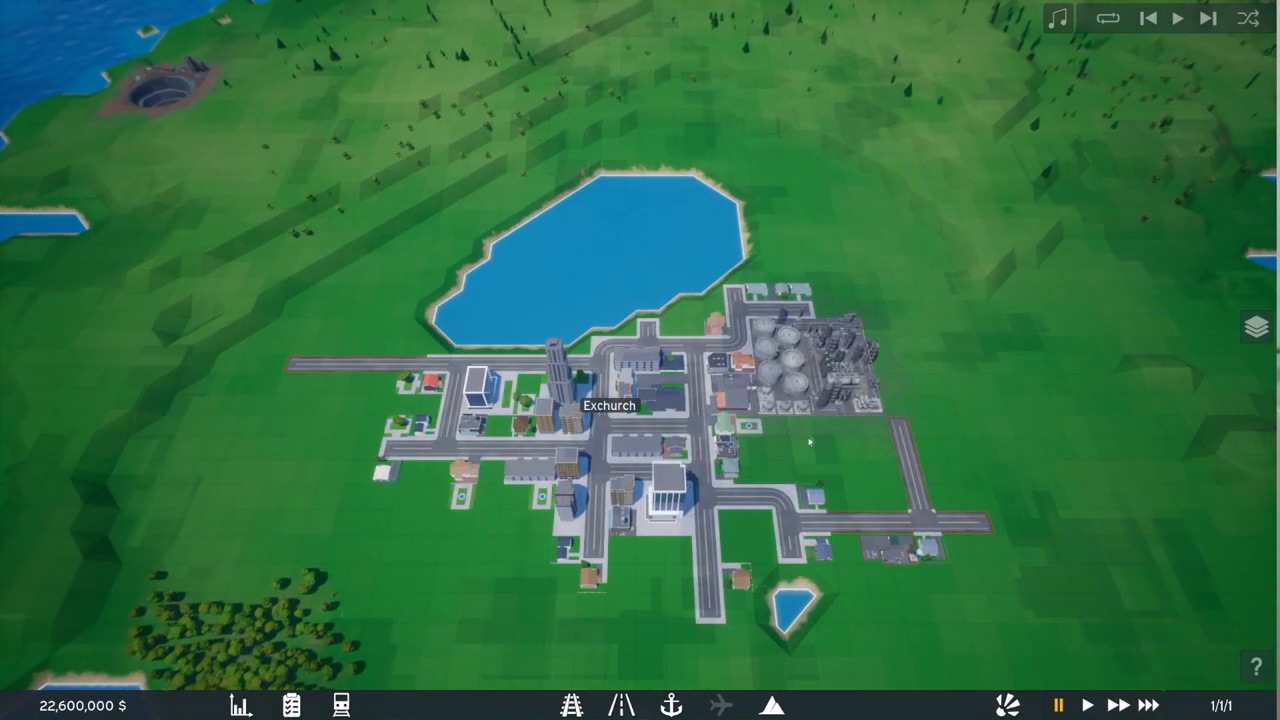
{"action": "scroll", "scroll_direction": "down", "scroll_amount": 3}
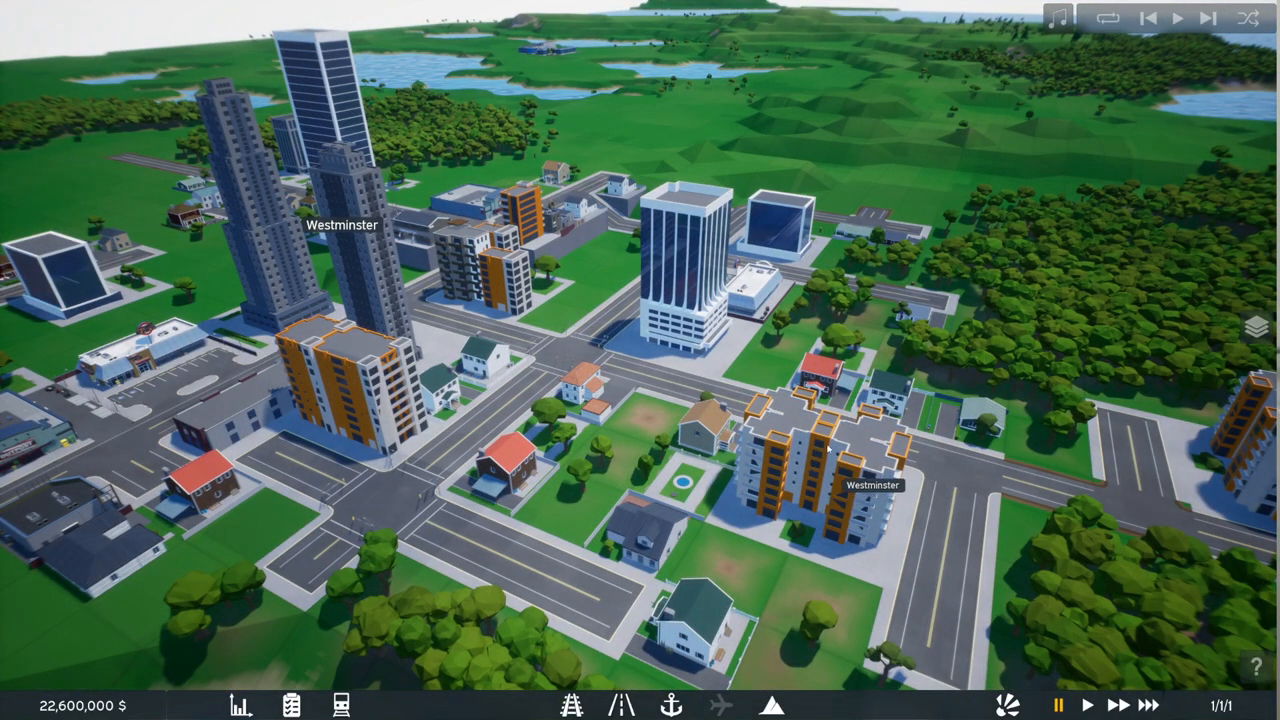
Step: Pause the game, bring up the video settings and turn V-Sync on
{"action": "key", "text": "Escape"}
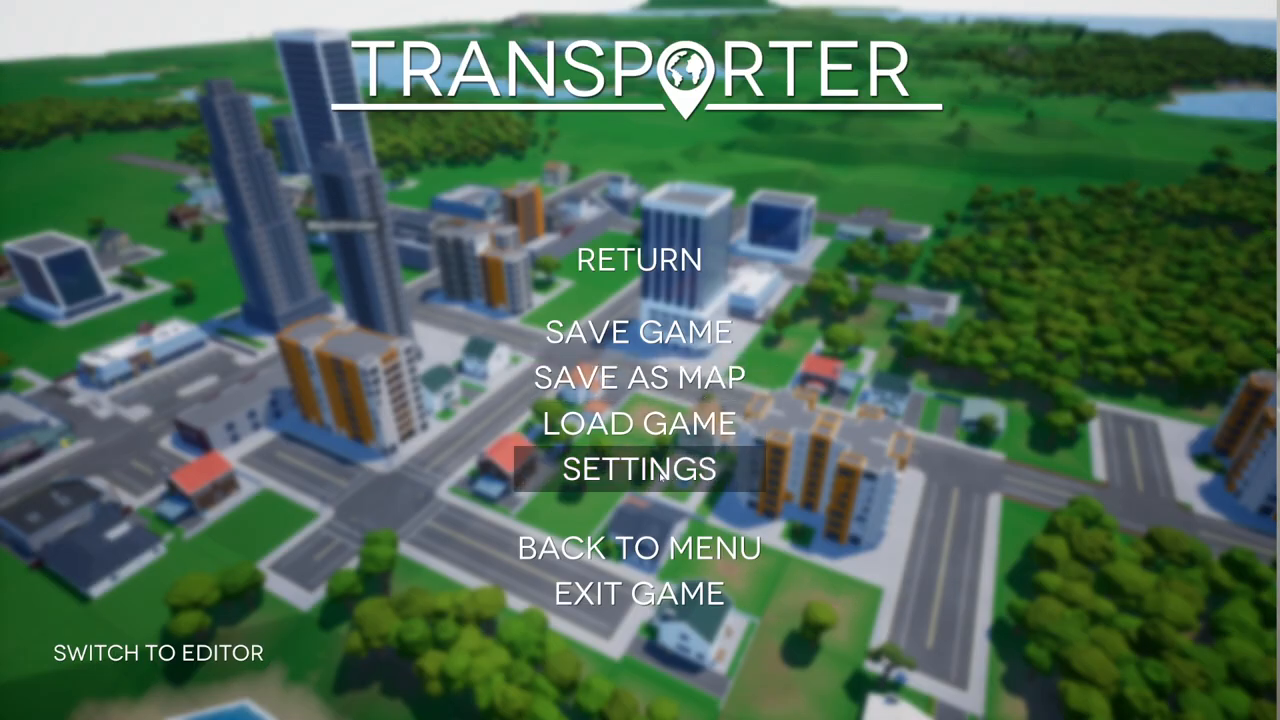
{"action": "left_click", "coordinate": [640, 468]}
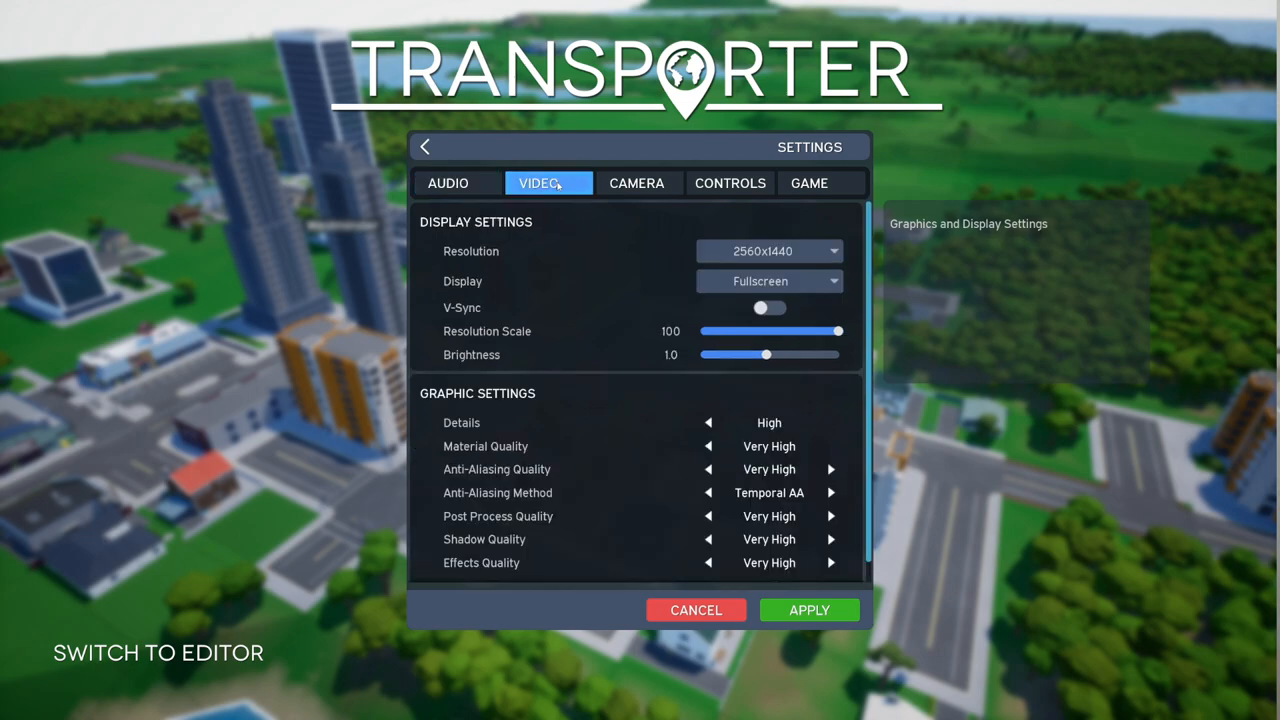
{"action": "mouse_move", "coordinate": [769, 308]}
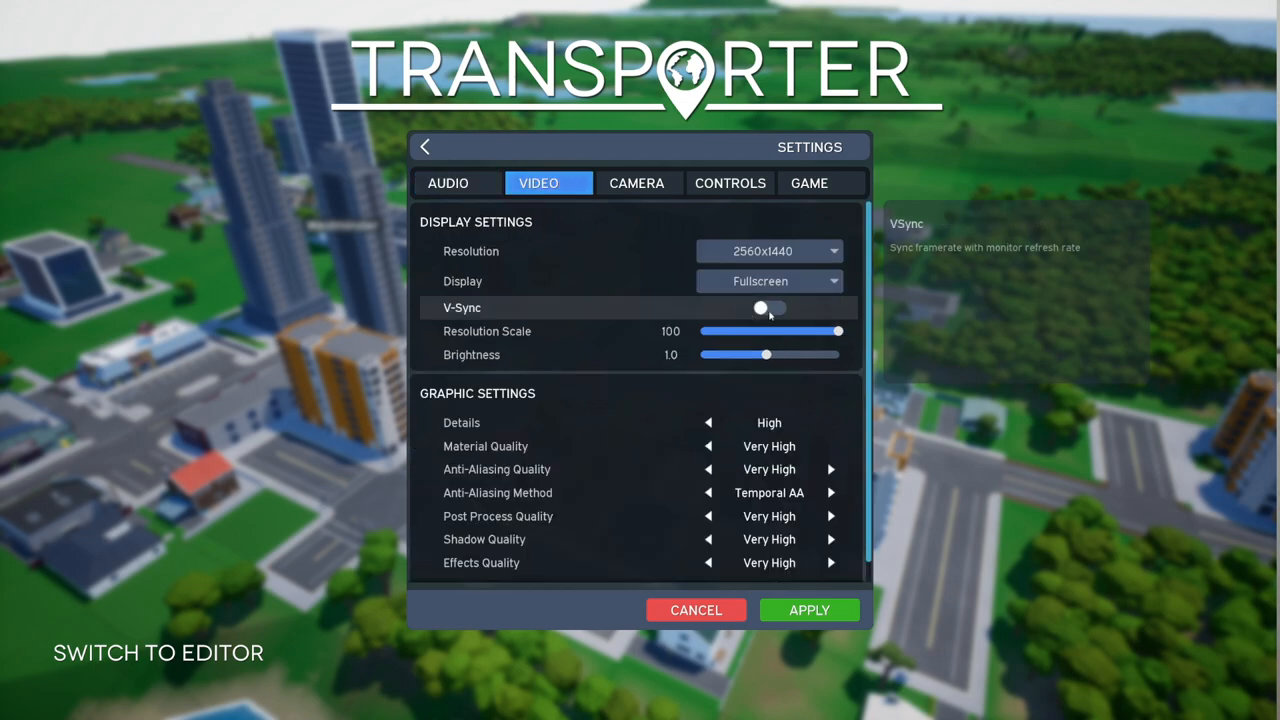
{"action": "left_click", "coordinate": [770, 308]}
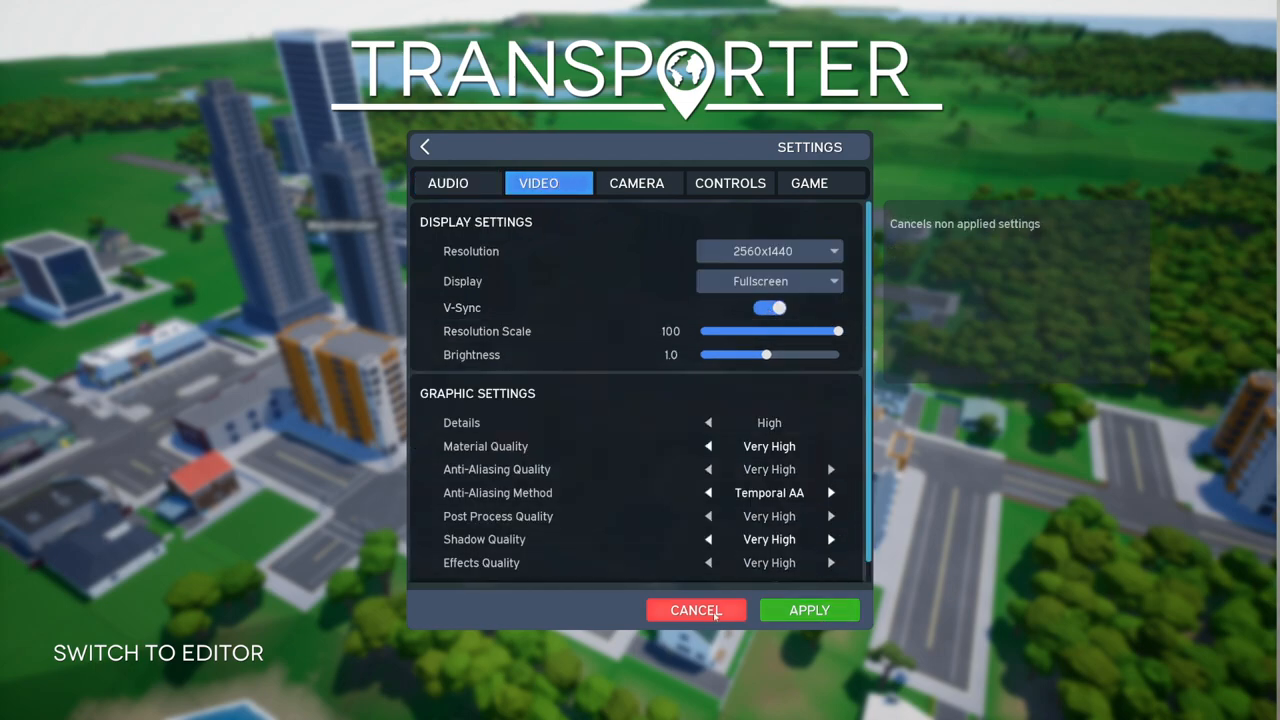
Step: Cancel the settings without applying the V-Sync change
{"action": "left_click", "coordinate": [695, 610]}
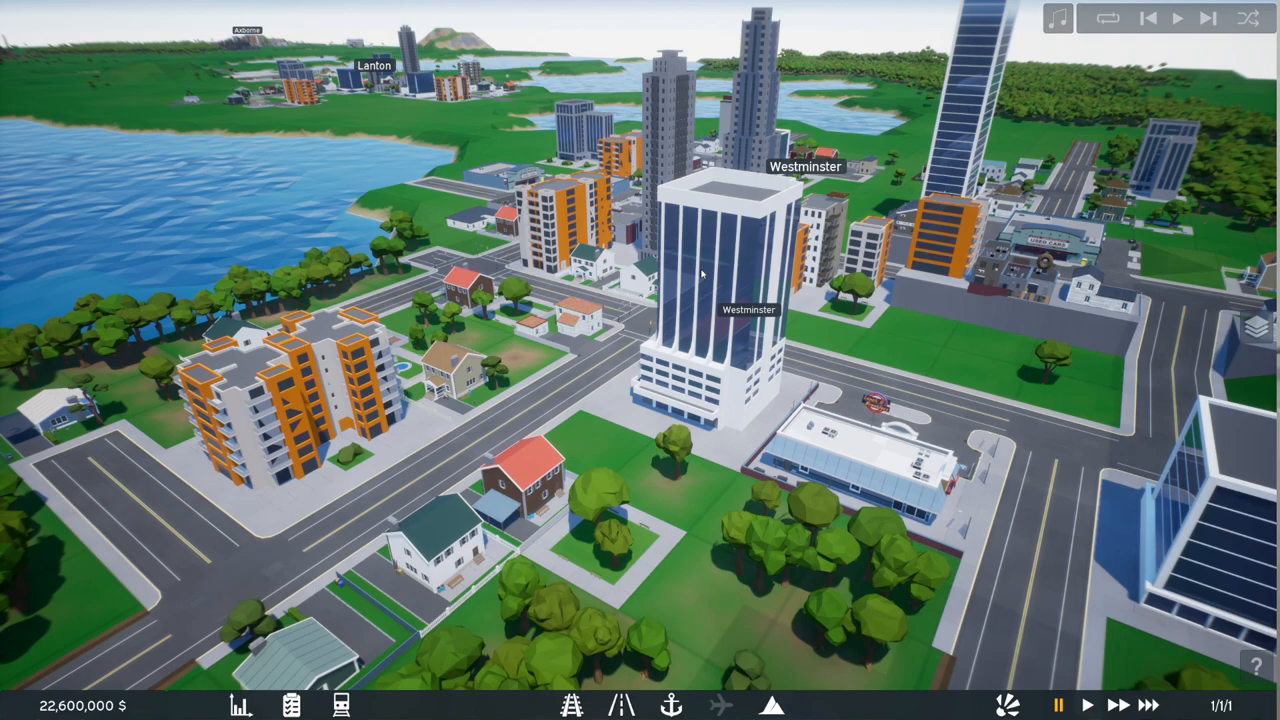
{"action": "mouse_move", "coordinate": [707, 333]}
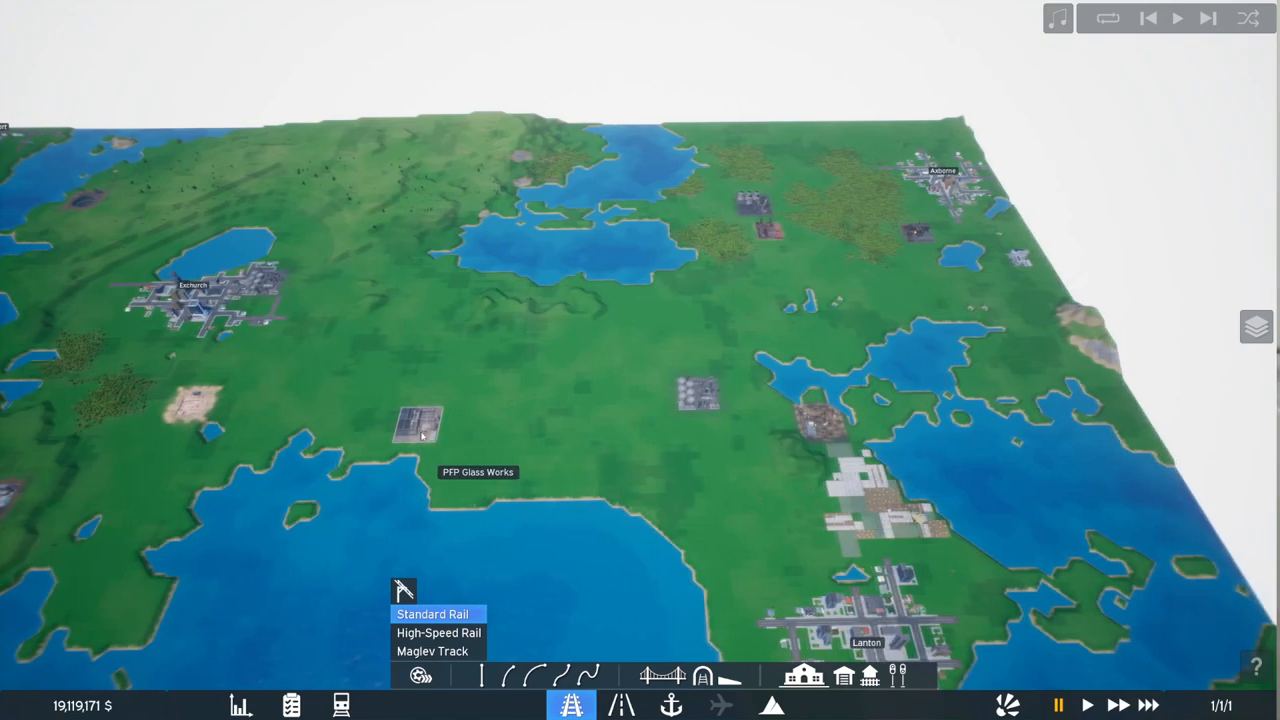
Step: Check Lanton Refinery's production details, then zoom in on Lanton Oil Field
{"action": "left_click", "coordinate": [697, 393]}
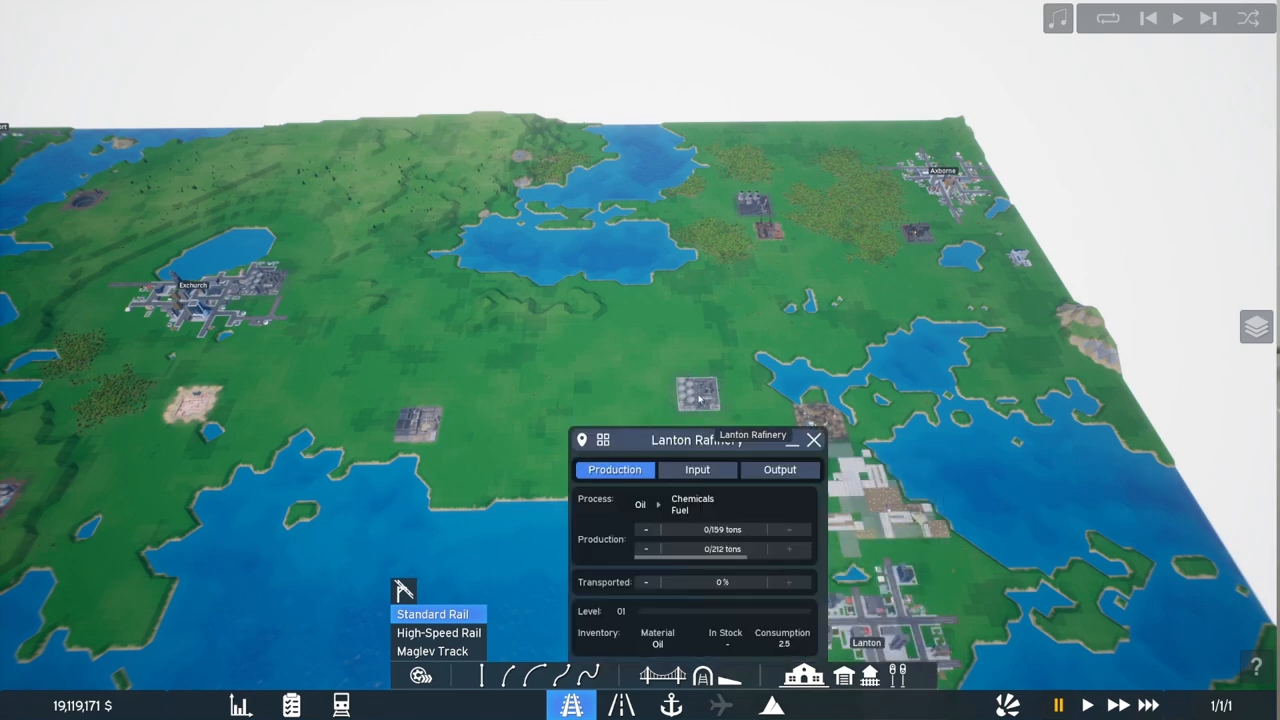
{"action": "left_click", "coordinate": [814, 440]}
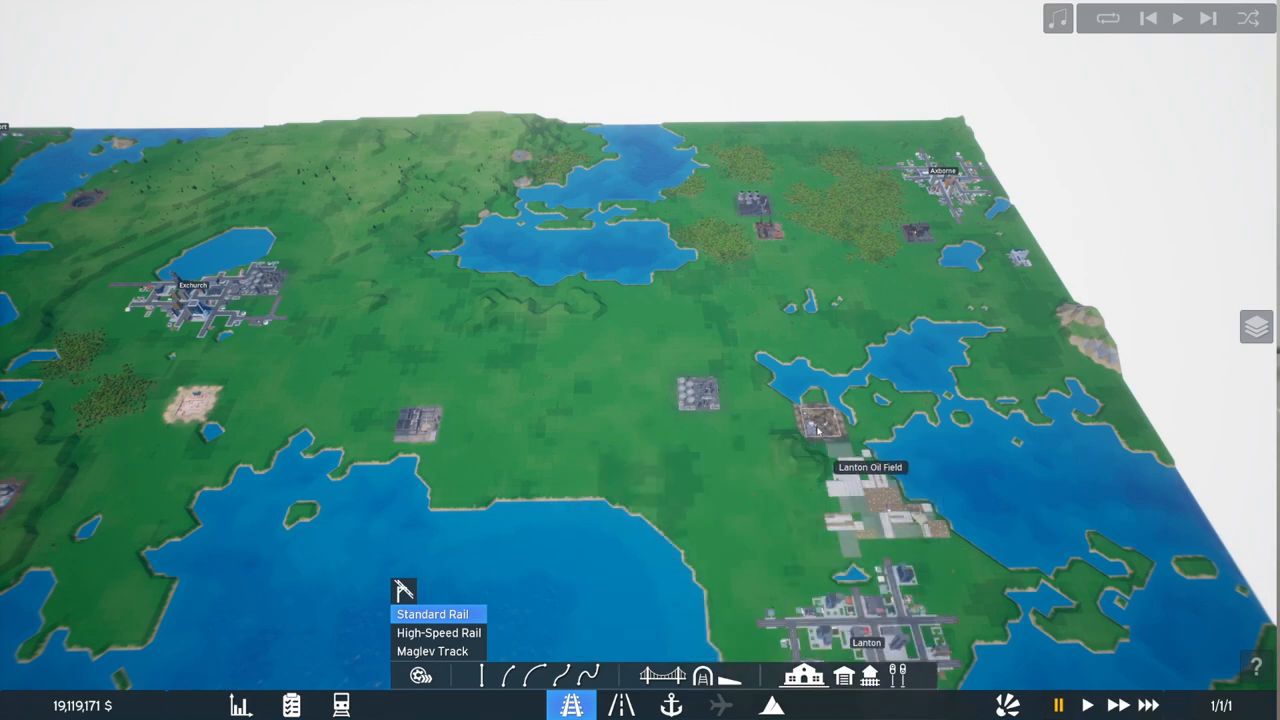
{"action": "left_click", "coordinate": [810, 415]}
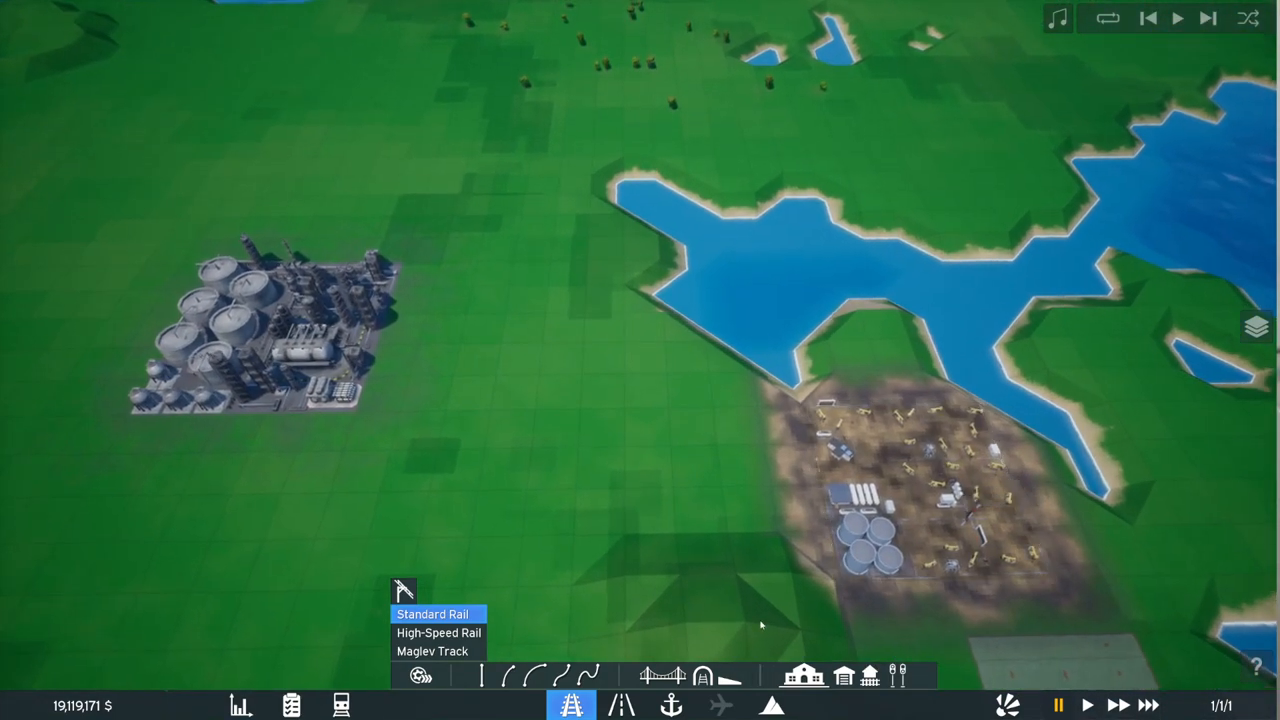
Step: Bring up the road tools' truck station options and try the refrigerated cold storage station
{"action": "left_click", "coordinate": [621, 705]}
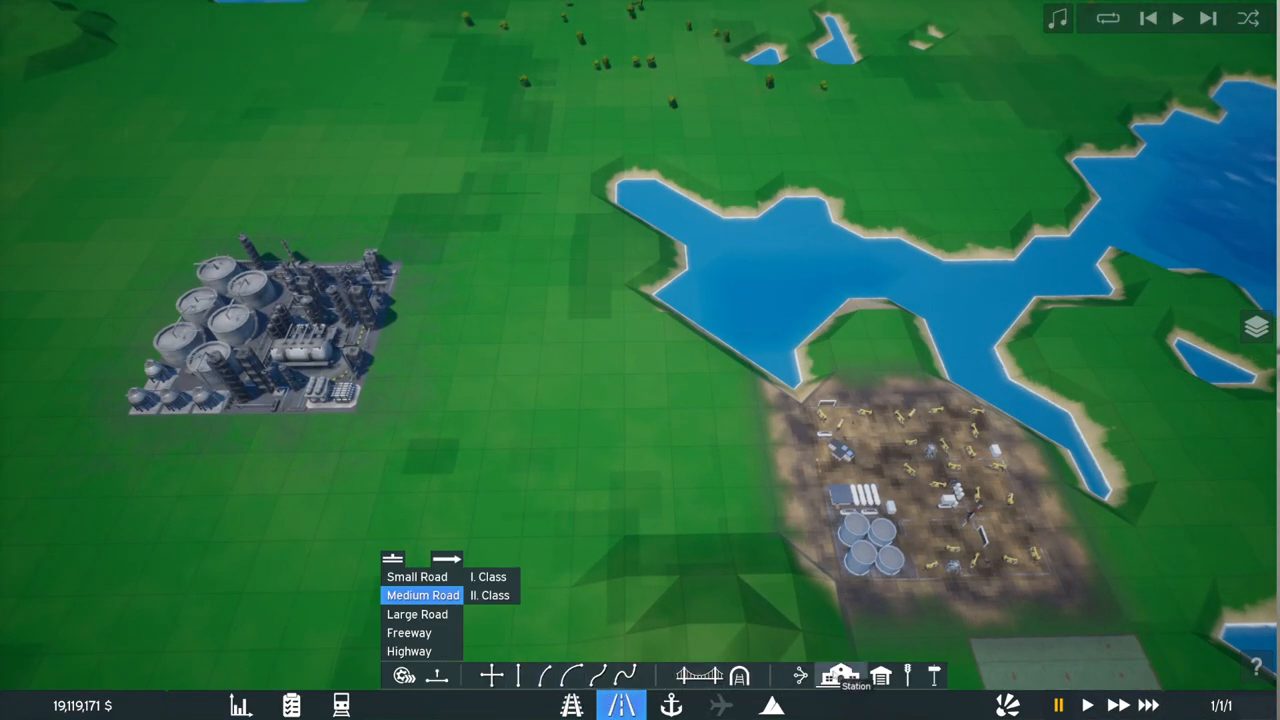
{"action": "left_click", "coordinate": [841, 675]}
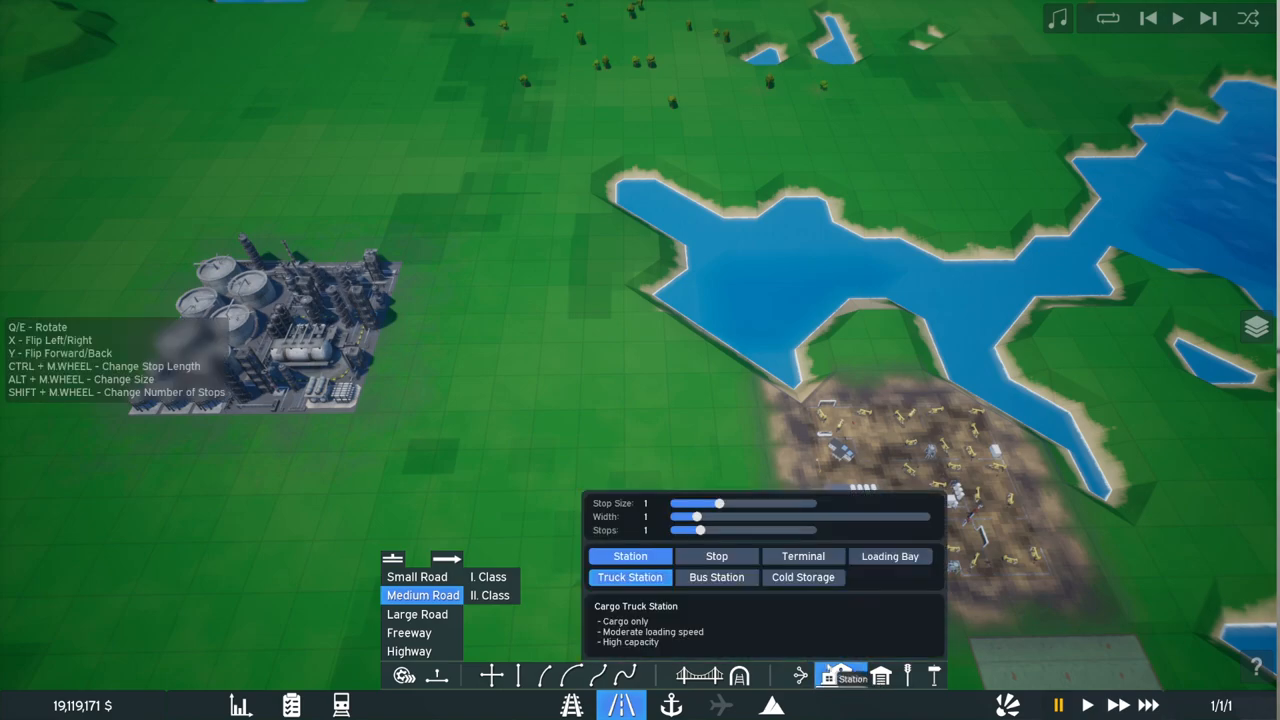
{"action": "left_click", "coordinate": [803, 556]}
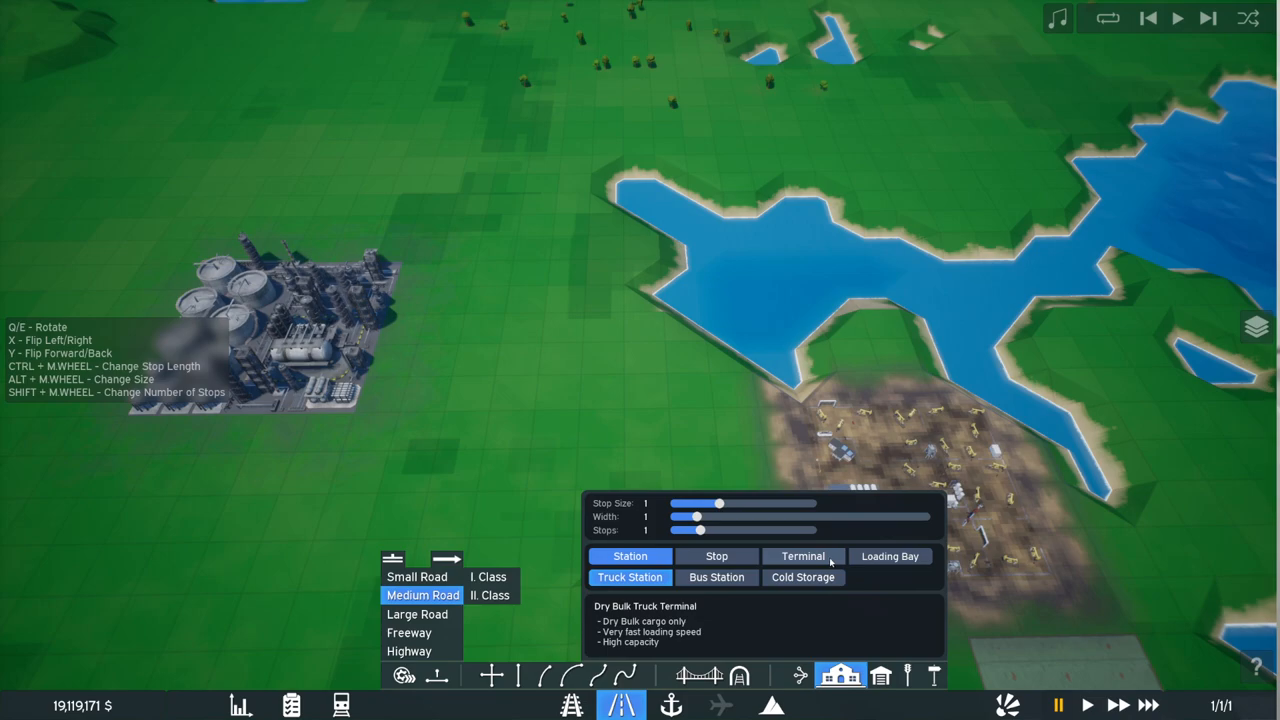
{"action": "left_click", "coordinate": [716, 577]}
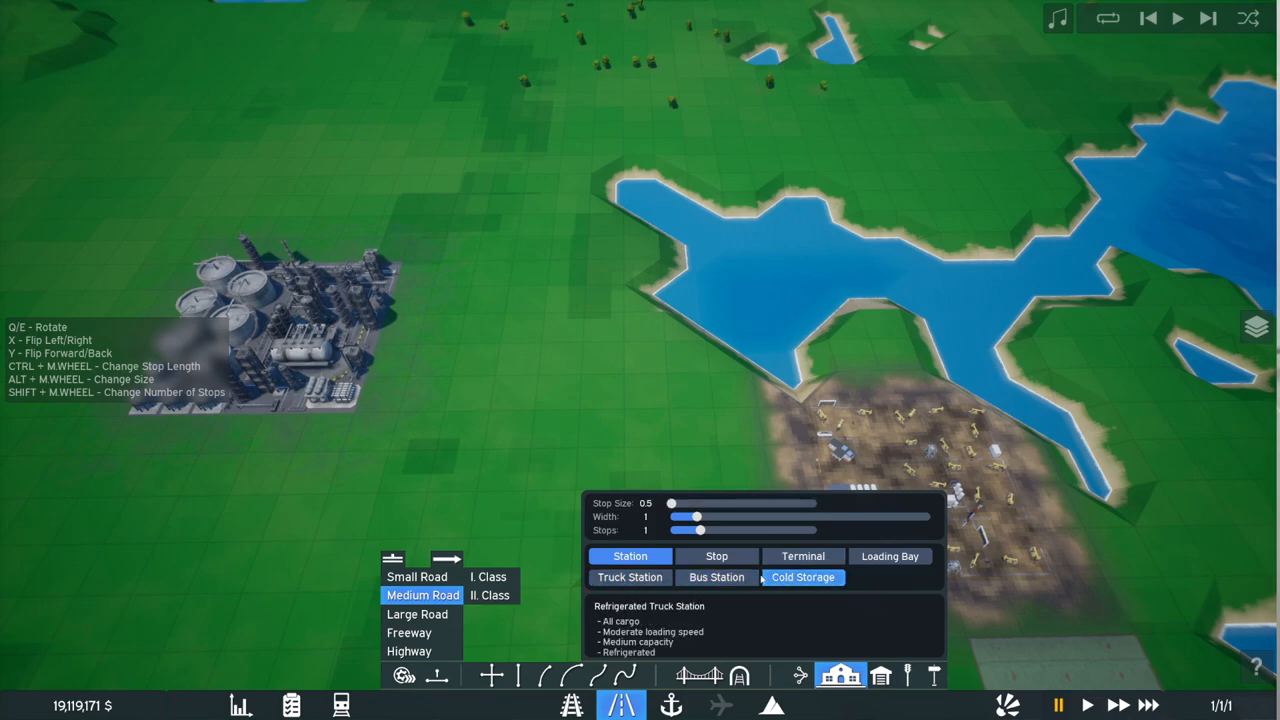
Step: Browse truck terminal, stop and transfer terminal types, settling on the standard truck station
{"action": "left_click", "coordinate": [803, 556]}
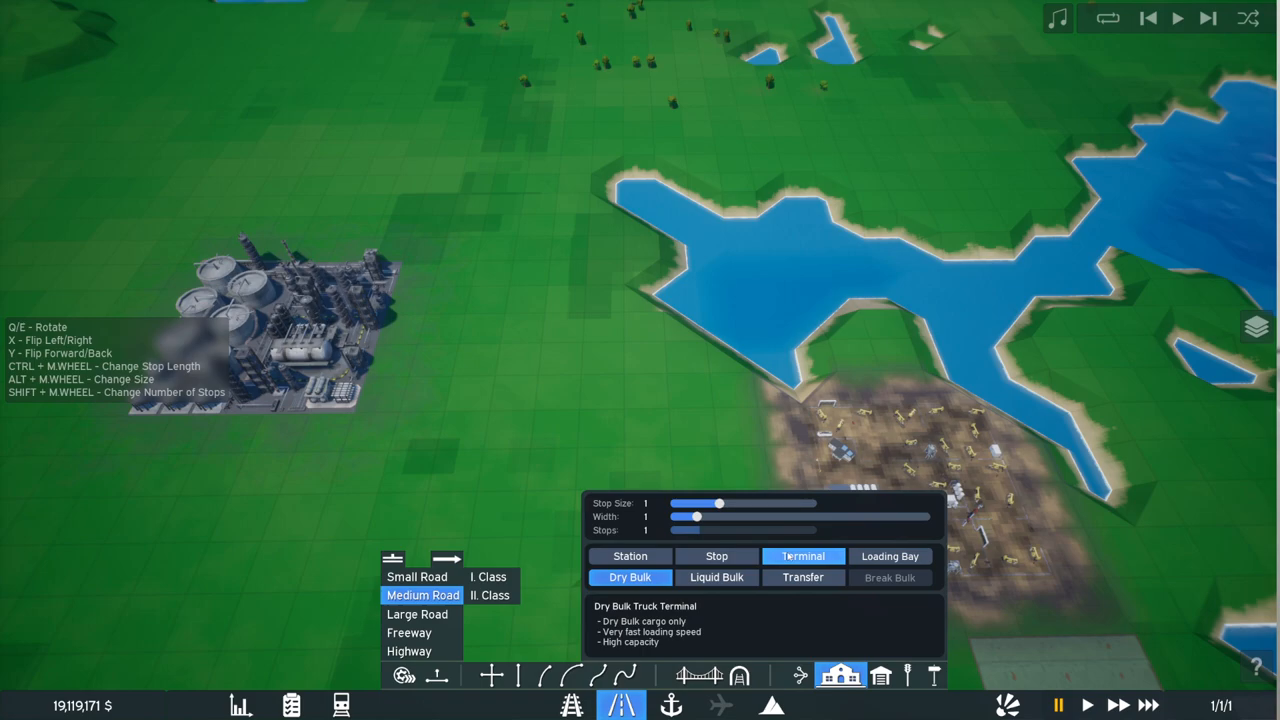
{"action": "left_click", "coordinate": [716, 556]}
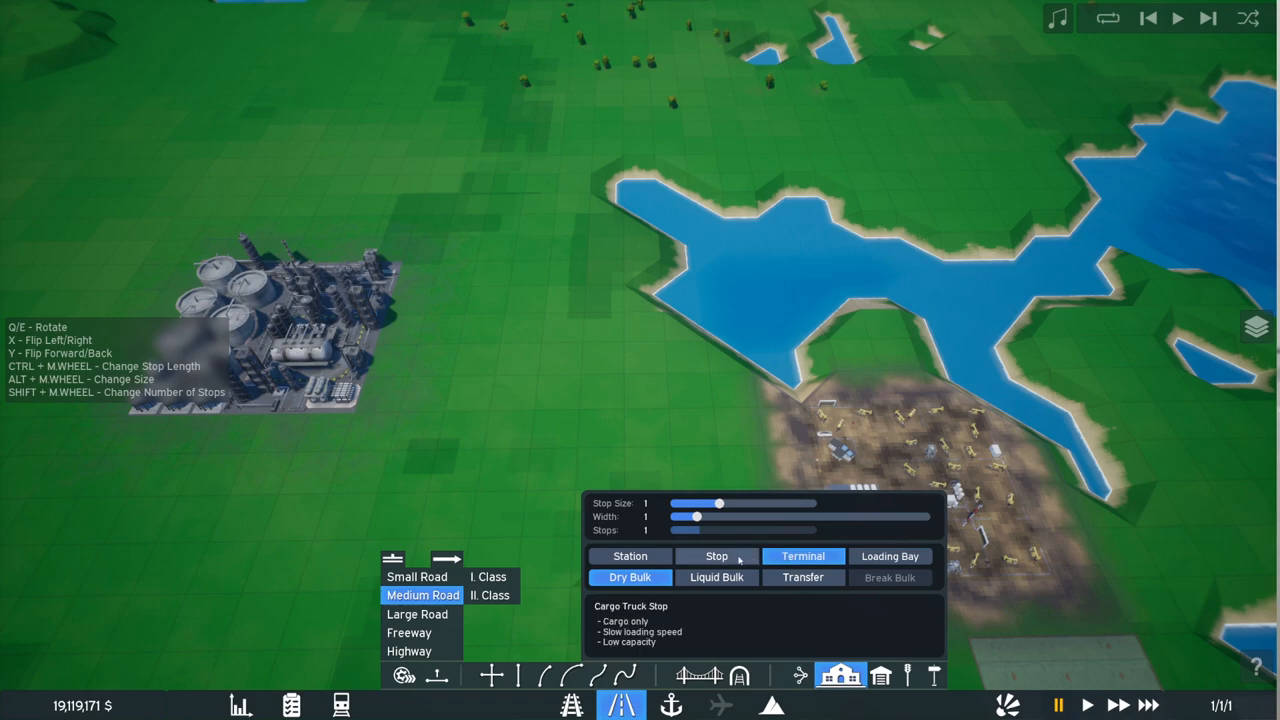
{"action": "left_click", "coordinate": [630, 556]}
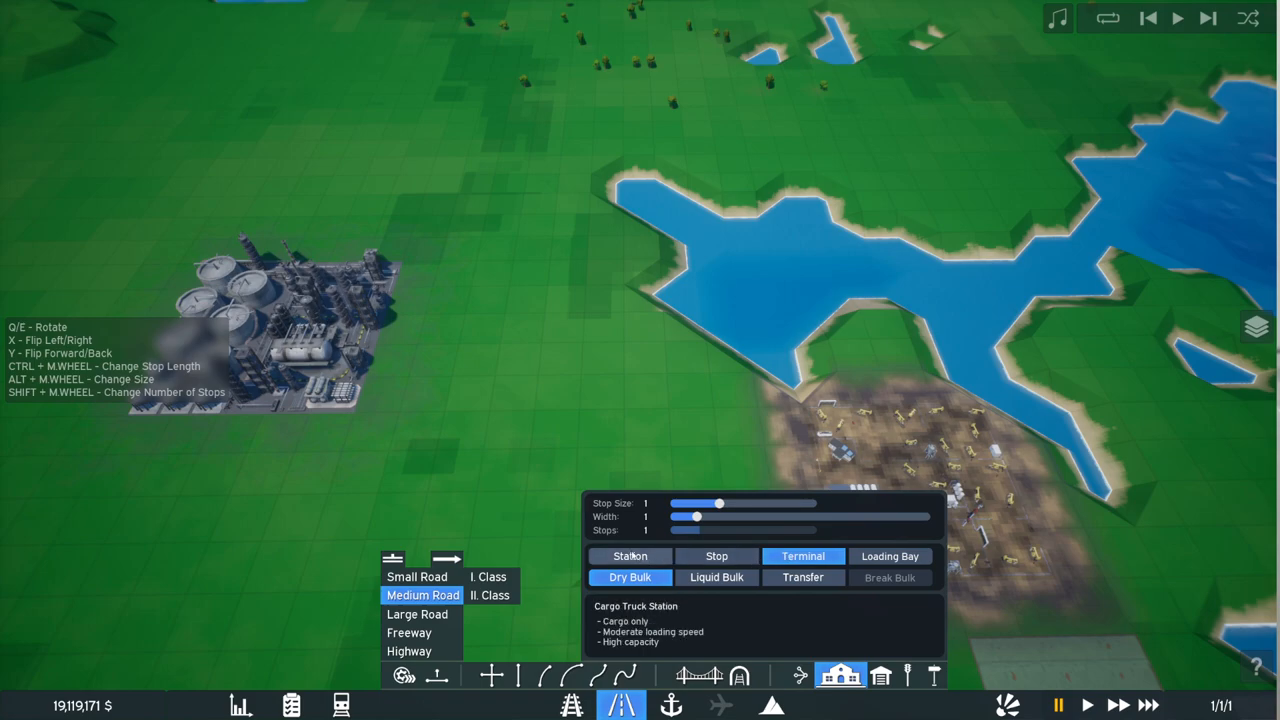
{"action": "left_click", "coordinate": [716, 556]}
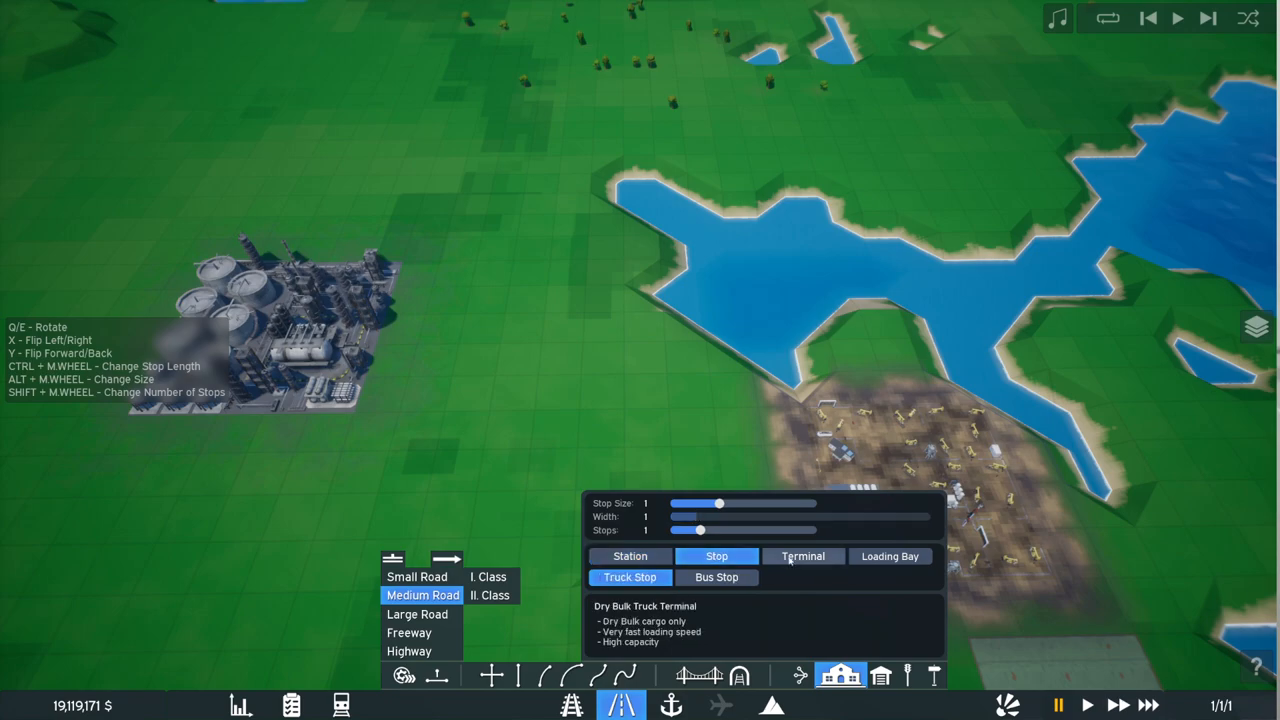
{"action": "left_click", "coordinate": [802, 556]}
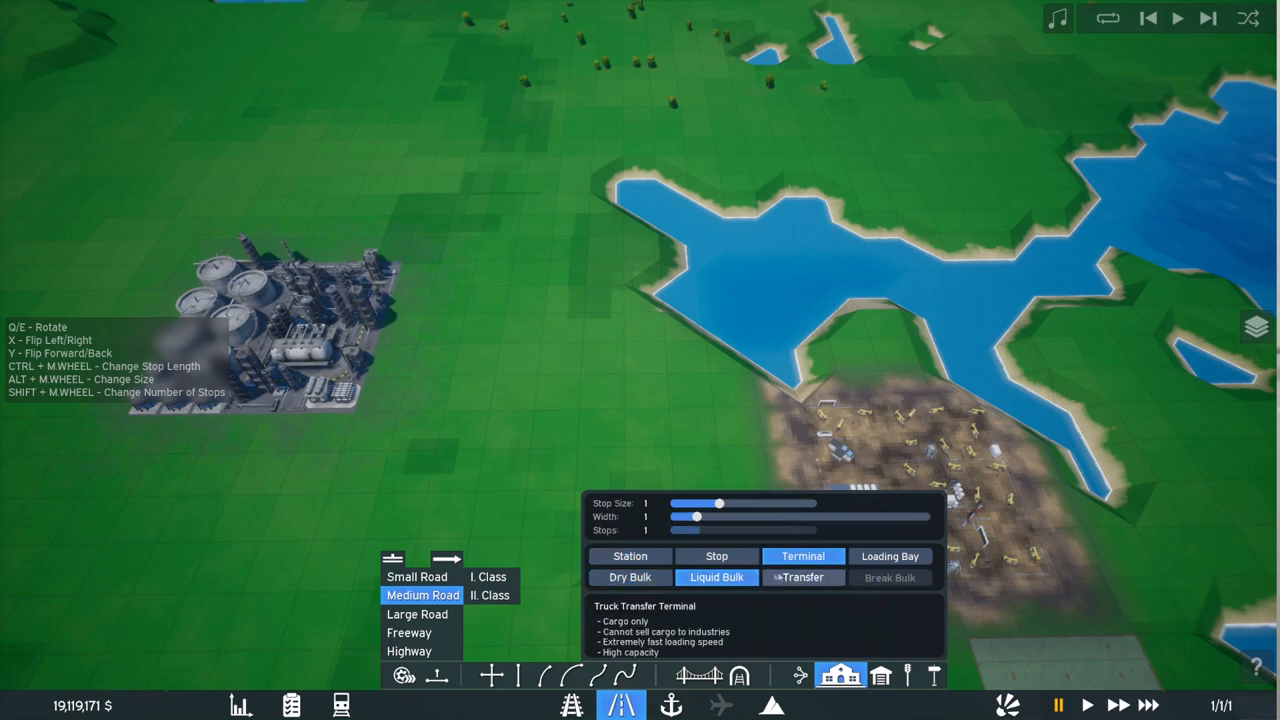
{"action": "left_click", "coordinate": [802, 577]}
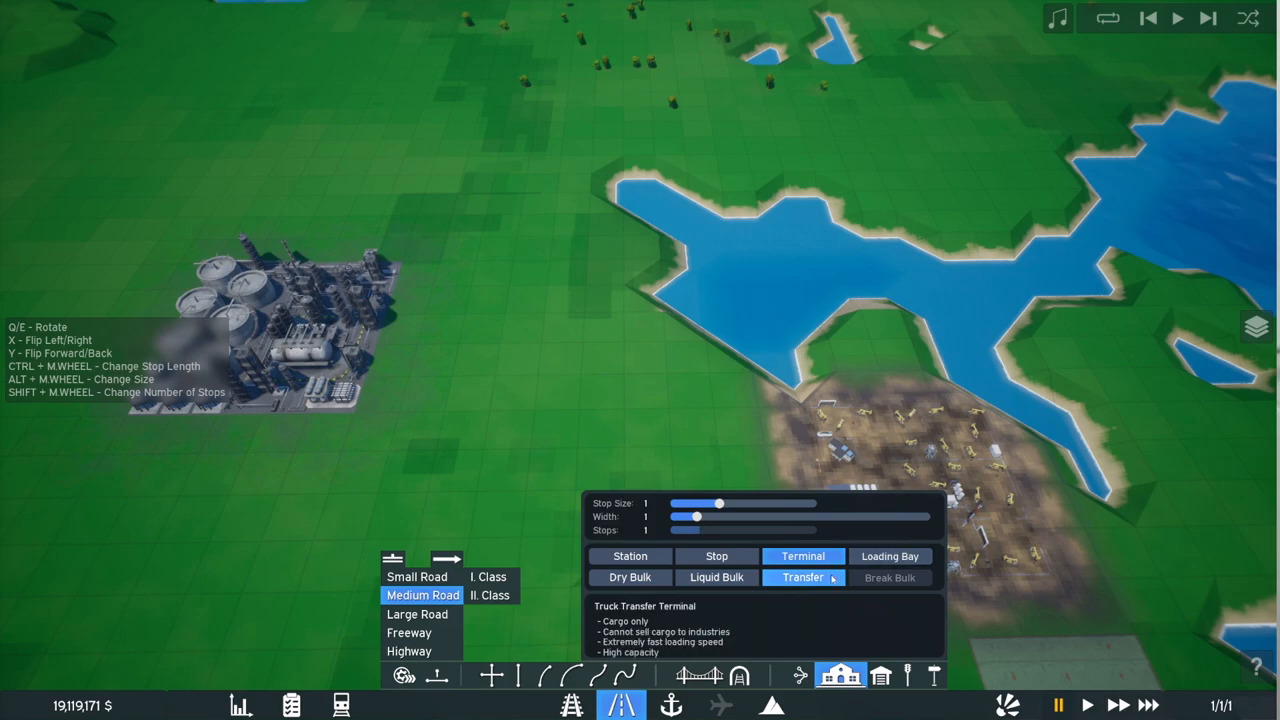
{"action": "left_click", "coordinate": [889, 556]}
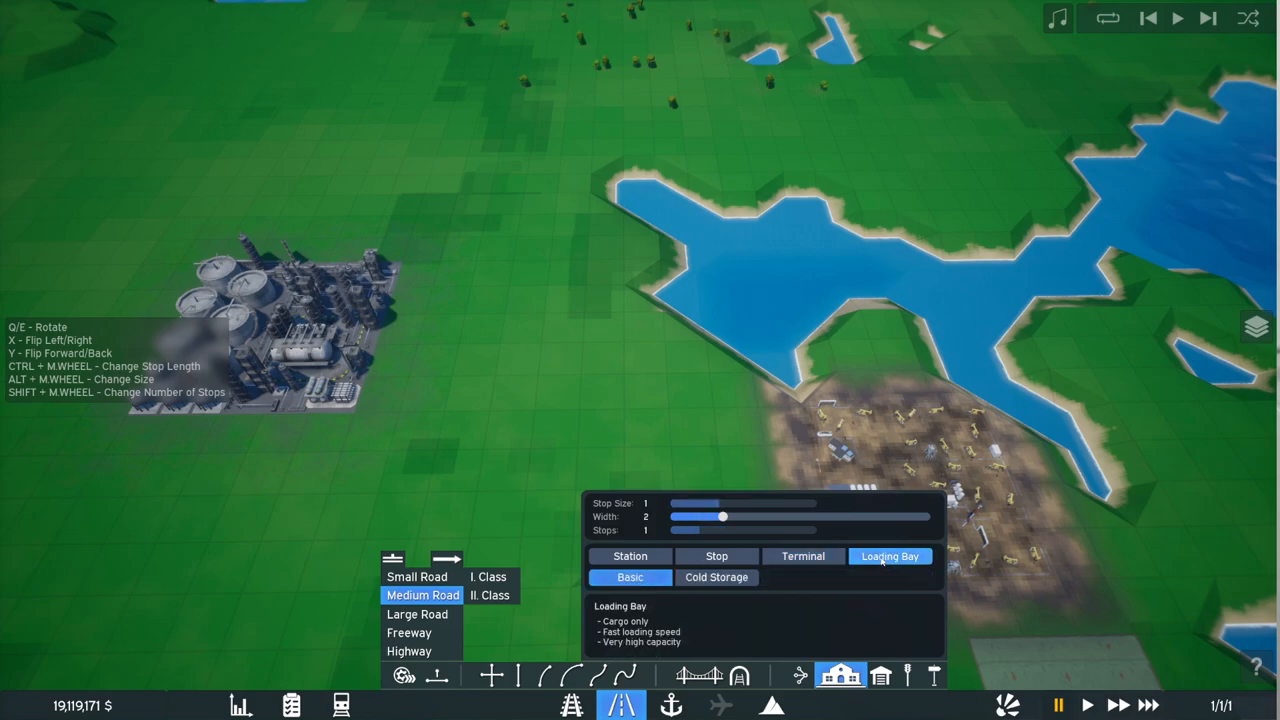
{"action": "left_click", "coordinate": [630, 556]}
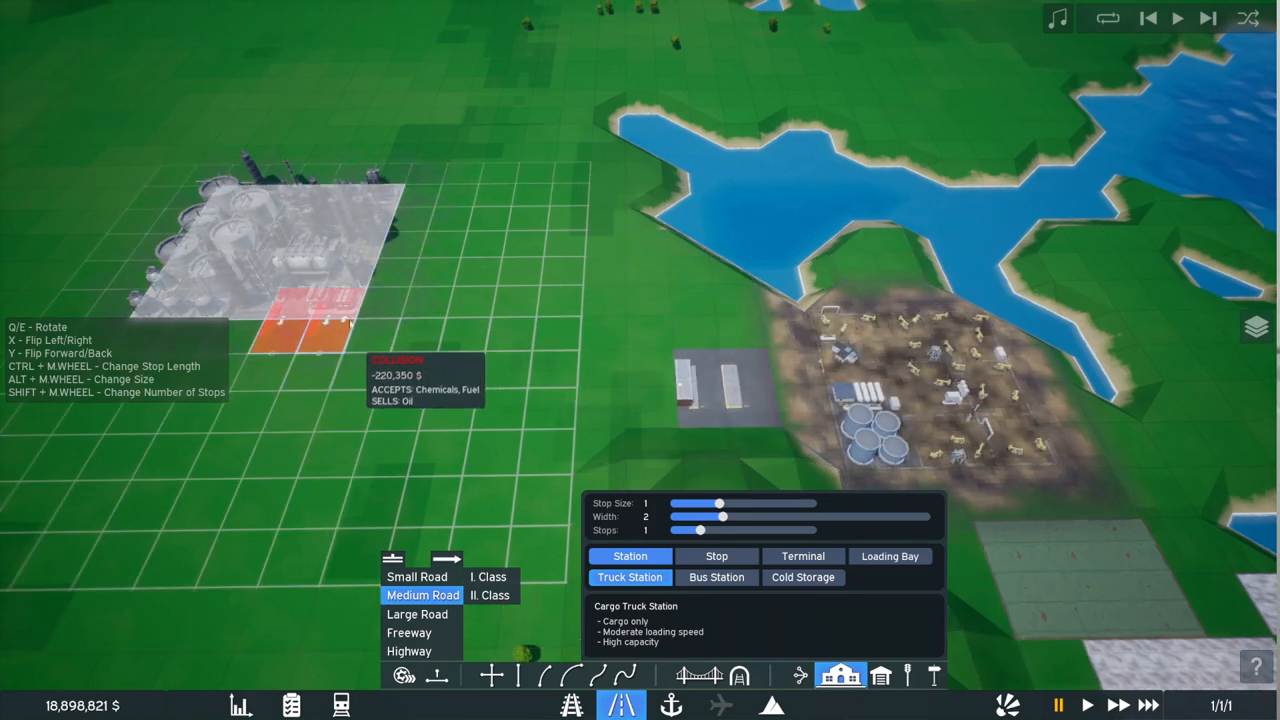
Step: Place a cargo truck station beside the refinery and return to road building
{"action": "left_click", "coordinate": [240, 705]}
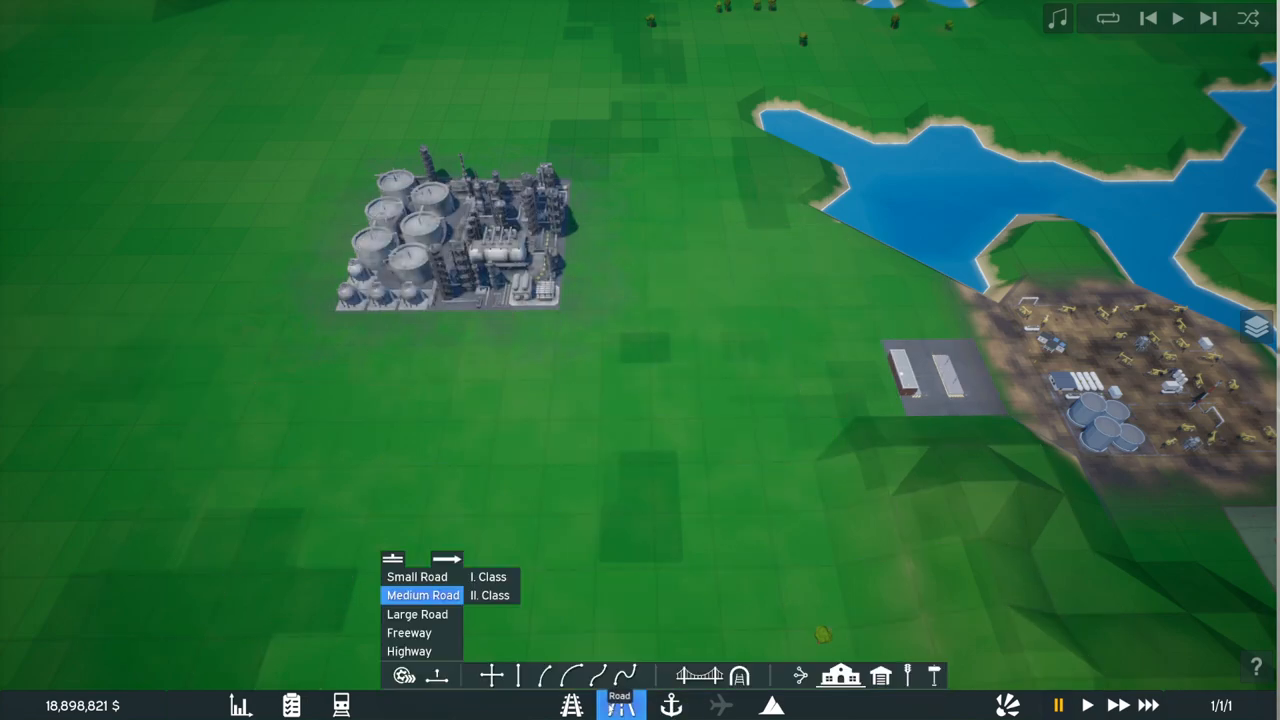
{"action": "left_click", "coordinate": [840, 675]}
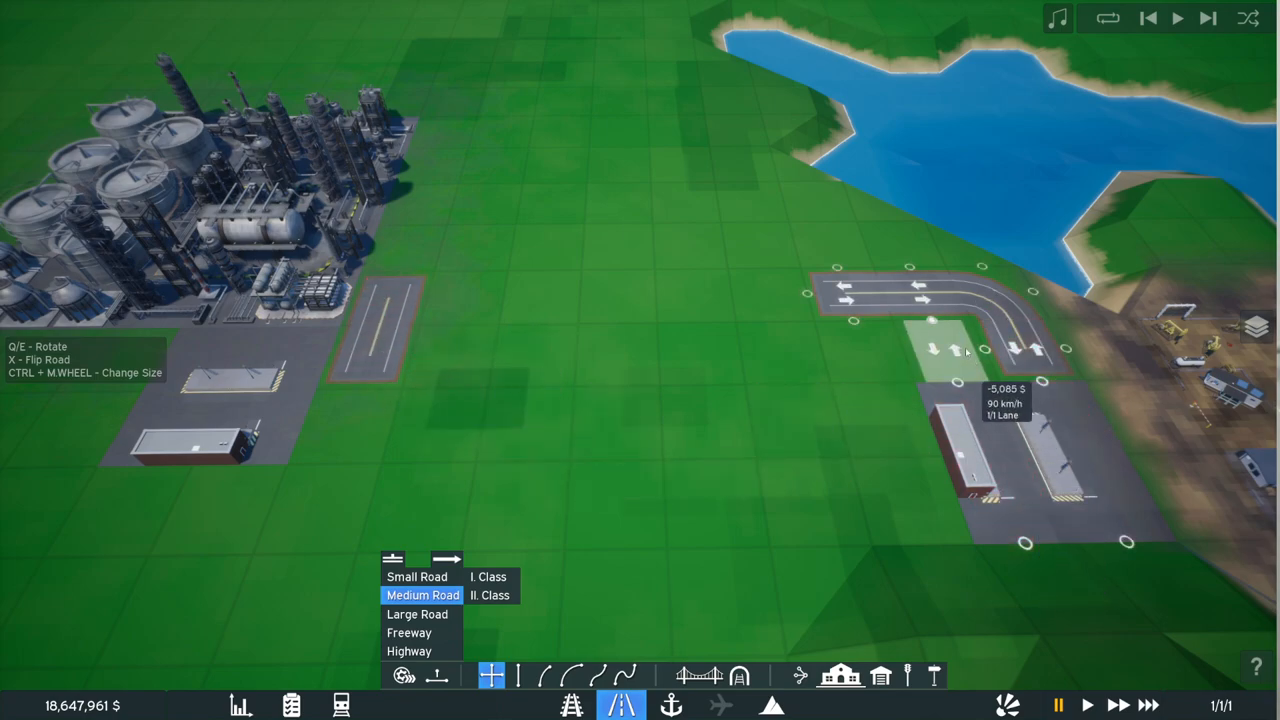
Step: Start laying road out from the oil field's truck station
{"action": "left_click", "coordinate": [940, 345]}
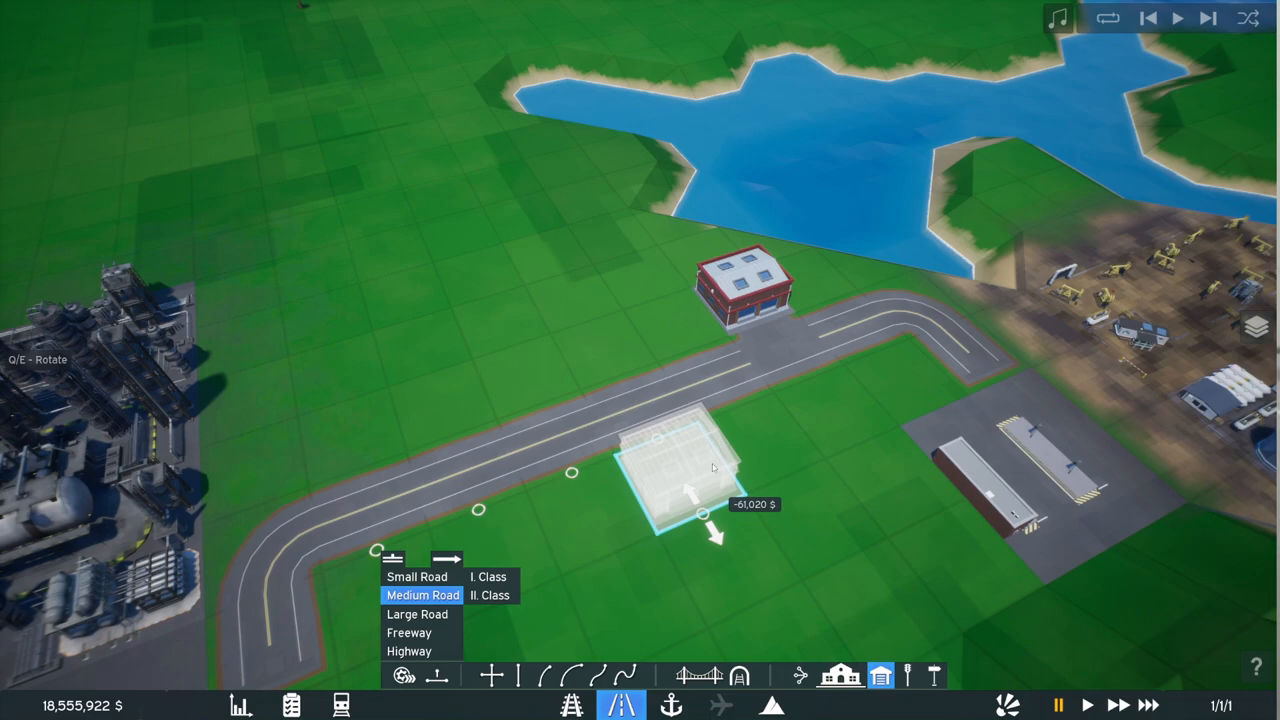
{"action": "mouse_move", "coordinate": [655, 456]}
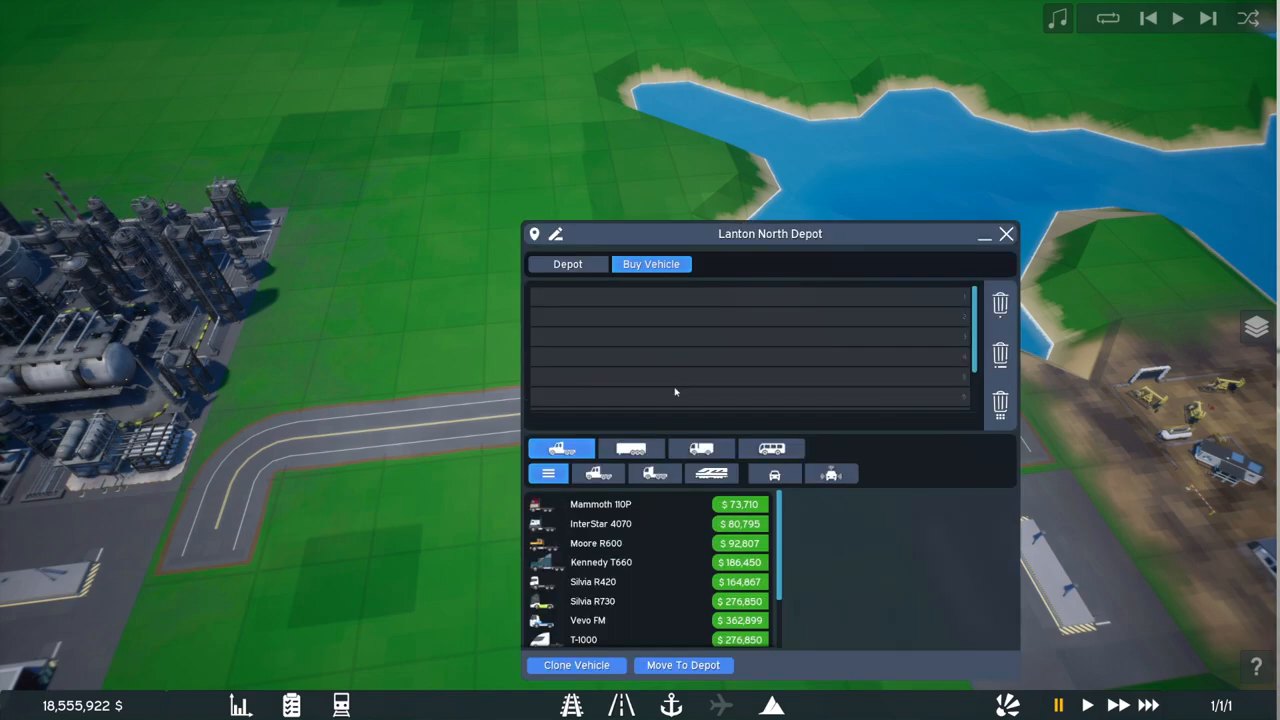
Step: Filter the depot's semi-trucks to diesel and buy a Mammoth 110P semi-truck
{"action": "left_click", "coordinate": [1006, 234]}
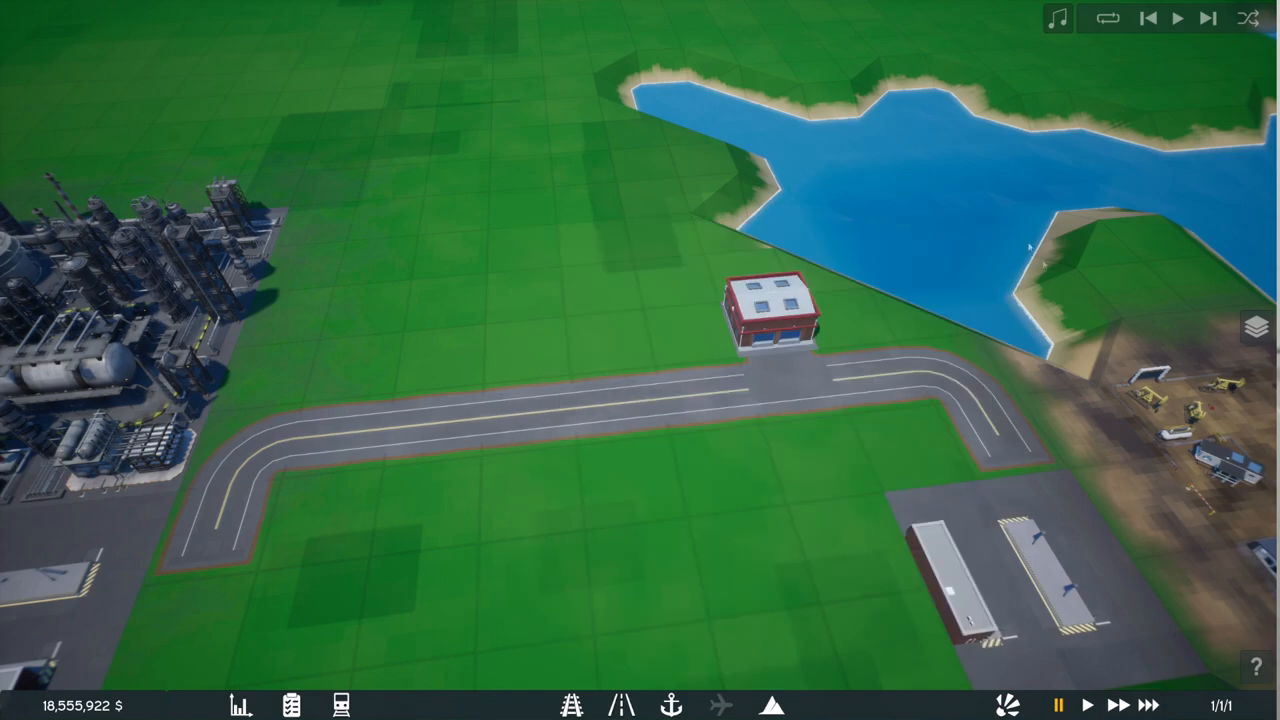
{"action": "left_click", "coordinate": [780, 310]}
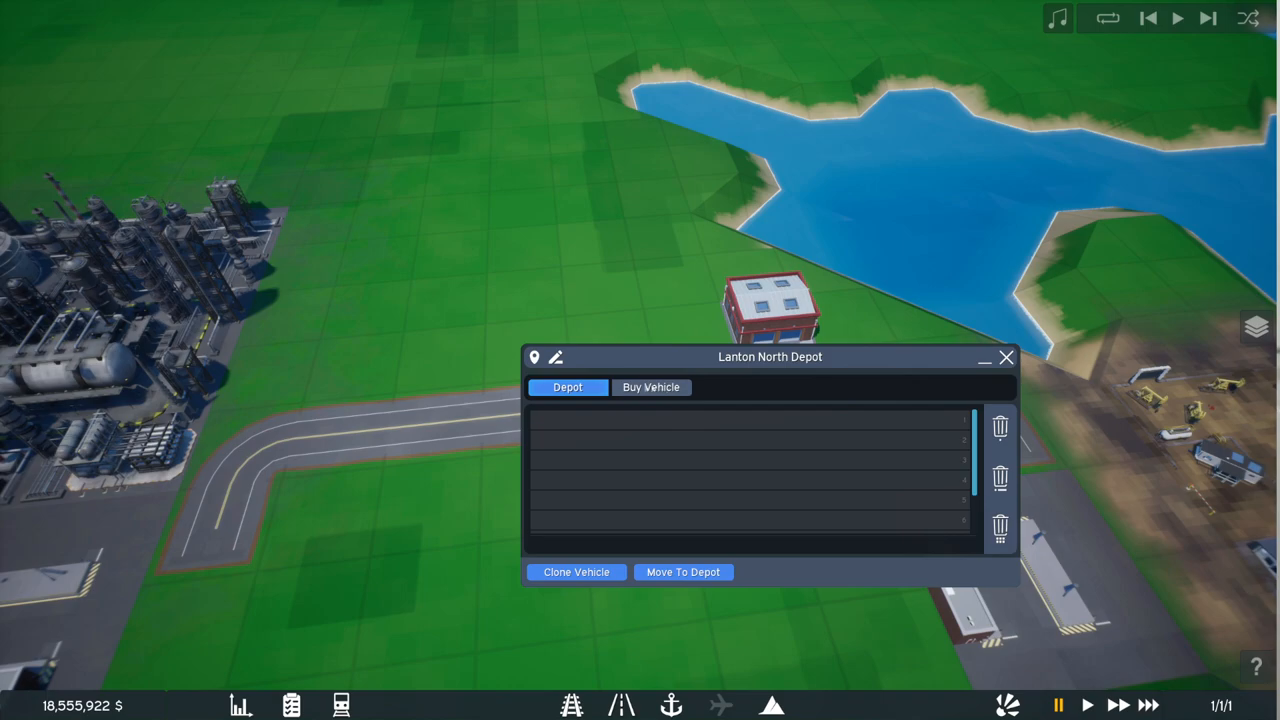
{"action": "left_click", "coordinate": [650, 387]}
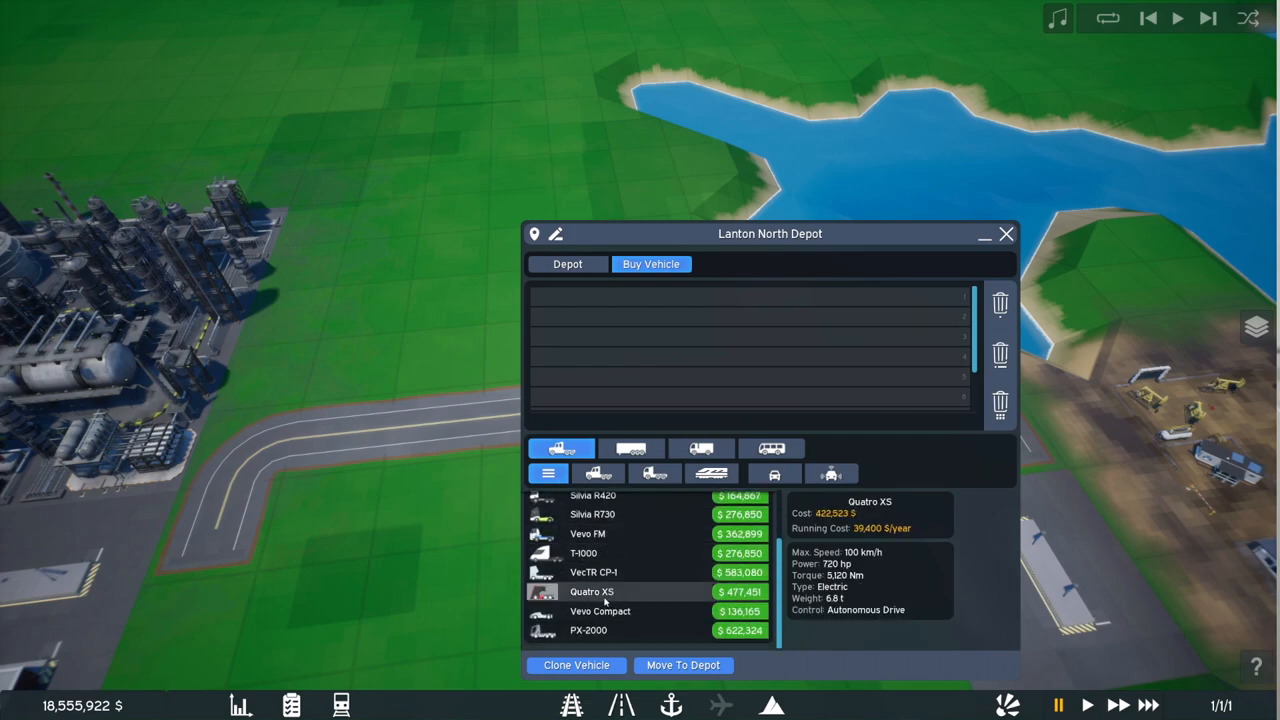
{"action": "left_click", "coordinate": [712, 474]}
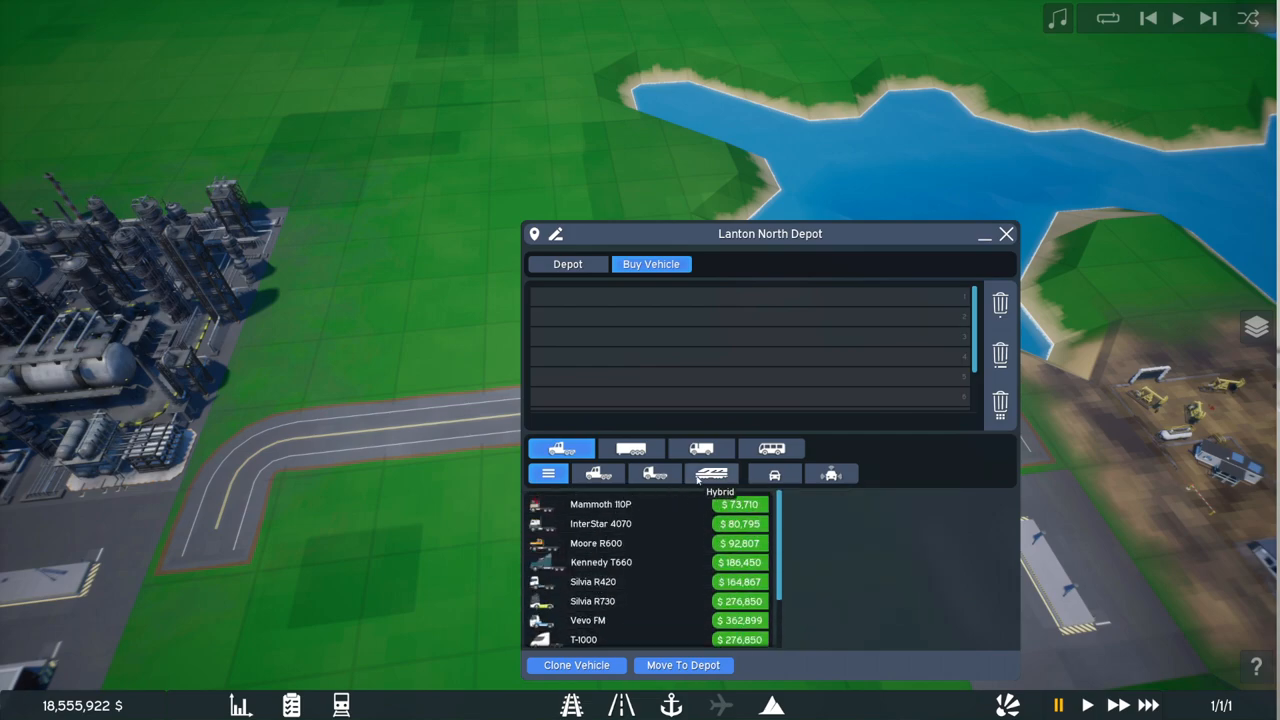
{"action": "left_click", "coordinate": [653, 473]}
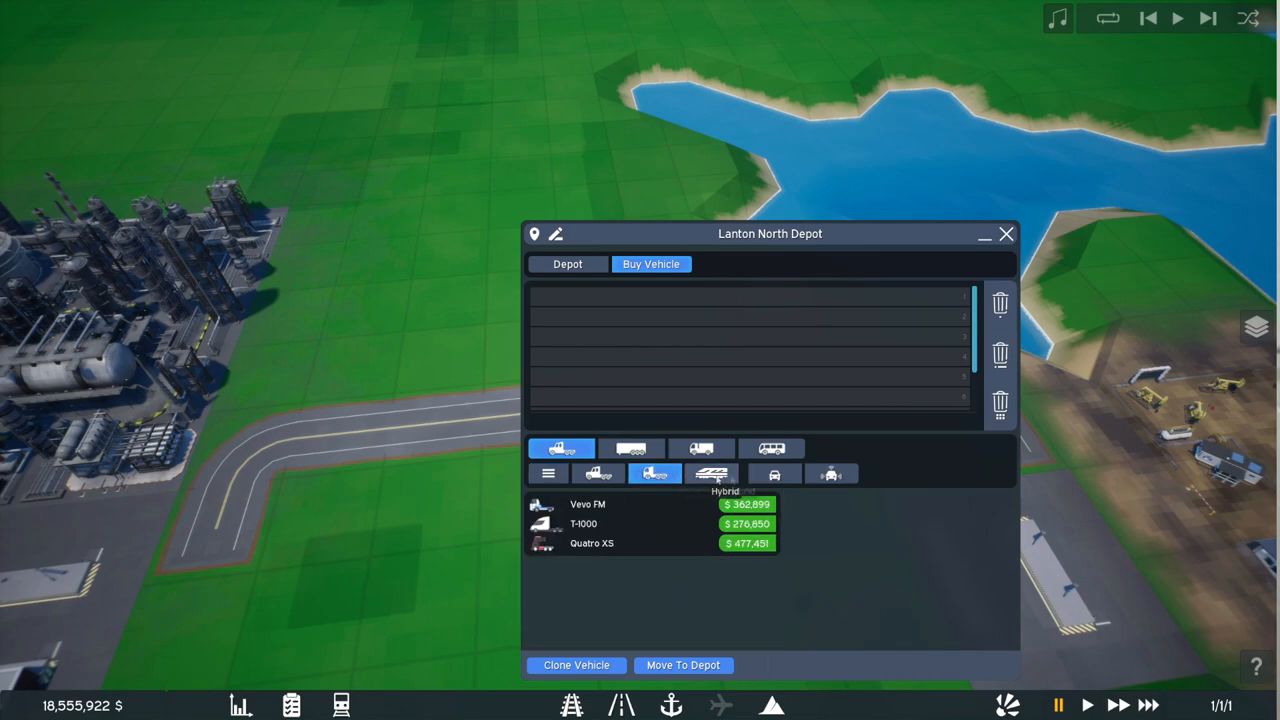
{"action": "left_click", "coordinate": [773, 474]}
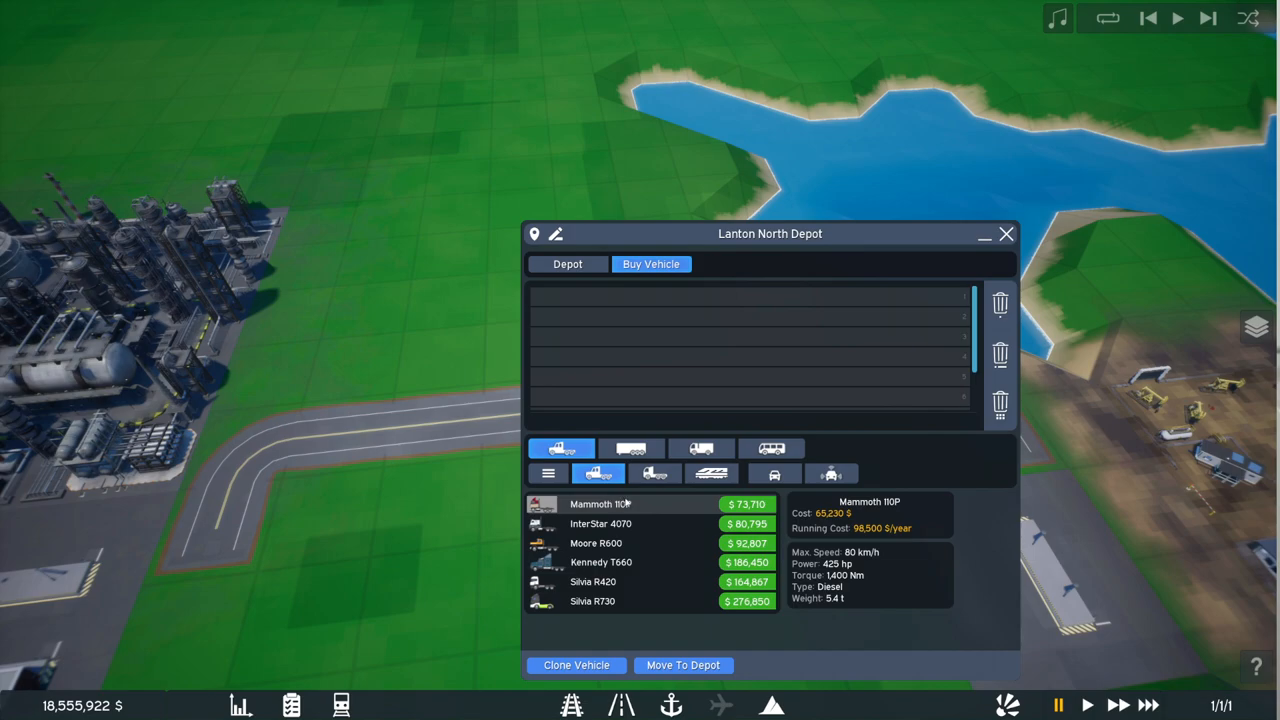
{"action": "left_click", "coordinate": [601, 523]}
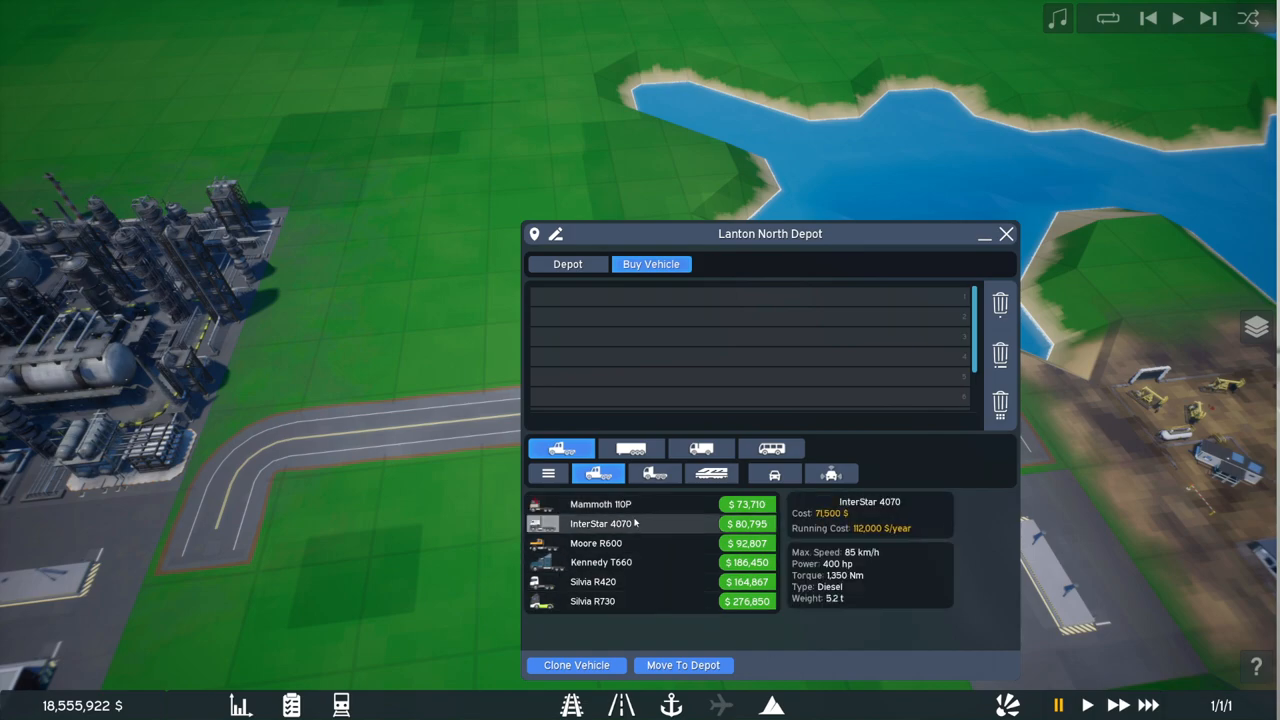
{"action": "left_click", "coordinate": [746, 504]}
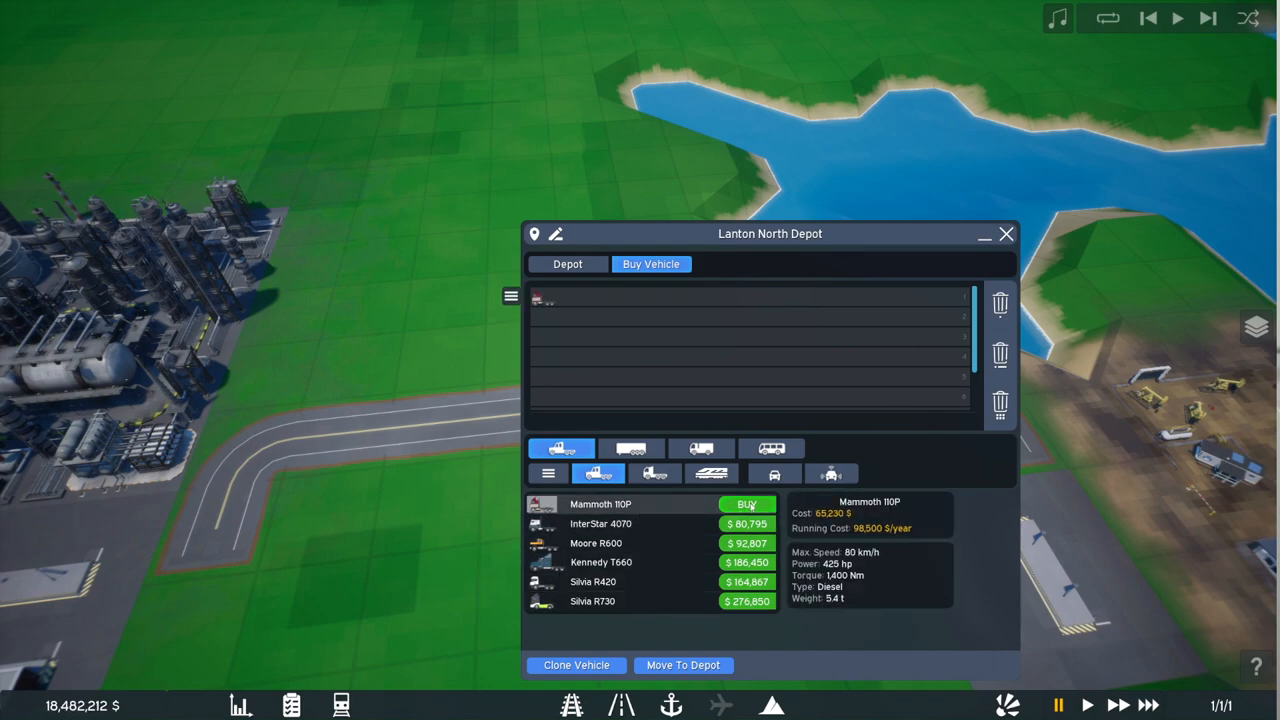
Step: Browse the 3-axle, 2-axle and half-trailers, plus rigid trucks and buses
{"action": "left_click", "coordinate": [631, 448]}
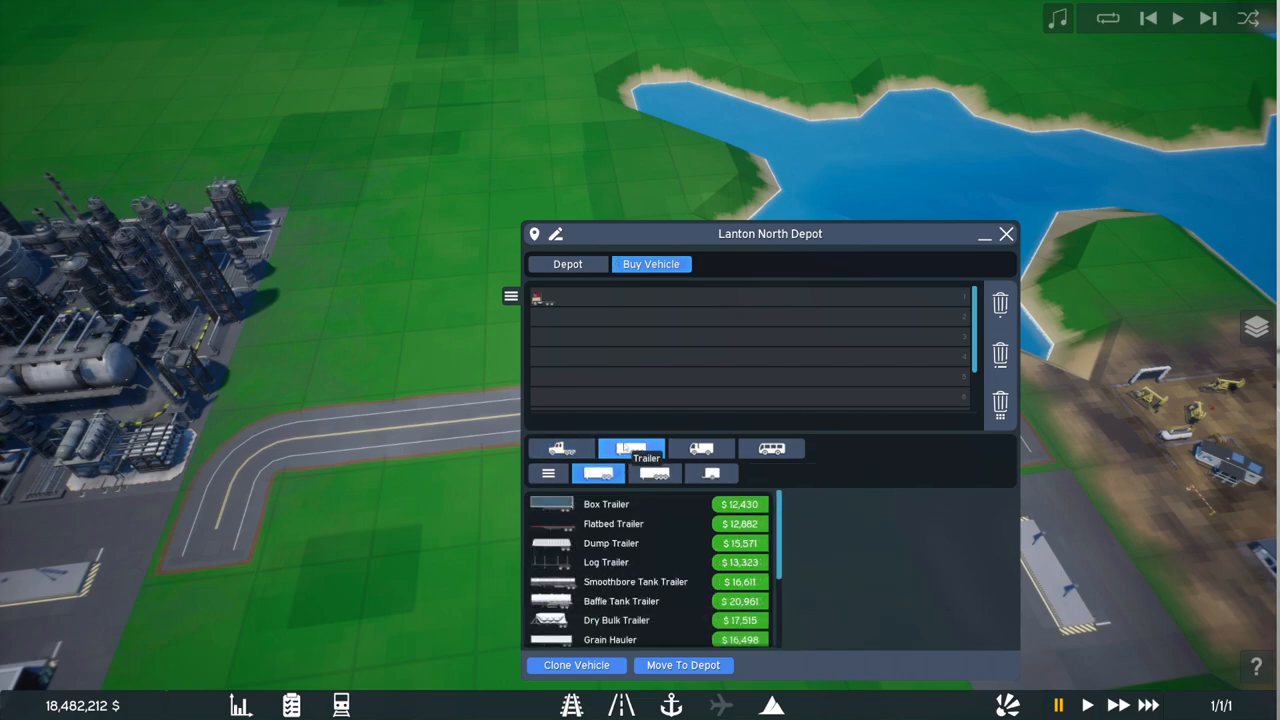
{"action": "left_click", "coordinate": [701, 448]}
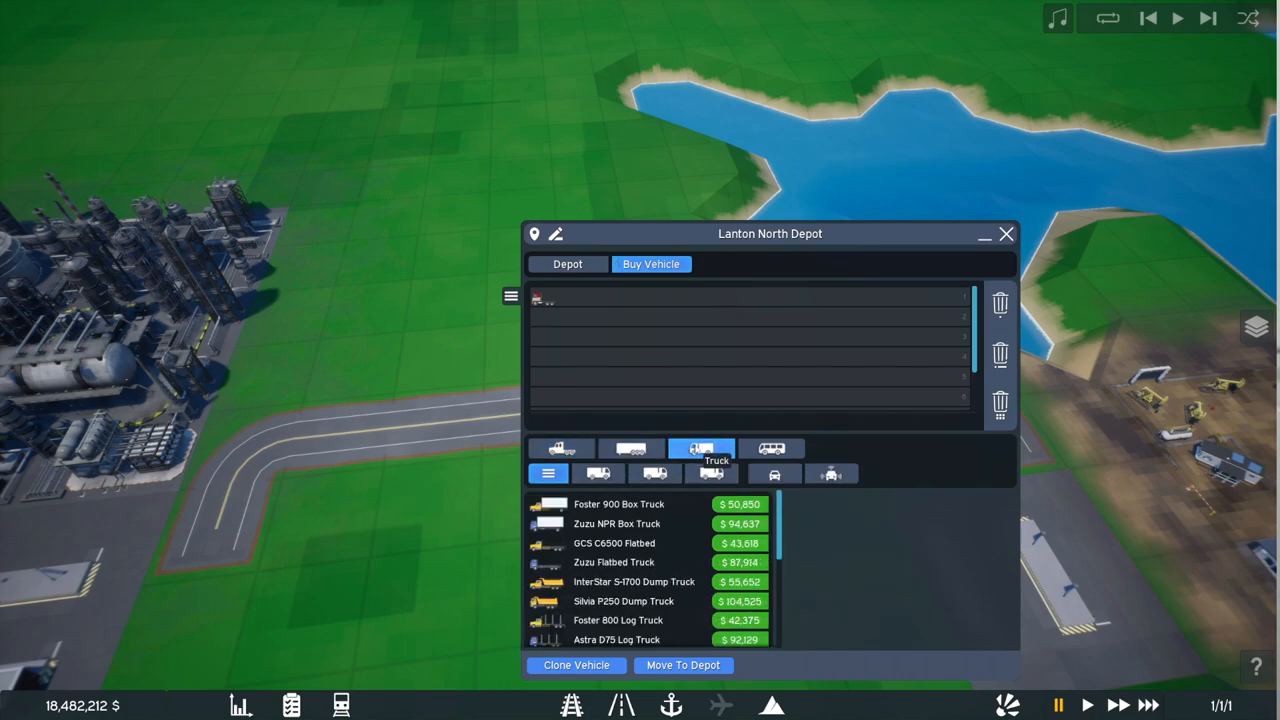
{"action": "left_click", "coordinate": [631, 448]}
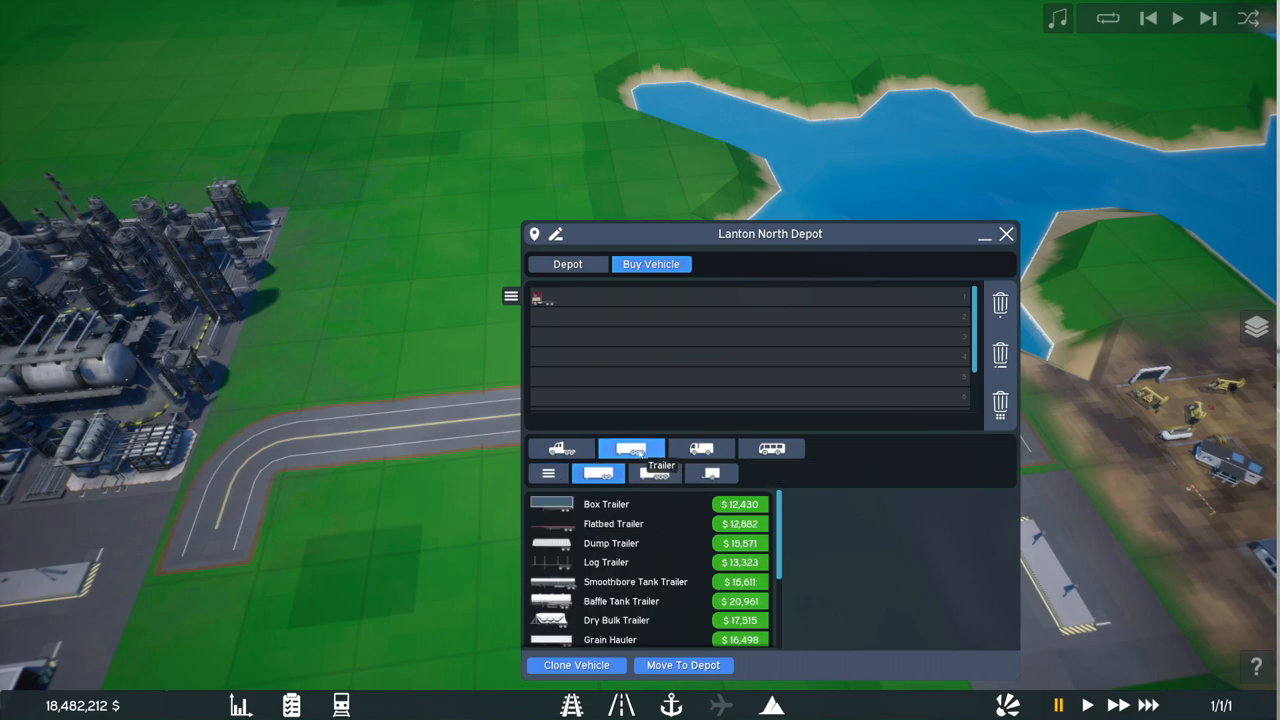
{"action": "left_click", "coordinate": [560, 448]}
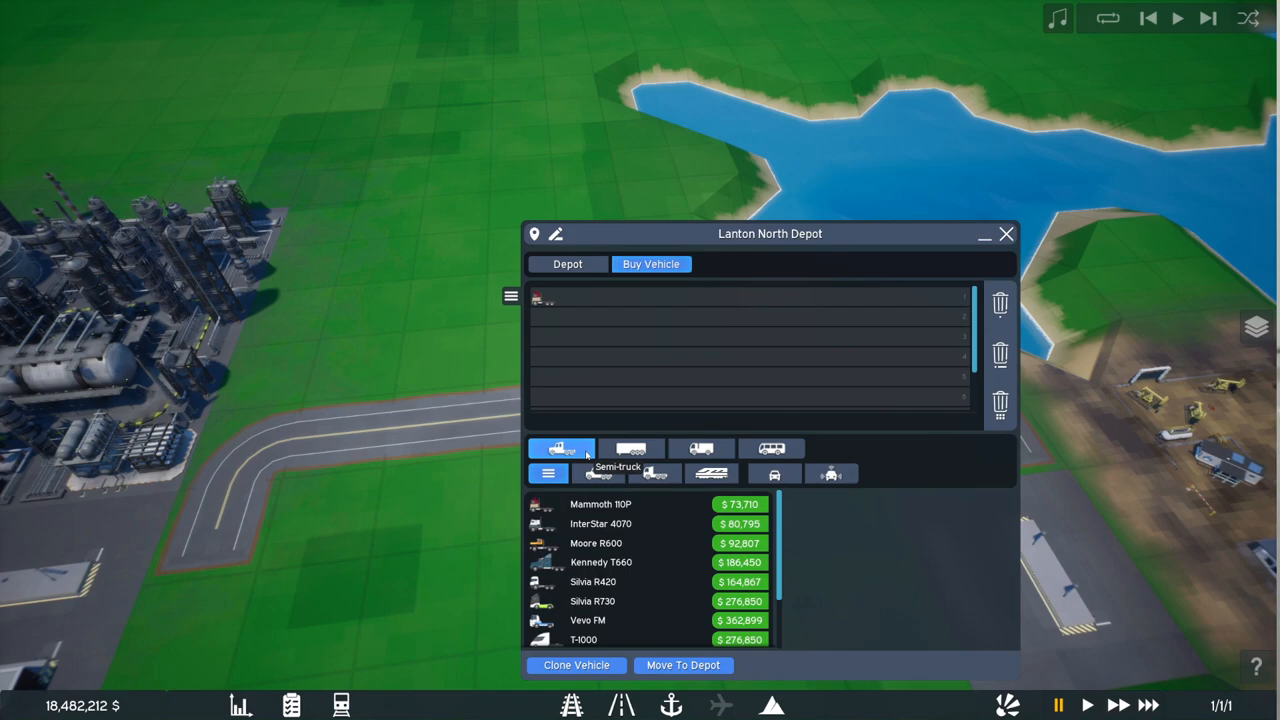
{"action": "left_click", "coordinate": [631, 448]}
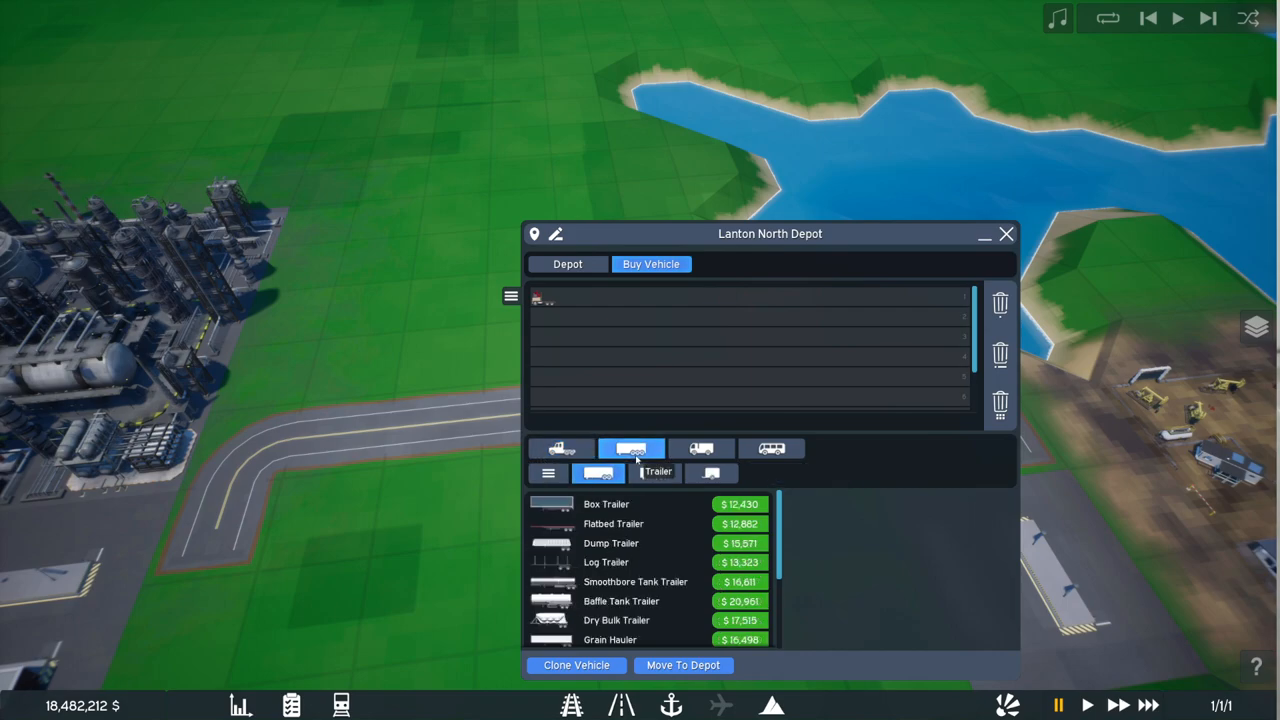
{"action": "left_click", "coordinate": [657, 472]}
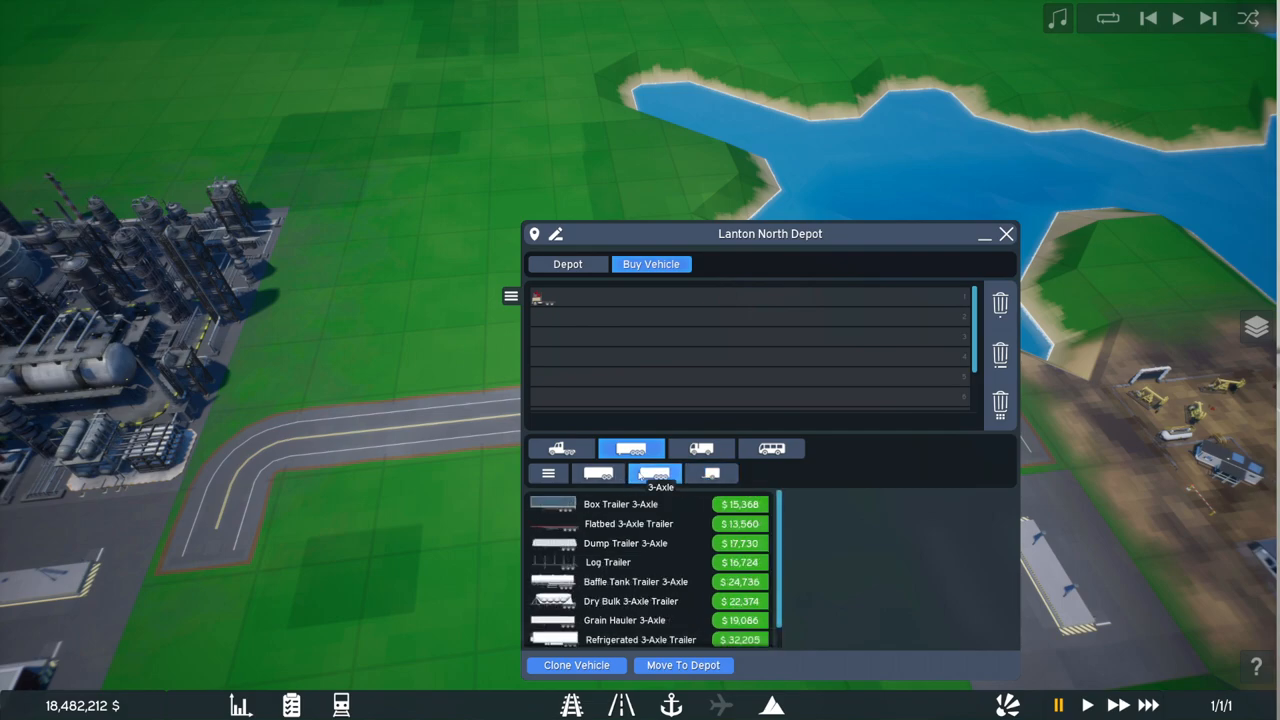
{"action": "left_click", "coordinate": [598, 473]}
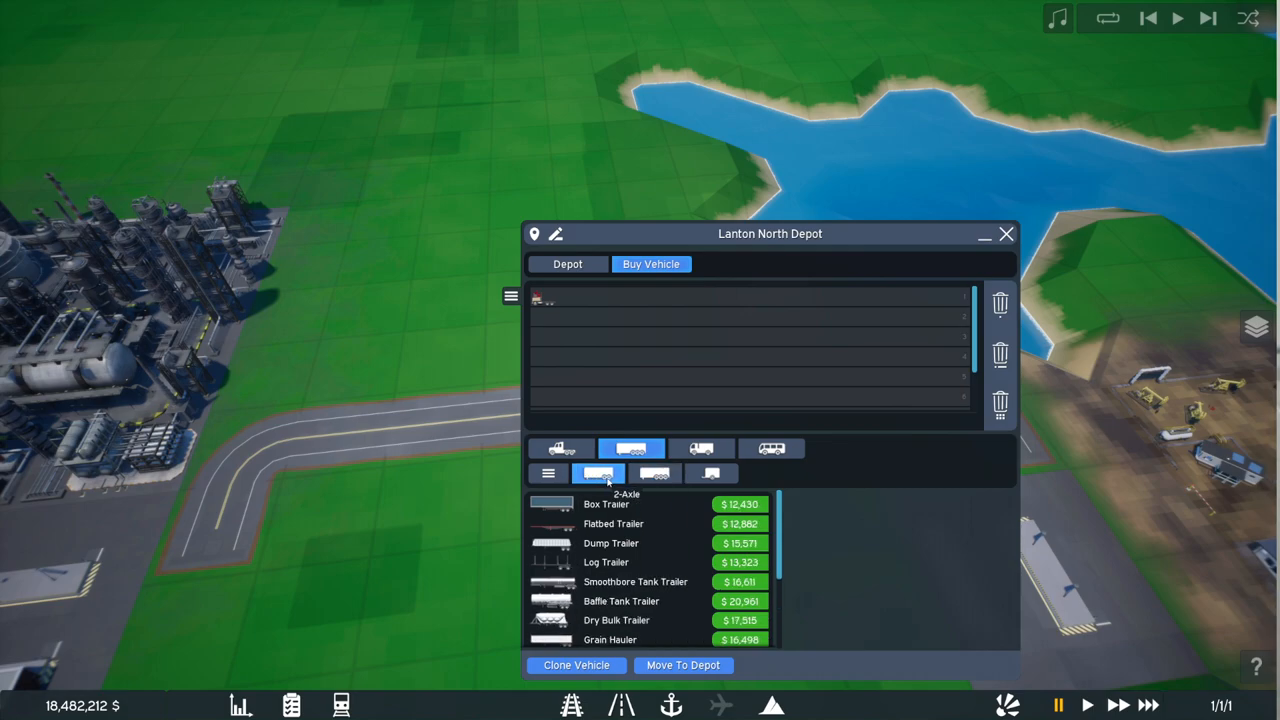
{"action": "left_click", "coordinate": [711, 473]}
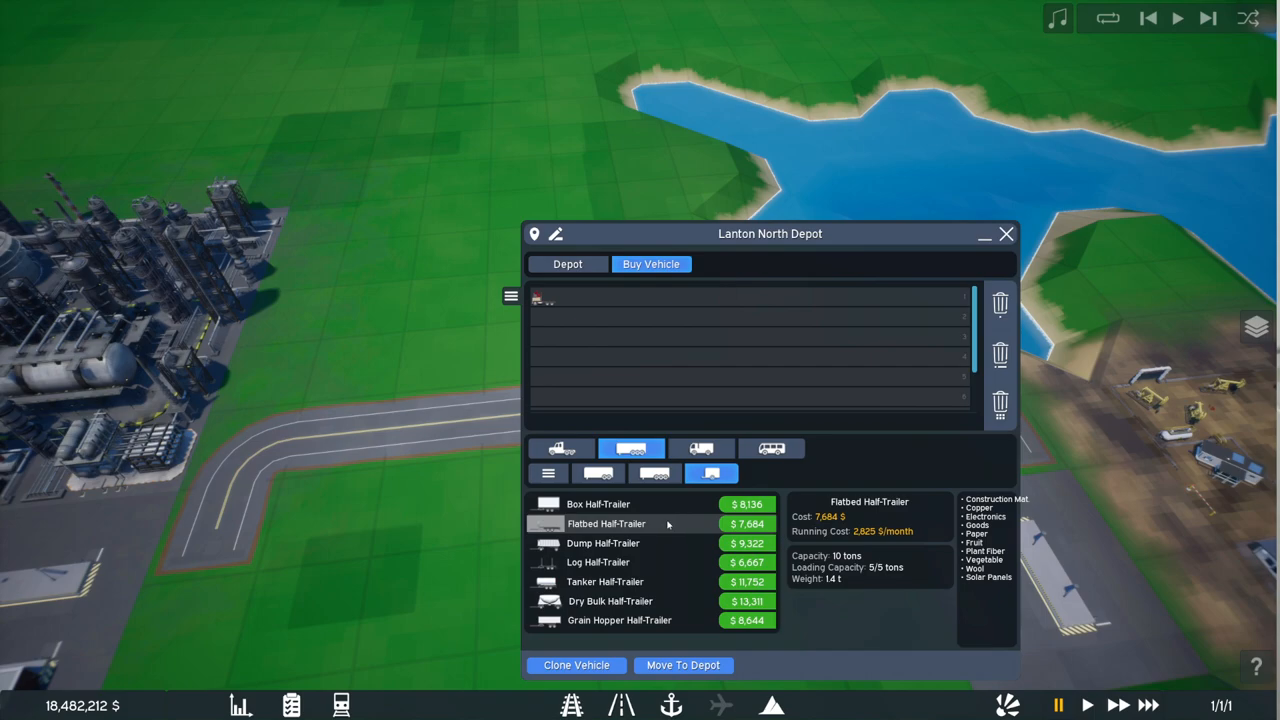
{"action": "left_click", "coordinate": [701, 448]}
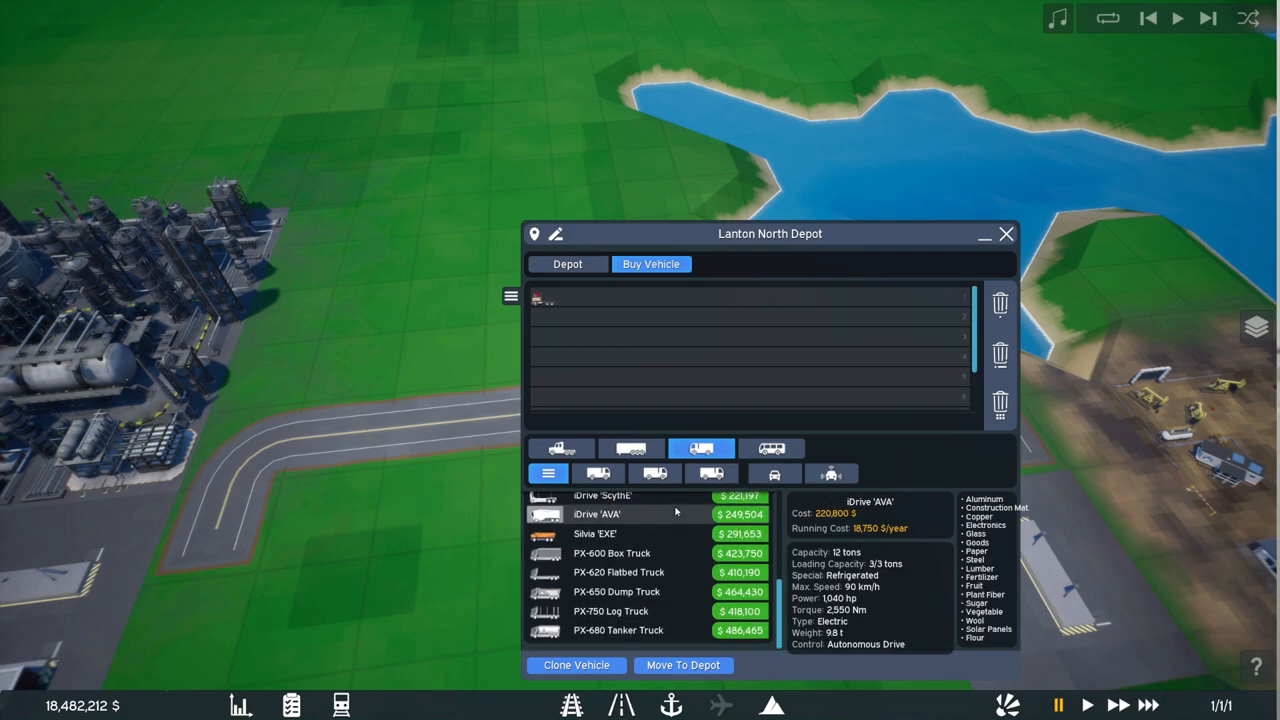
{"action": "left_click", "coordinate": [771, 448]}
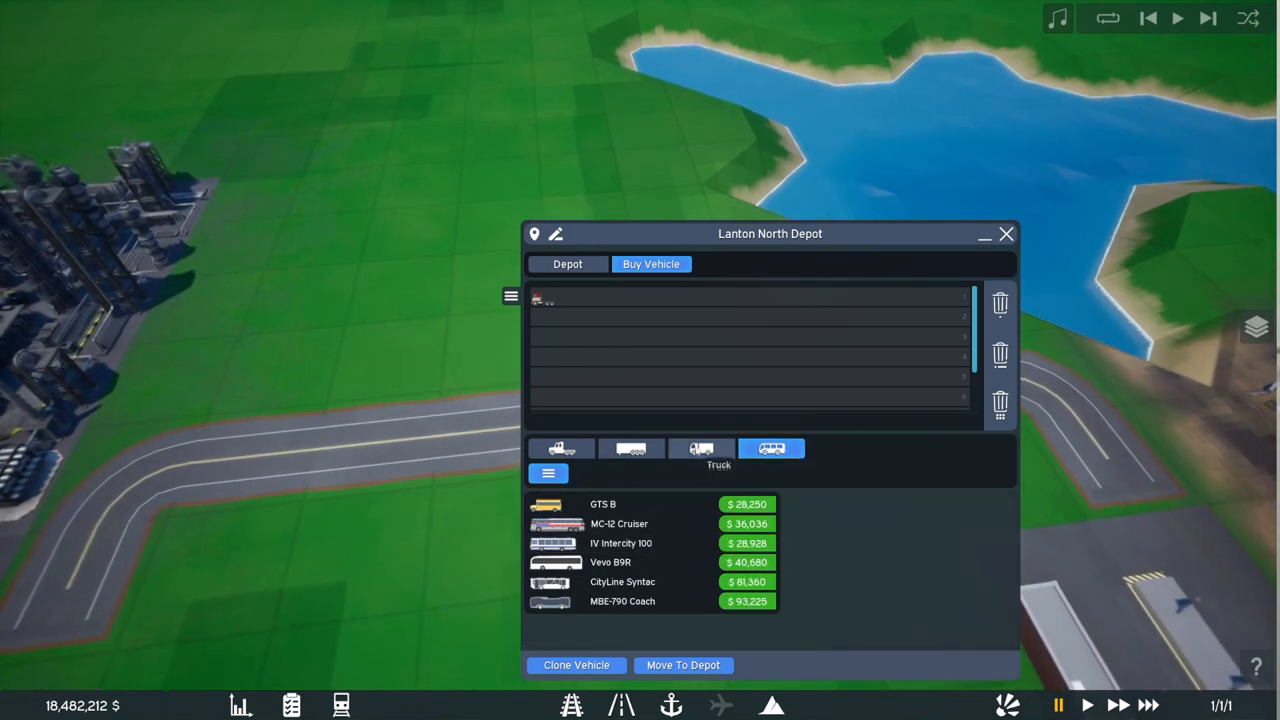
{"action": "left_click", "coordinate": [631, 448]}
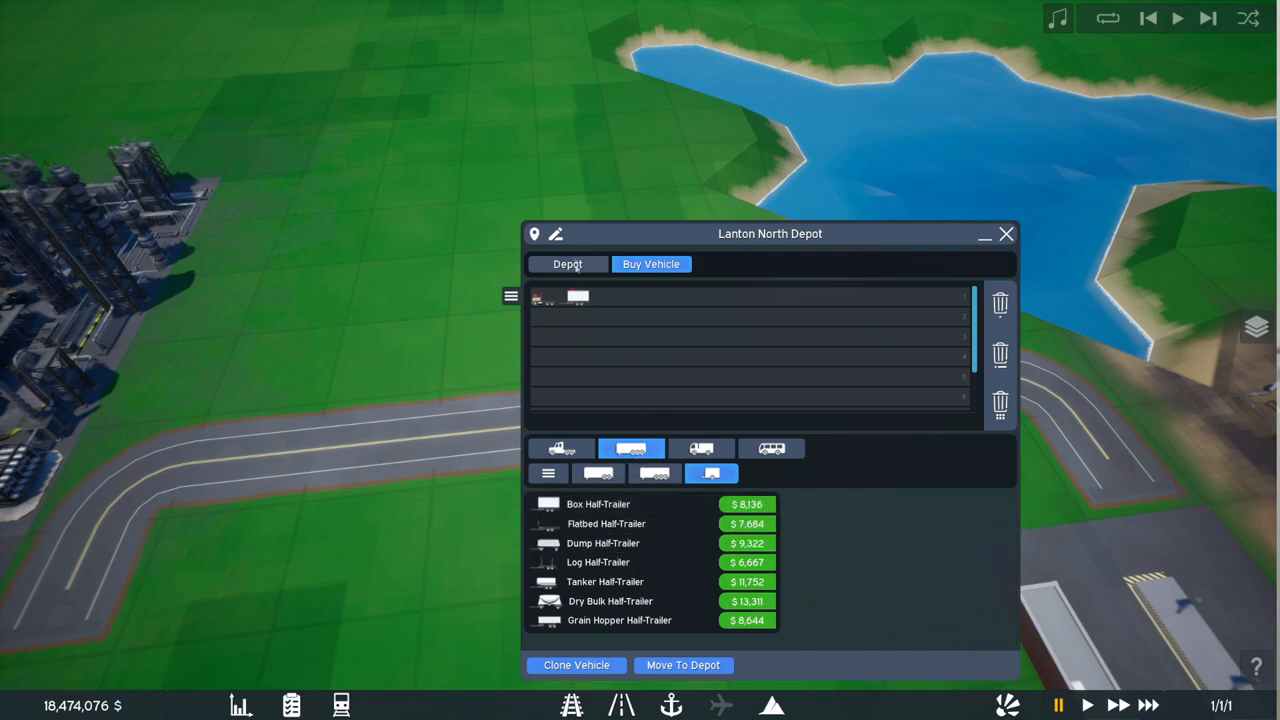
{"action": "mouse_move", "coordinate": [988, 315]}
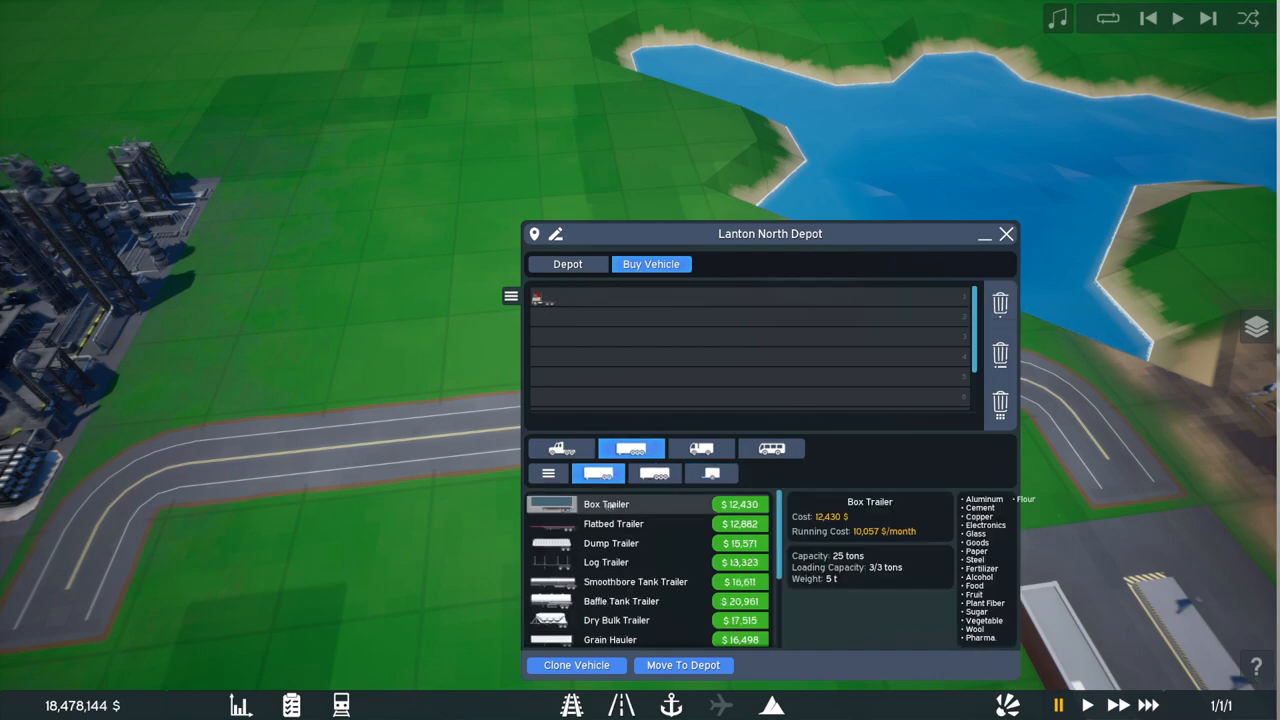
Step: Attach a Box Half-Trailer to the semi-truck and move it into the depot
{"action": "left_click", "coordinate": [711, 473]}
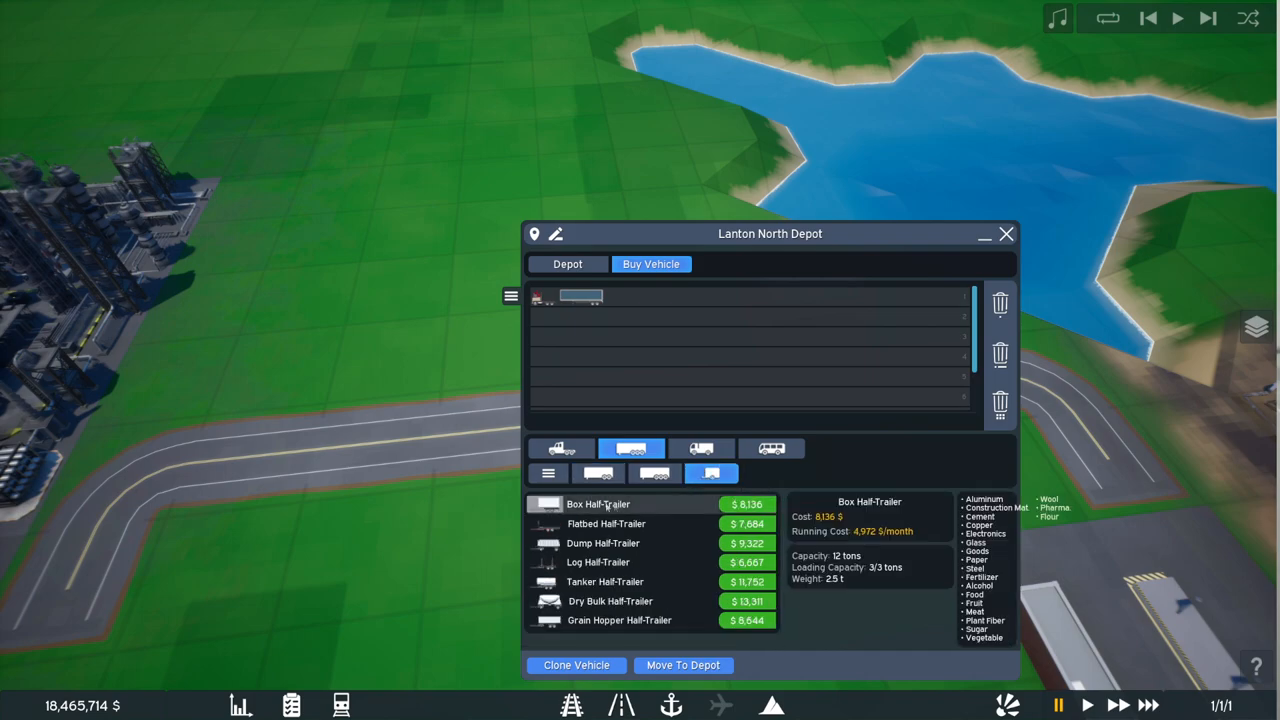
{"action": "left_click", "coordinate": [598, 504]}
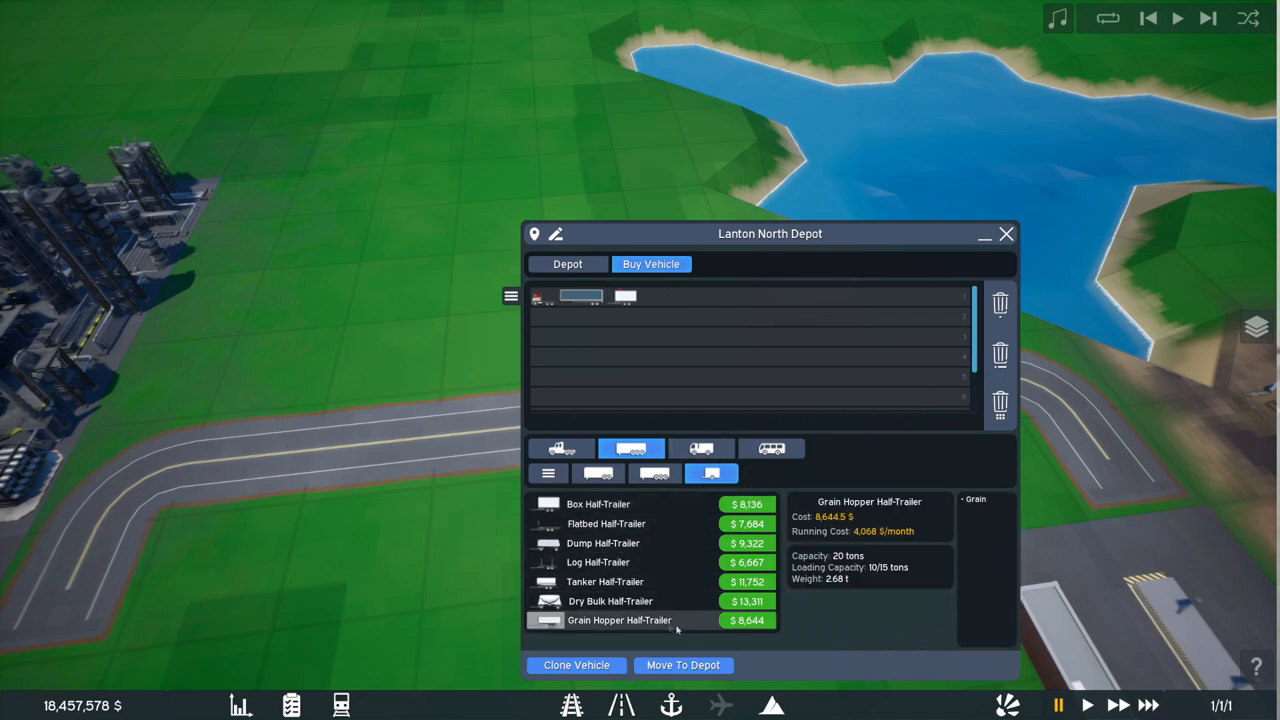
{"action": "left_click", "coordinate": [683, 665]}
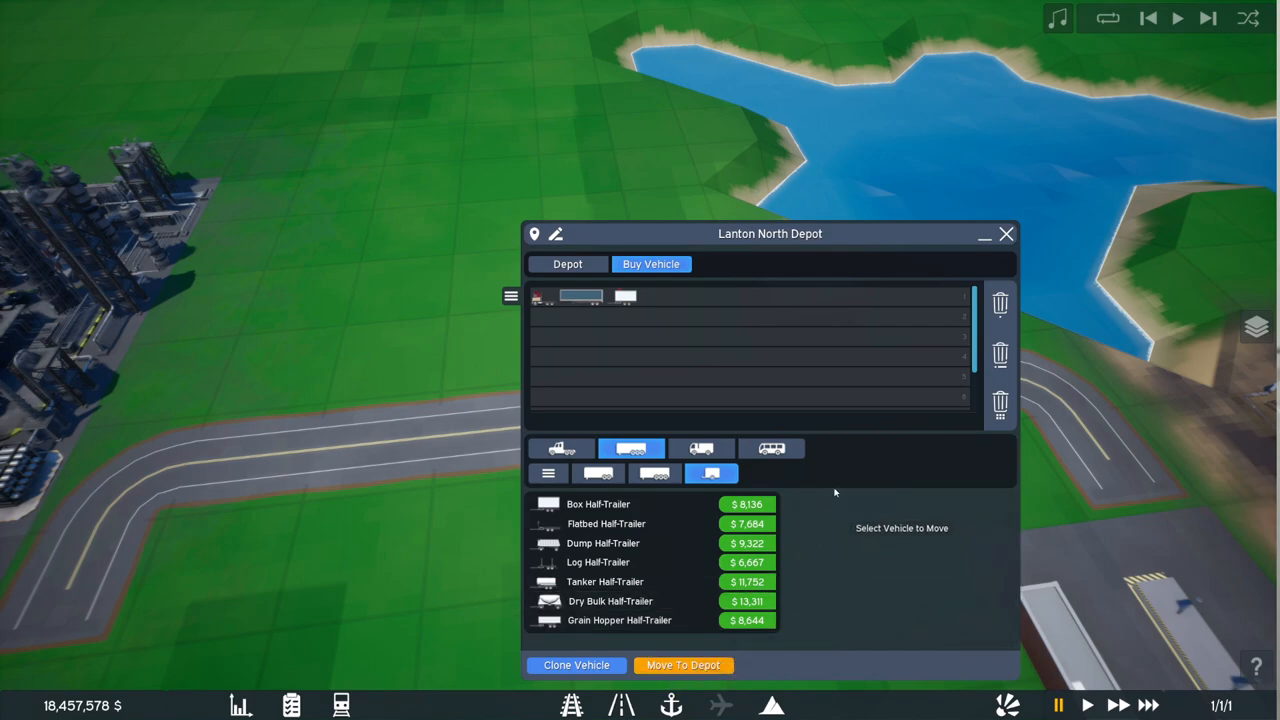
{"action": "left_click", "coordinate": [545, 296]}
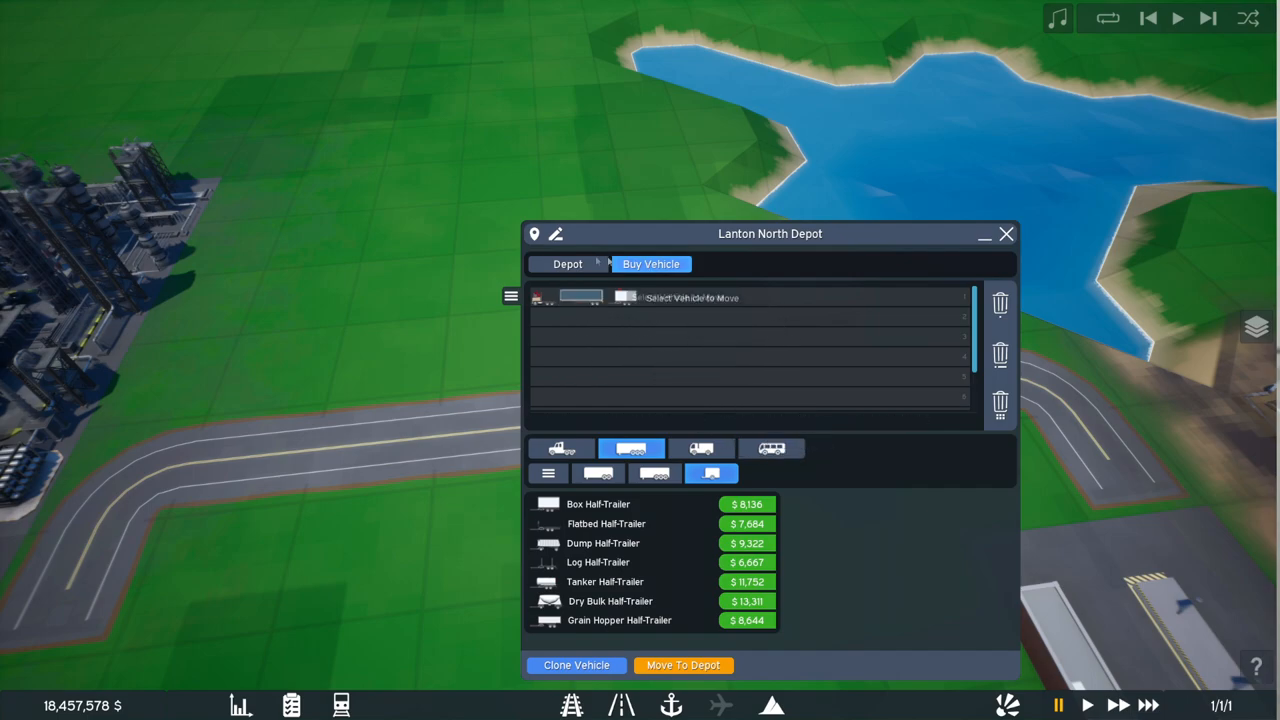
{"action": "left_click", "coordinate": [567, 264]}
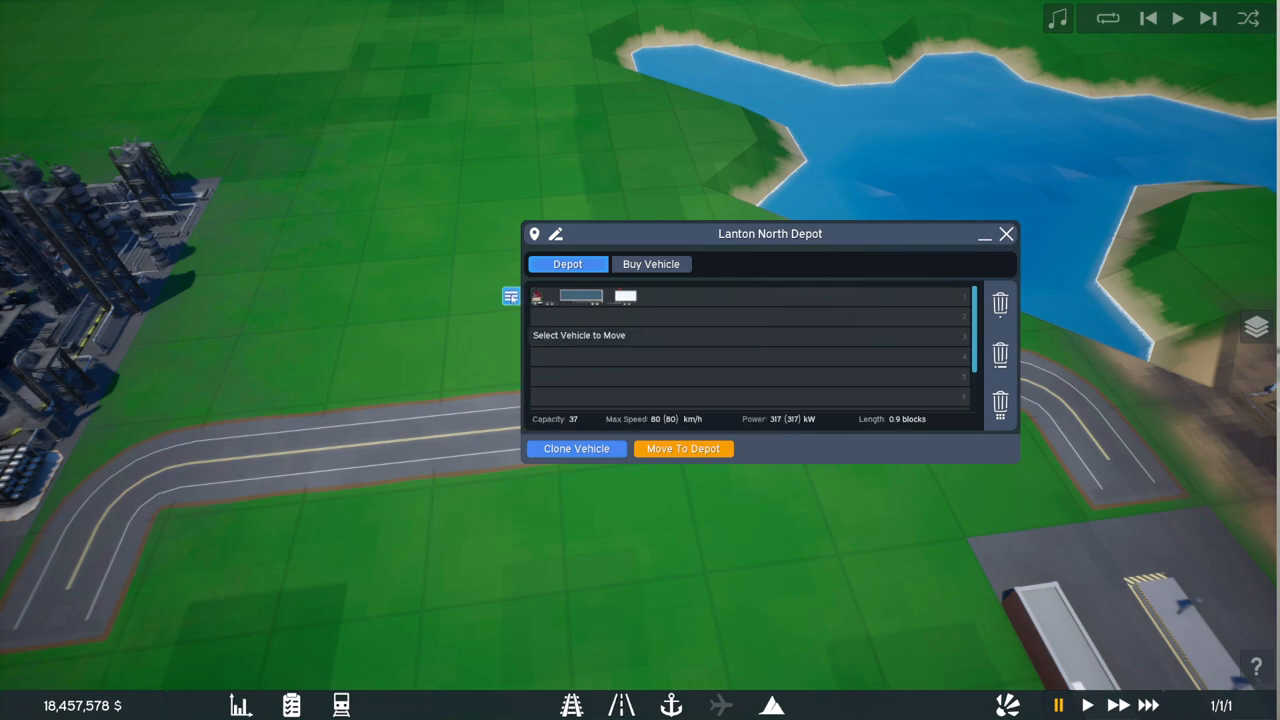
Step: Add Oil Field East and Rafinery City orders to Semi Truck 1 and start it
{"action": "left_click", "coordinate": [580, 296]}
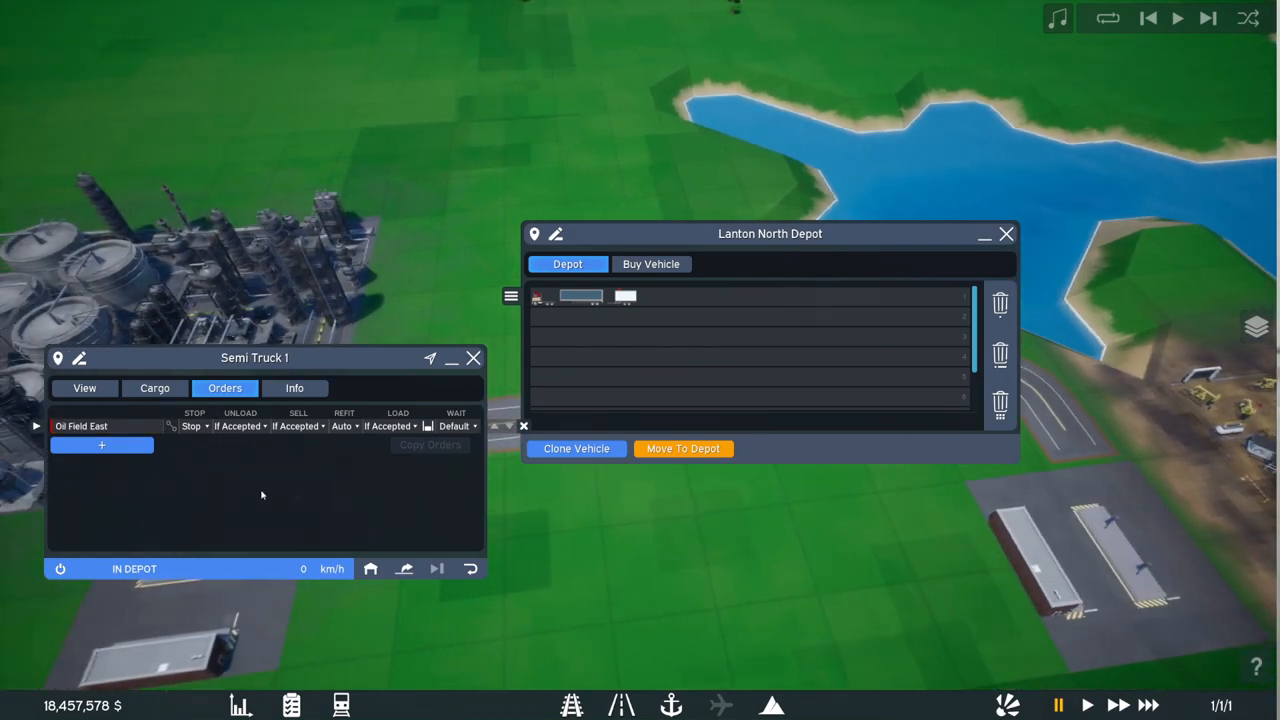
{"action": "left_click", "coordinate": [101, 444]}
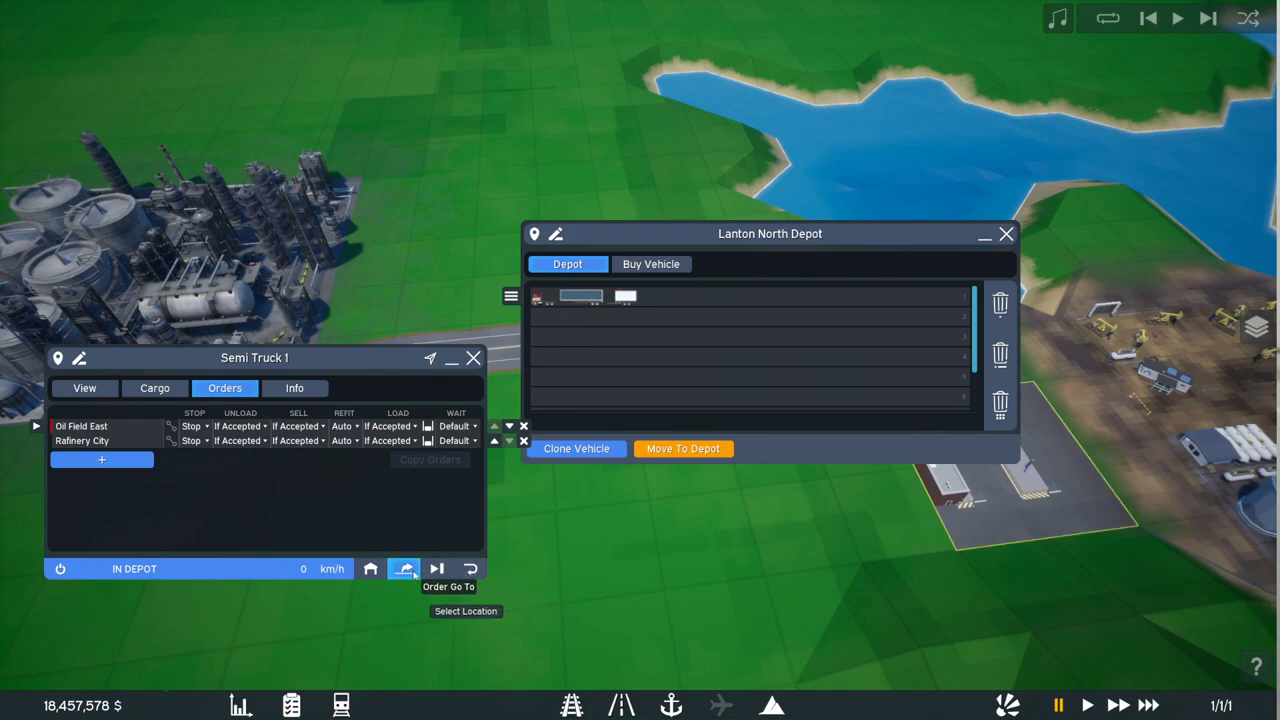
{"action": "mouse_move", "coordinate": [59, 568]}
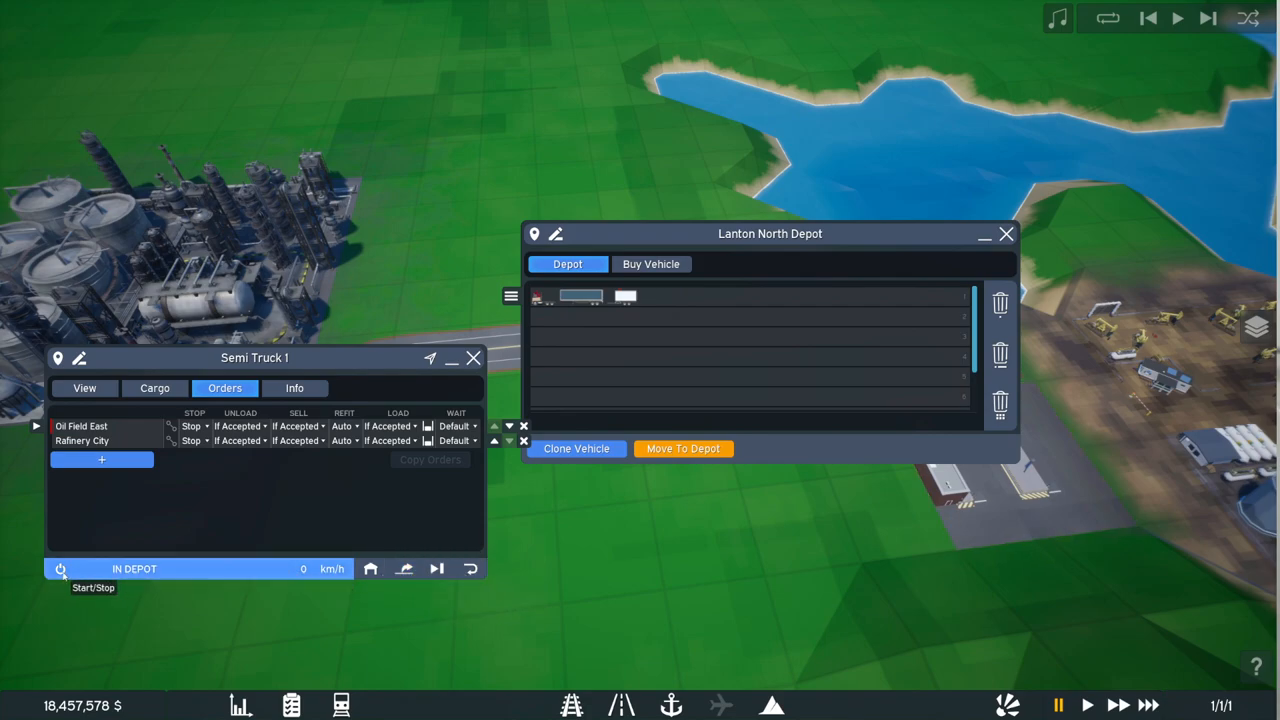
{"action": "left_click", "coordinate": [60, 568]}
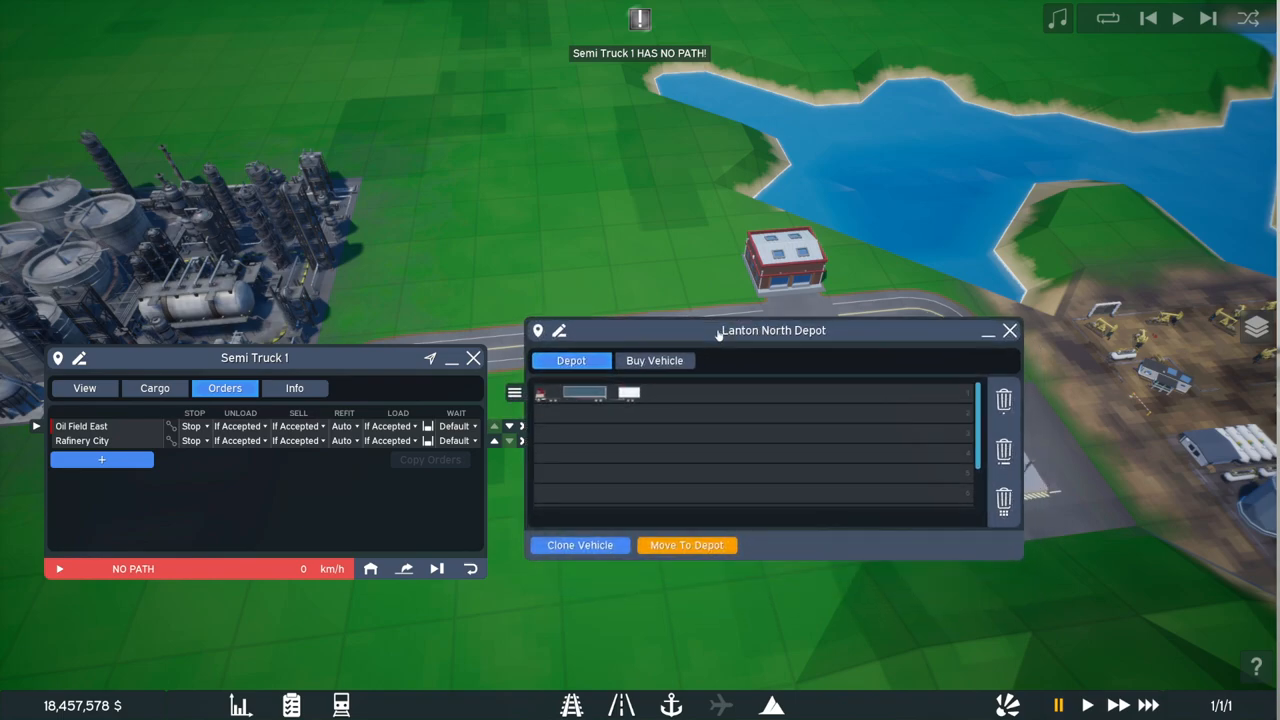
{"action": "mouse_move", "coordinate": [744, 370]}
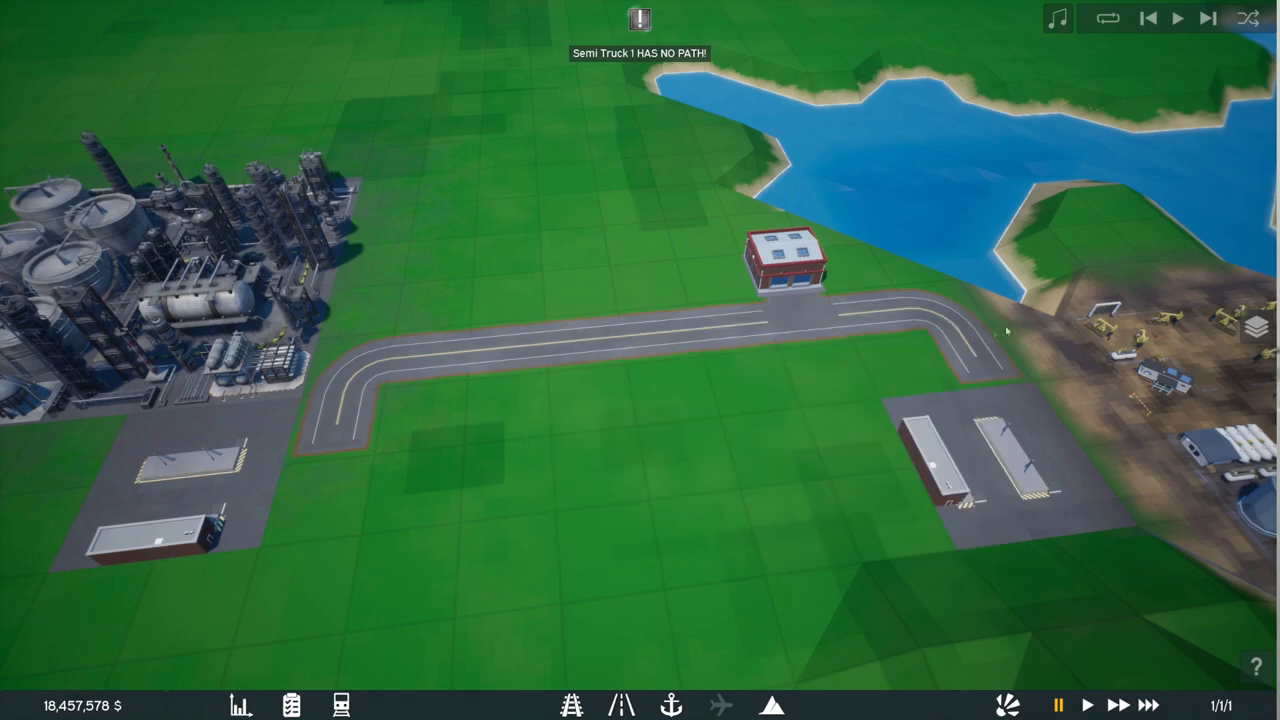
Step: Lay Small Road from the depot road down to the refinery truck station
{"action": "left_click", "coordinate": [572, 705]}
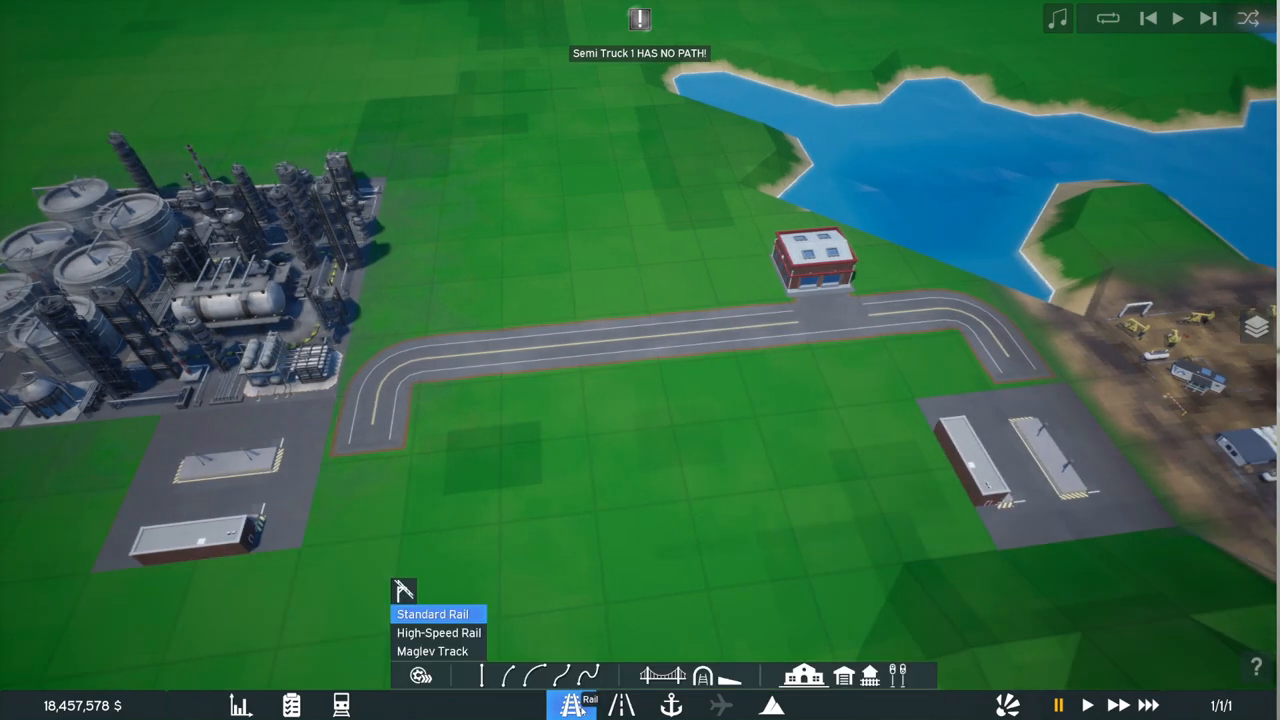
{"action": "left_click", "coordinate": [622, 705]}
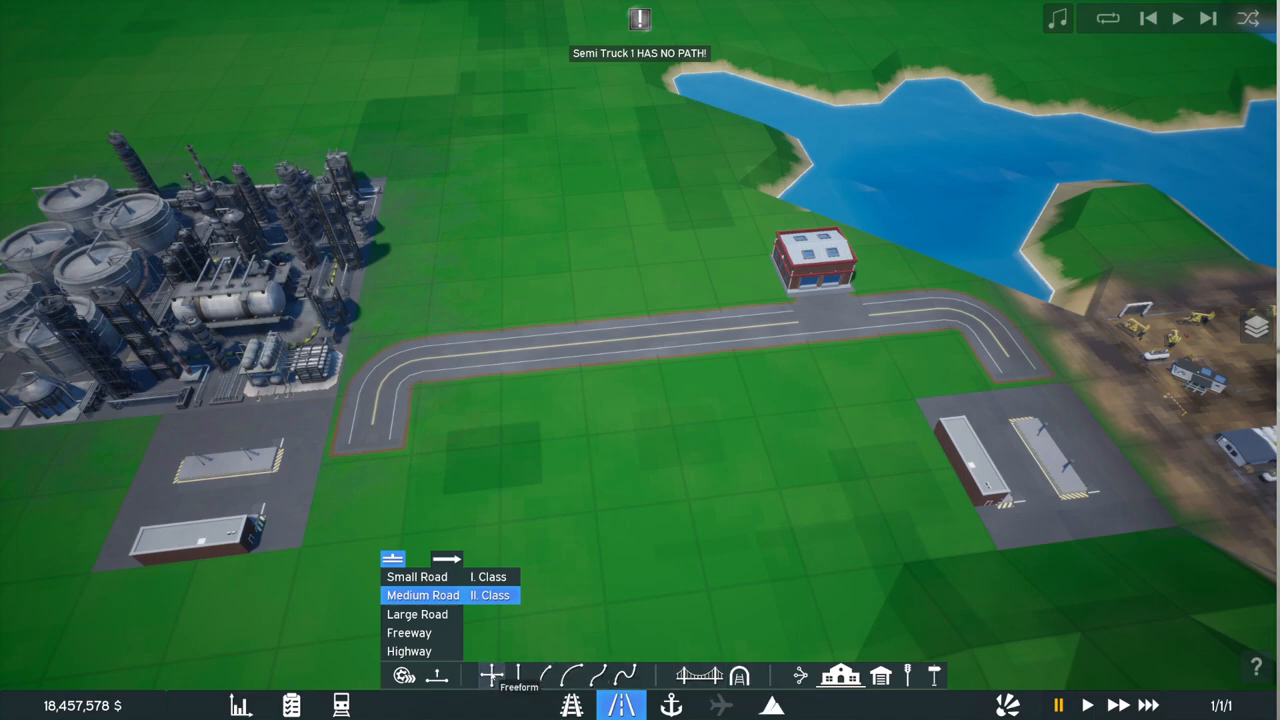
{"action": "left_click", "coordinate": [491, 675]}
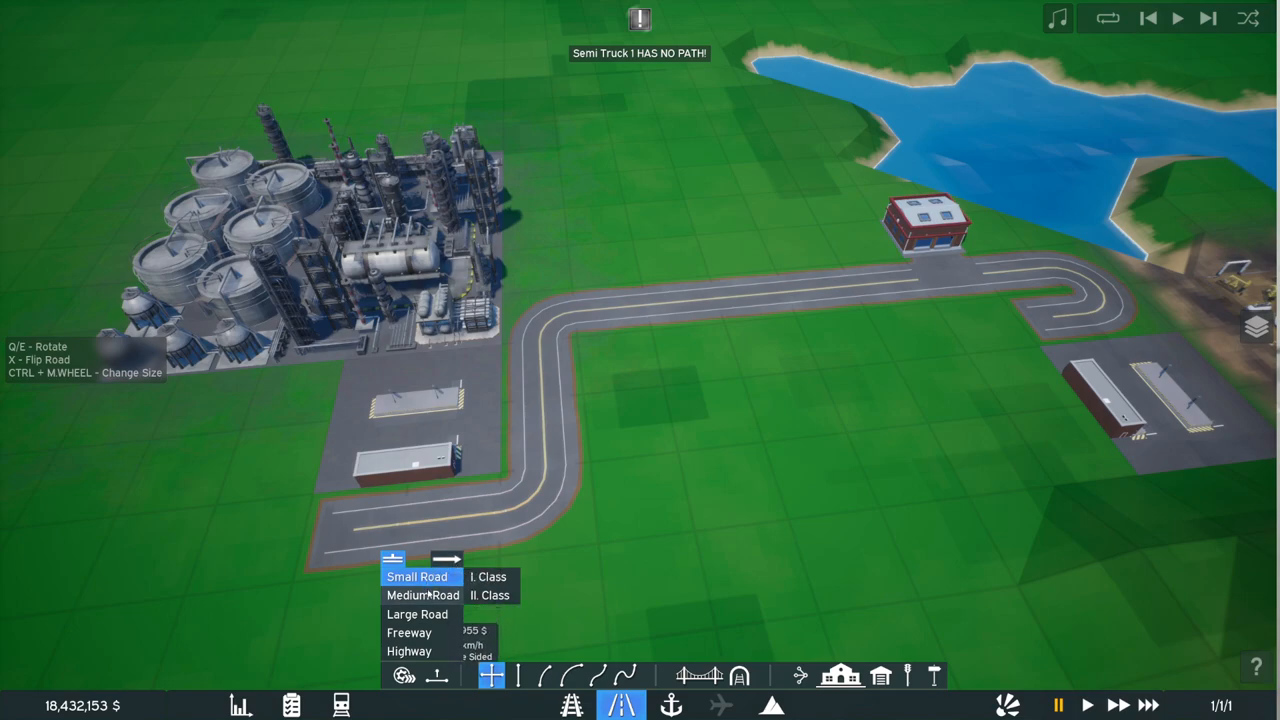
{"action": "left_click", "coordinate": [422, 595]}
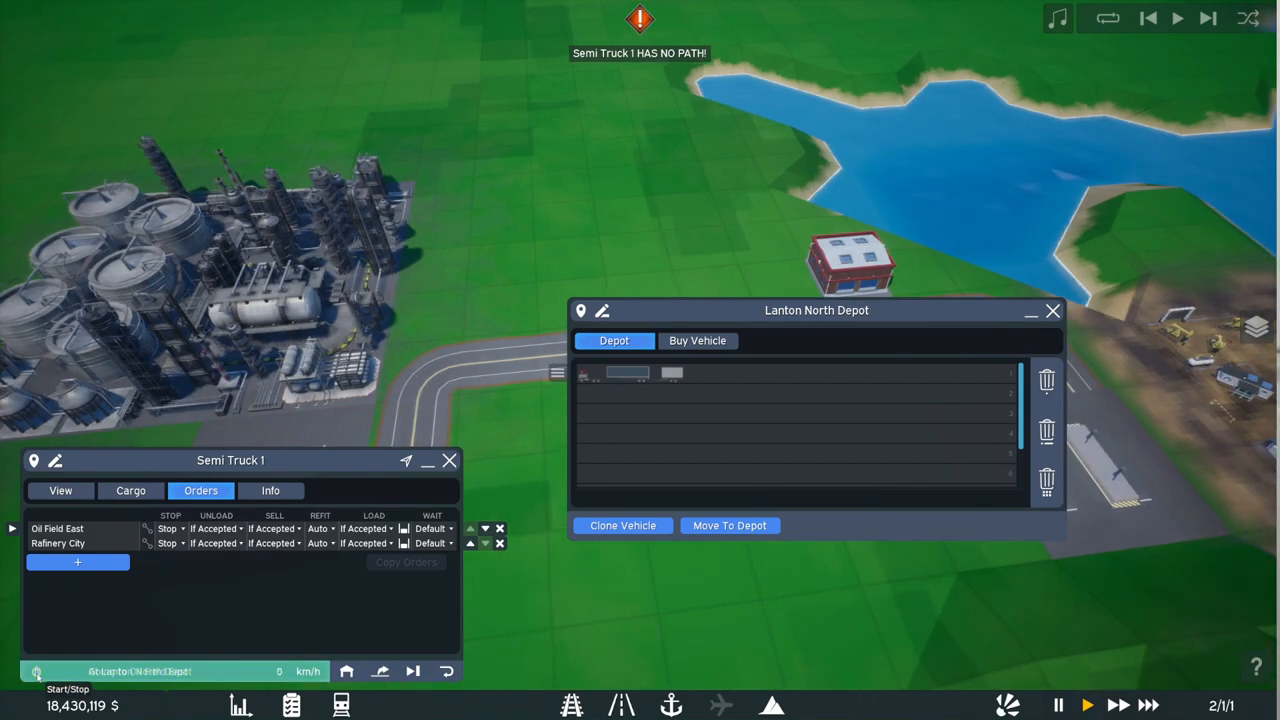
Step: Start Semi Truck 1 on its route and check the Oil Field East station
{"action": "left_click", "coordinate": [36, 671]}
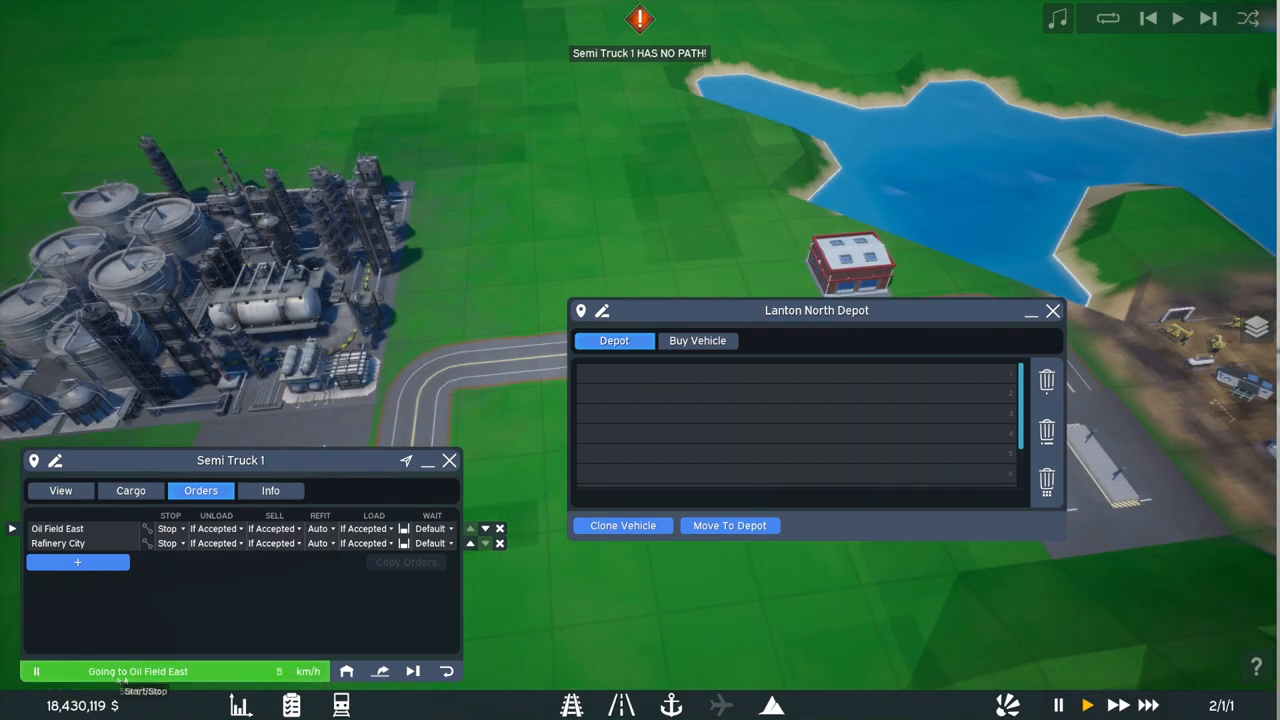
{"action": "left_click", "coordinate": [1052, 310]}
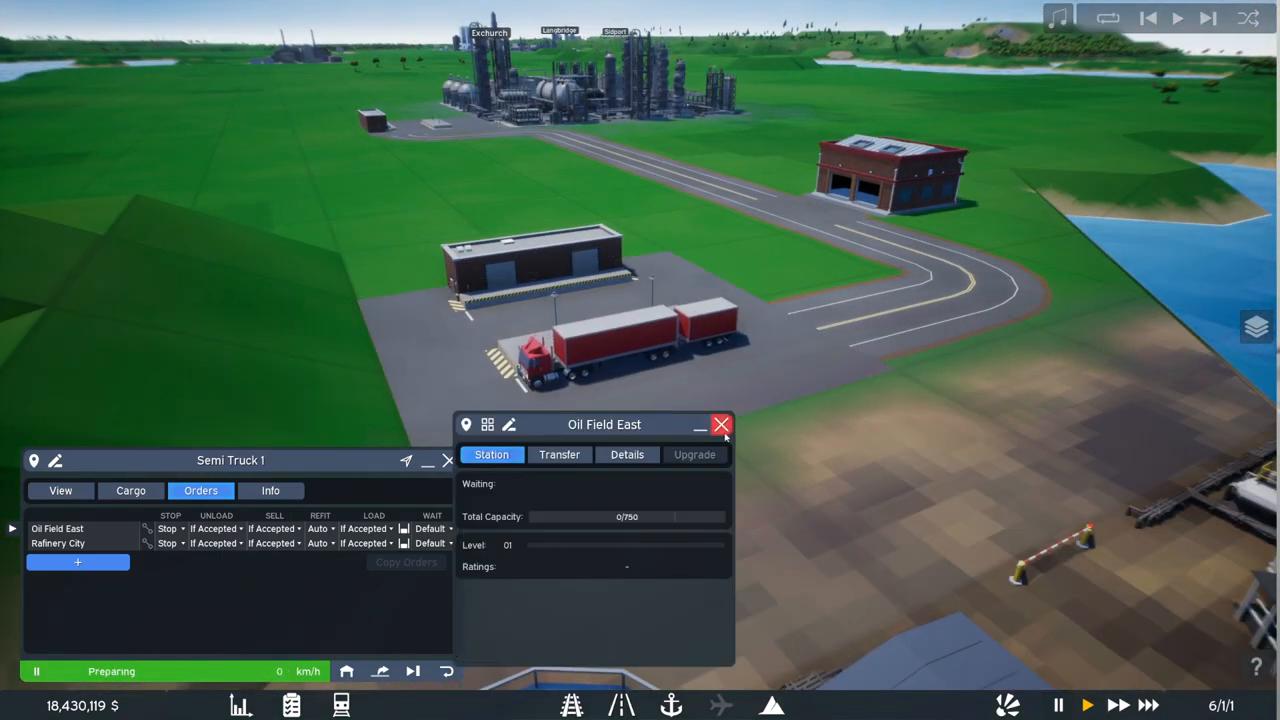
{"action": "left_click", "coordinate": [722, 424]}
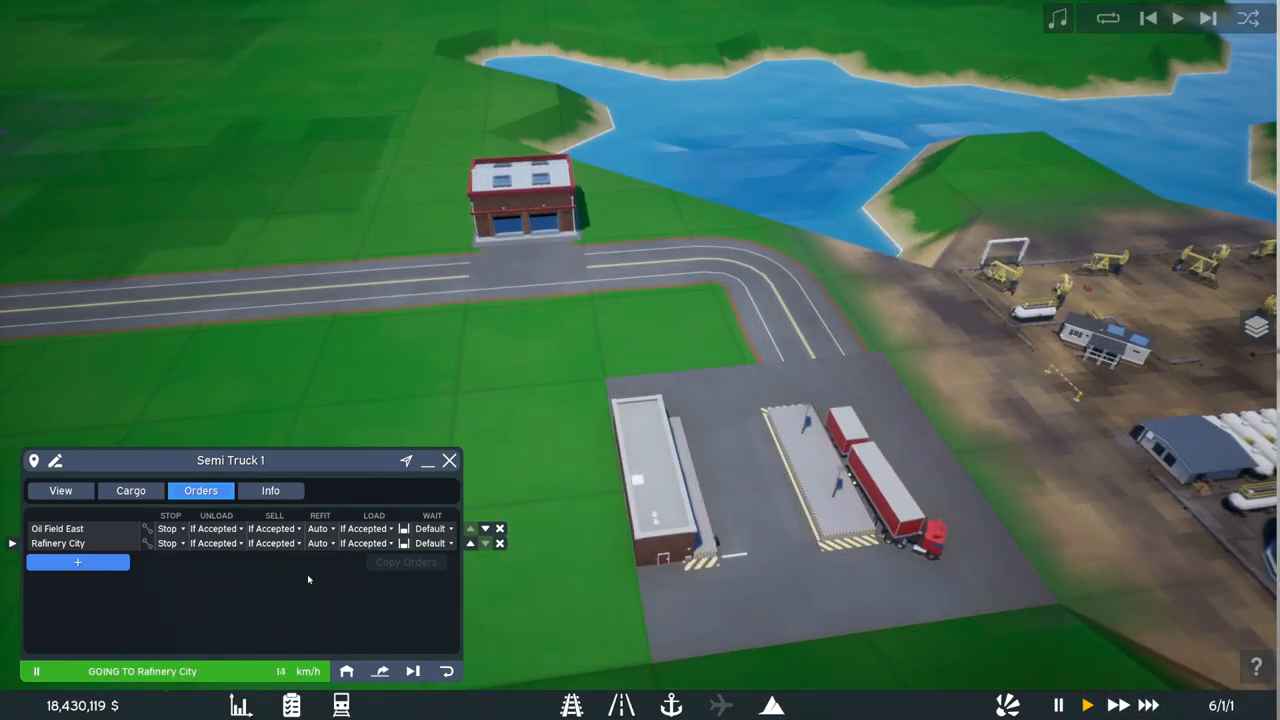
{"action": "left_click", "coordinate": [449, 460]}
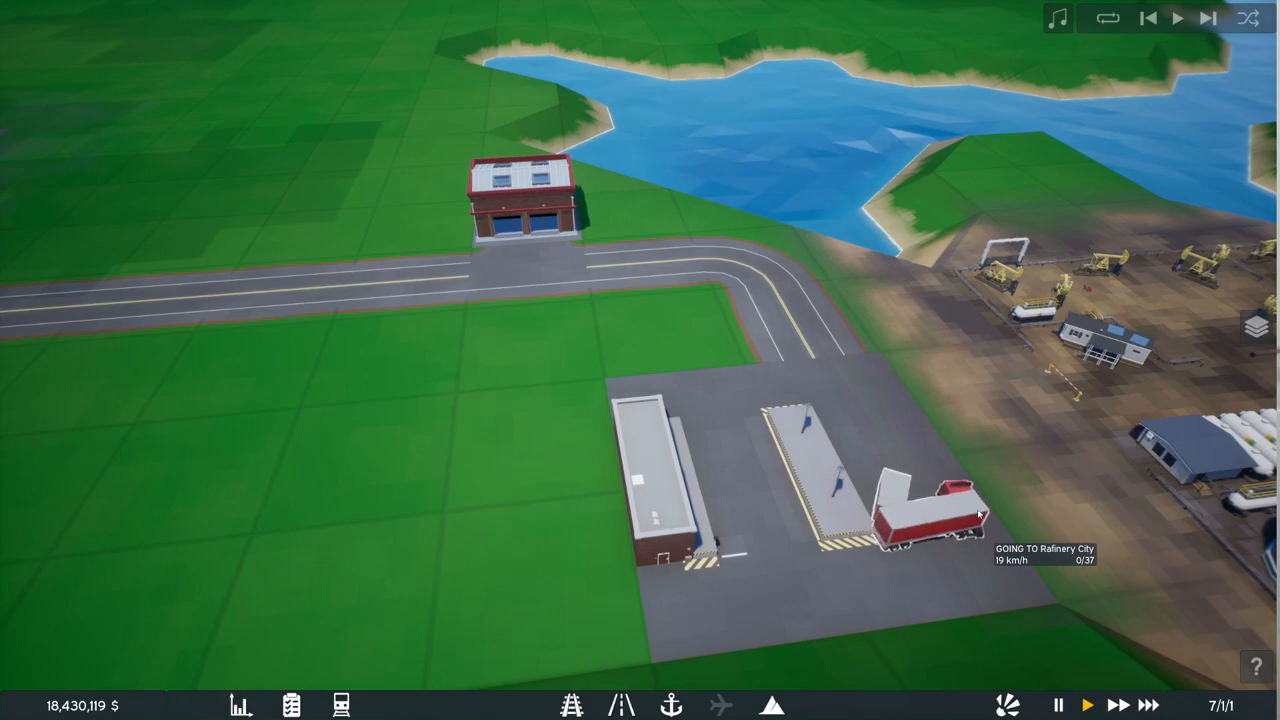
Step: Send Semi Truck 1 back to Lanton North Depot
{"action": "left_click", "coordinate": [930, 510]}
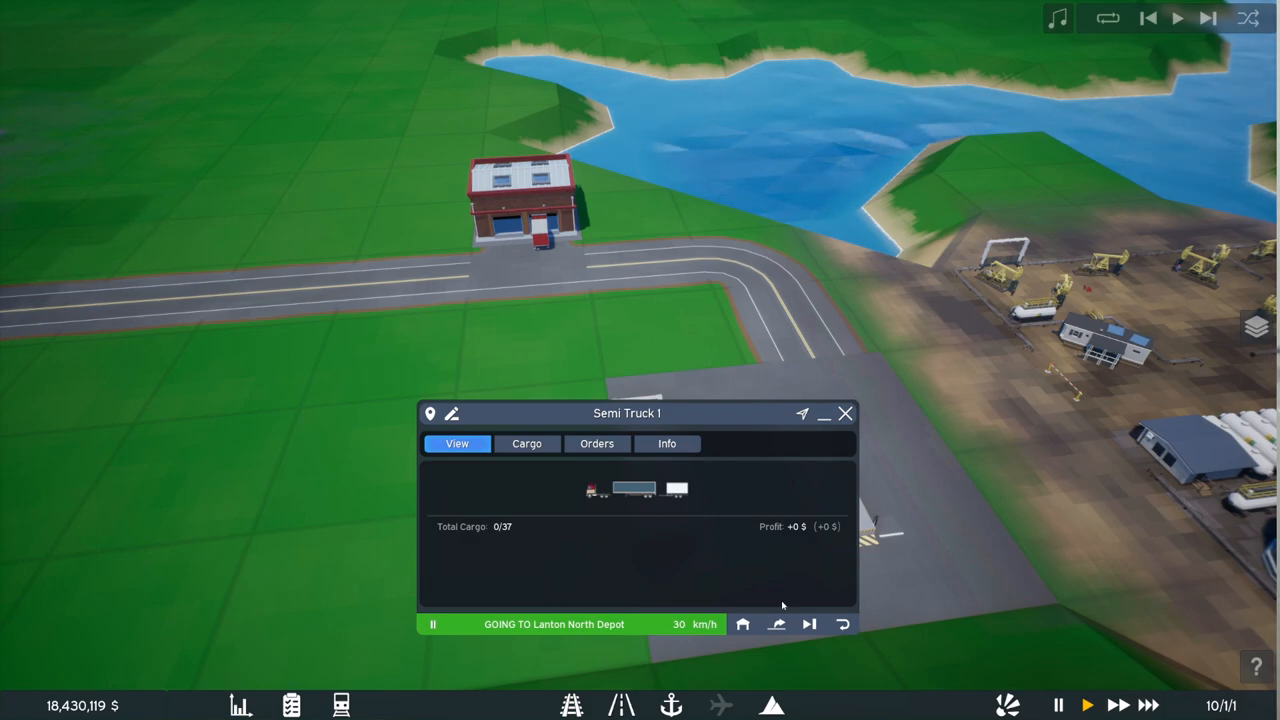
{"action": "left_click", "coordinate": [845, 413]}
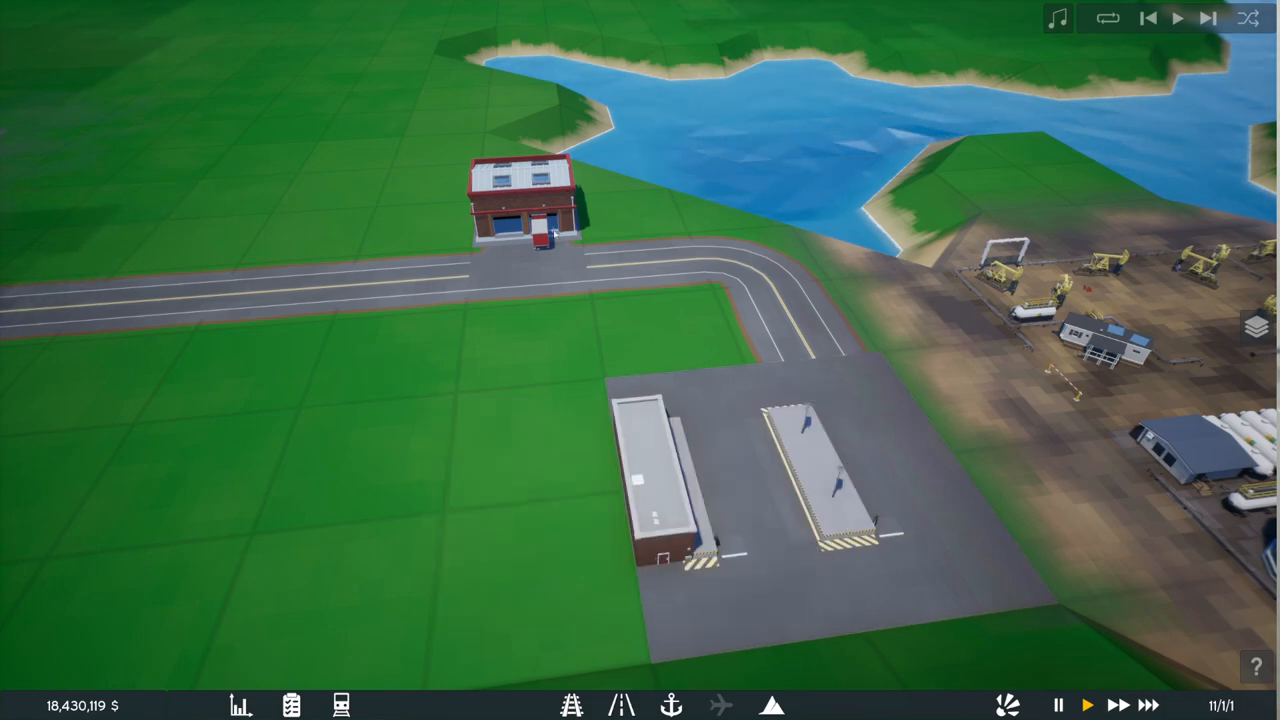
{"action": "left_click", "coordinate": [535, 215]}
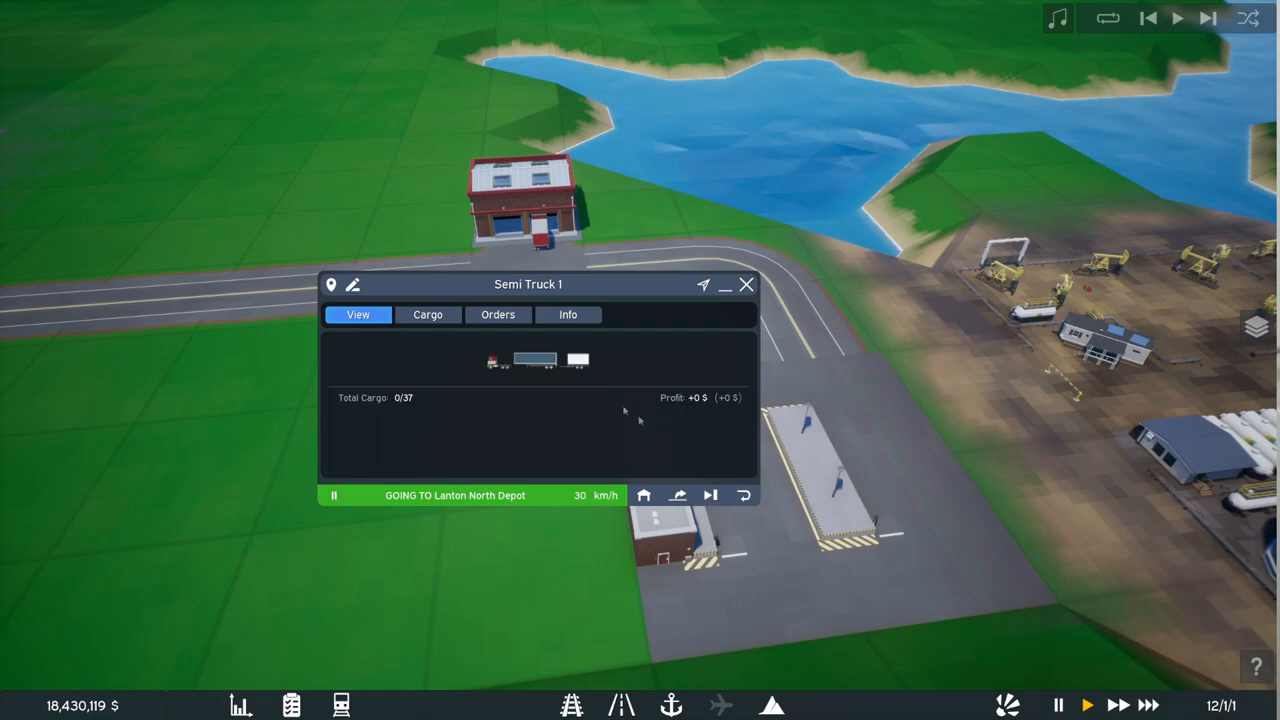
Step: Buy another Mammoth 110P truck with a trailer in Lanton North Depot
{"action": "left_click", "coordinate": [568, 314]}
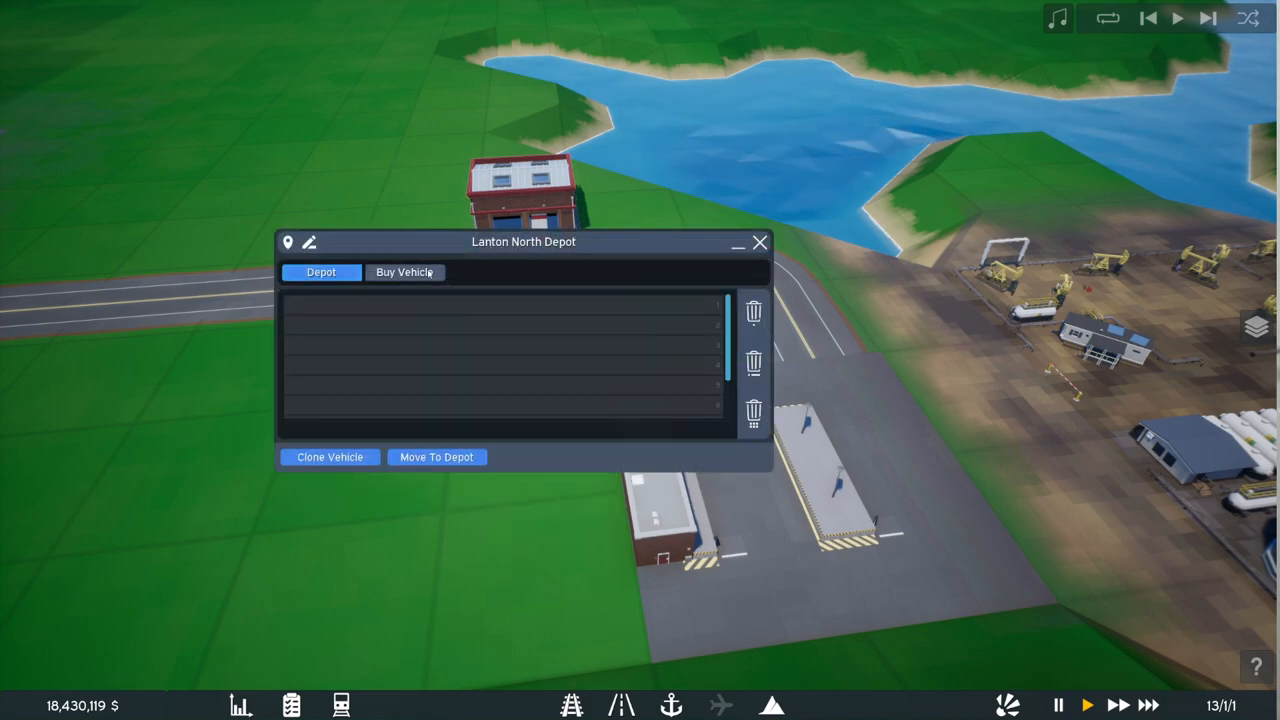
{"action": "left_click", "coordinate": [404, 271]}
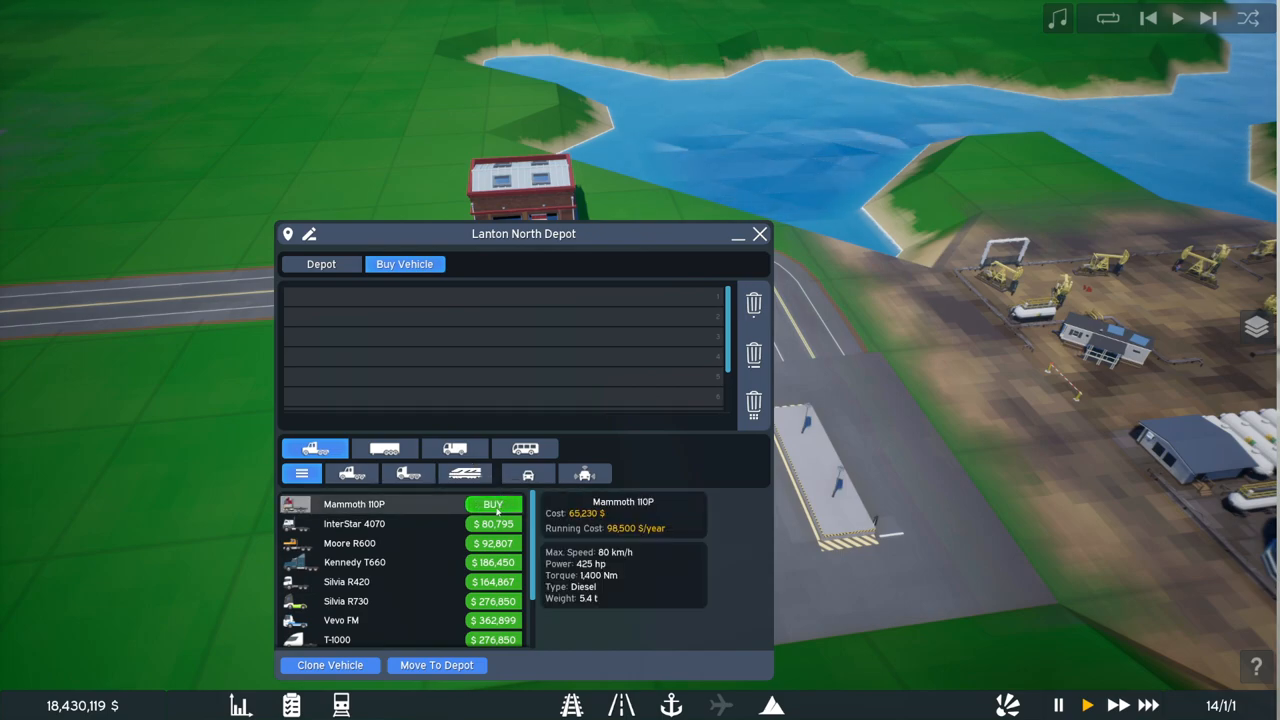
{"action": "left_click", "coordinate": [385, 448]}
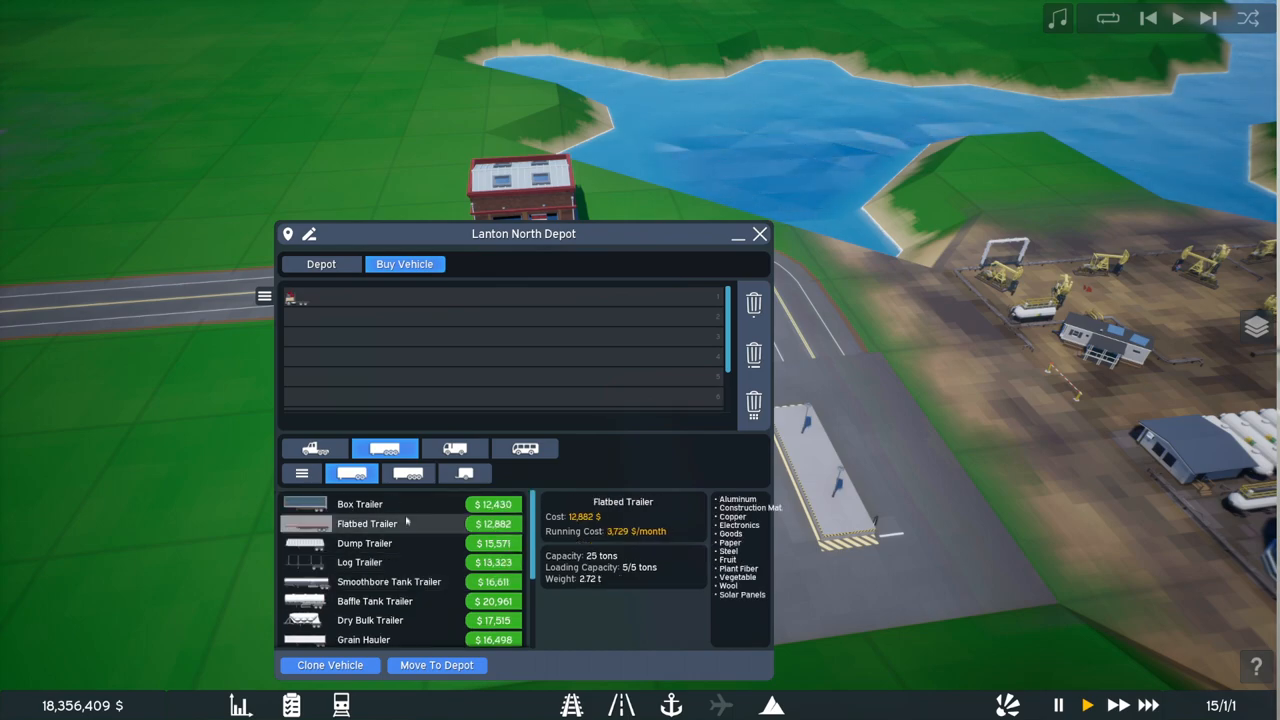
{"action": "left_click", "coordinate": [360, 504]}
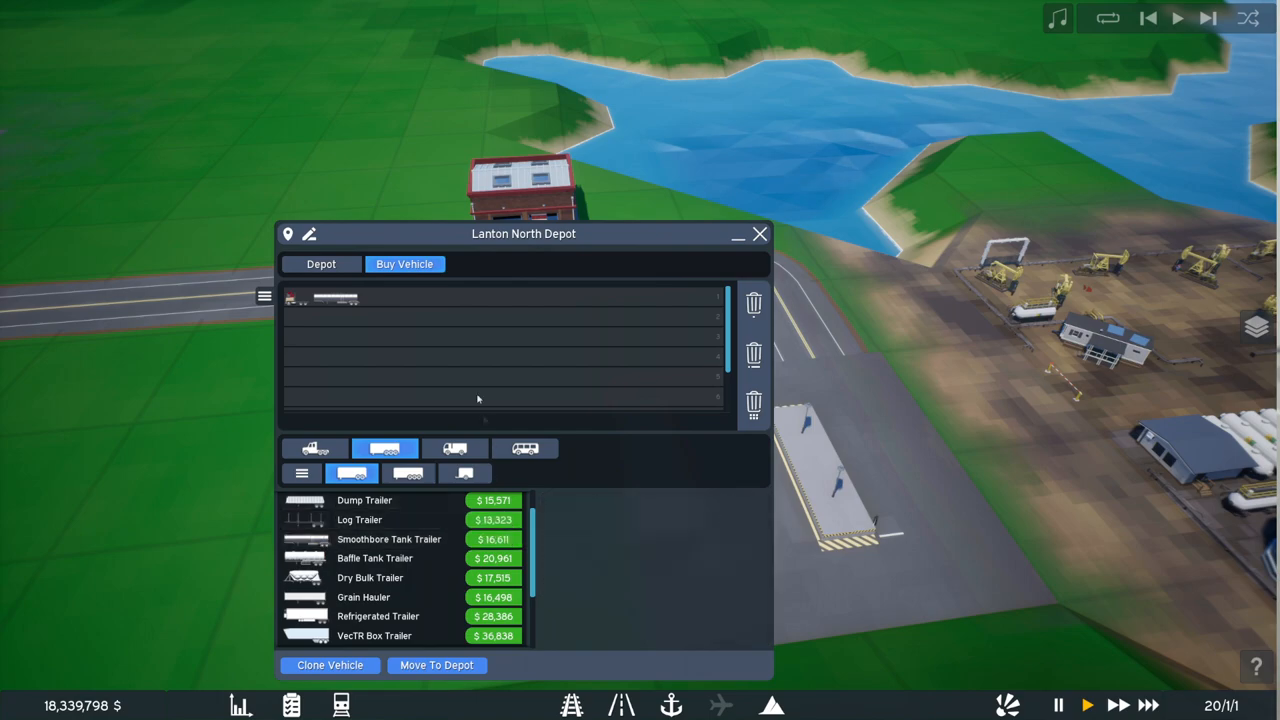
Step: Check Semi Truck 1's empty cargo and skip its current order
{"action": "left_click", "coordinate": [335, 297]}
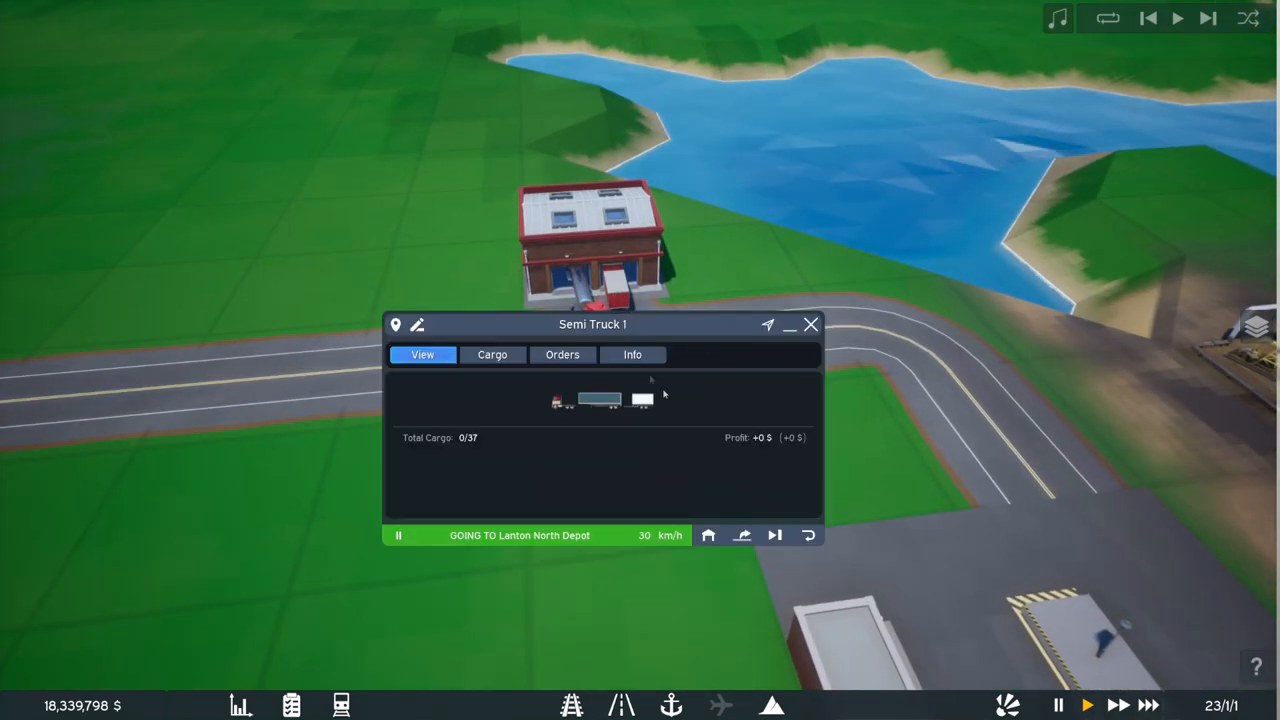
{"action": "mouse_move", "coordinate": [708, 535]}
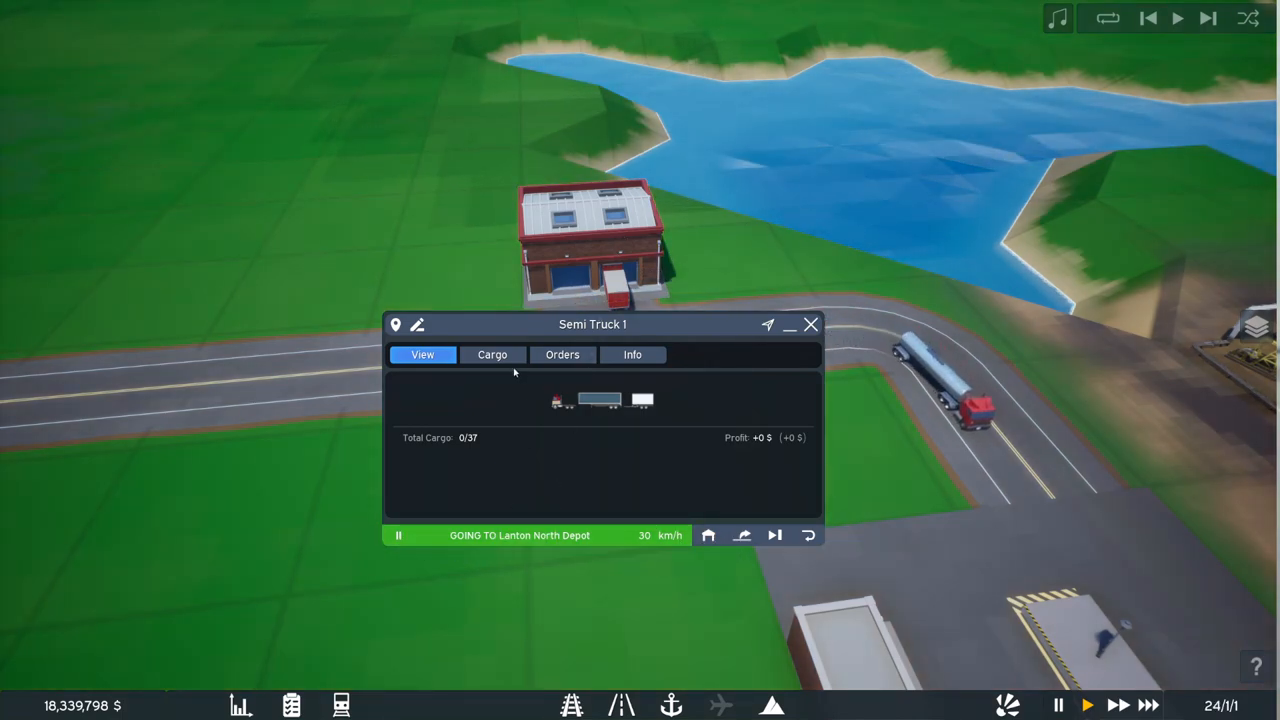
{"action": "left_click", "coordinate": [492, 355]}
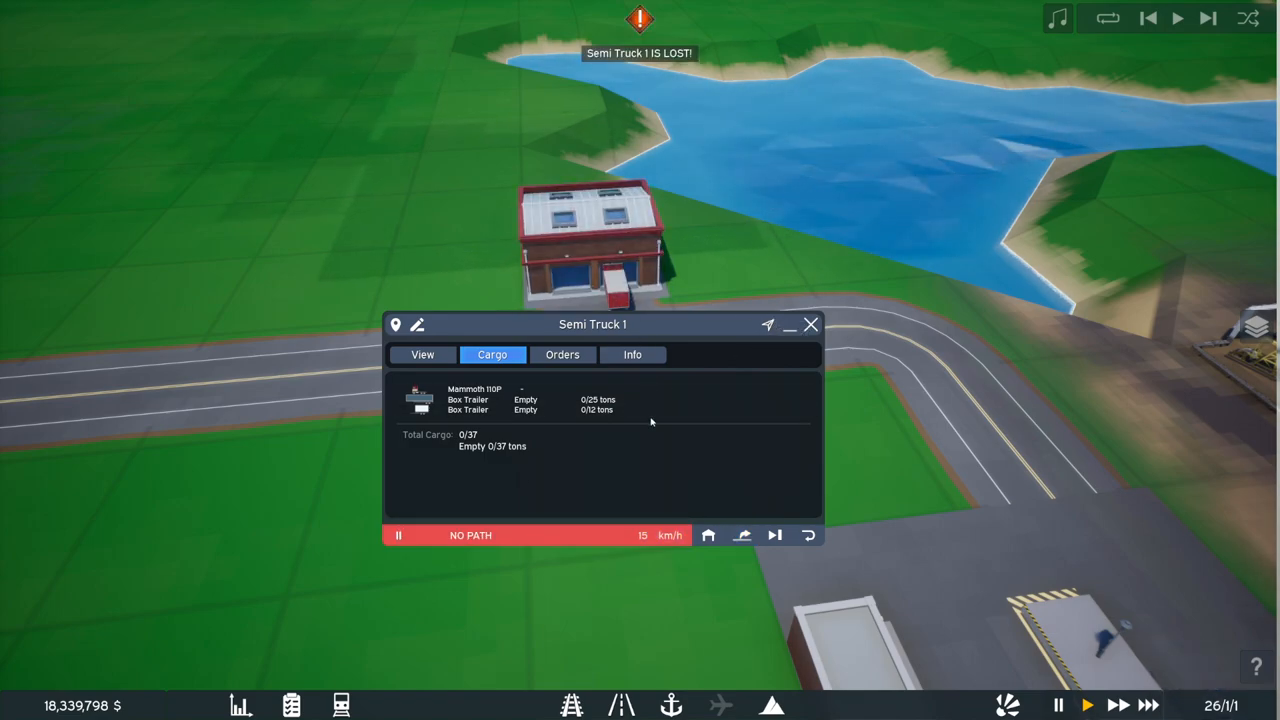
{"action": "mouse_move", "coordinate": [775, 535]}
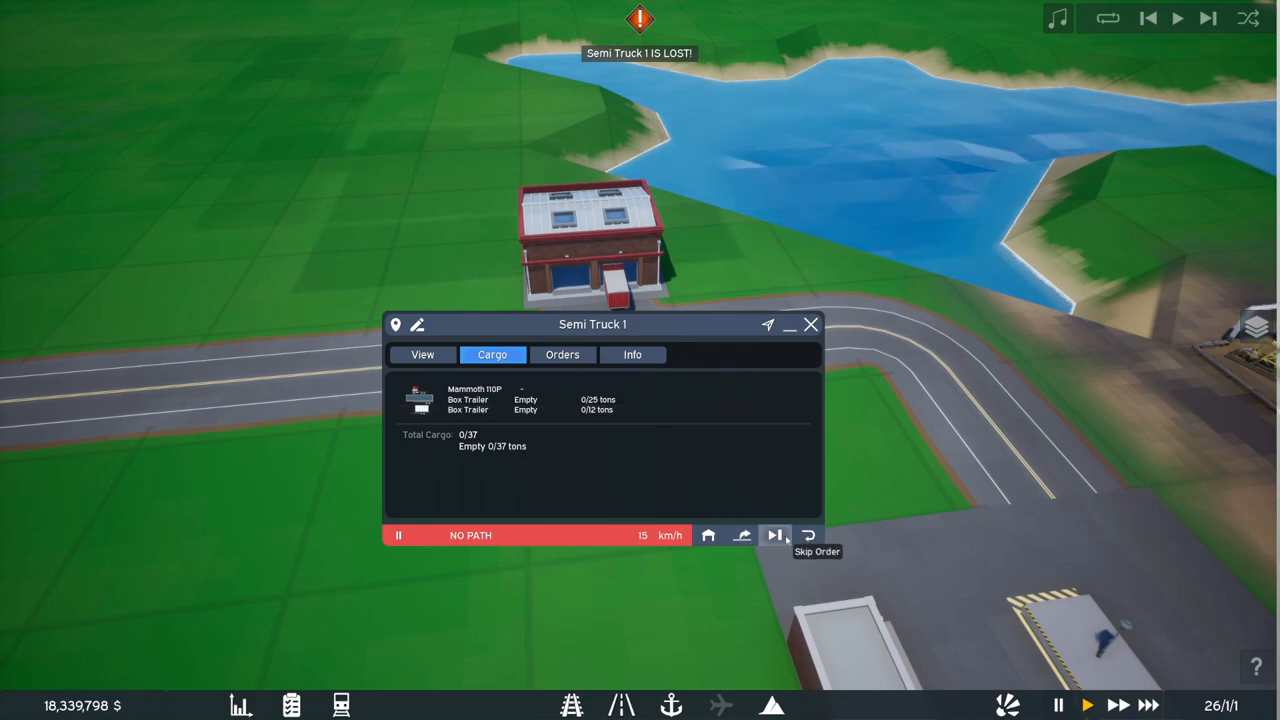
{"action": "left_click", "coordinate": [562, 354]}
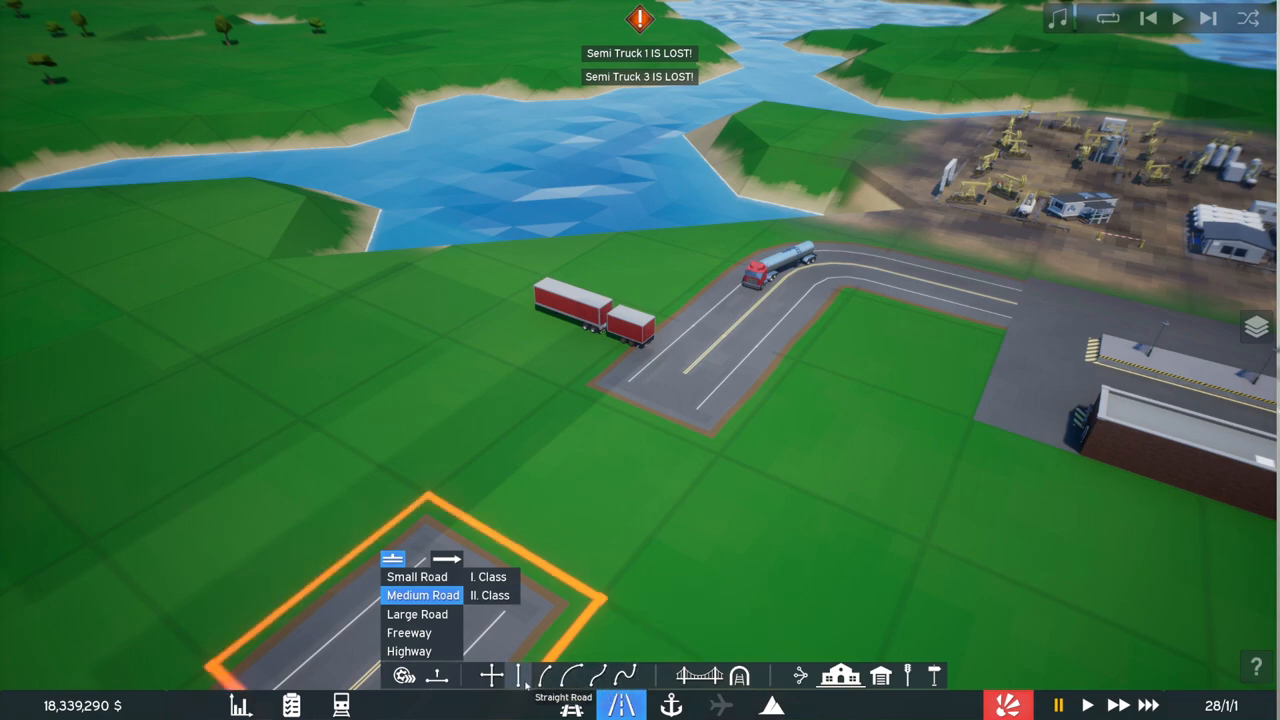
Step: Lay medium road pieces beside the depot and attempt to place a road depot
{"action": "left_click", "coordinate": [519, 675]}
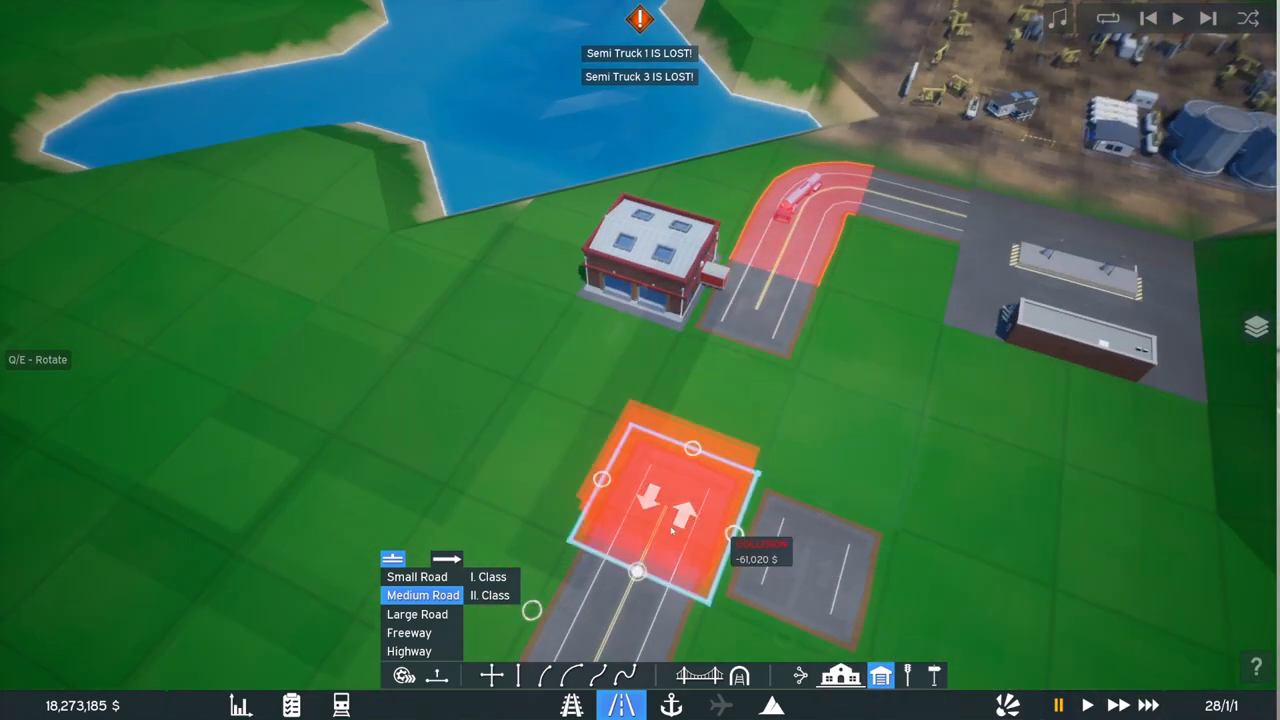
{"action": "left_click", "coordinate": [519, 675]}
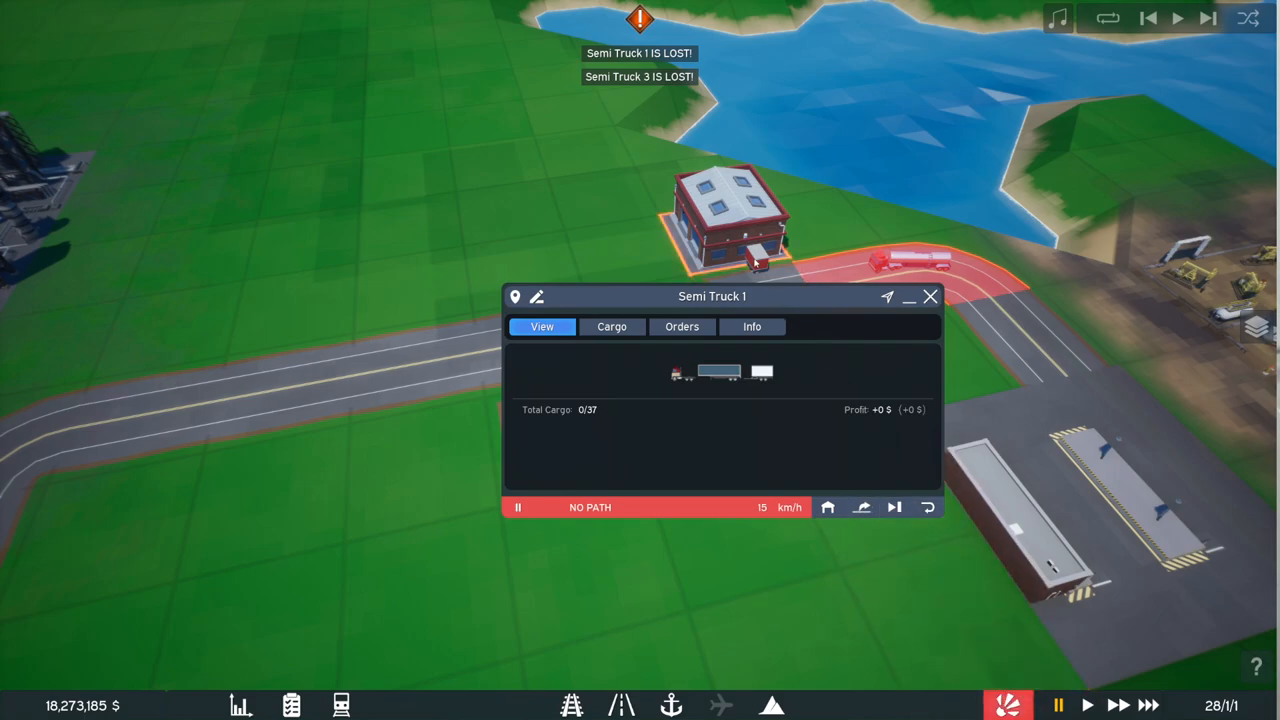
Step: Review Semi Truck 1's cargo and orders, then close its details
{"action": "left_click", "coordinate": [611, 326]}
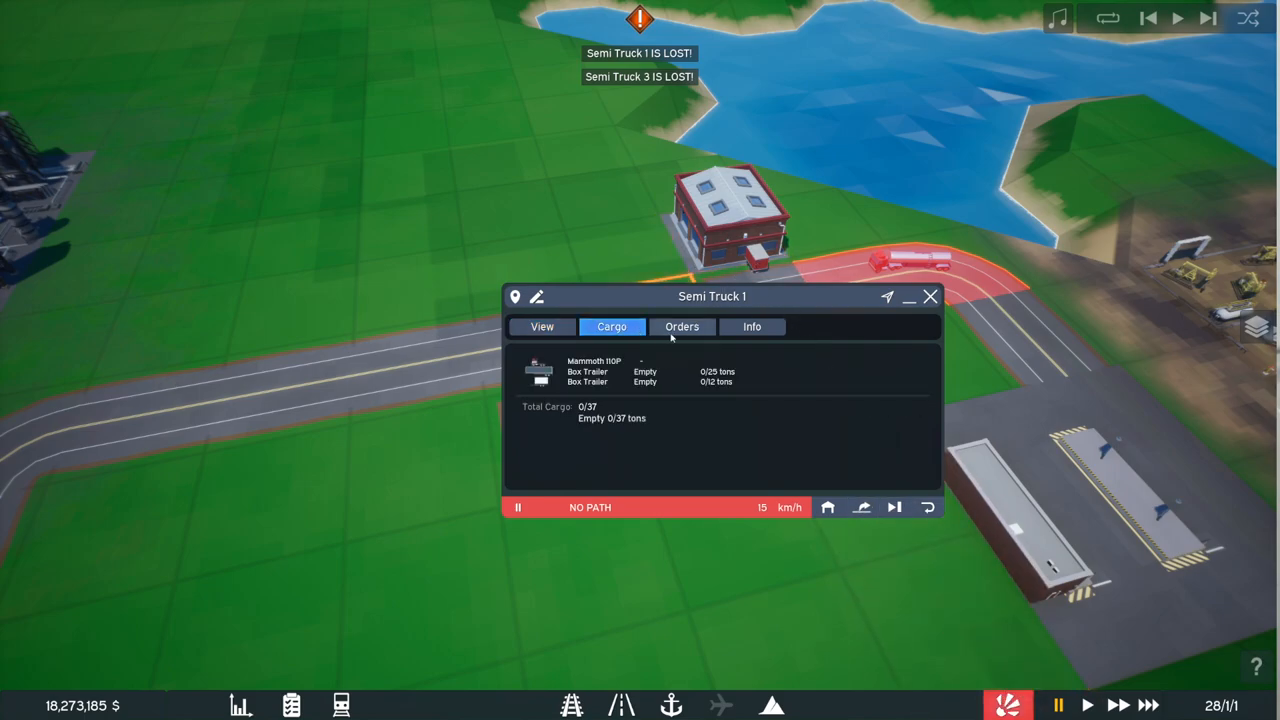
{"action": "left_click", "coordinate": [752, 326]}
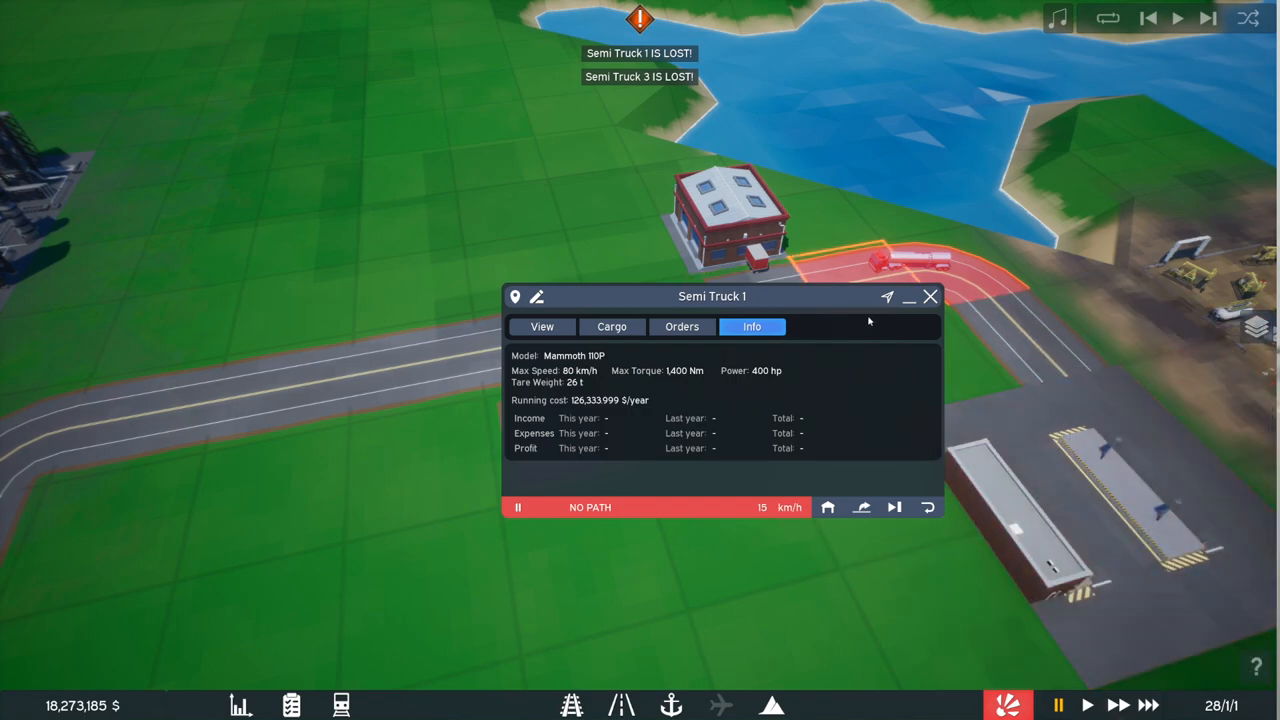
{"action": "left_click", "coordinate": [929, 296]}
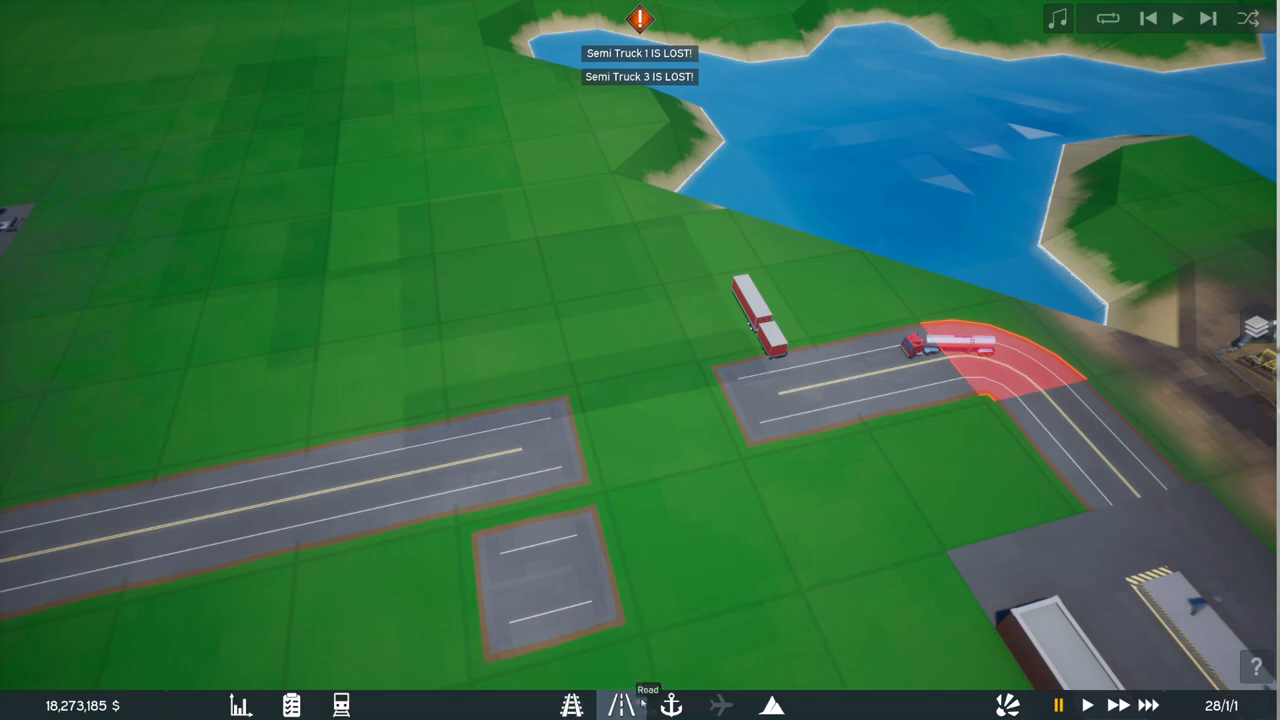
Step: Build curved II. Class medium road from Lanton South Depot to the existing road
{"action": "left_click", "coordinate": [623, 705]}
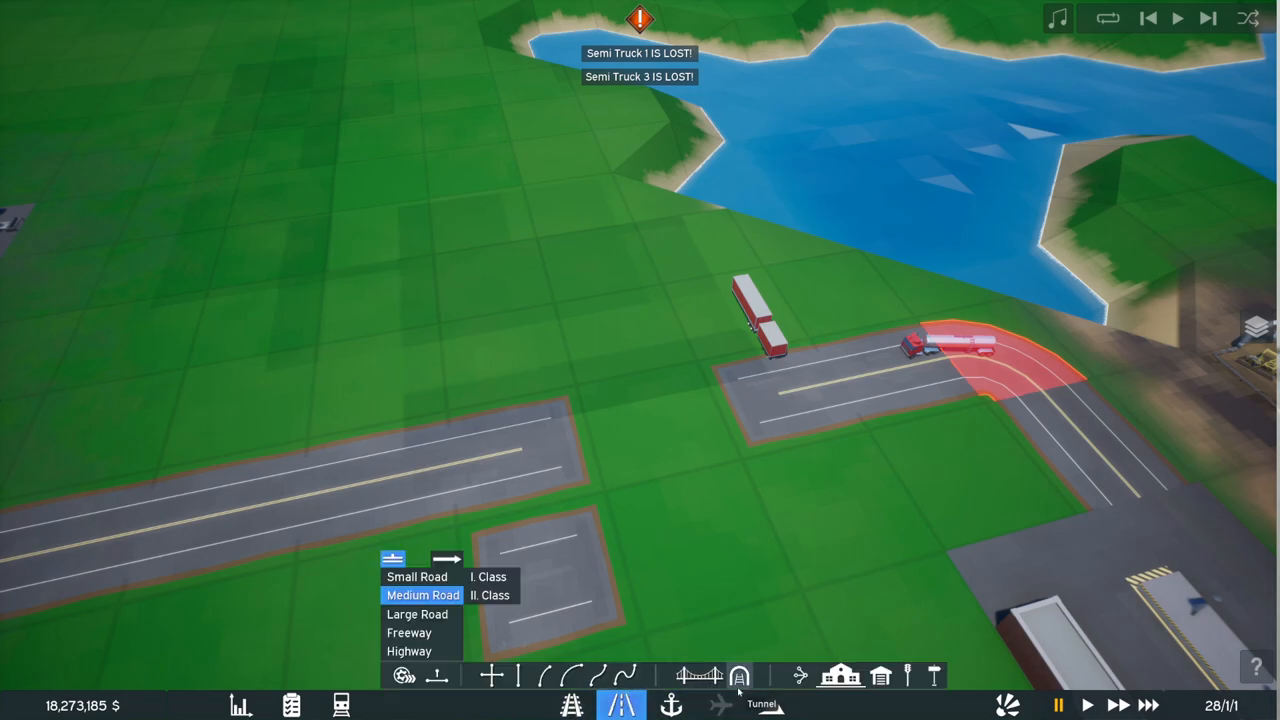
{"action": "left_click", "coordinate": [840, 676]}
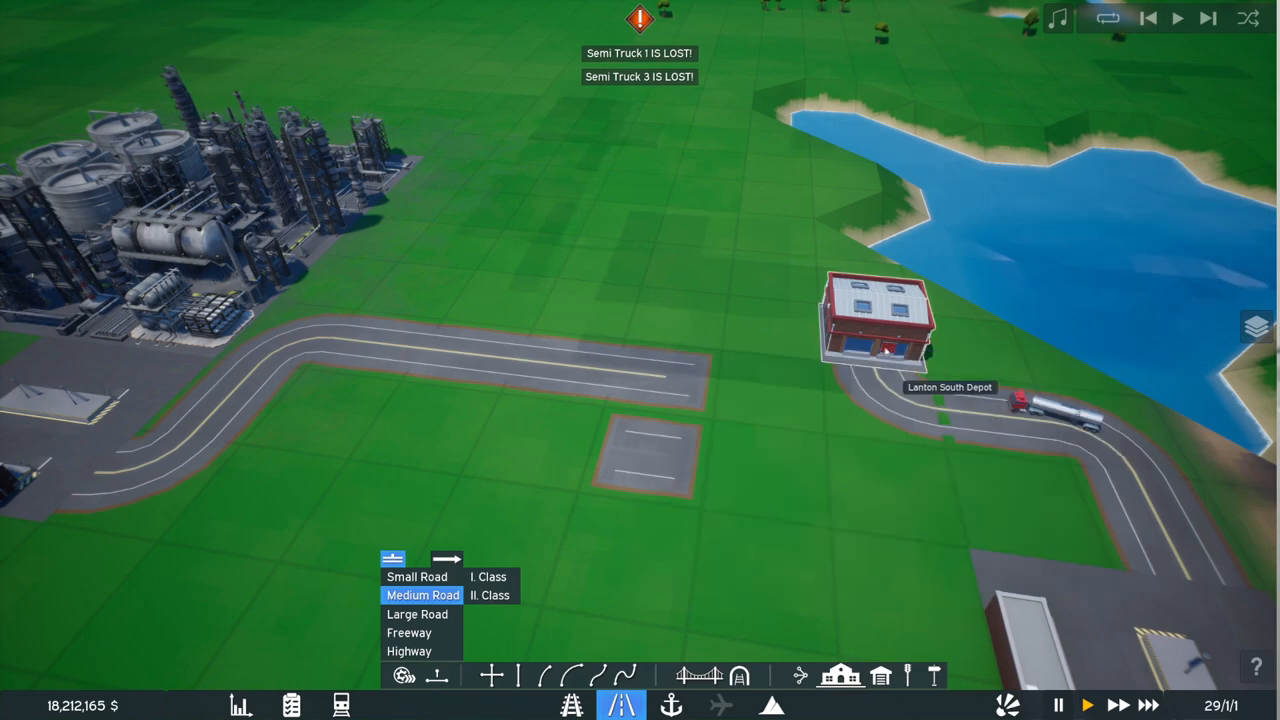
{"action": "left_click", "coordinate": [878, 320]}
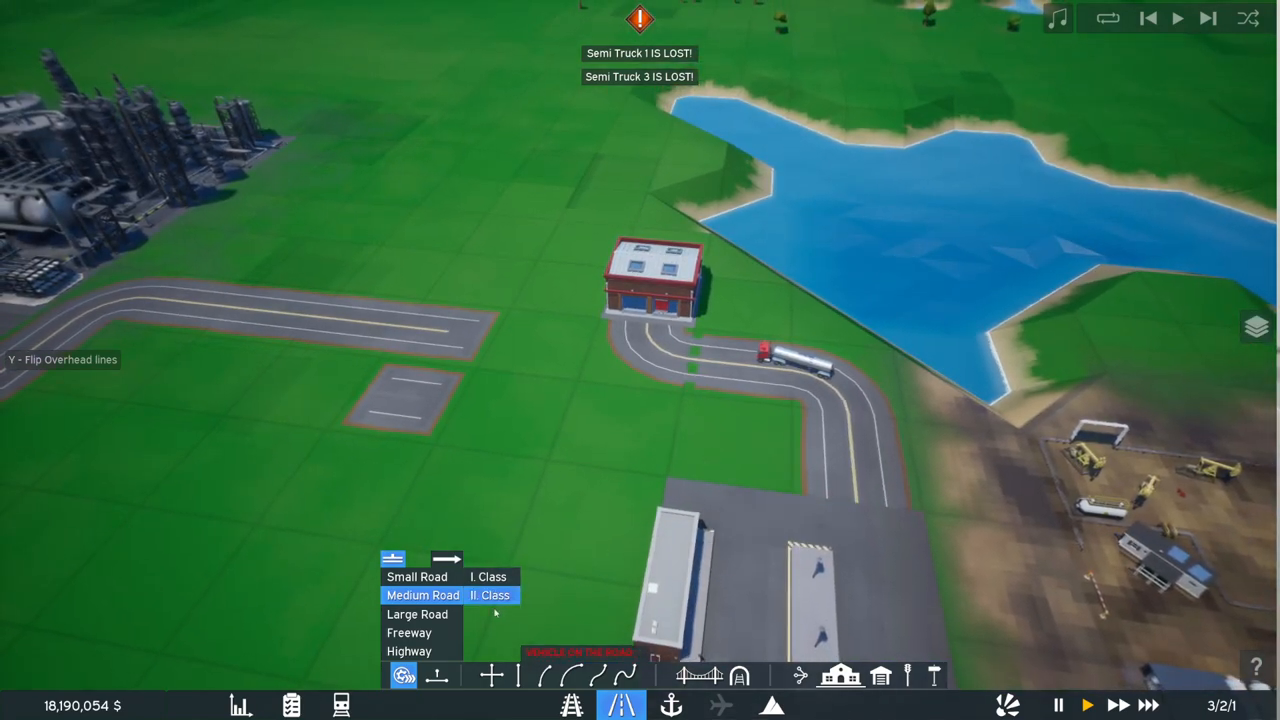
{"action": "left_click", "coordinate": [515, 675]}
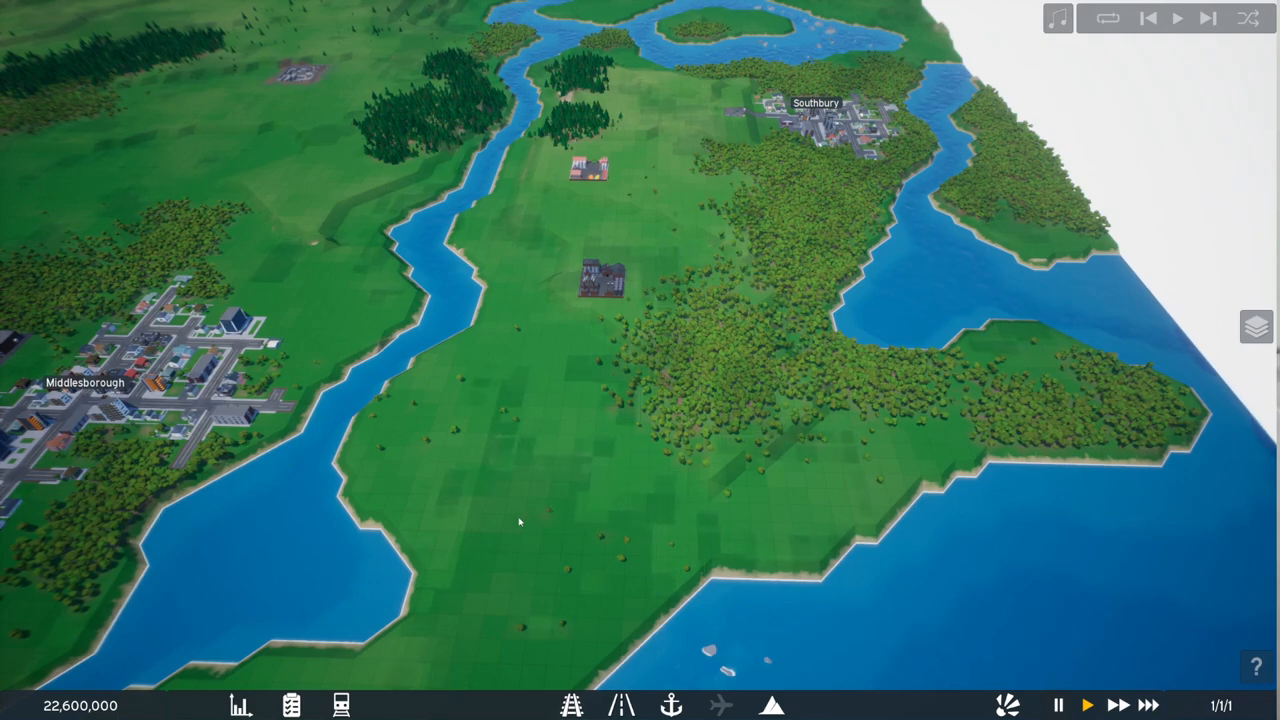
Step: Review town populations and world events in the World overview
{"action": "left_click", "coordinate": [240, 705]}
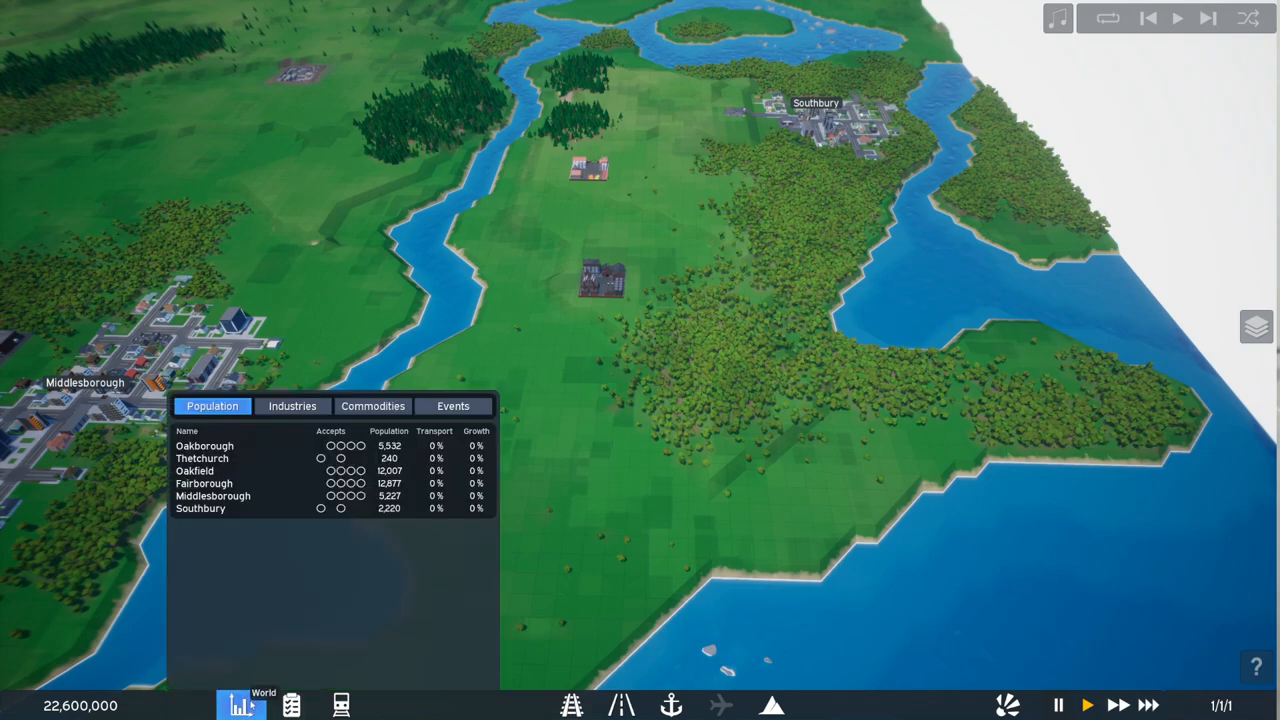
{"action": "left_click", "coordinate": [341, 705]}
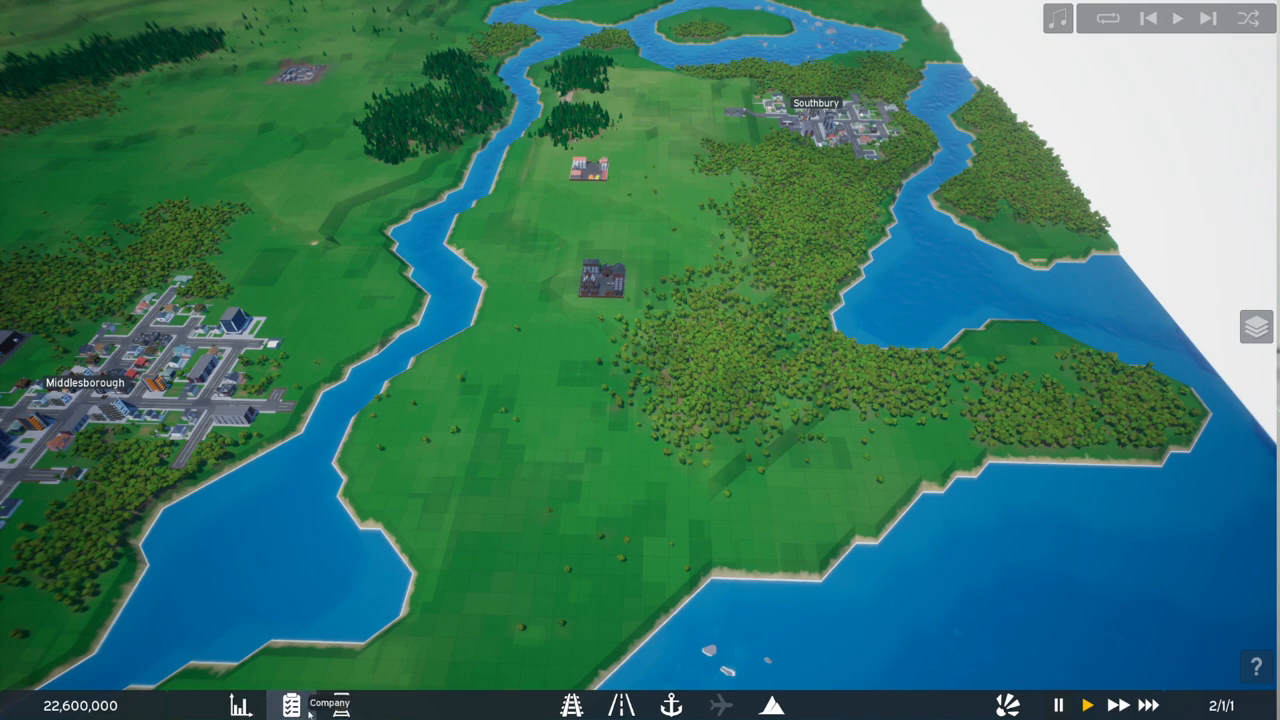
{"action": "left_click", "coordinate": [291, 705]}
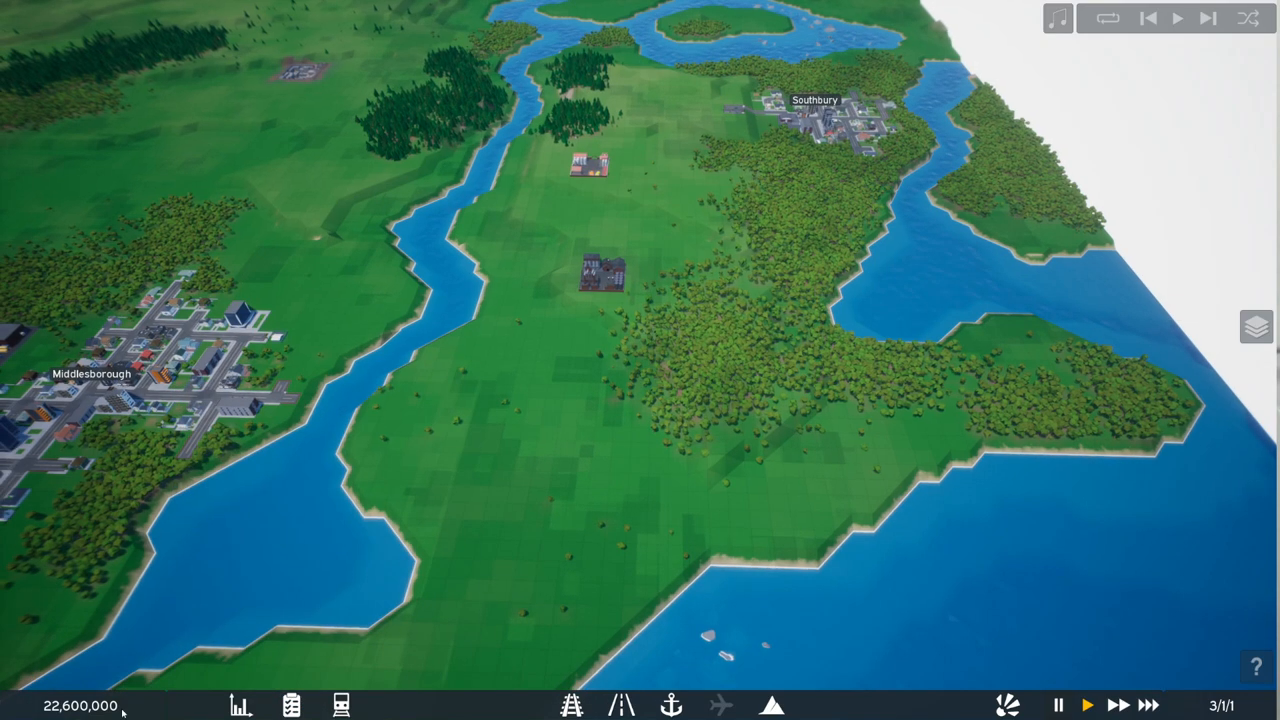
{"action": "left_click", "coordinate": [240, 705]}
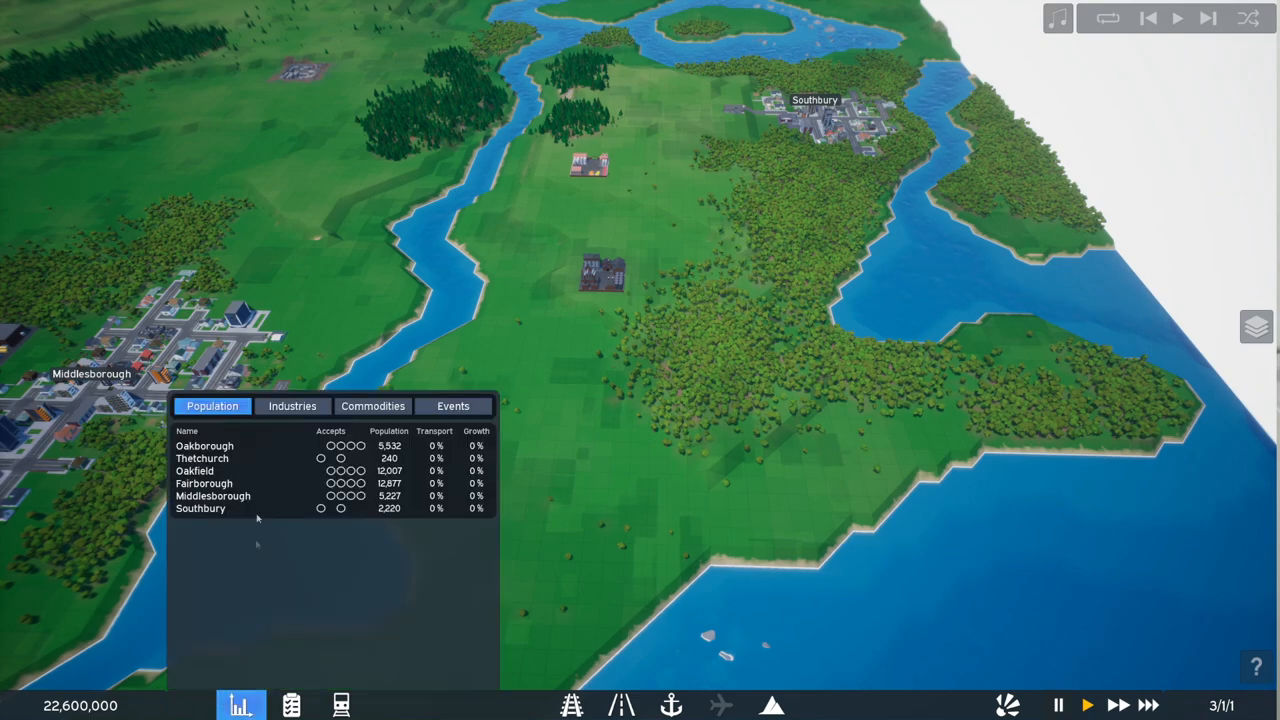
{"action": "left_click", "coordinate": [452, 406]}
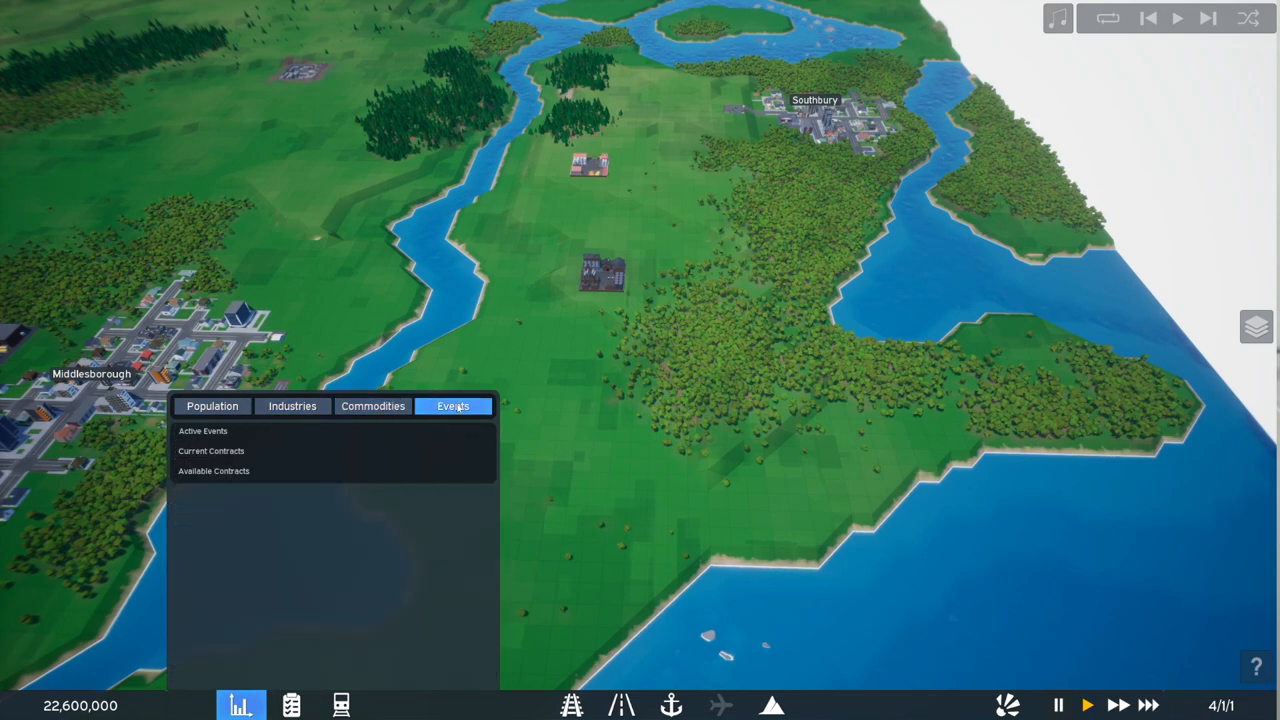
{"action": "left_click", "coordinate": [212, 406]}
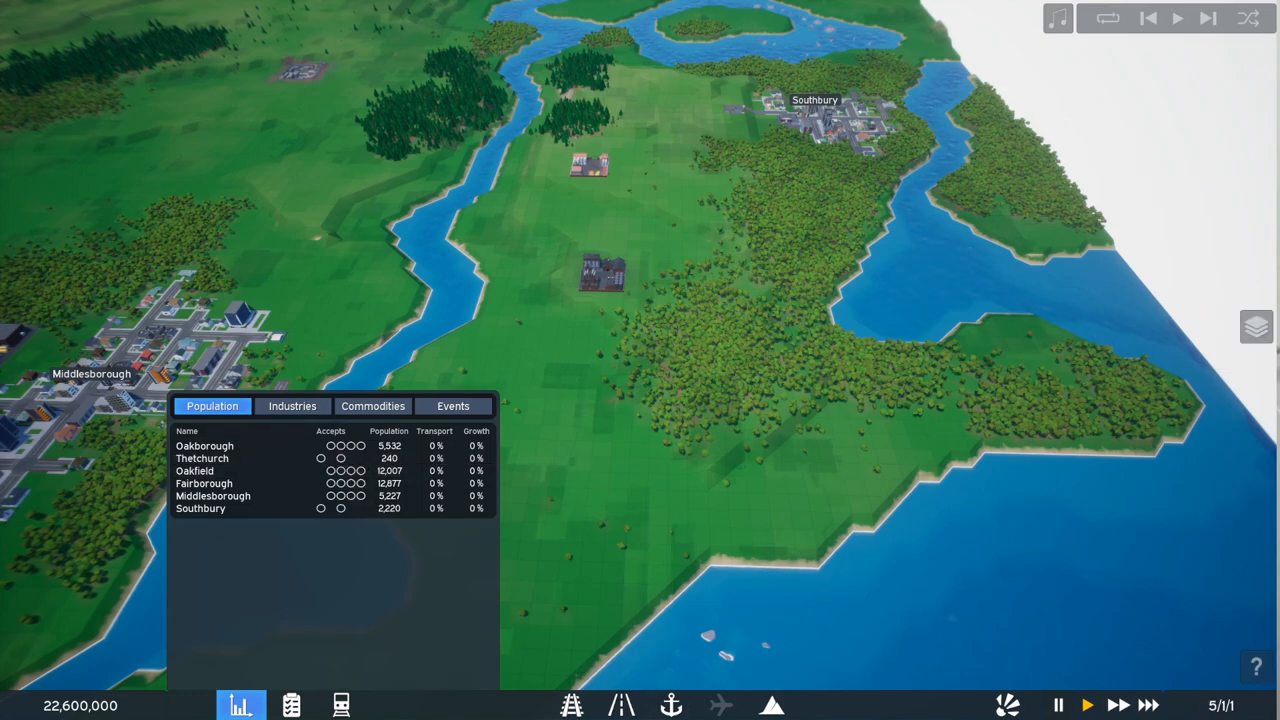
Step: Check company finances, owned trains and available locomotives, then resume the game
{"action": "left_click", "coordinate": [291, 705]}
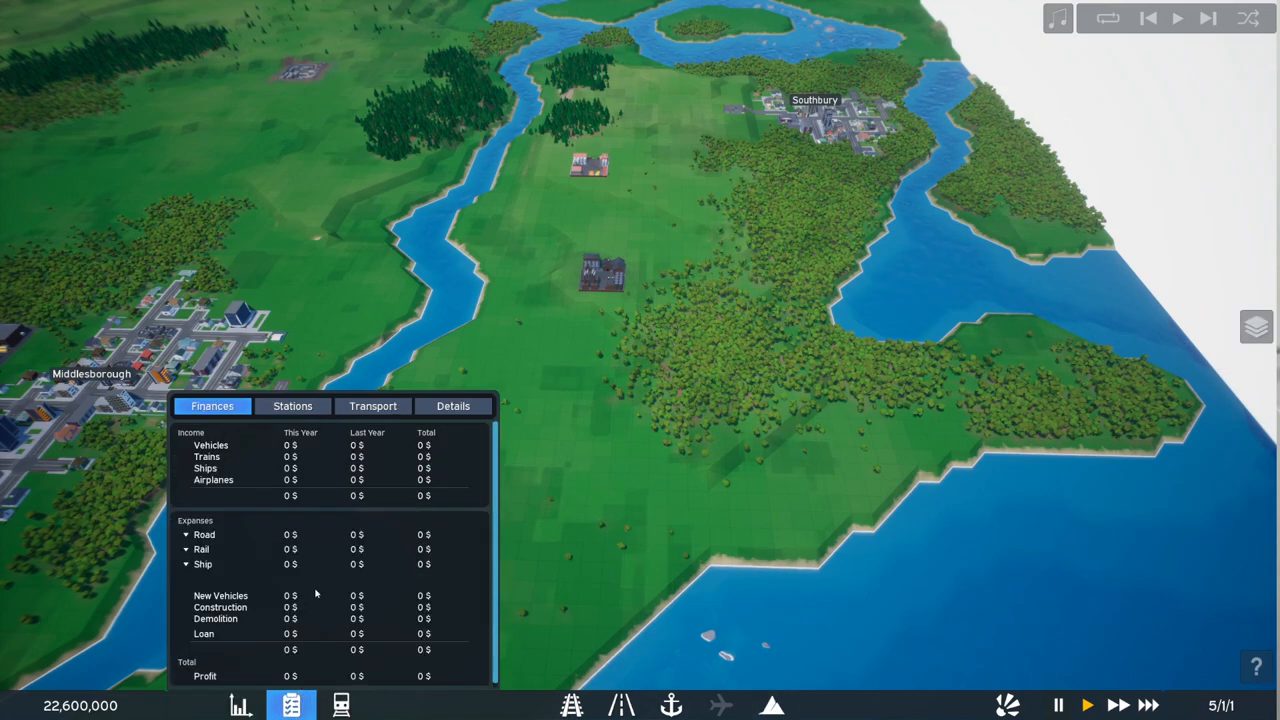
{"action": "left_click", "coordinate": [453, 406]}
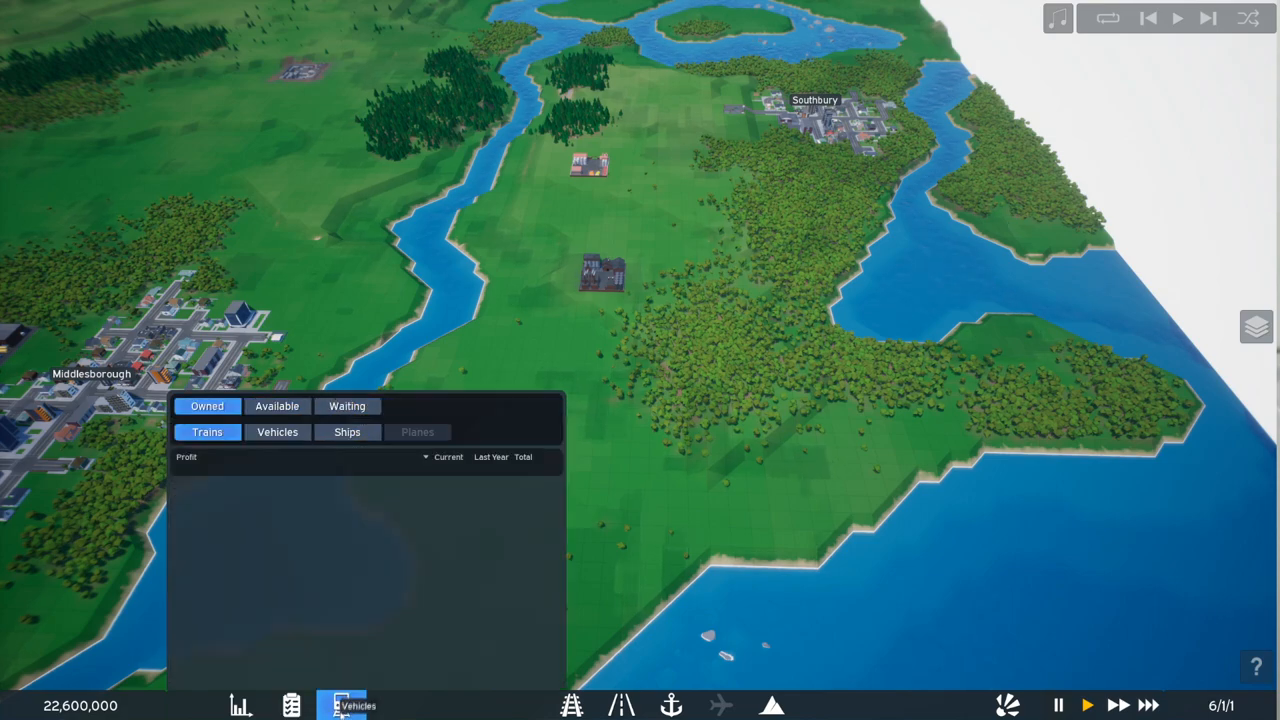
{"action": "left_click", "coordinate": [277, 406]}
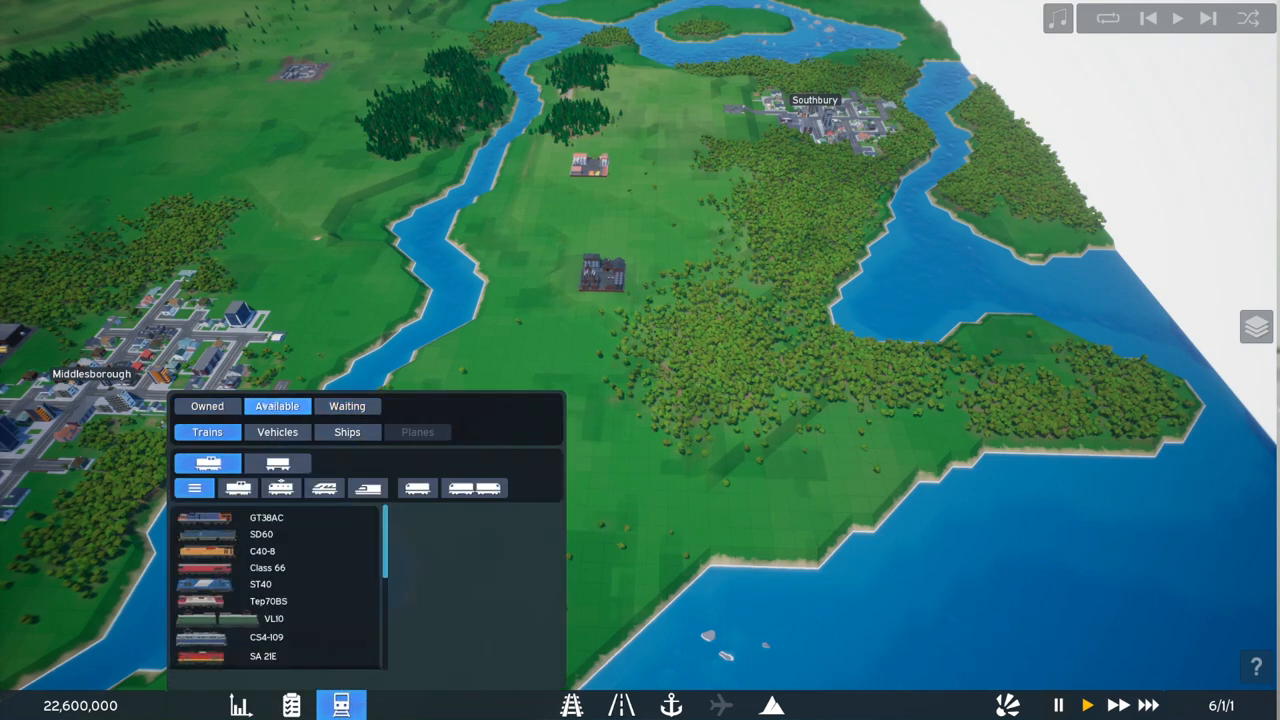
{"action": "left_click", "coordinate": [207, 406]}
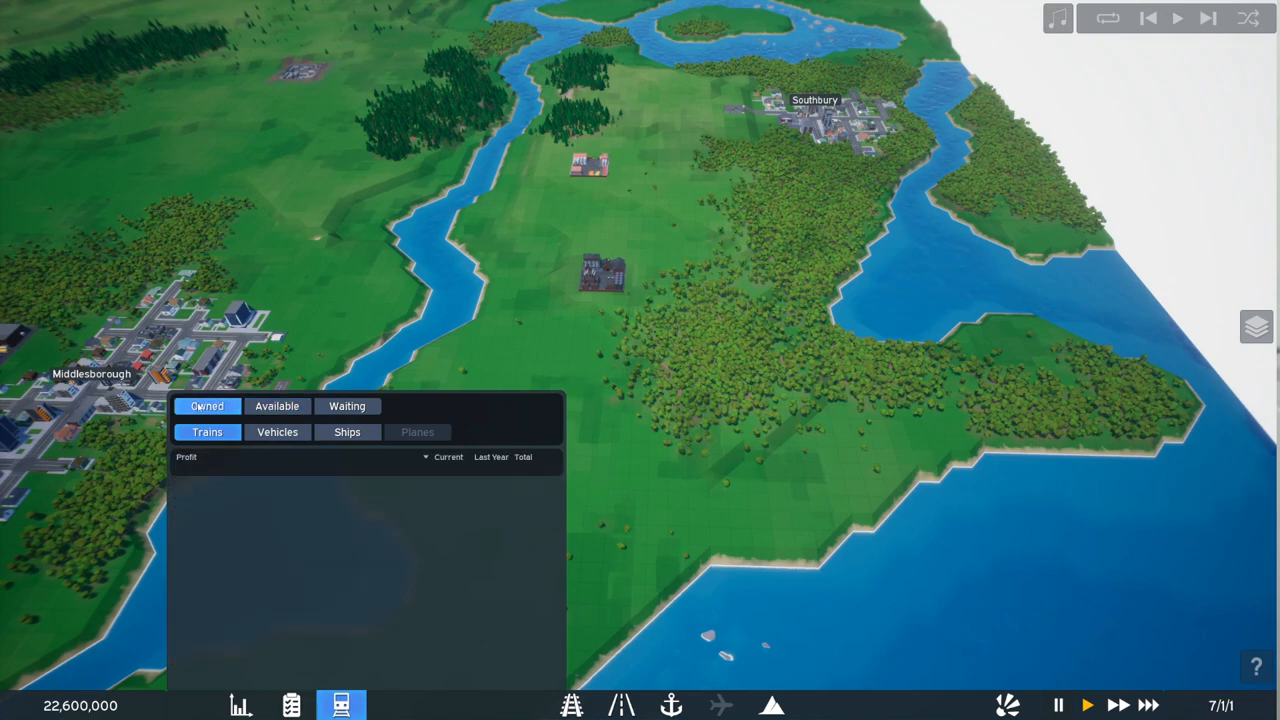
{"action": "key", "text": "Escape"}
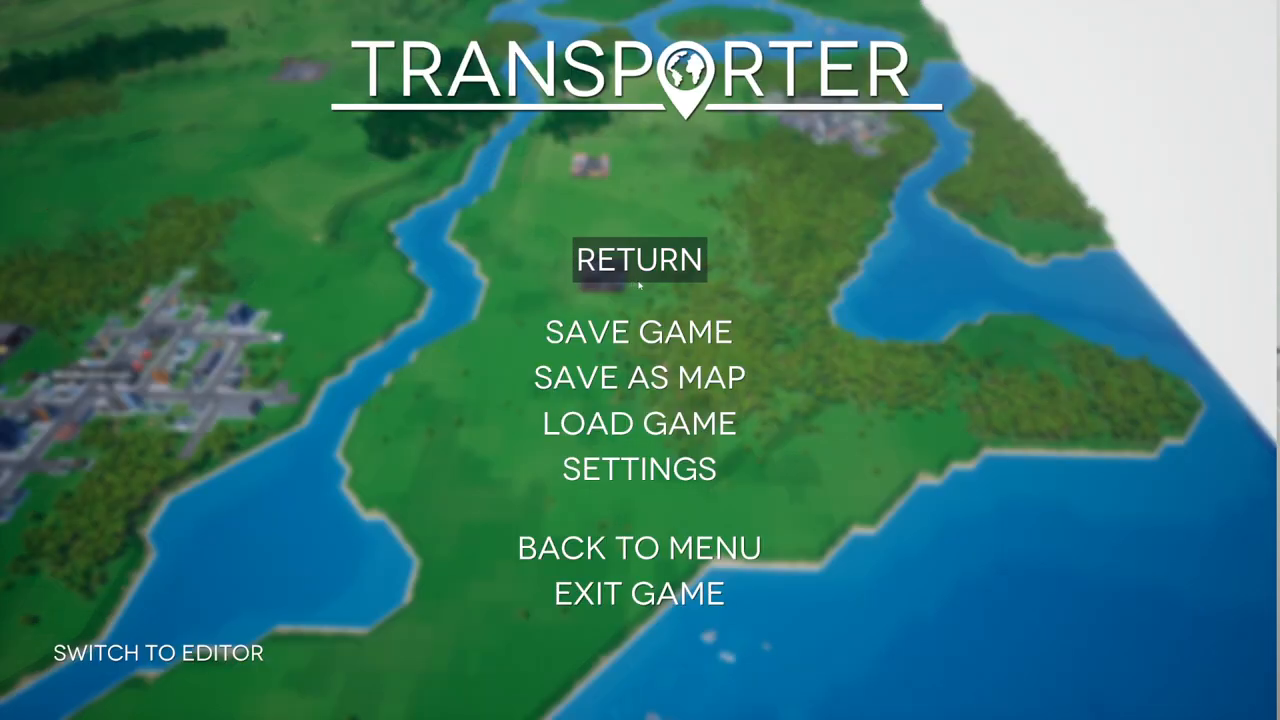
{"action": "left_click", "coordinate": [638, 260]}
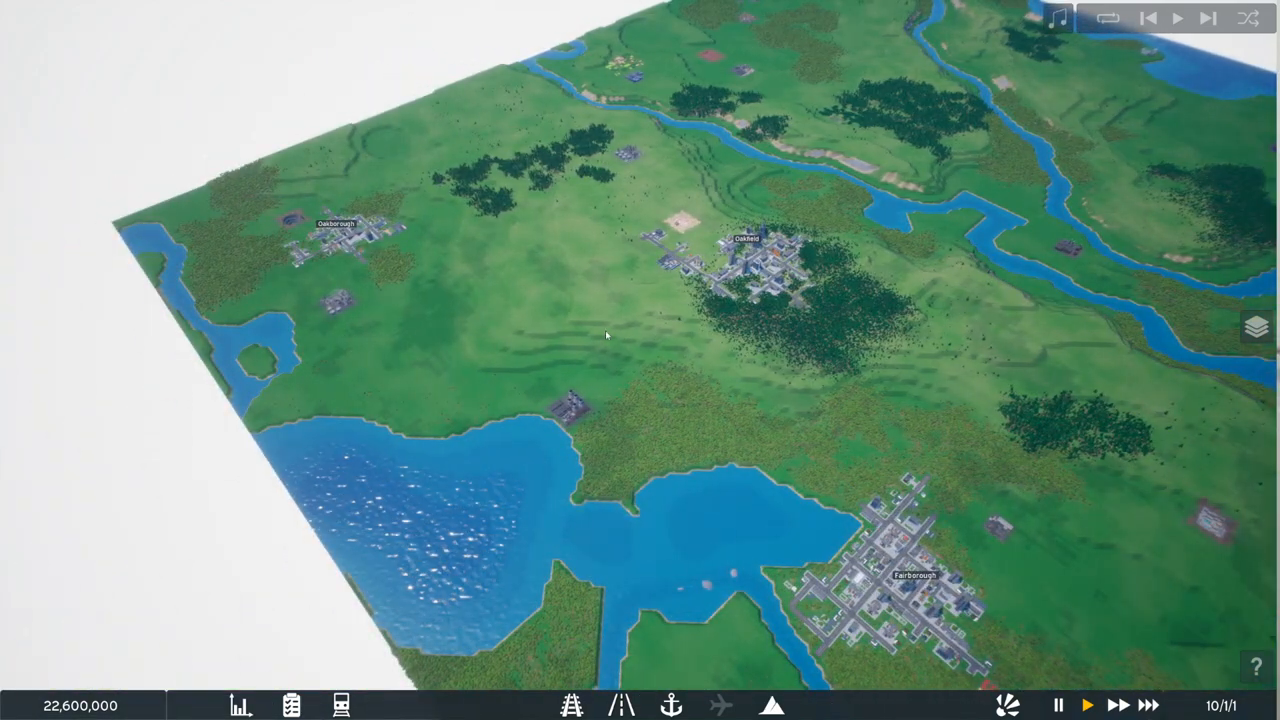
{"action": "left_click", "coordinate": [1087, 705]}
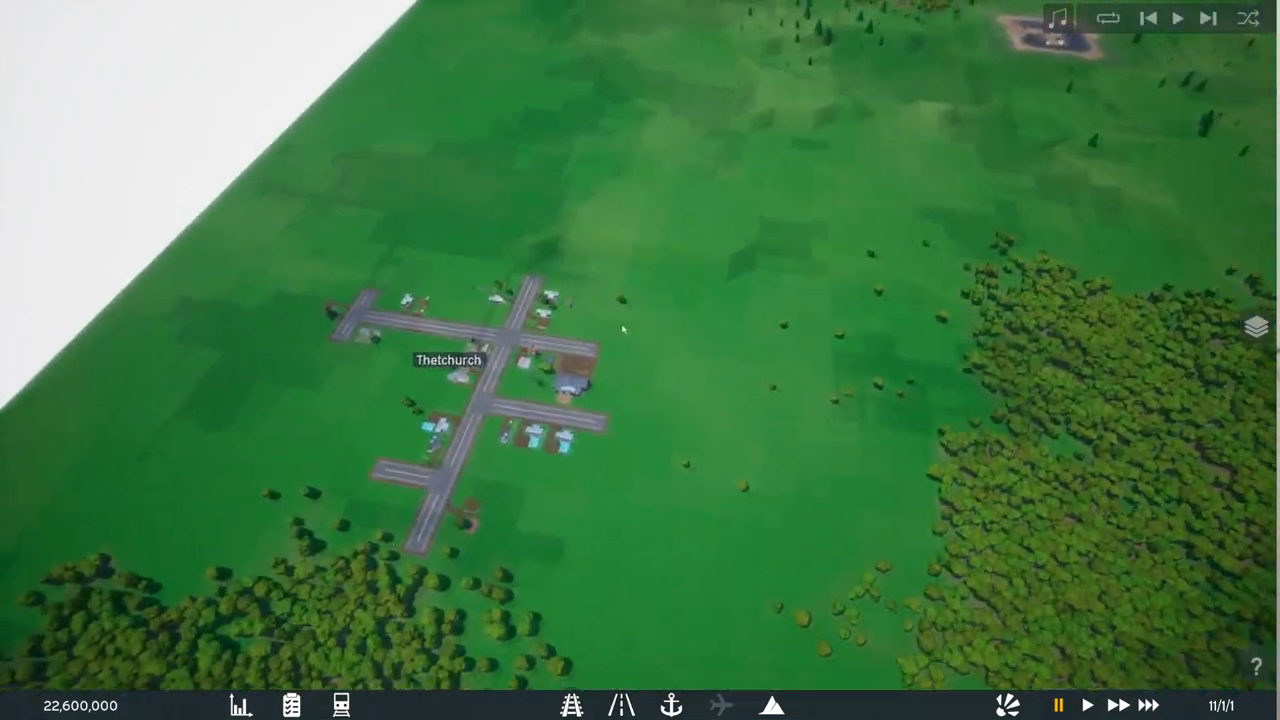
{"action": "left_click", "coordinate": [449, 359]}
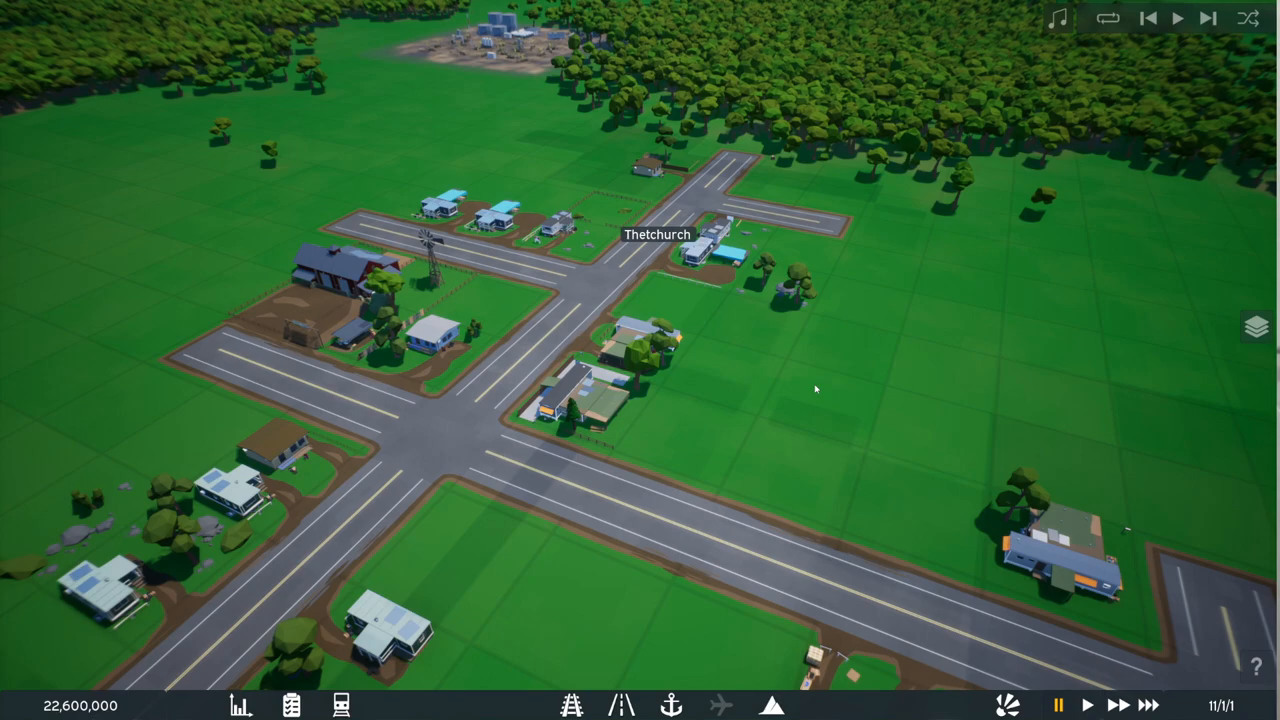
{"action": "scroll", "scroll_direction": "down", "scroll_amount": 3}
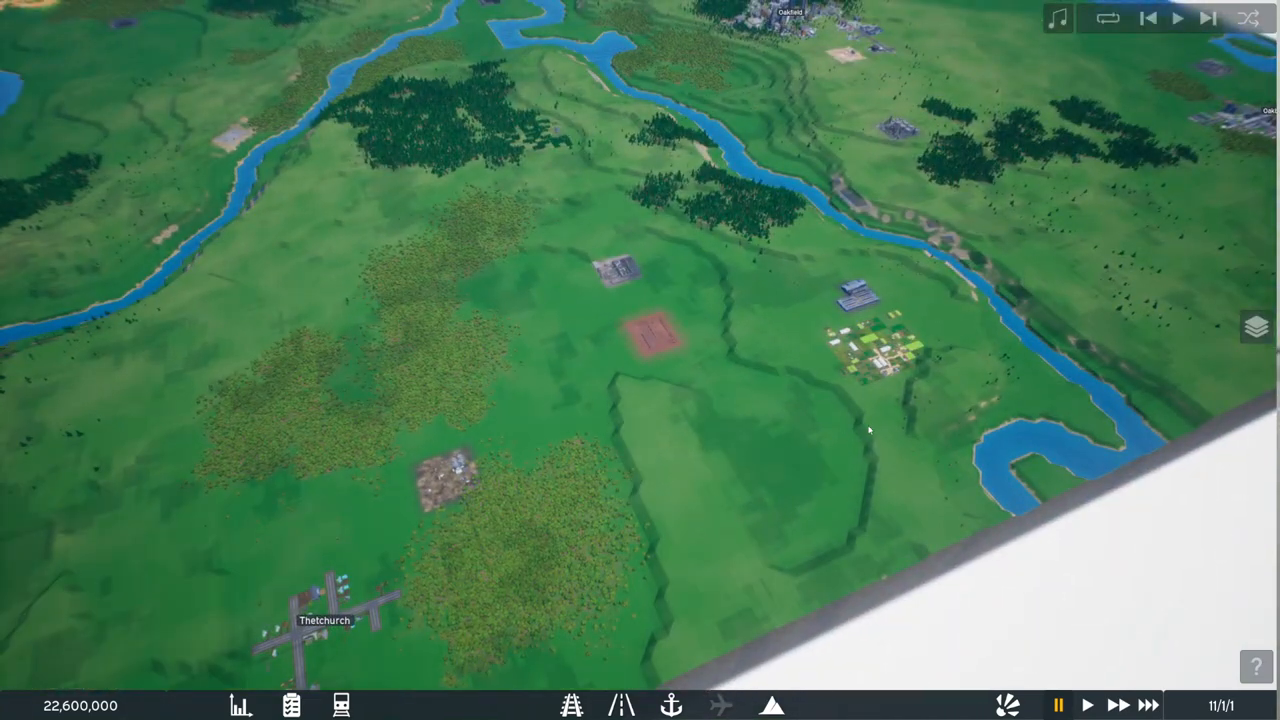
Step: Inspect the bauxite mine, oil field and coal power plant production details
{"action": "left_click", "coordinate": [650, 330]}
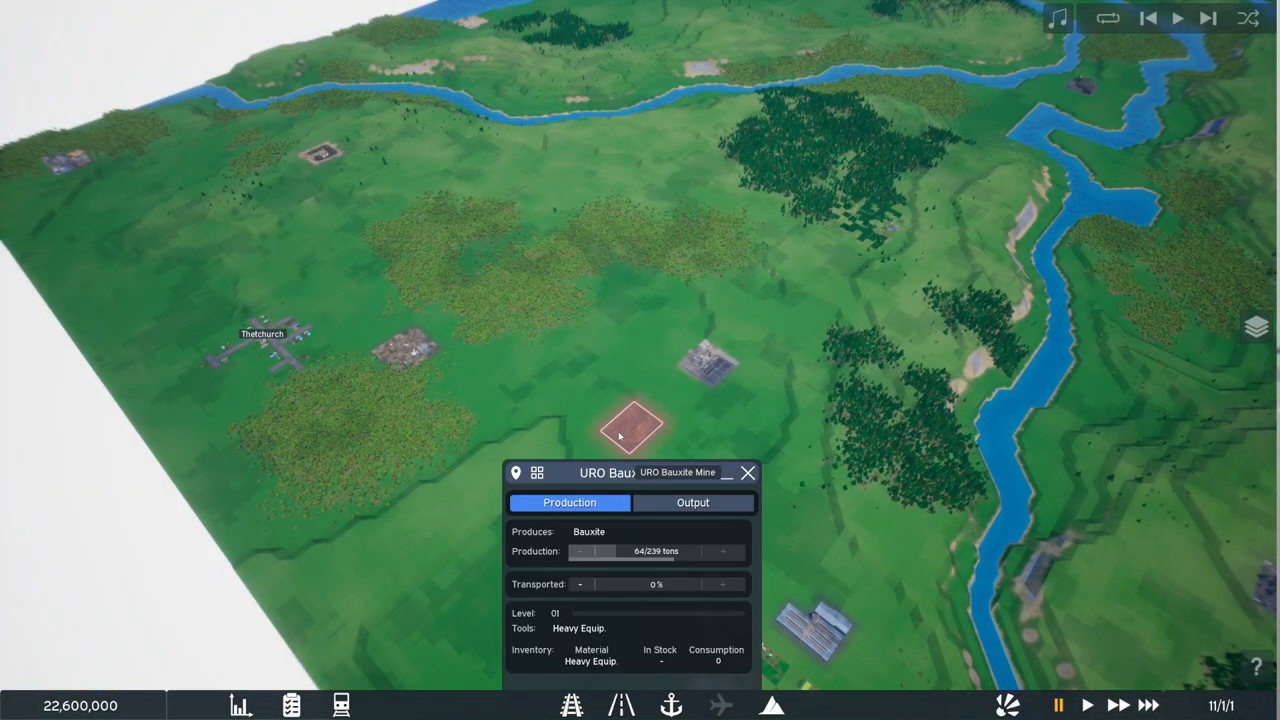
{"action": "left_click", "coordinate": [405, 348]}
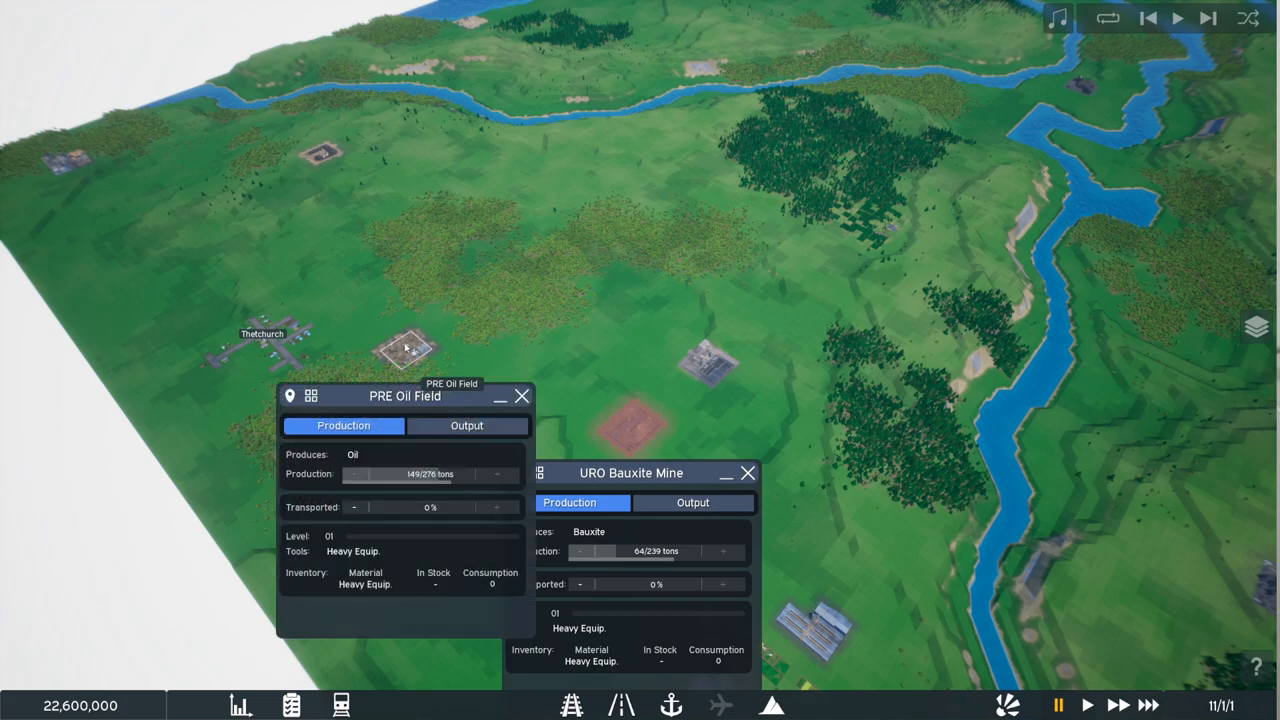
{"action": "left_click", "coordinate": [710, 362]}
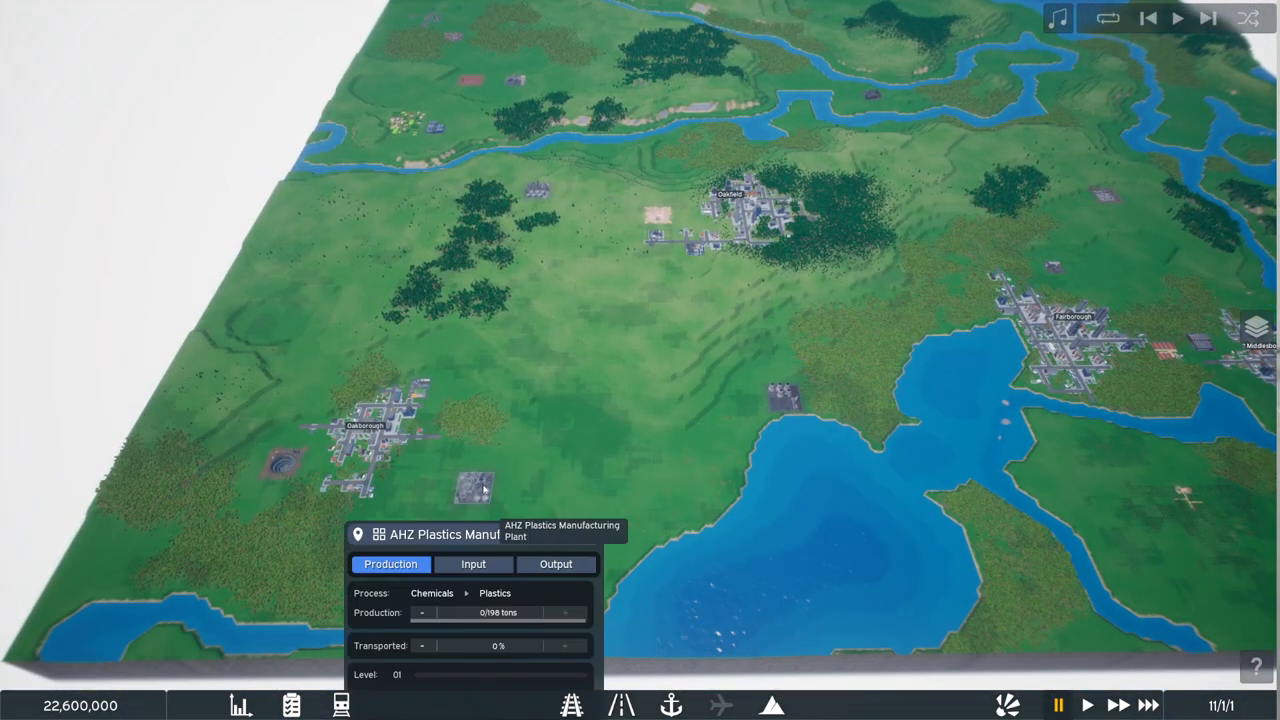
{"action": "left_click", "coordinate": [785, 395]}
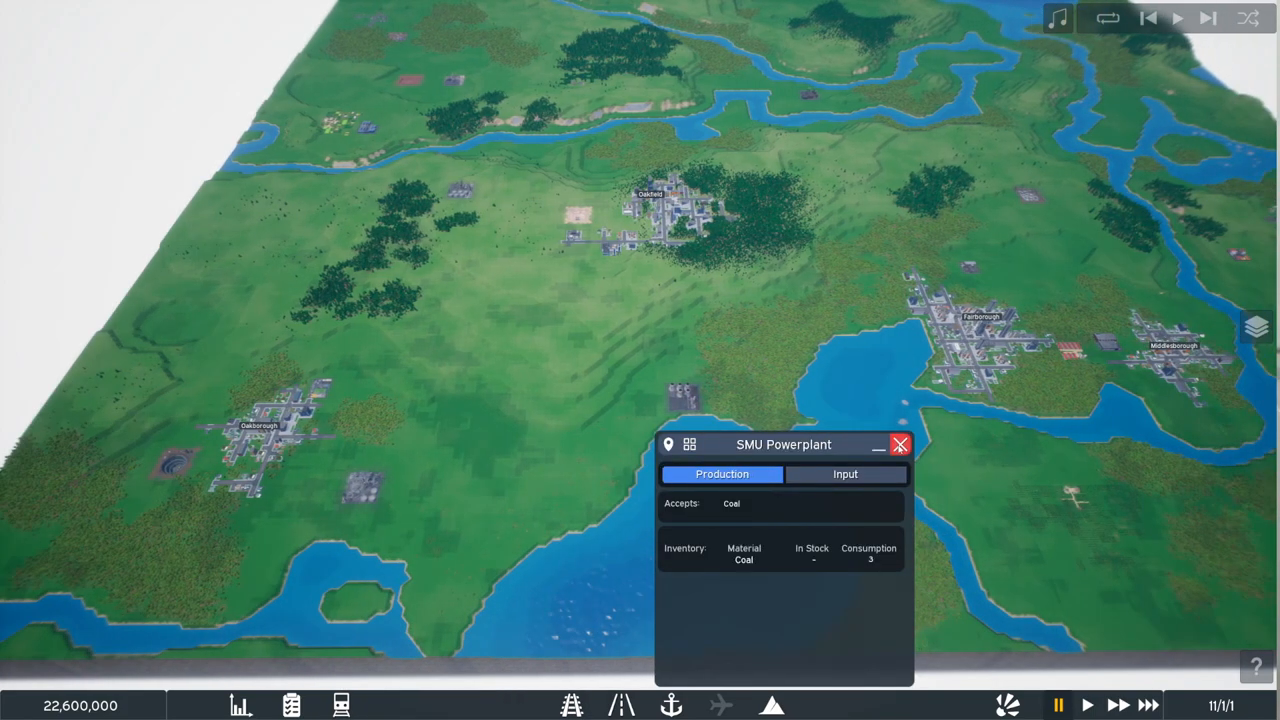
Step: Close the details and move to the SMU Powerplant to begin building railway
{"action": "left_click", "coordinate": [899, 444]}
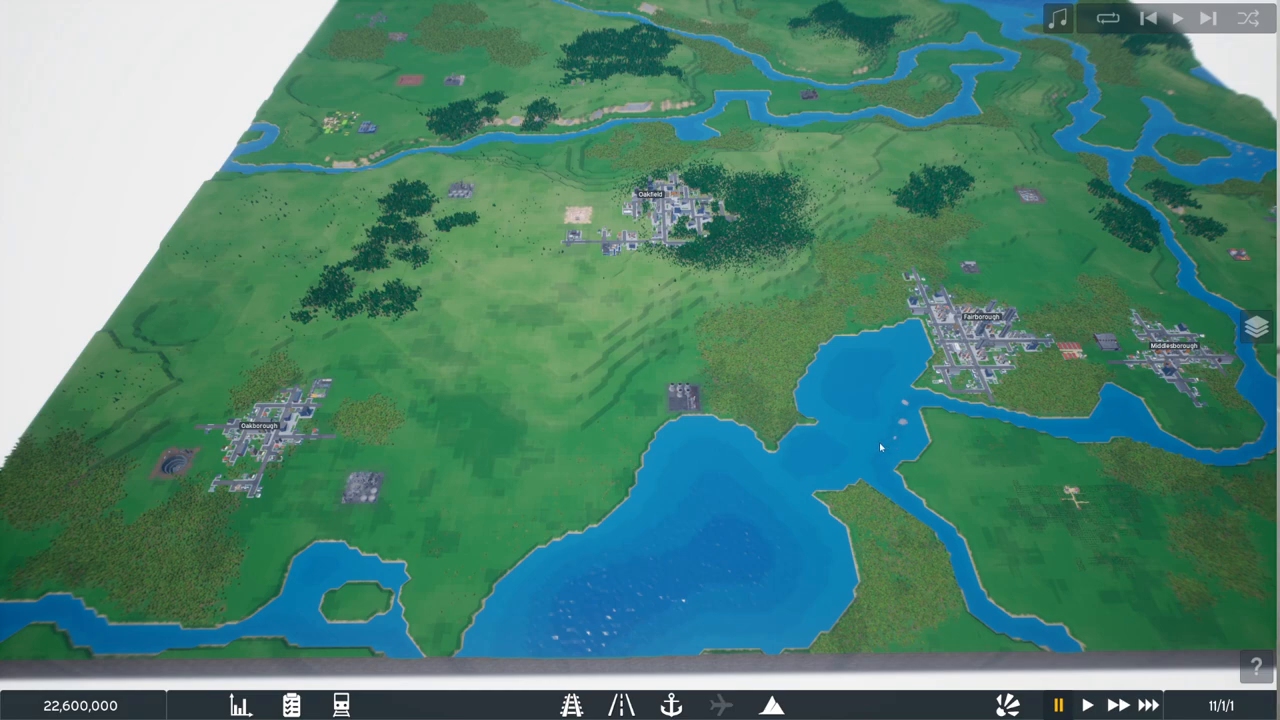
{"action": "mouse_move", "coordinate": [171, 467]}
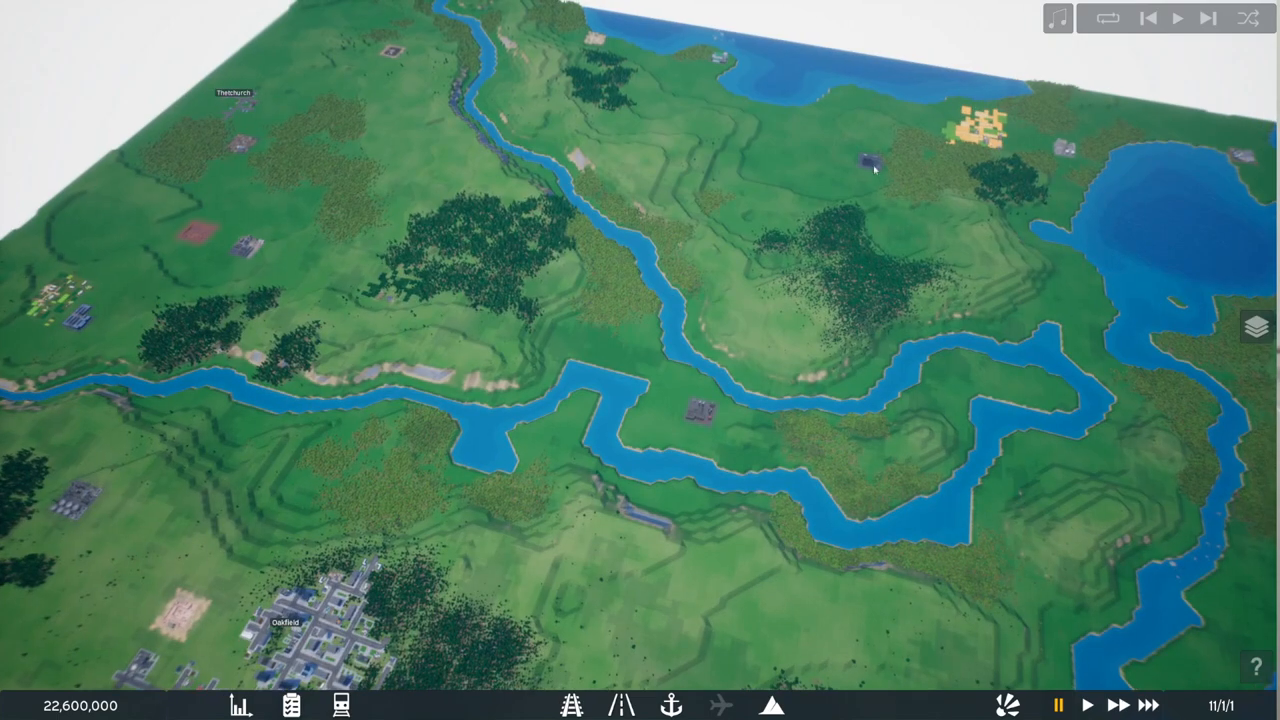
{"action": "left_click", "coordinate": [865, 160]}
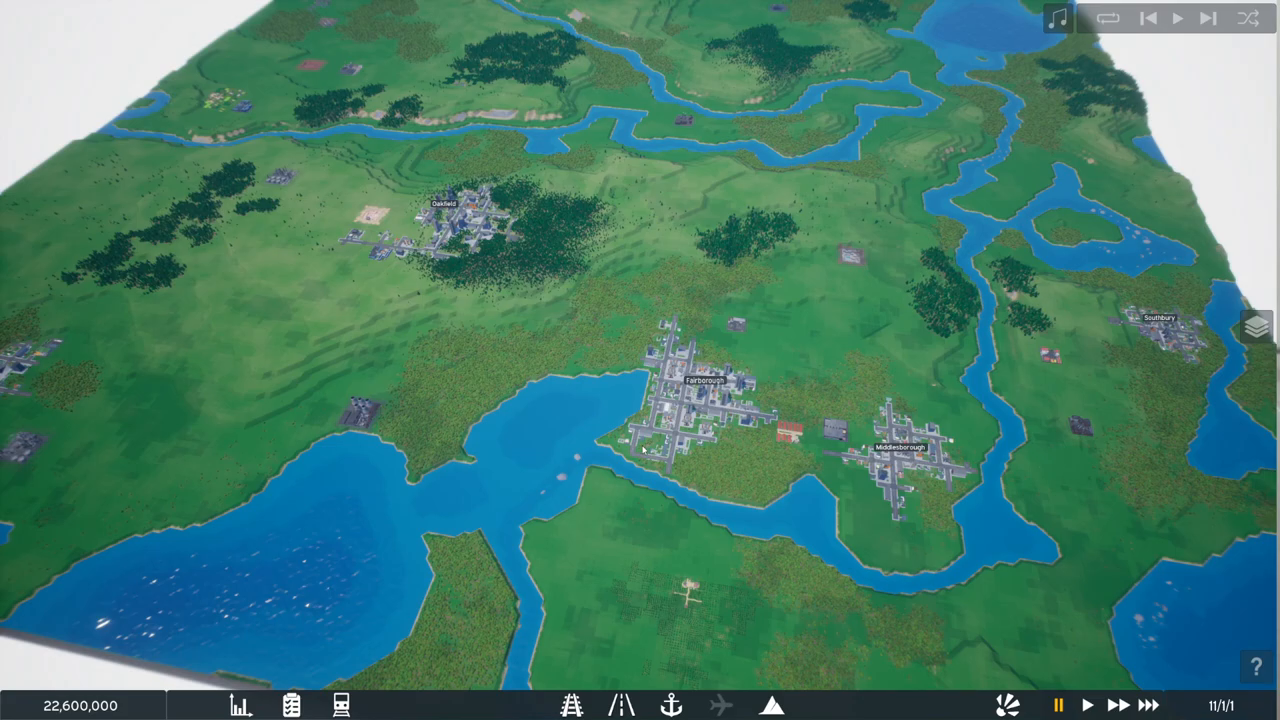
{"action": "mouse_move", "coordinate": [727, 427]}
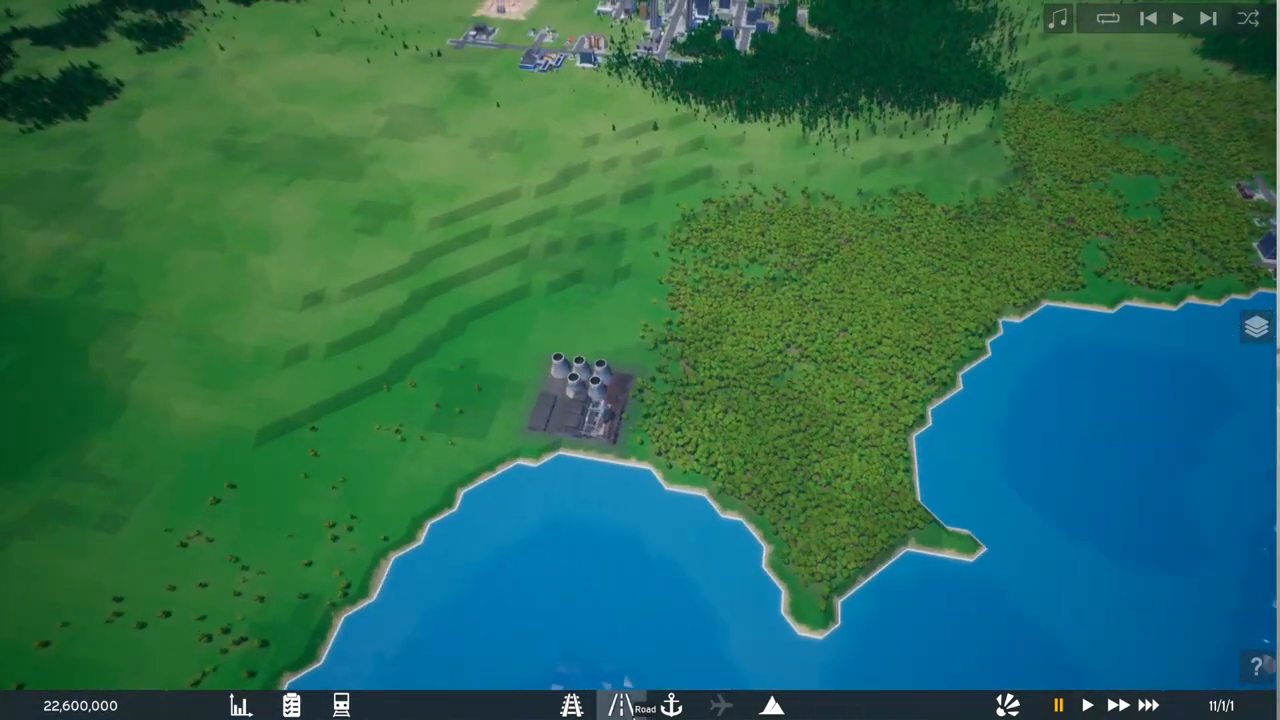
{"action": "left_click", "coordinate": [571, 705]}
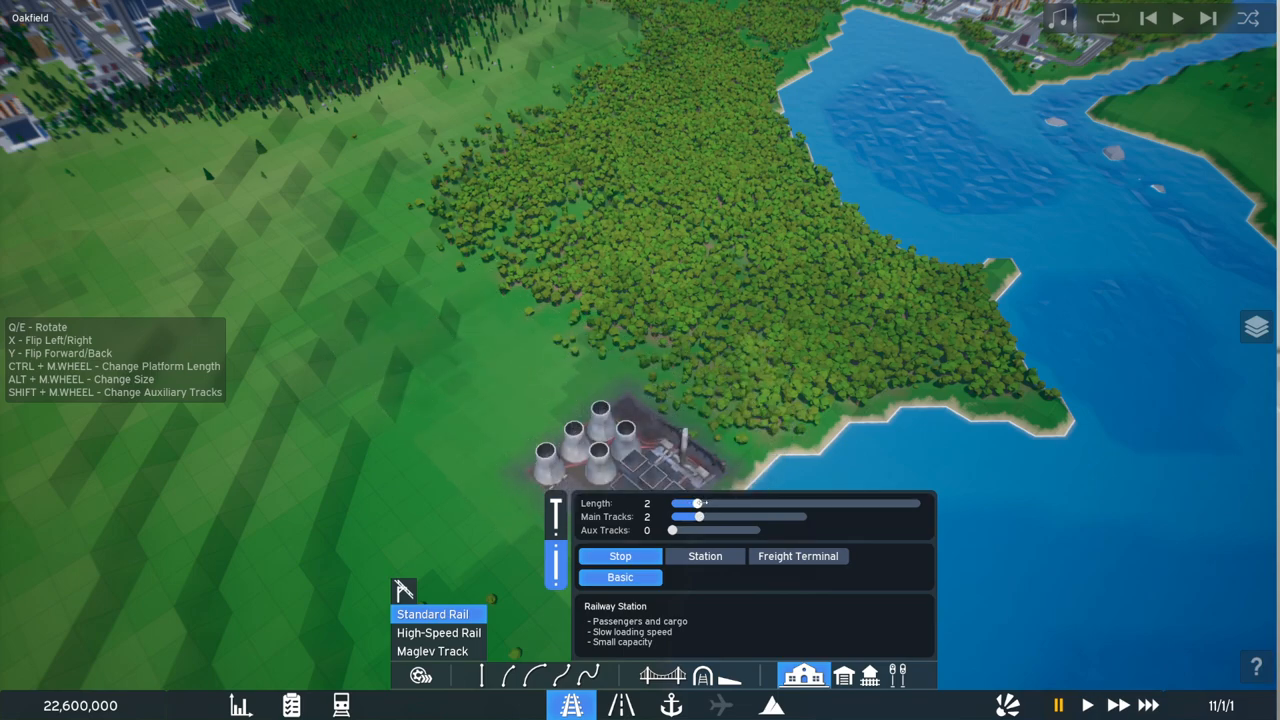
Step: Choose Freight Terminal as the station type and keep Dry Bulk after checking Transfer Terminal
{"action": "left_click", "coordinate": [798, 556]}
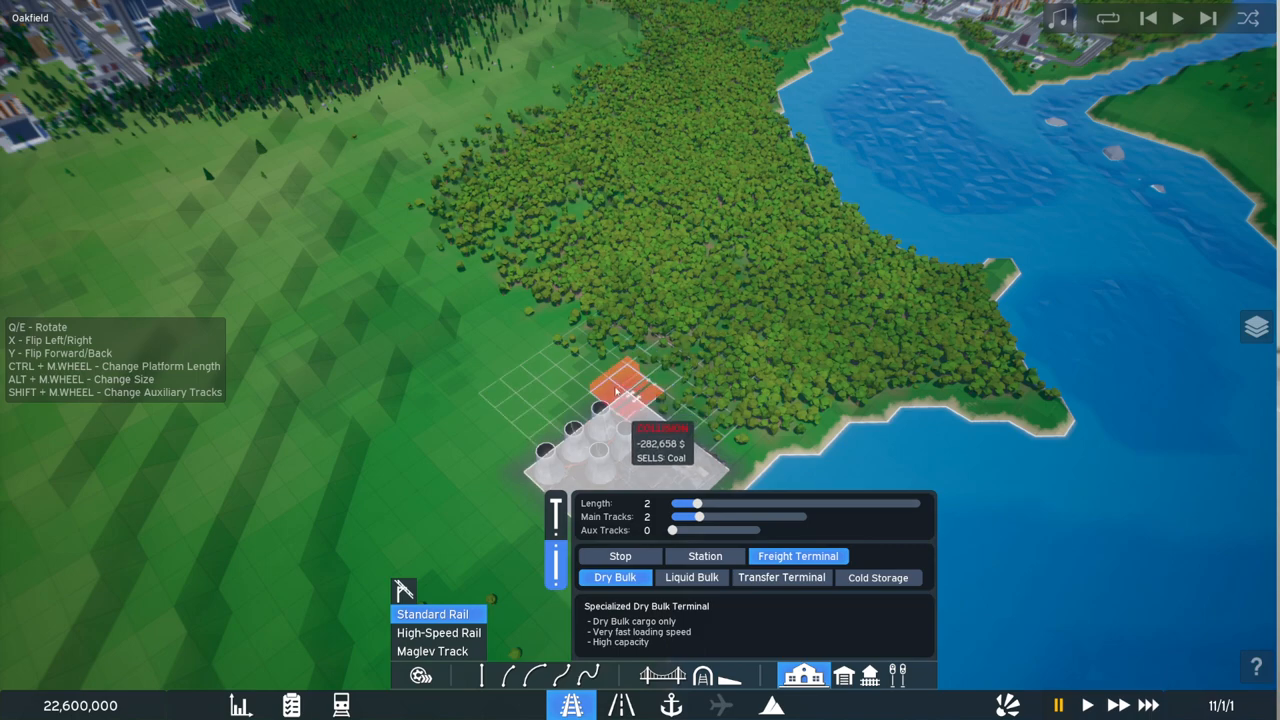
{"action": "left_click", "coordinate": [781, 577]}
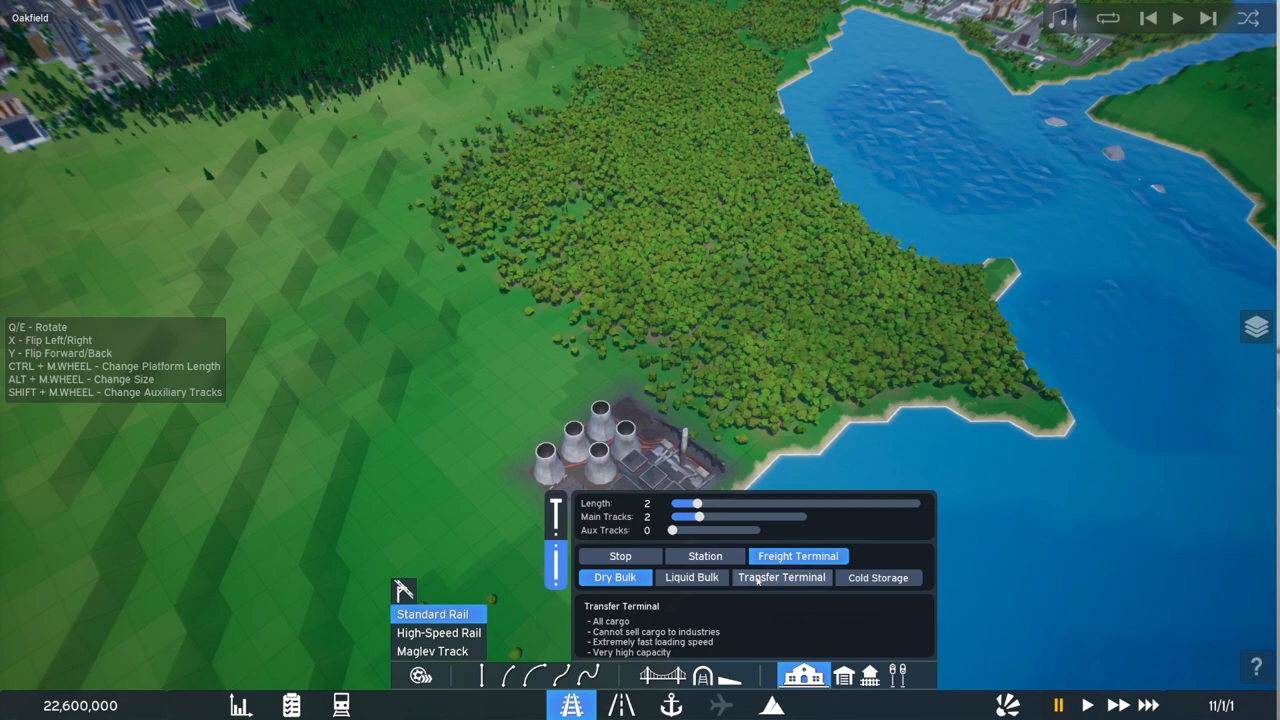
{"action": "left_click", "coordinate": [691, 577]}
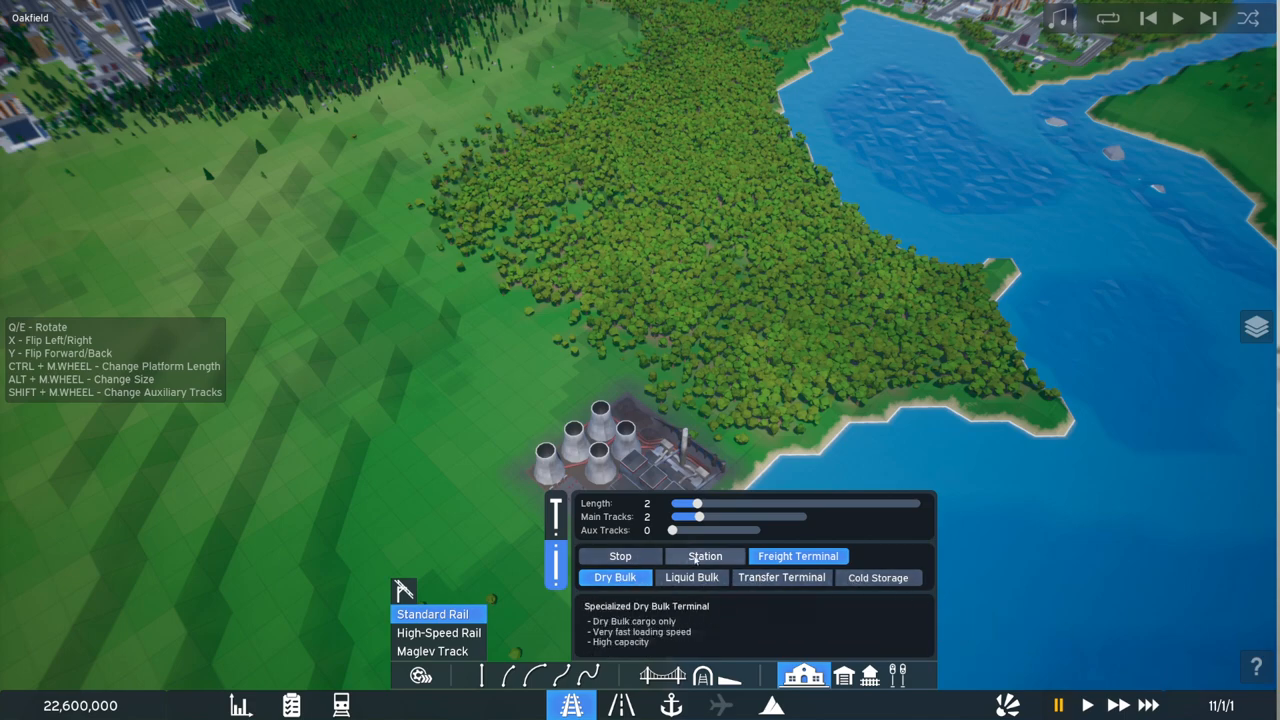
{"action": "left_click", "coordinate": [797, 556]}
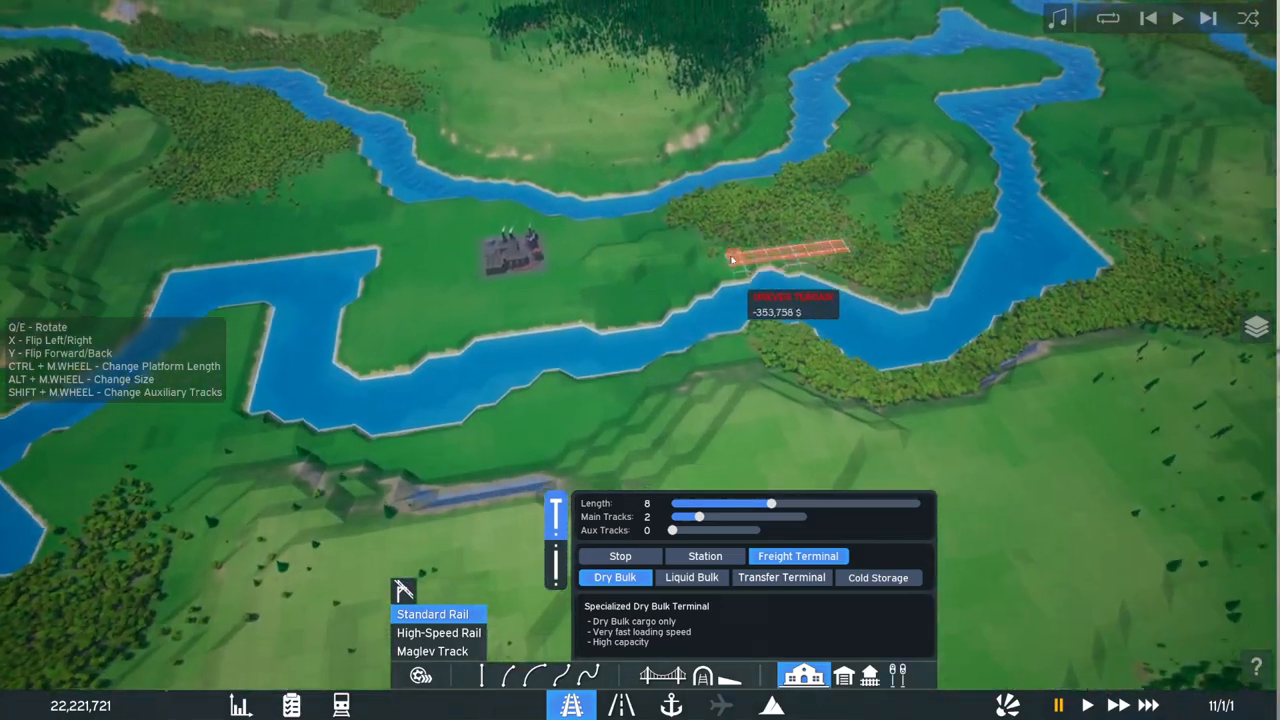
Step: Lengthen and rotate the Dry Bulk terminal, then place it beside the coal mine
{"action": "scroll", "scroll_direction": "down", "scroll_amount": 3}
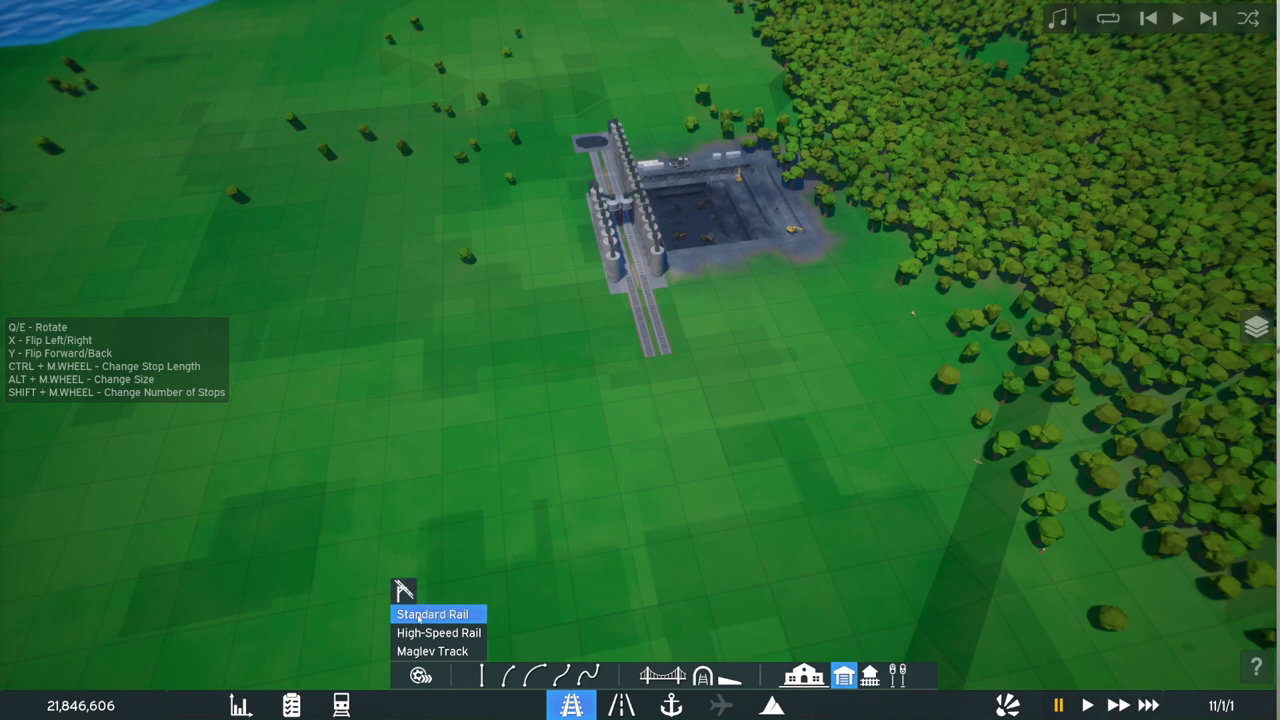
{"action": "mouse_move", "coordinate": [432, 614]}
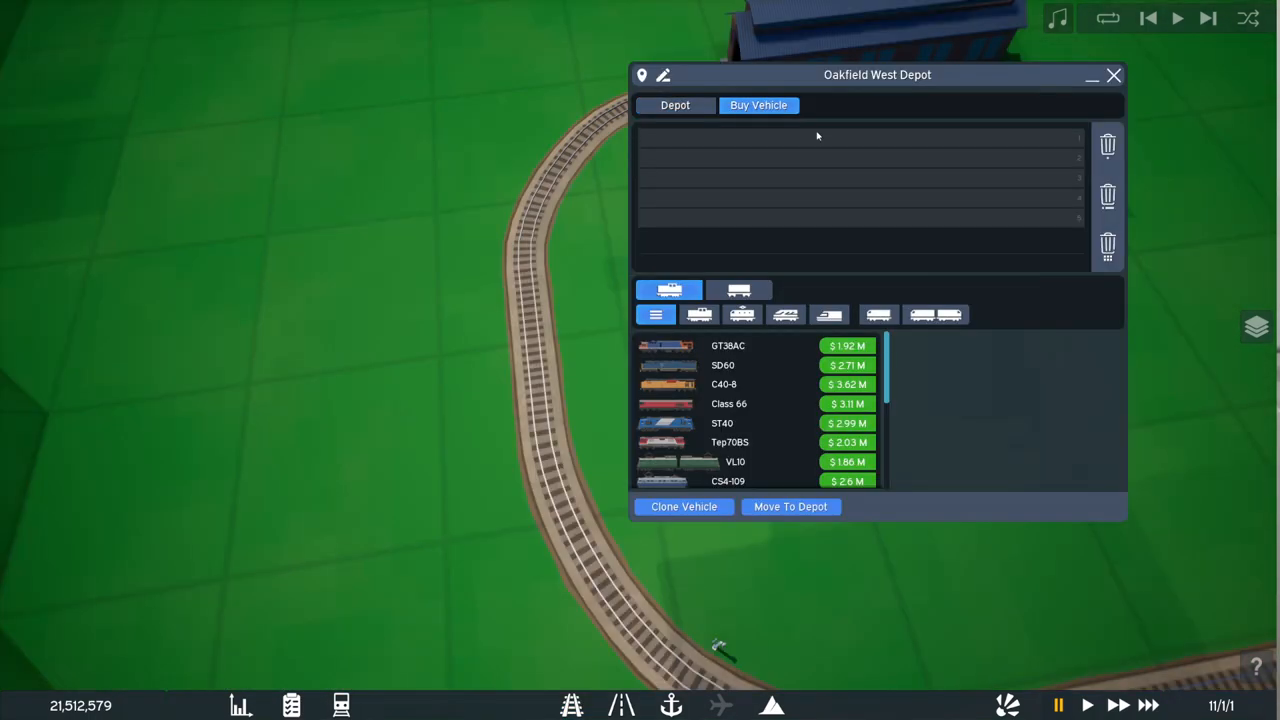
{"action": "mouse_move", "coordinate": [781, 231]}
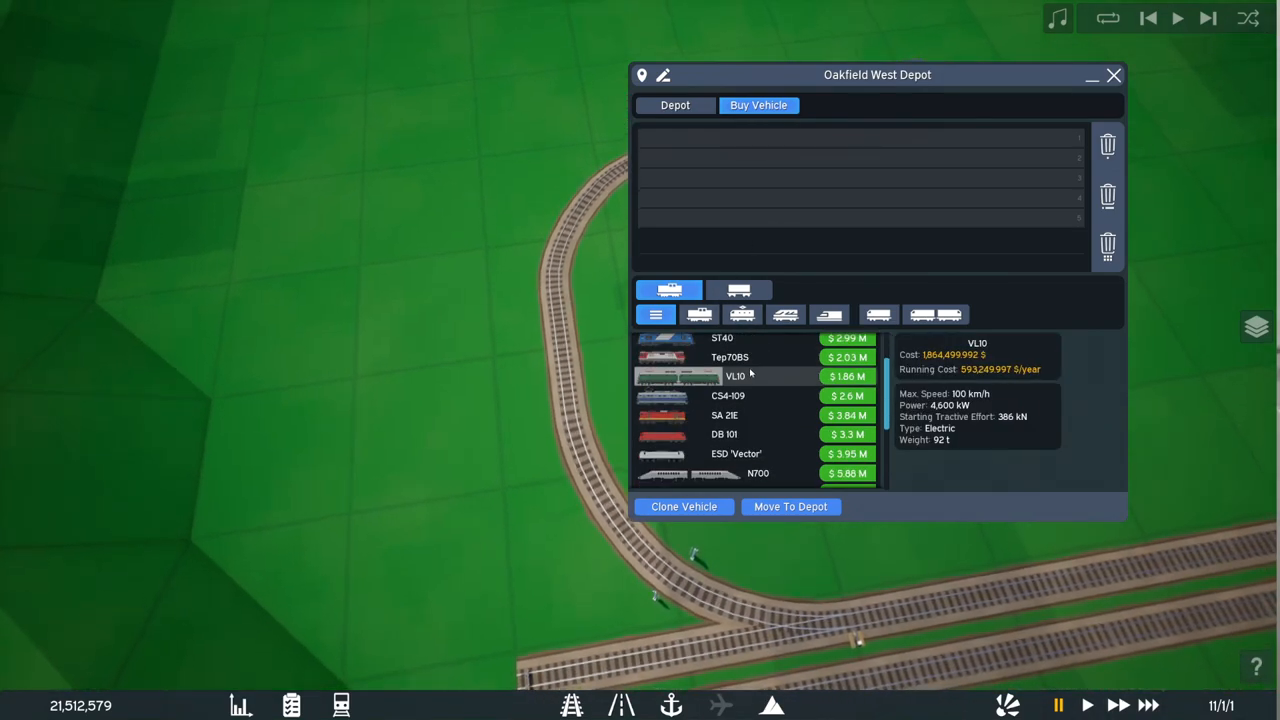
Step: Filter the depot's locomotive list to Diesel and buy the GT38AC locomotive
{"action": "scroll", "scroll_direction": "down", "scroll_amount": 3}
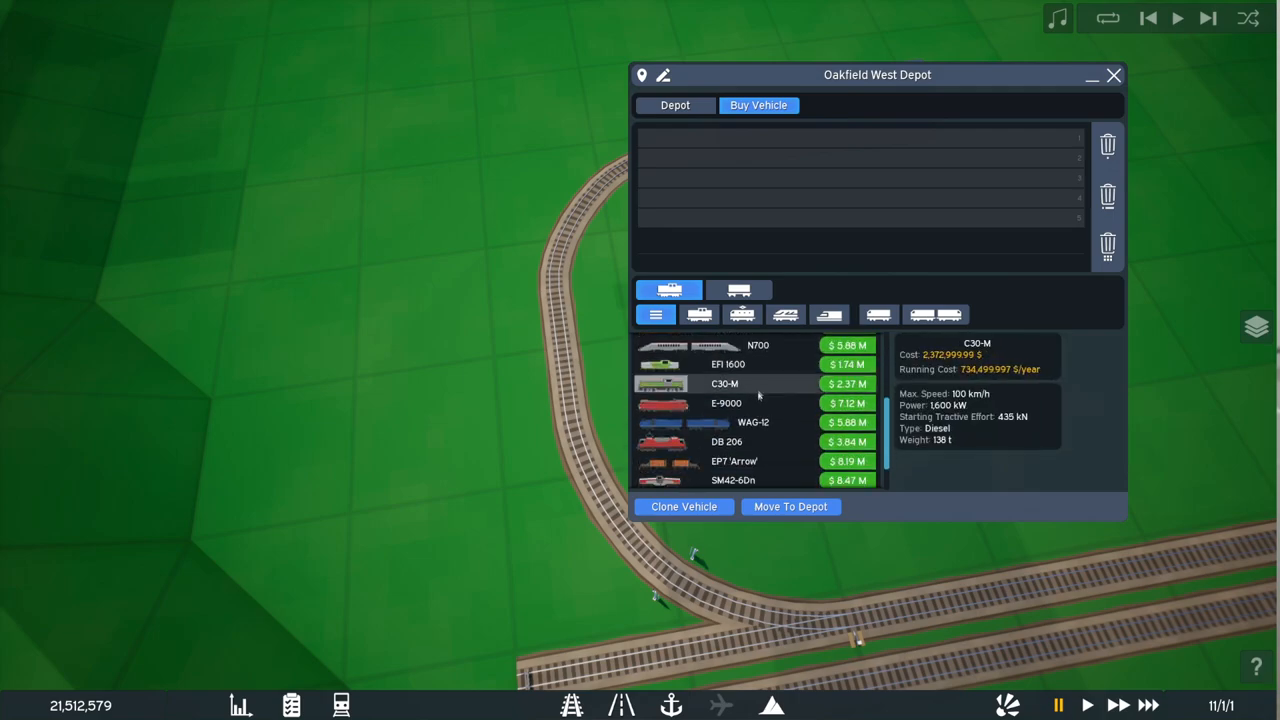
{"action": "scroll", "scroll_direction": "down", "scroll_amount": 3}
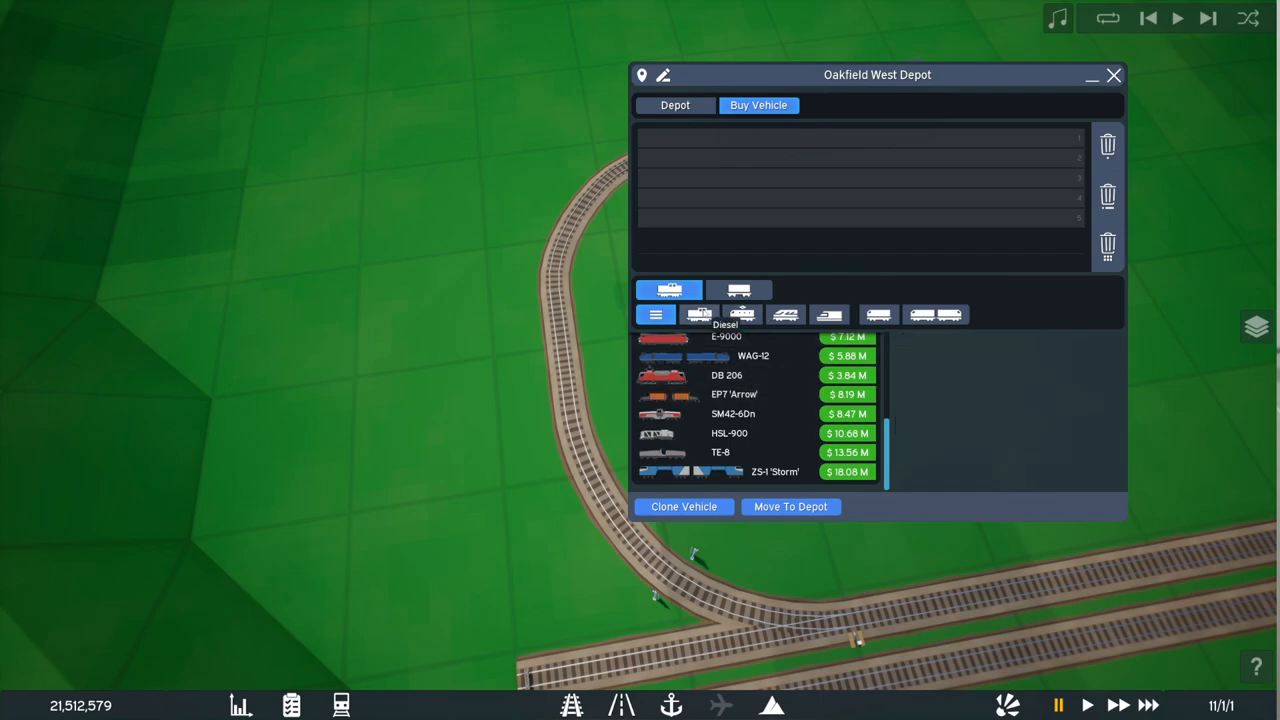
{"action": "left_click", "coordinate": [699, 315]}
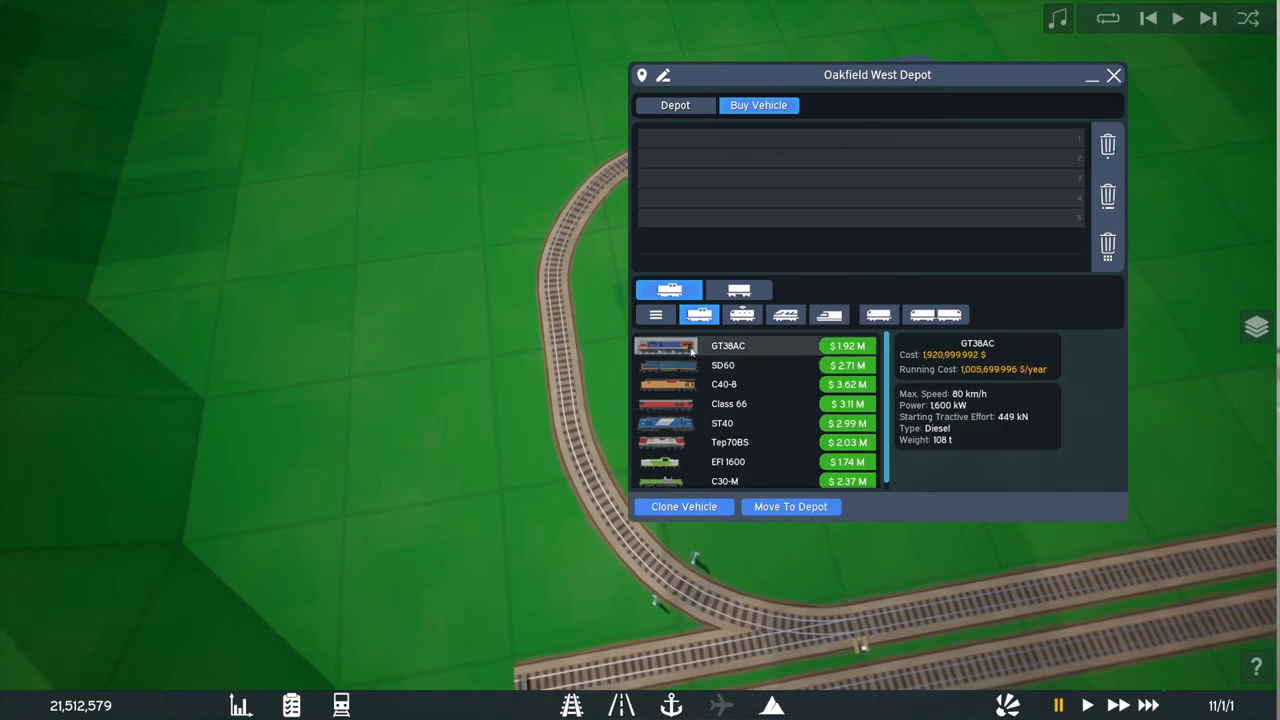
{"action": "mouse_move", "coordinate": [781, 351]}
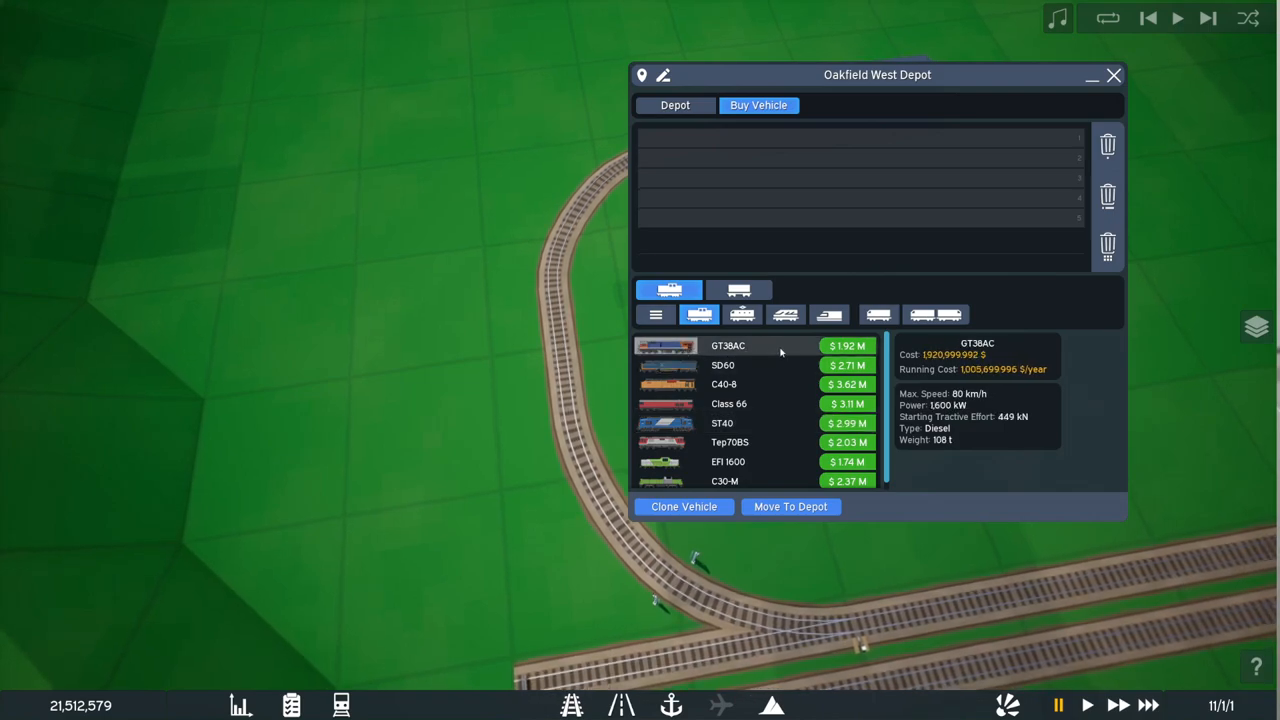
{"action": "mouse_move", "coordinate": [762, 351]}
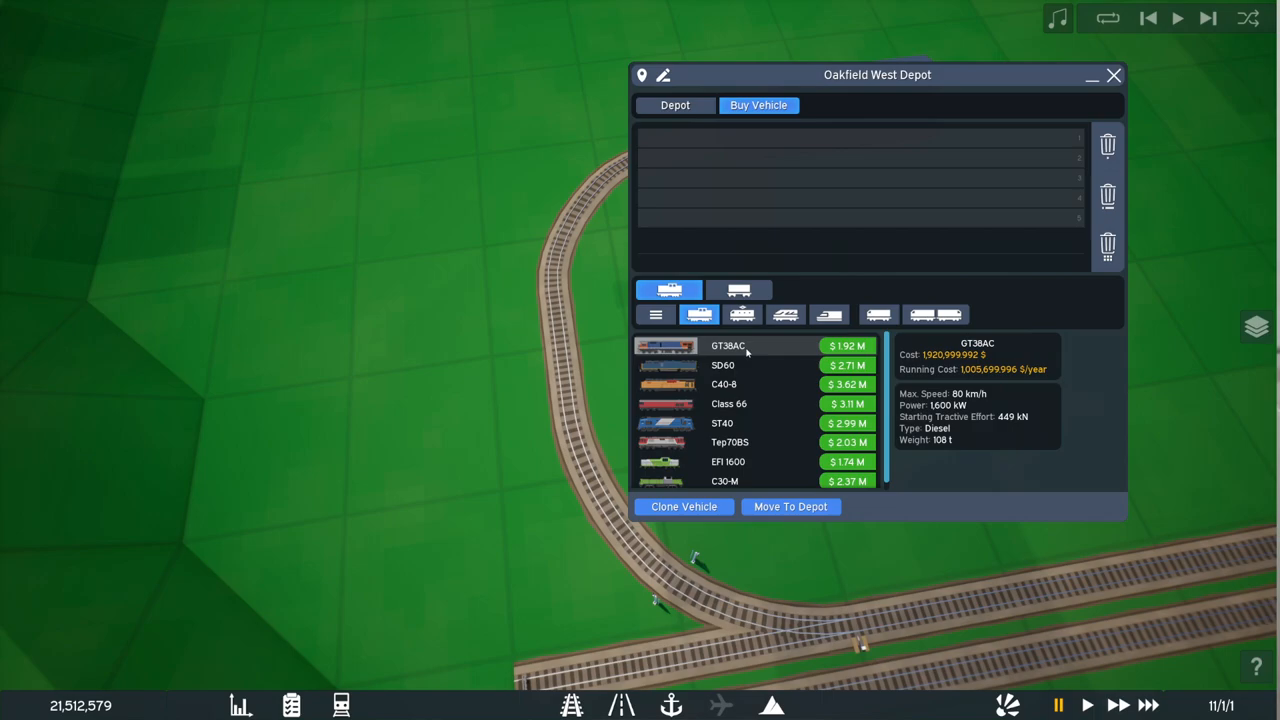
{"action": "mouse_move", "coordinate": [745, 352]}
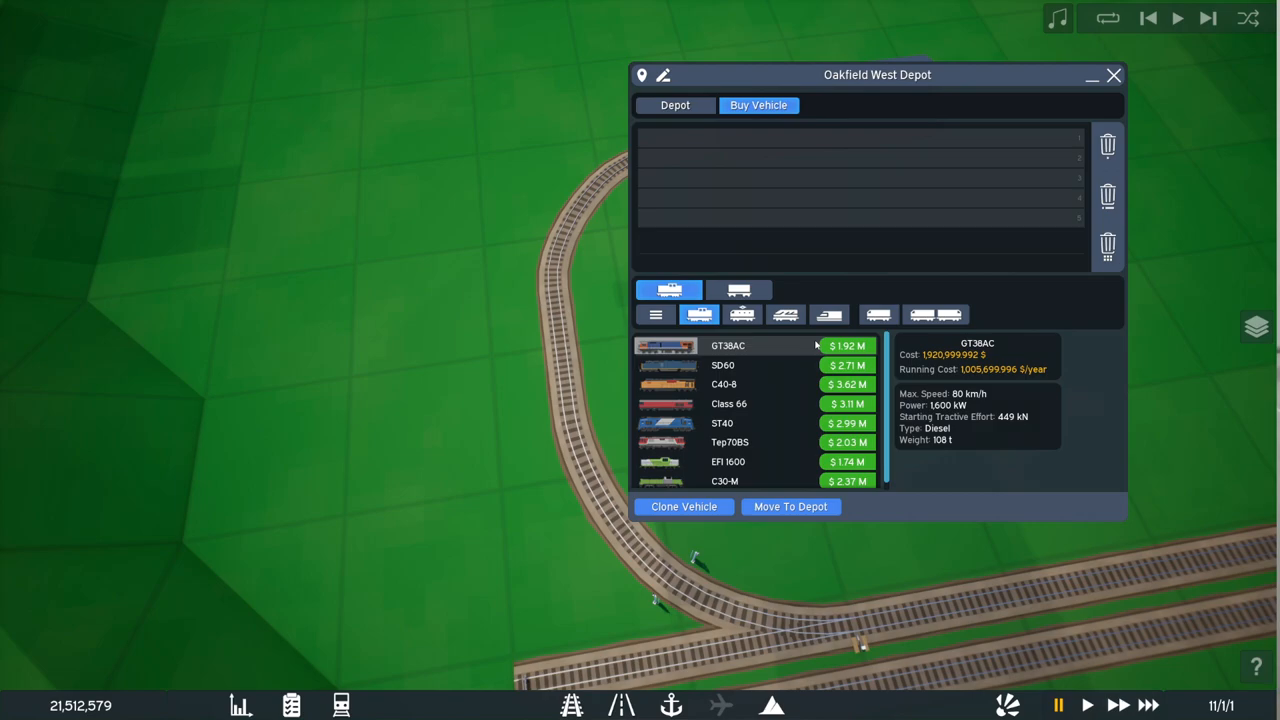
{"action": "left_click", "coordinate": [846, 345]}
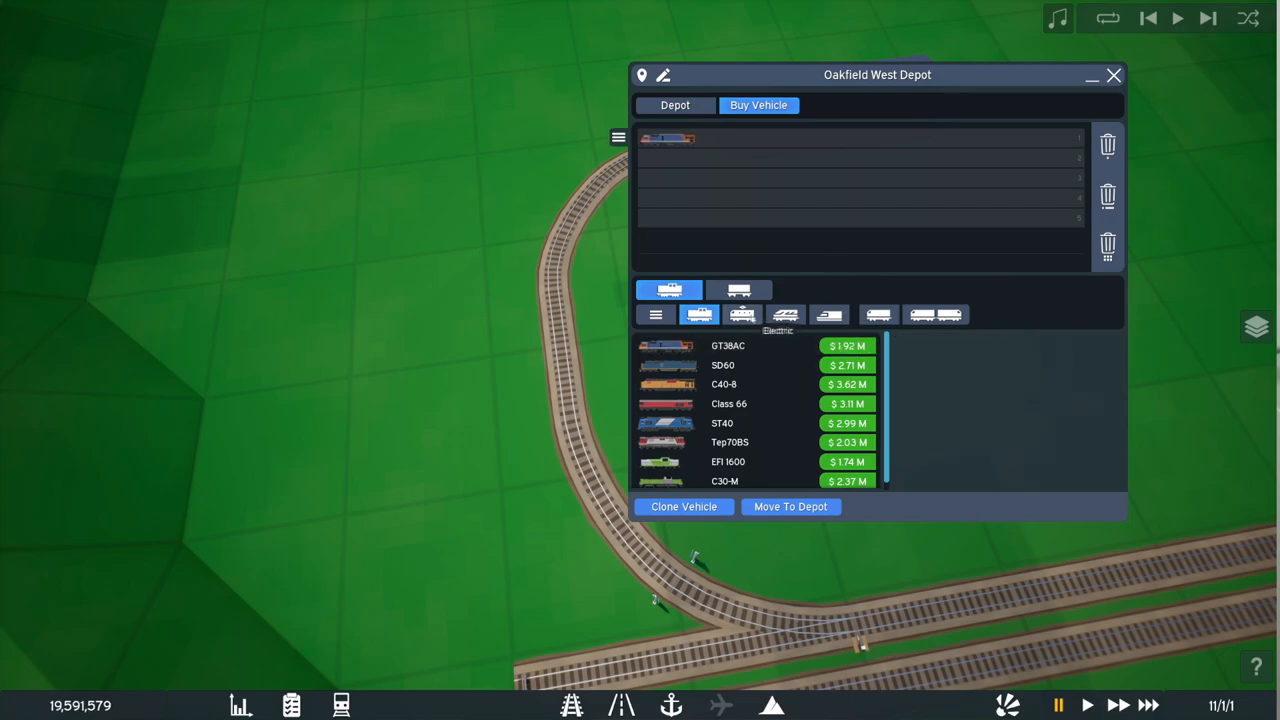
Step: Browse the wagon list, comparing cargo types, and settle on the coal-carrying Gondola
{"action": "left_click", "coordinate": [738, 289]}
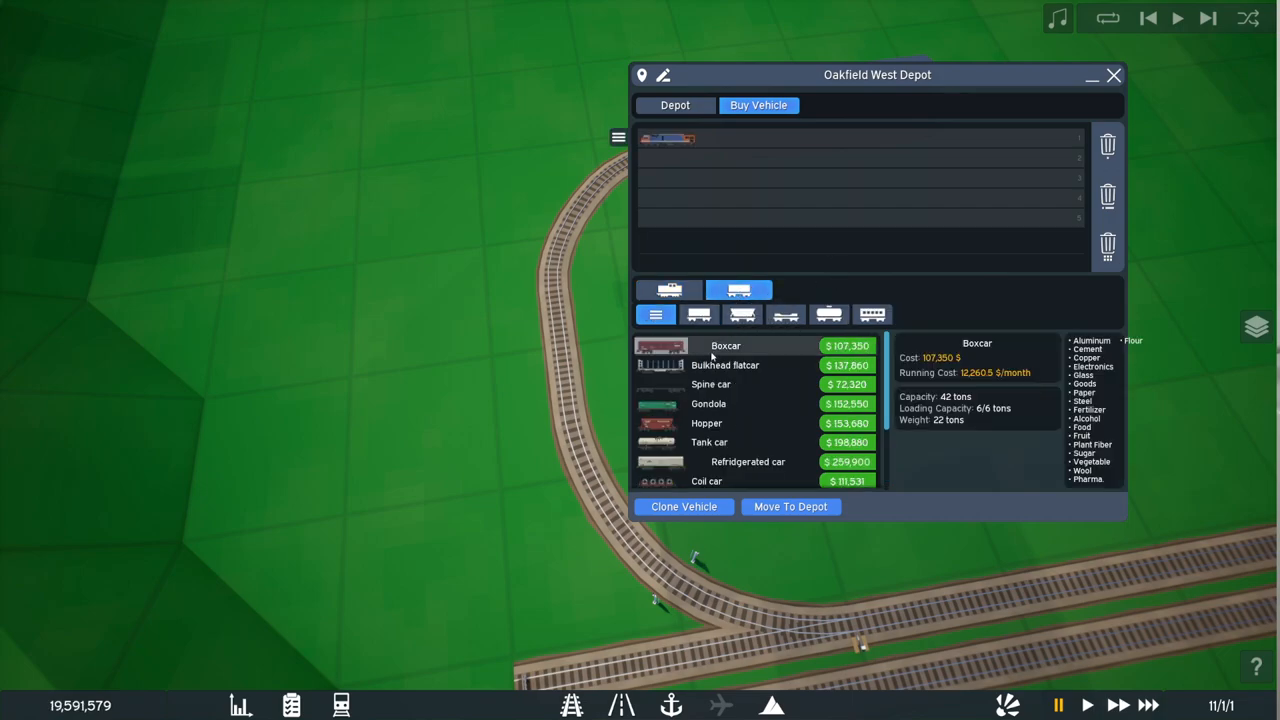
{"action": "left_click", "coordinate": [708, 403]}
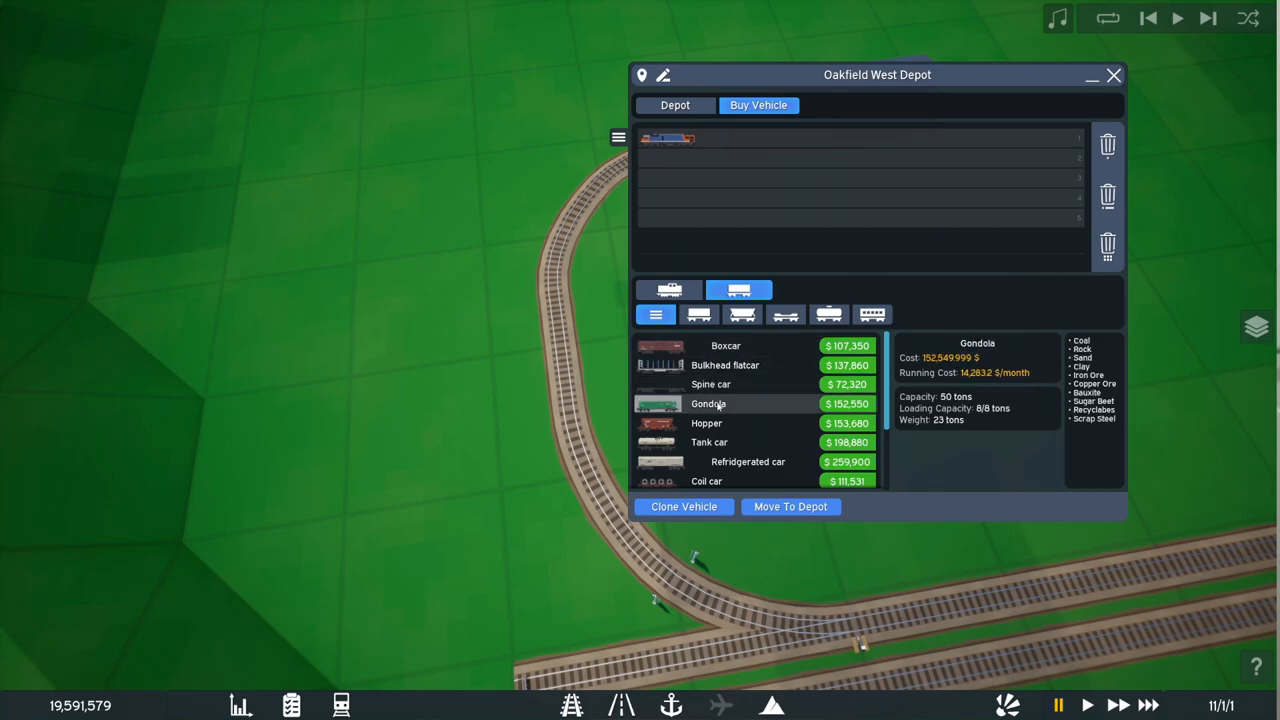
{"action": "mouse_move", "coordinate": [712, 410]}
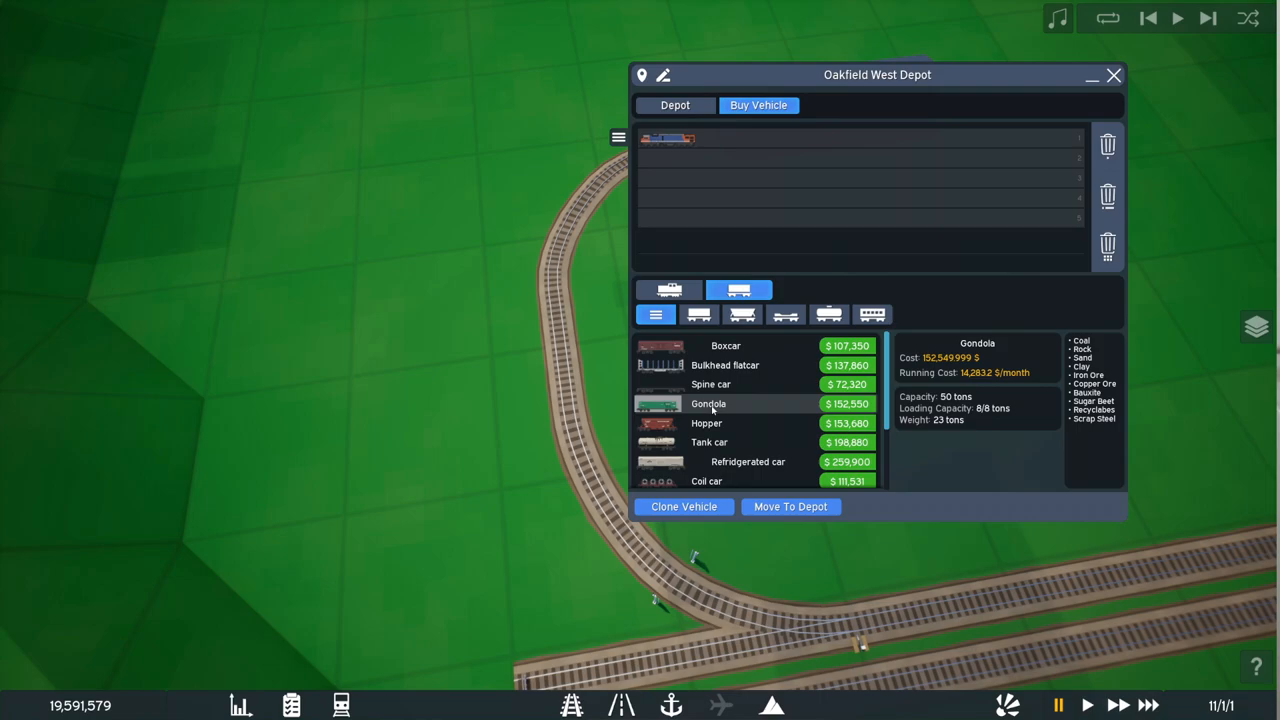
{"action": "left_click", "coordinate": [710, 384]}
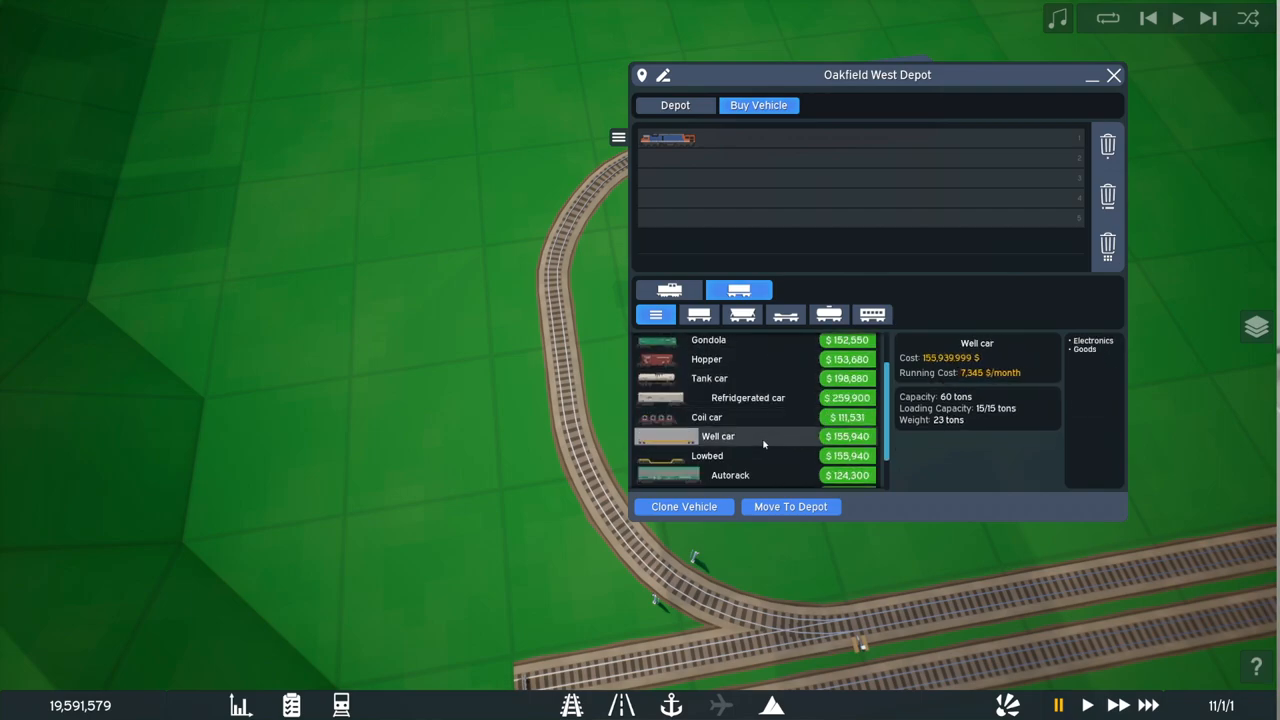
{"action": "left_click", "coordinate": [707, 455]}
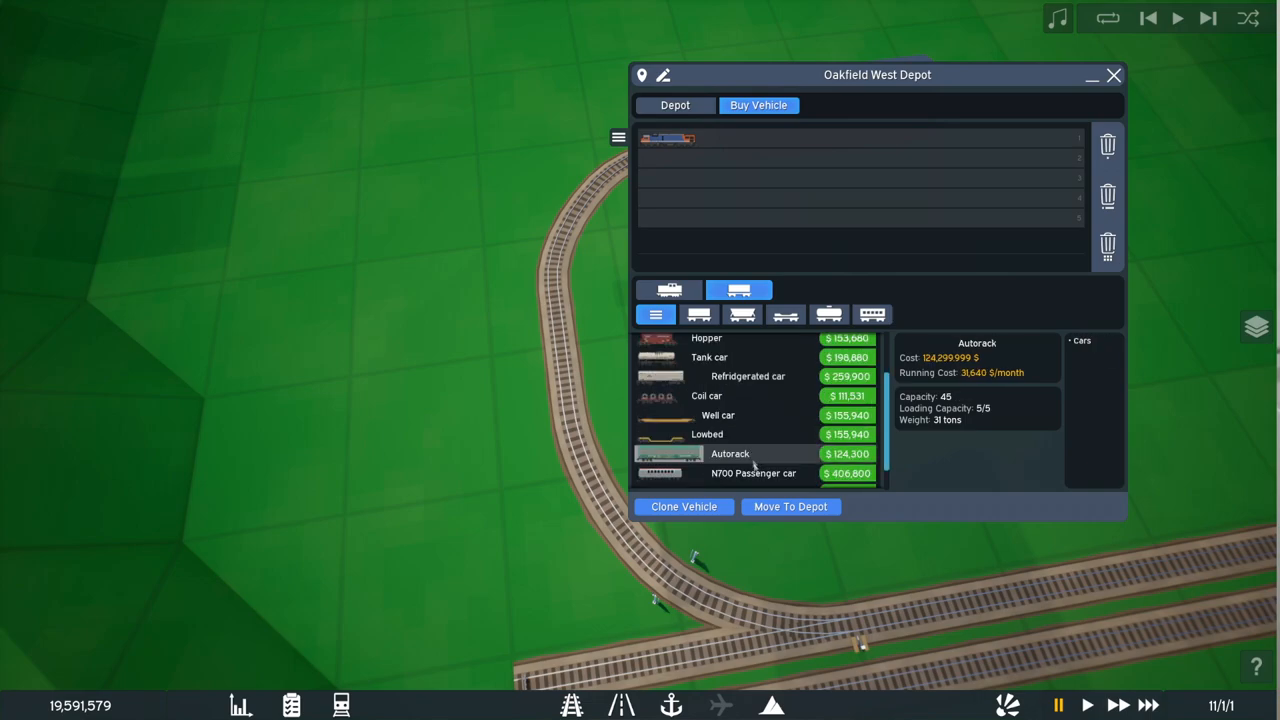
{"action": "scroll", "scroll_direction": "down", "scroll_amount": 3}
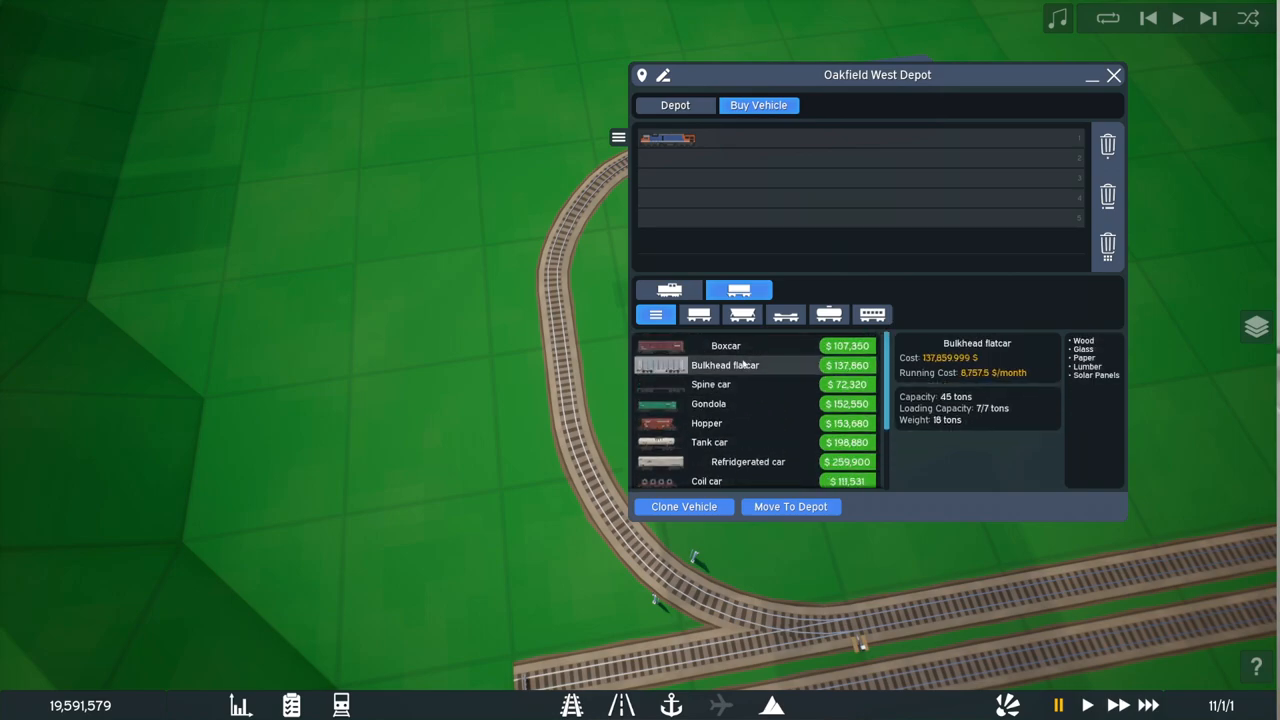
{"action": "left_click", "coordinate": [710, 403]}
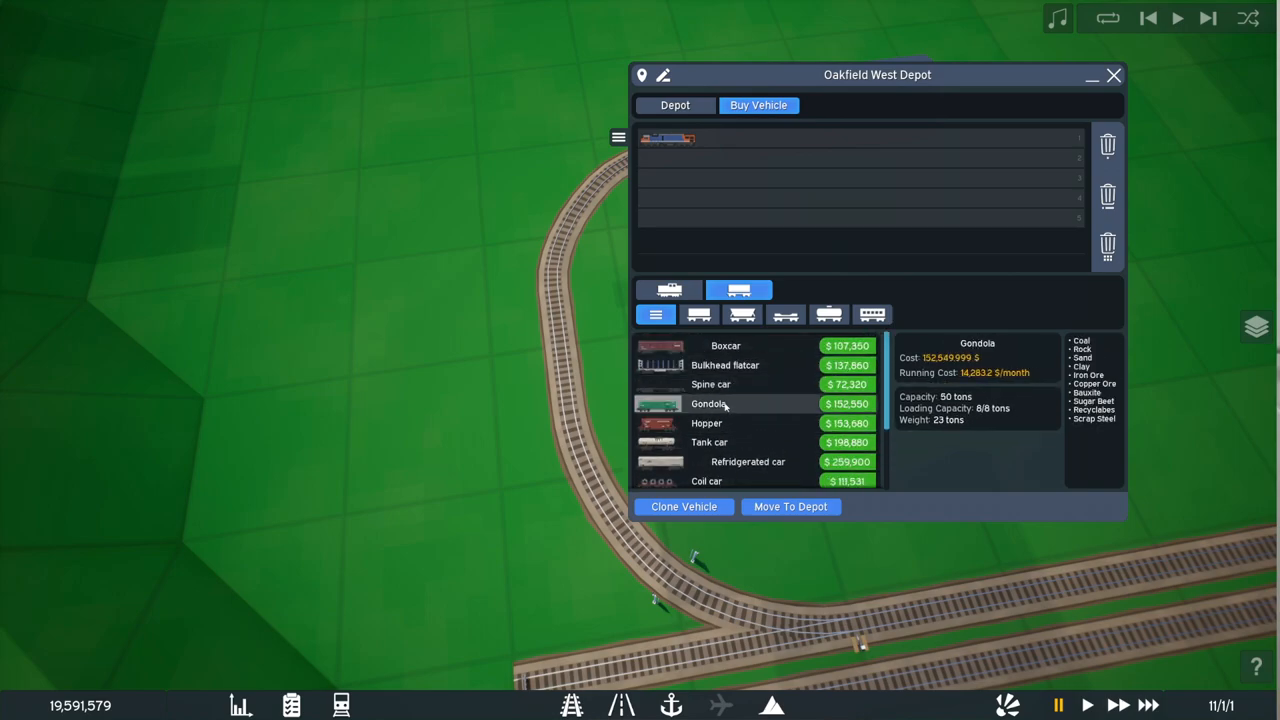
Step: Buy two Gondola wagons to form Train 1 and view its details
{"action": "left_click", "coordinate": [847, 403]}
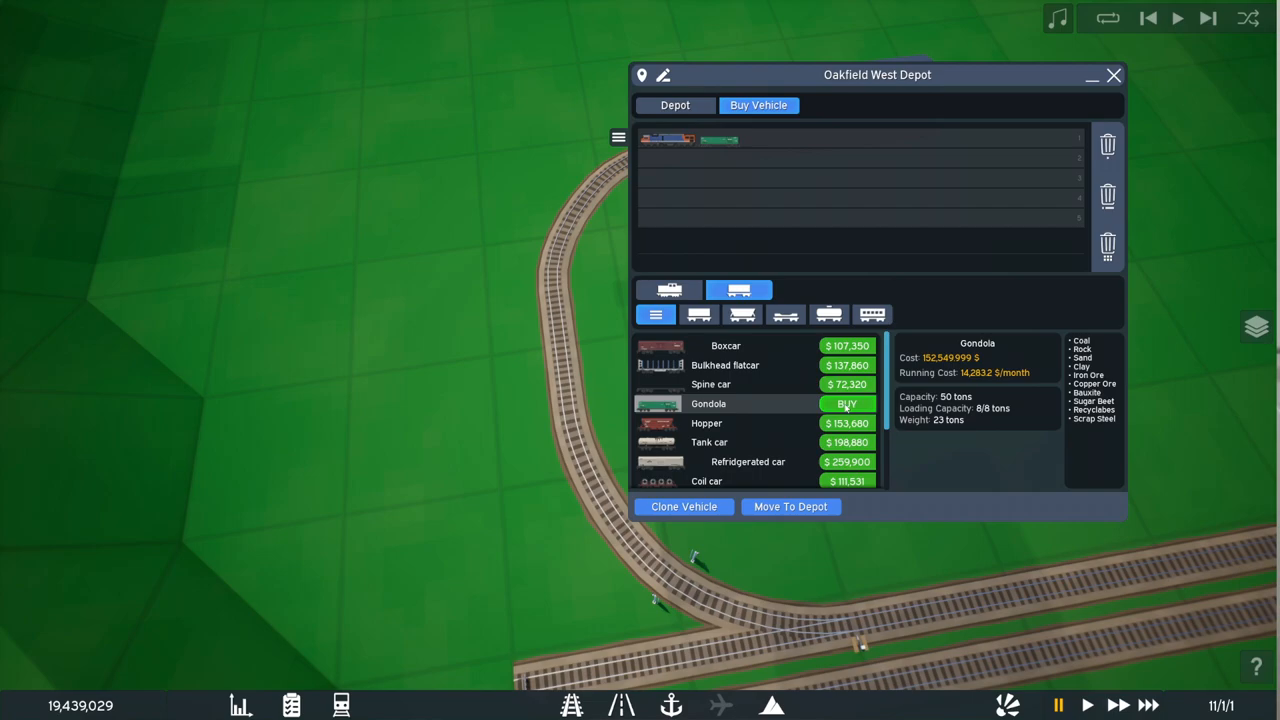
{"action": "left_click", "coordinate": [846, 403]}
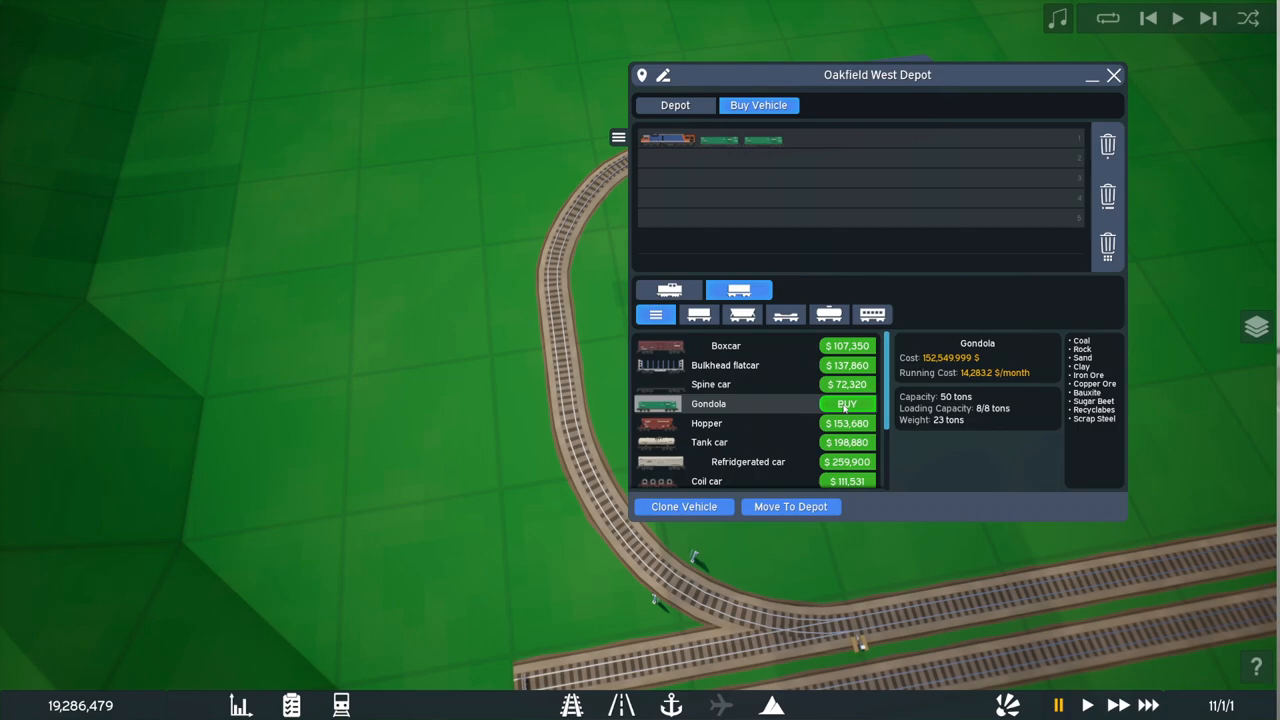
{"action": "left_click", "coordinate": [846, 403]}
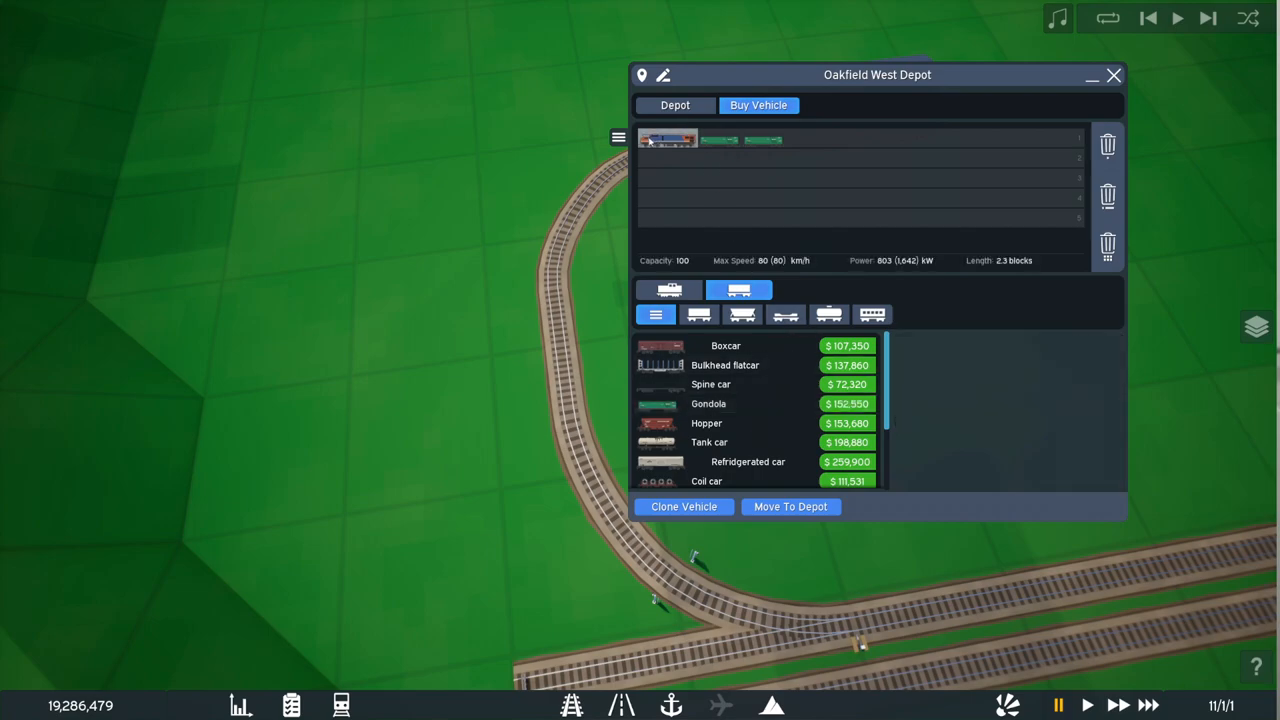
{"action": "left_click", "coordinate": [667, 138]}
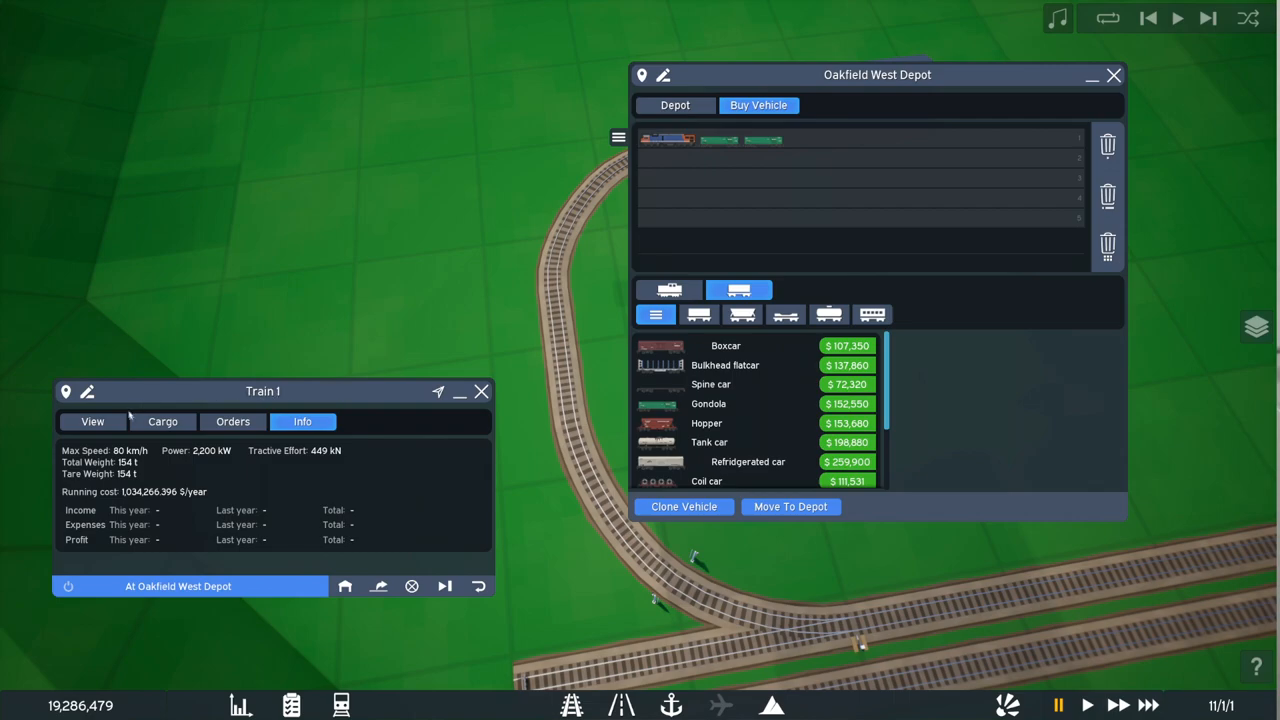
Step: Check Train 1's cargo capacity and add Gondolas until eight follow the locomotive
{"action": "left_click", "coordinate": [162, 421]}
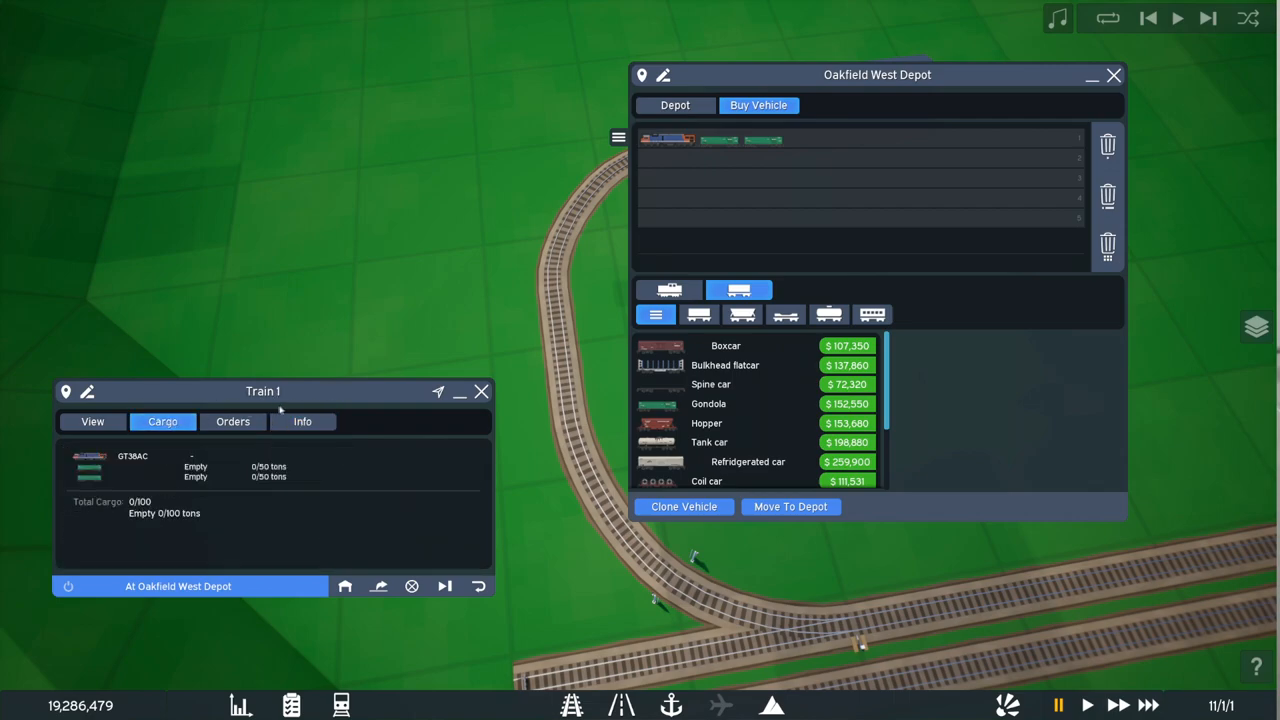
{"action": "mouse_move", "coordinate": [375, 403]}
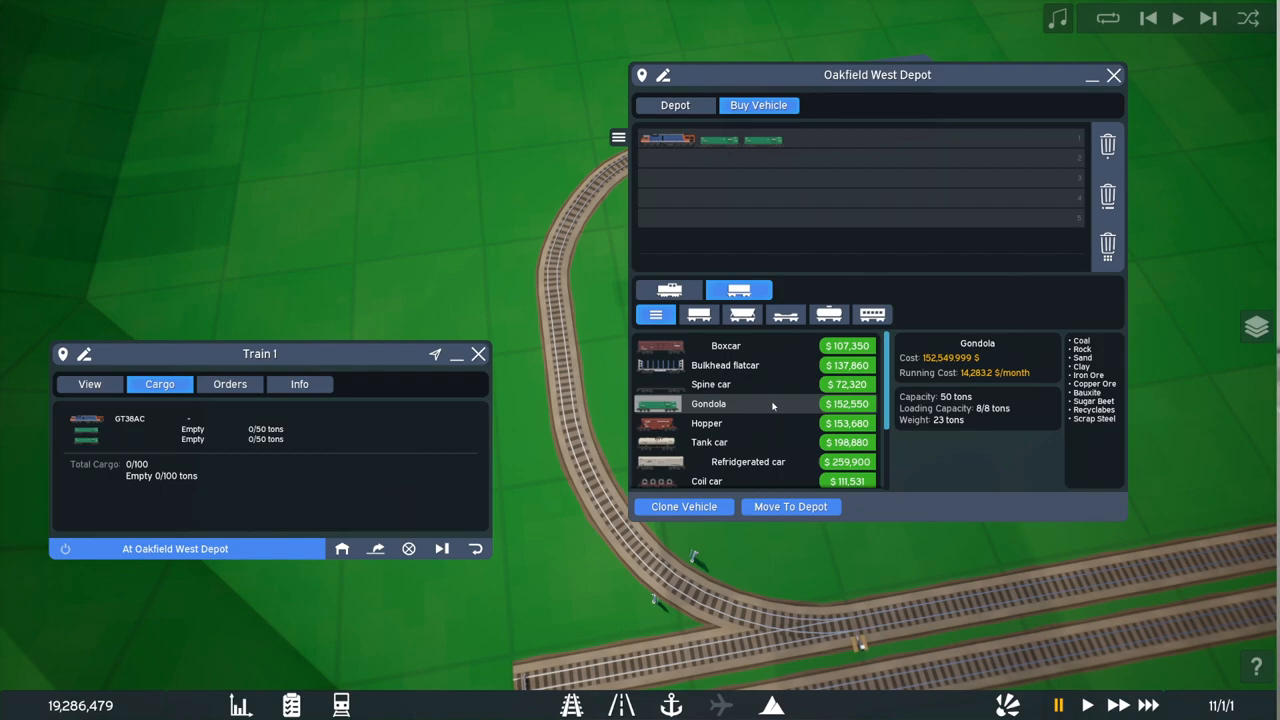
{"action": "mouse_move", "coordinate": [797, 400]}
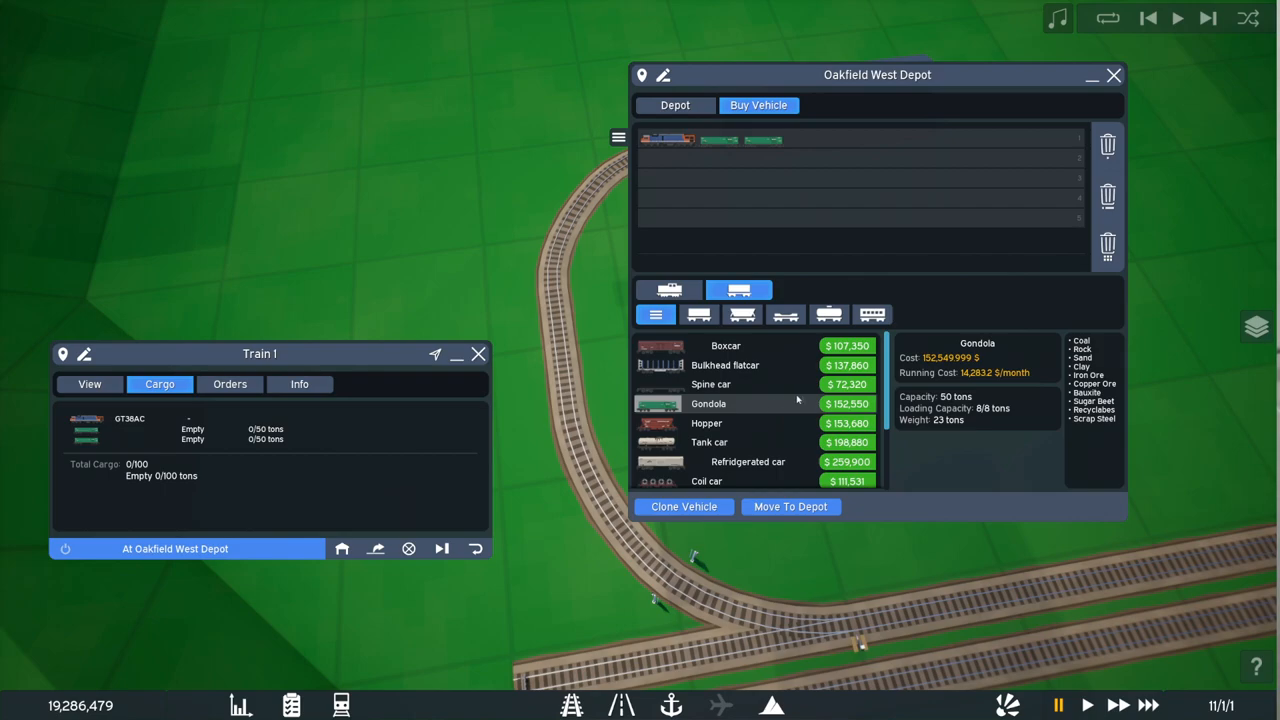
{"action": "mouse_move", "coordinate": [760, 405]}
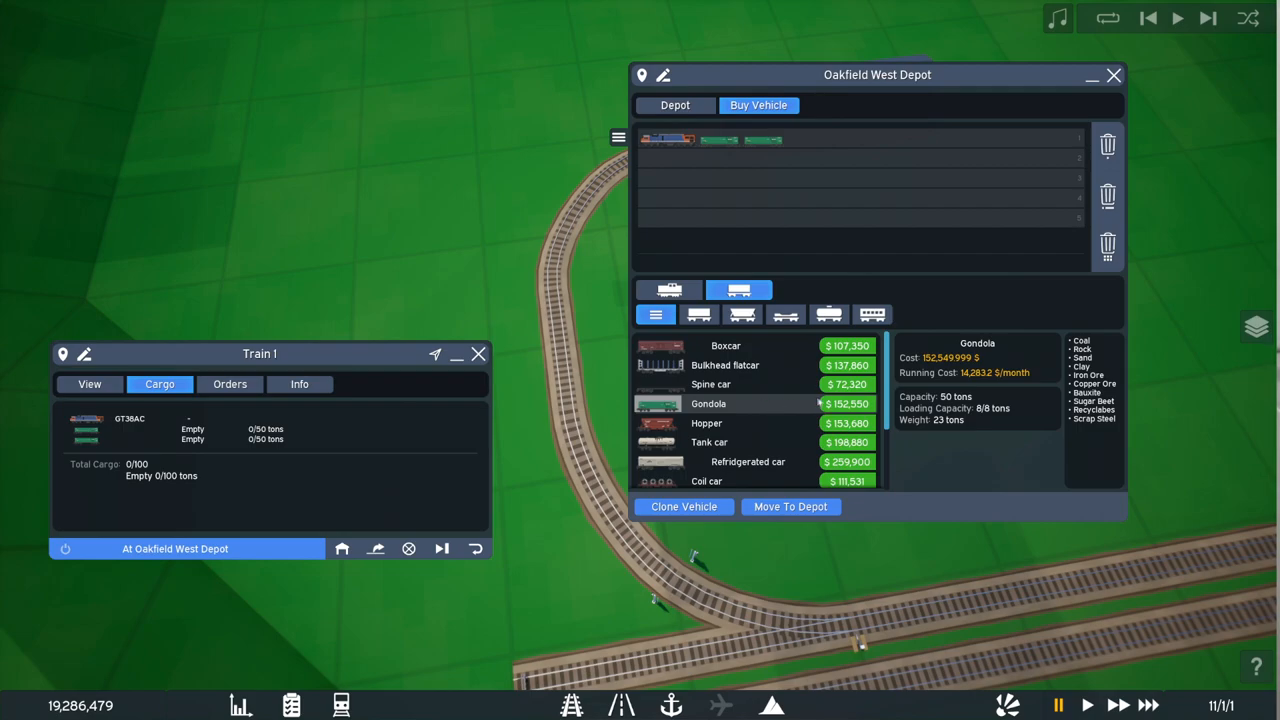
{"action": "left_click", "coordinate": [848, 403]}
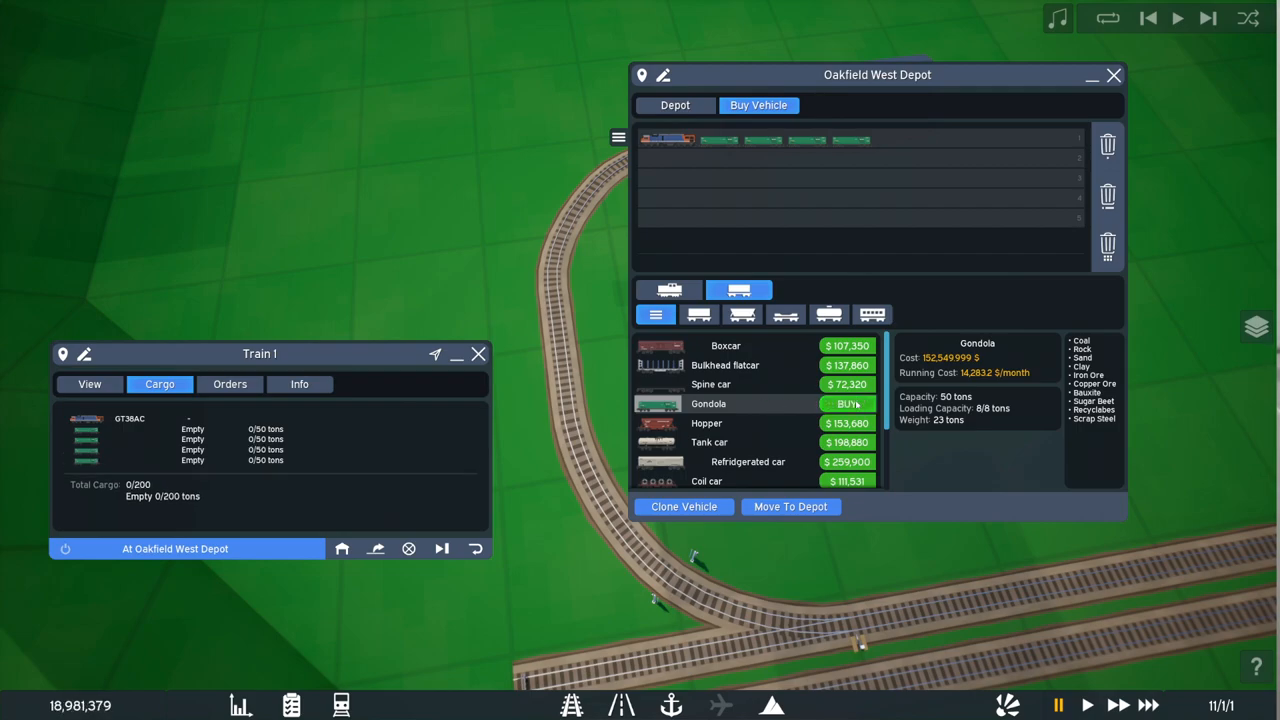
{"action": "left_click", "coordinate": [849, 403]}
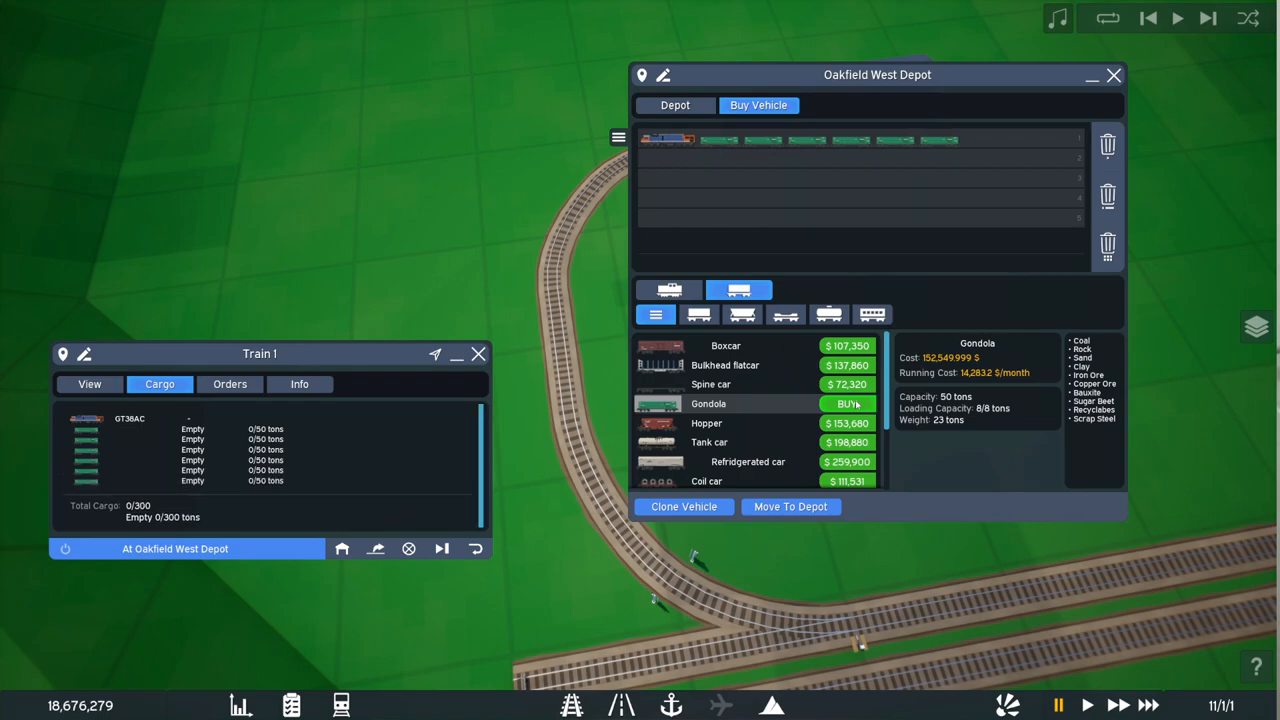
{"action": "left_click", "coordinate": [848, 403]}
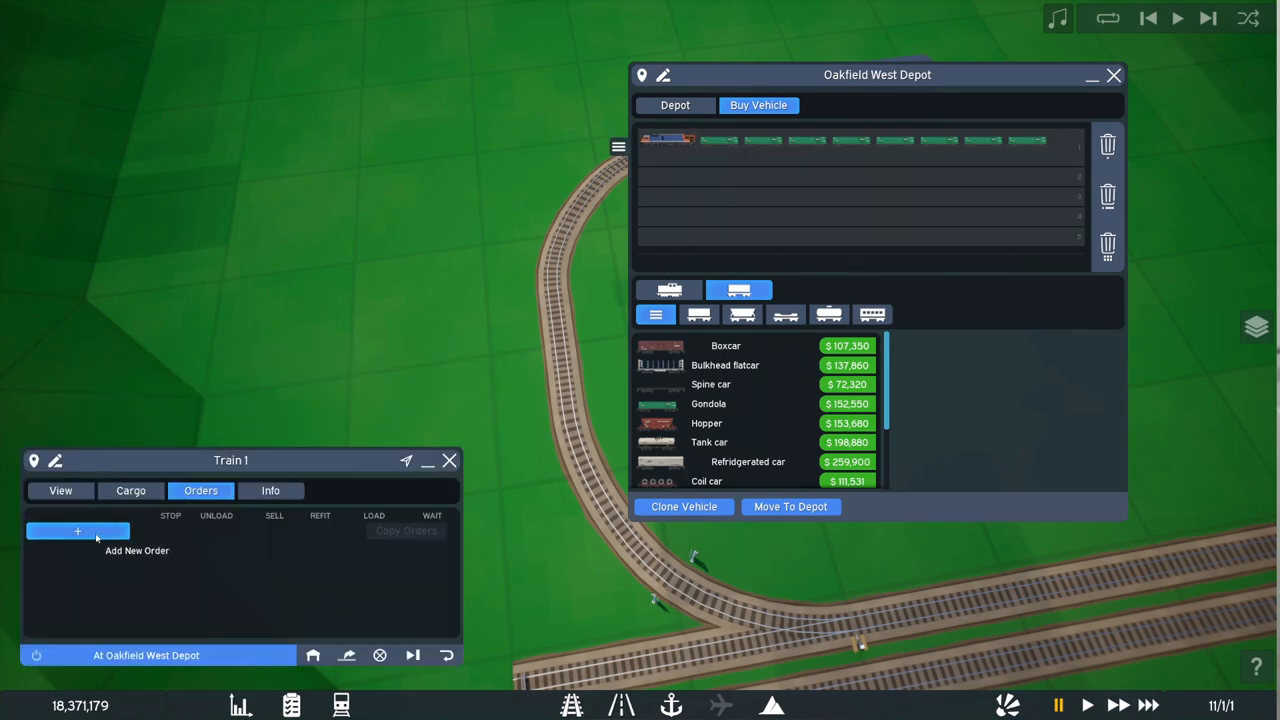
Step: Start a new order in Train 1's empty Orders list
{"action": "left_click", "coordinate": [1113, 75]}
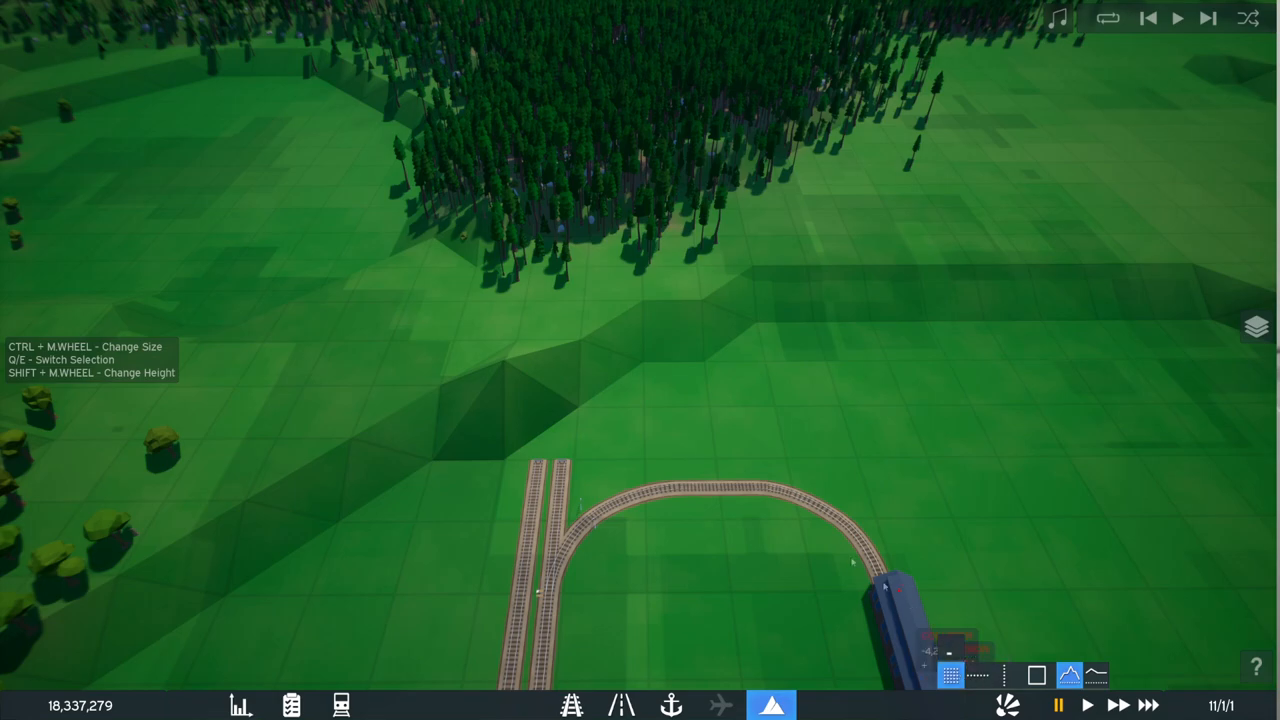
Step: Flatten the small hill ahead of the curved track with the terraform tool
{"action": "left_click", "coordinate": [500, 360]}
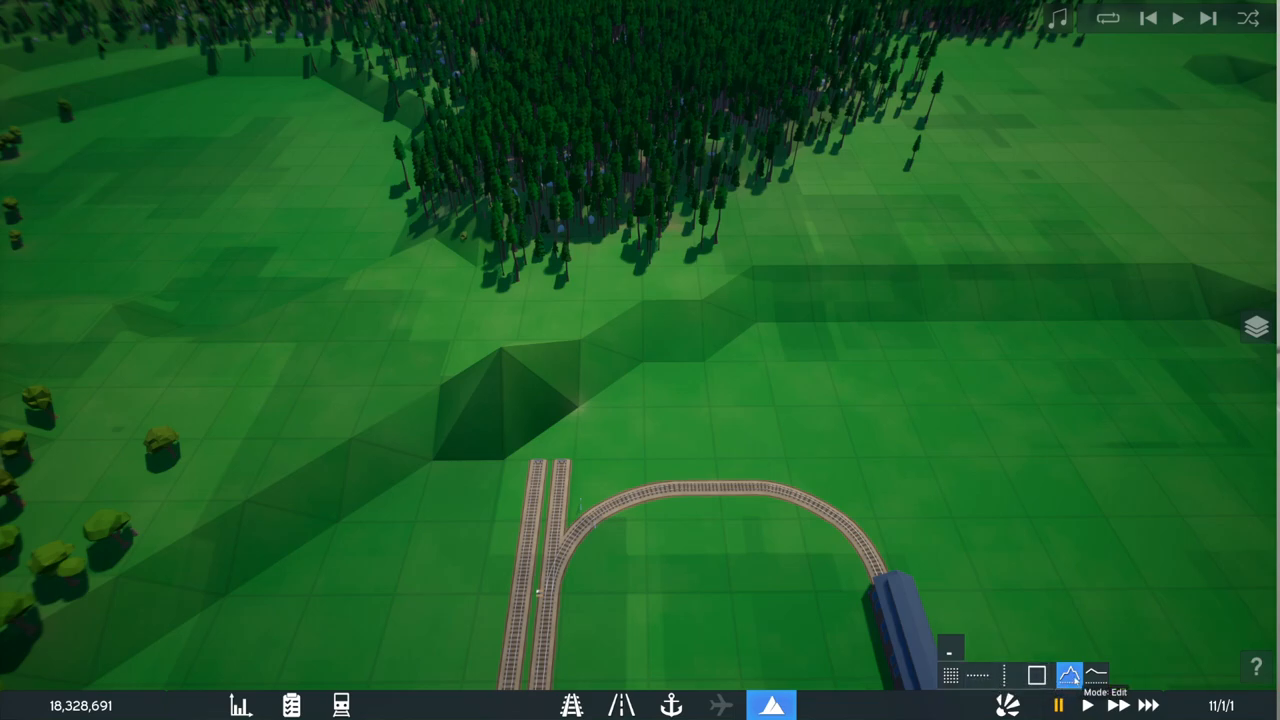
{"action": "mouse_move", "coordinate": [950, 647]}
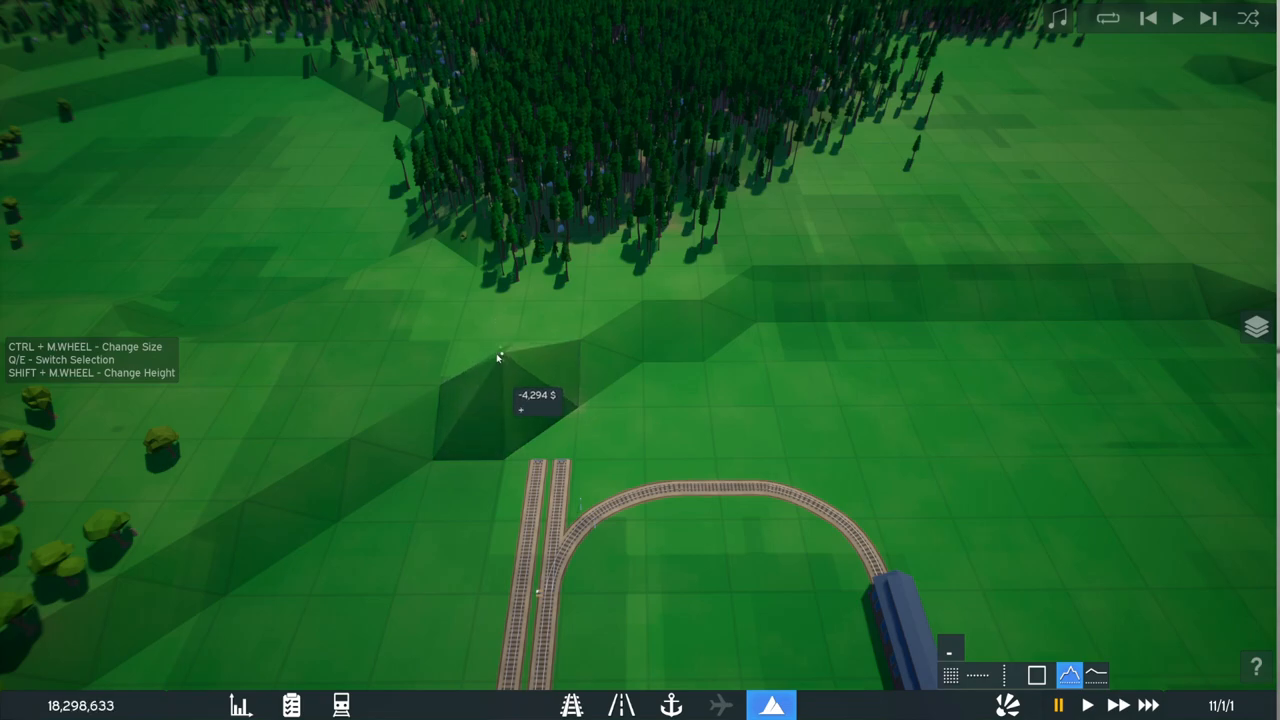
{"action": "left_click", "coordinate": [498, 360]}
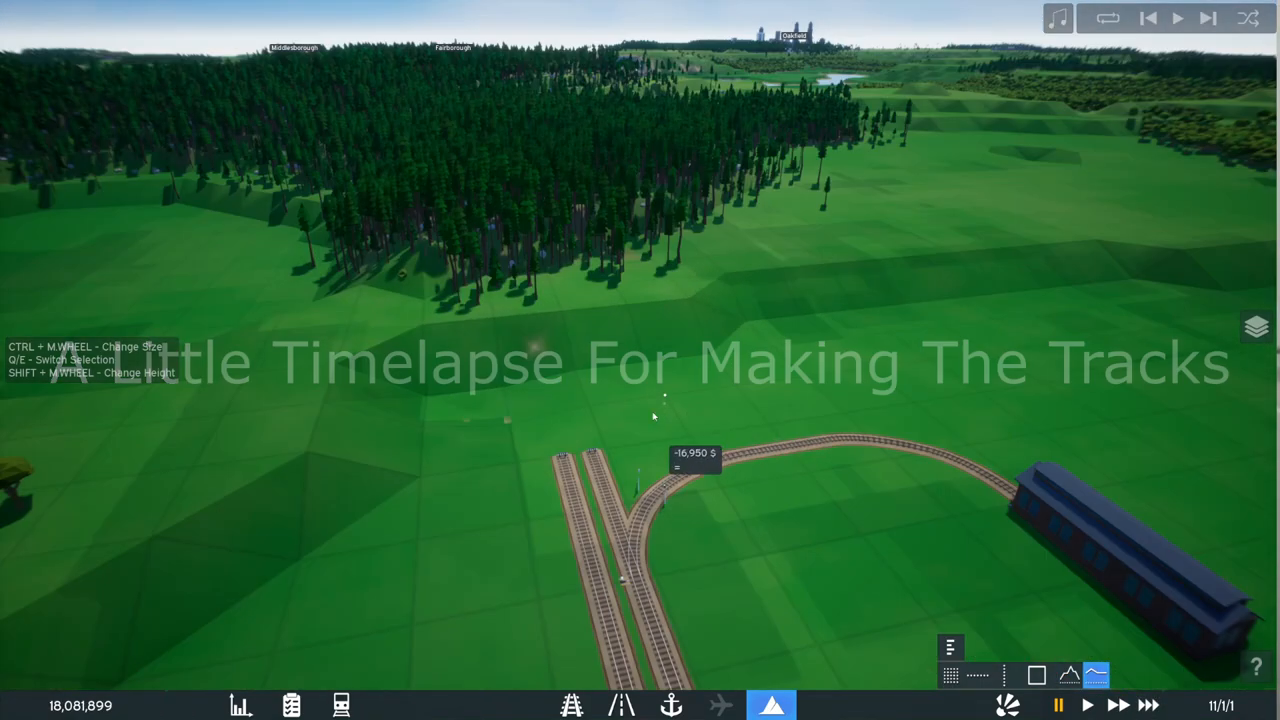
Step: Lay Standard Rail track and a river bridge from the junction toward the power plant
{"action": "left_click", "coordinate": [571, 705]}
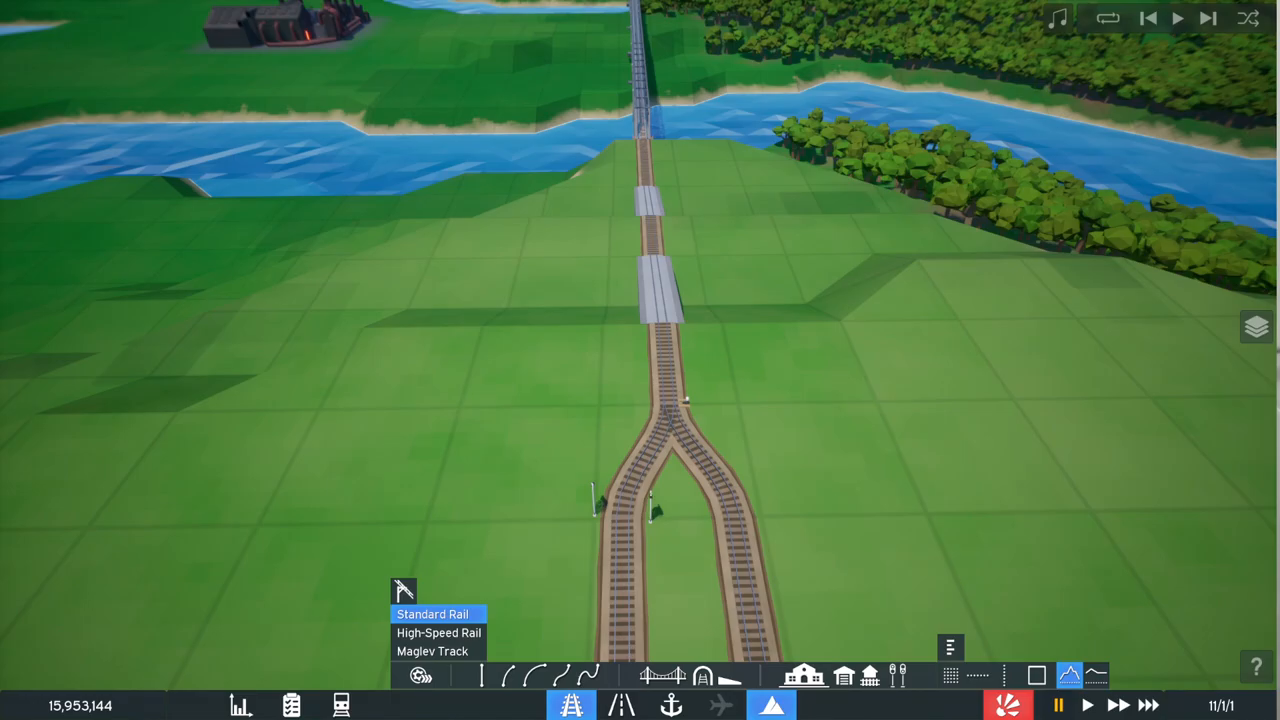
Step: Add wagons behind the diesel locomotive until the consist shows 400 capacity
{"action": "scroll", "scroll_direction": "down", "scroll_amount": 3}
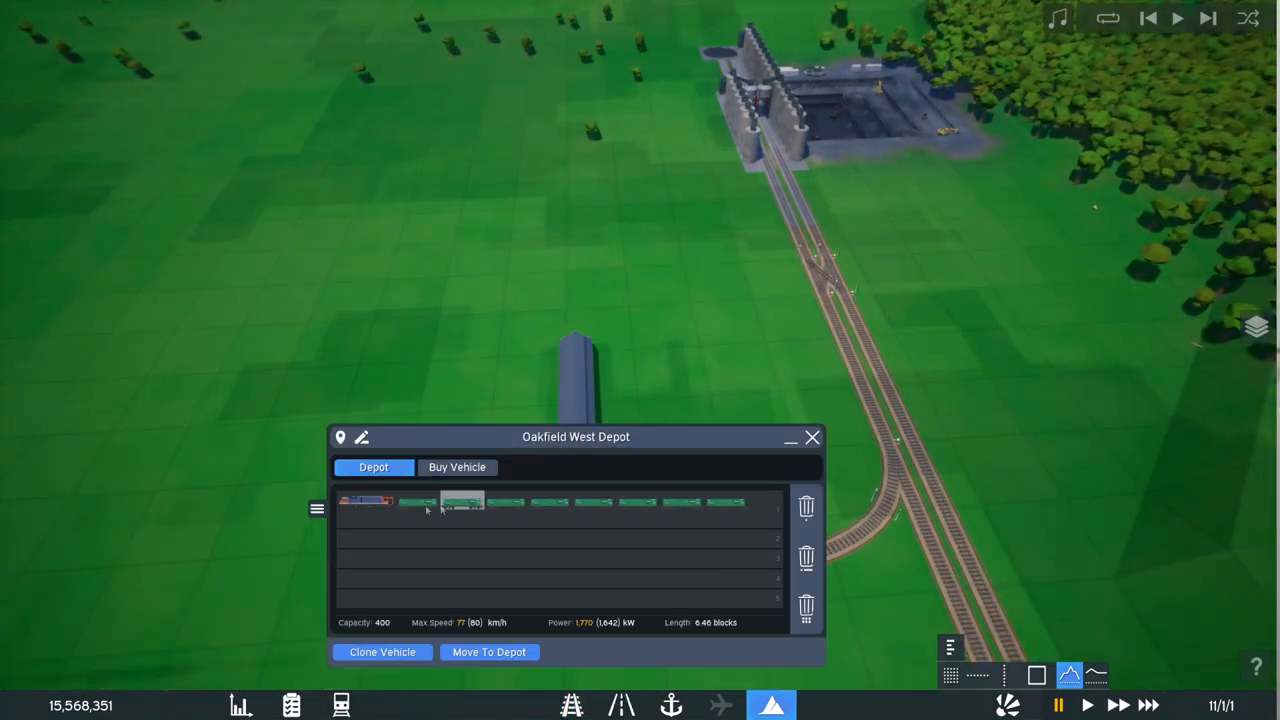
Step: Open Train 1's details, set its orders, and send it out of the depot
{"action": "left_click", "coordinate": [365, 501]}
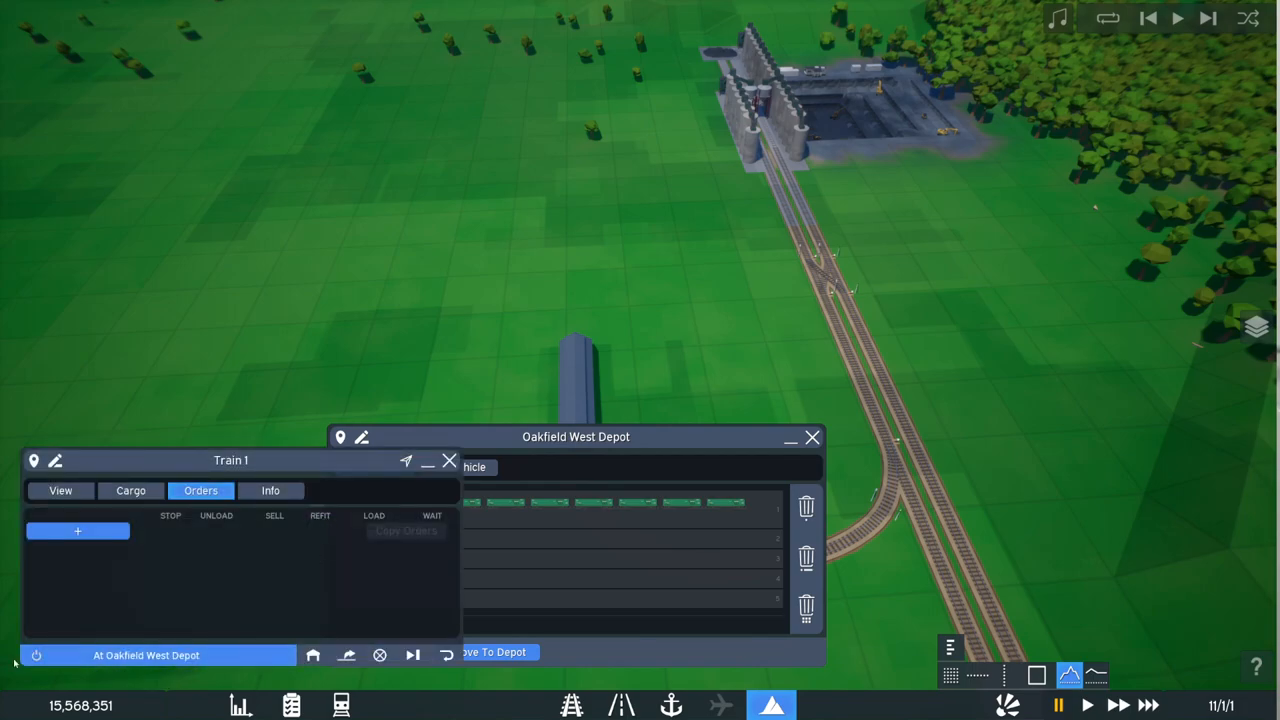
{"action": "left_click", "coordinate": [77, 531]}
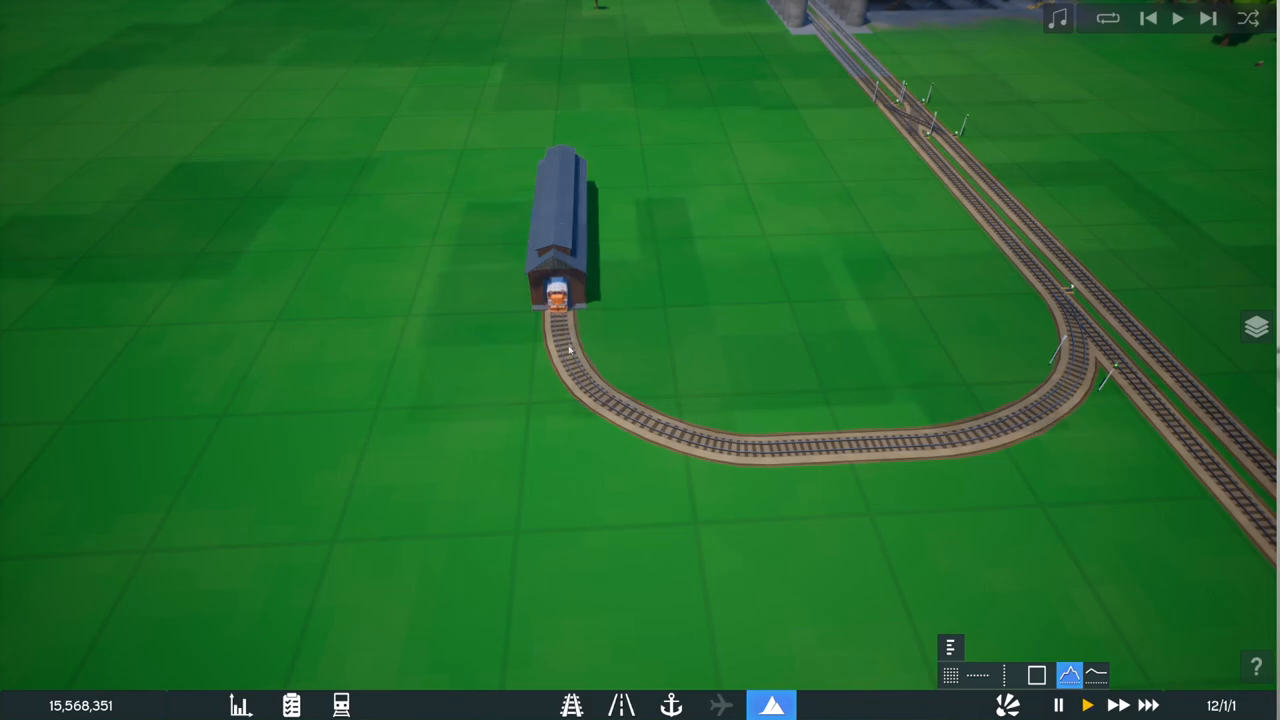
Step: Add Coal Mine West and Powerplant Valley as Train 1's stops, using If Accepted load/unload
{"action": "left_click", "coordinate": [555, 300]}
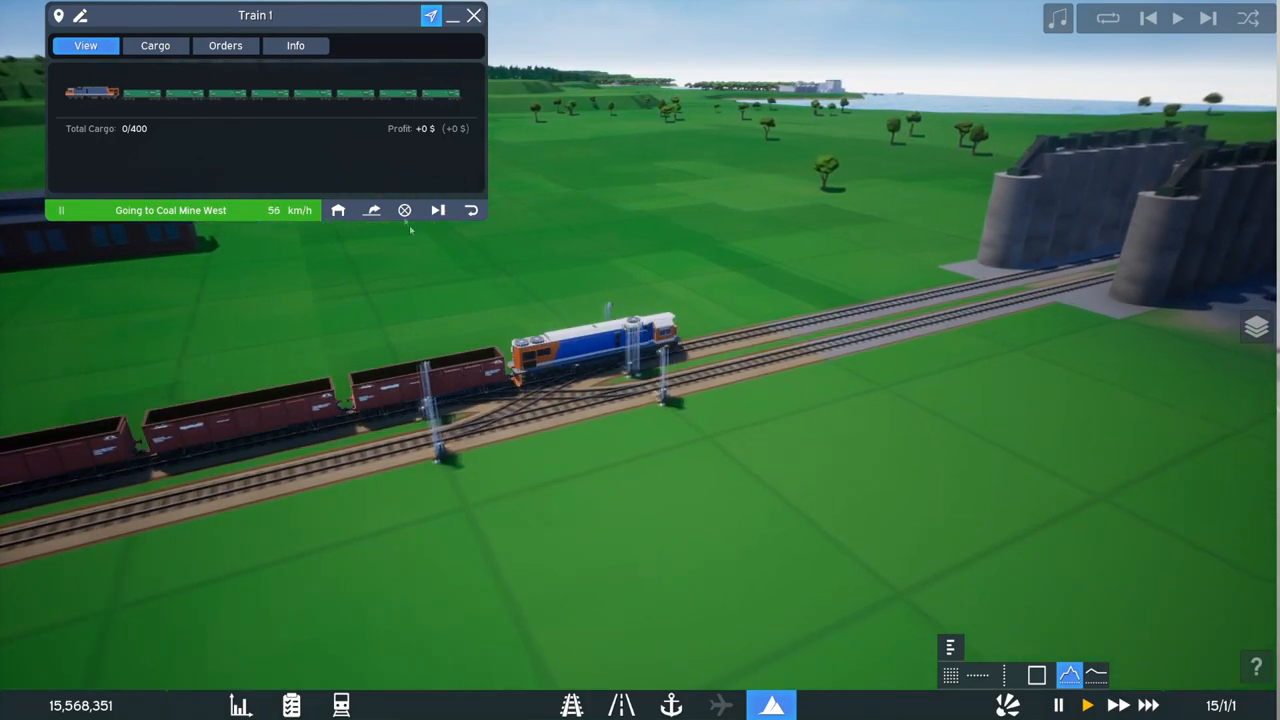
{"action": "left_click", "coordinate": [225, 45]}
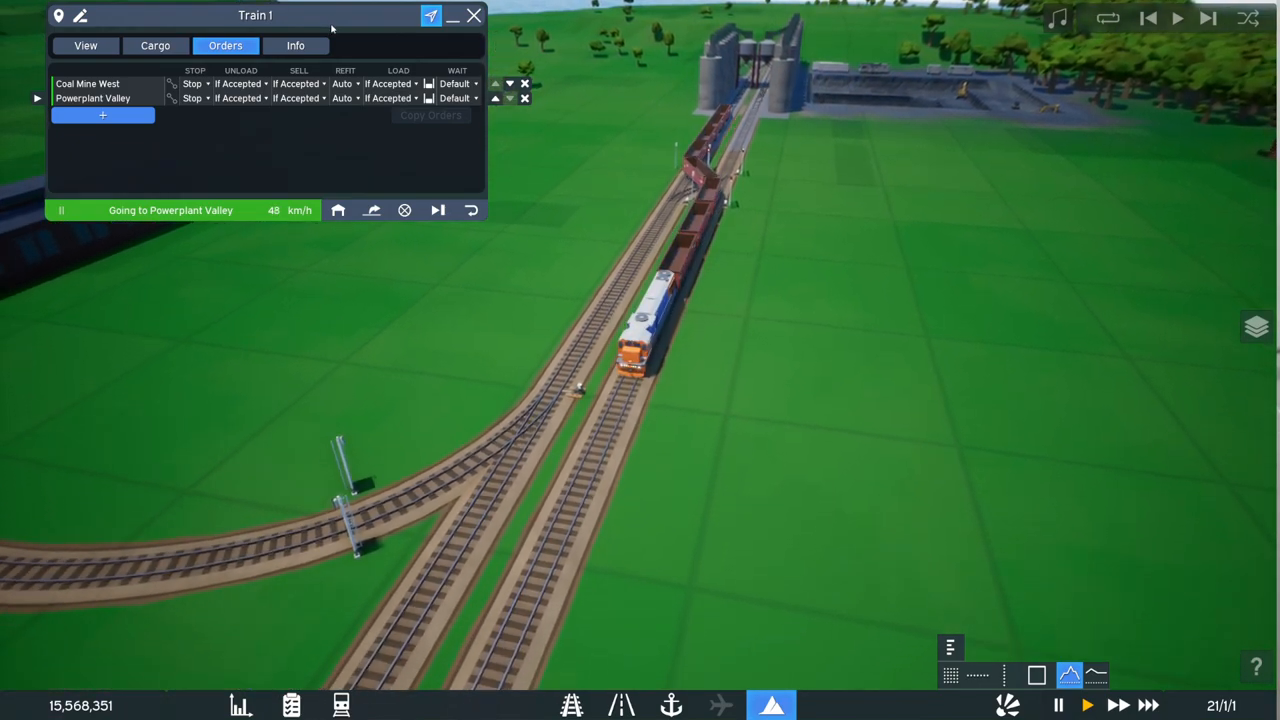
Step: Open the game settings, nudge Master Volume and return it to 75, then cancel
{"action": "key", "text": "Escape"}
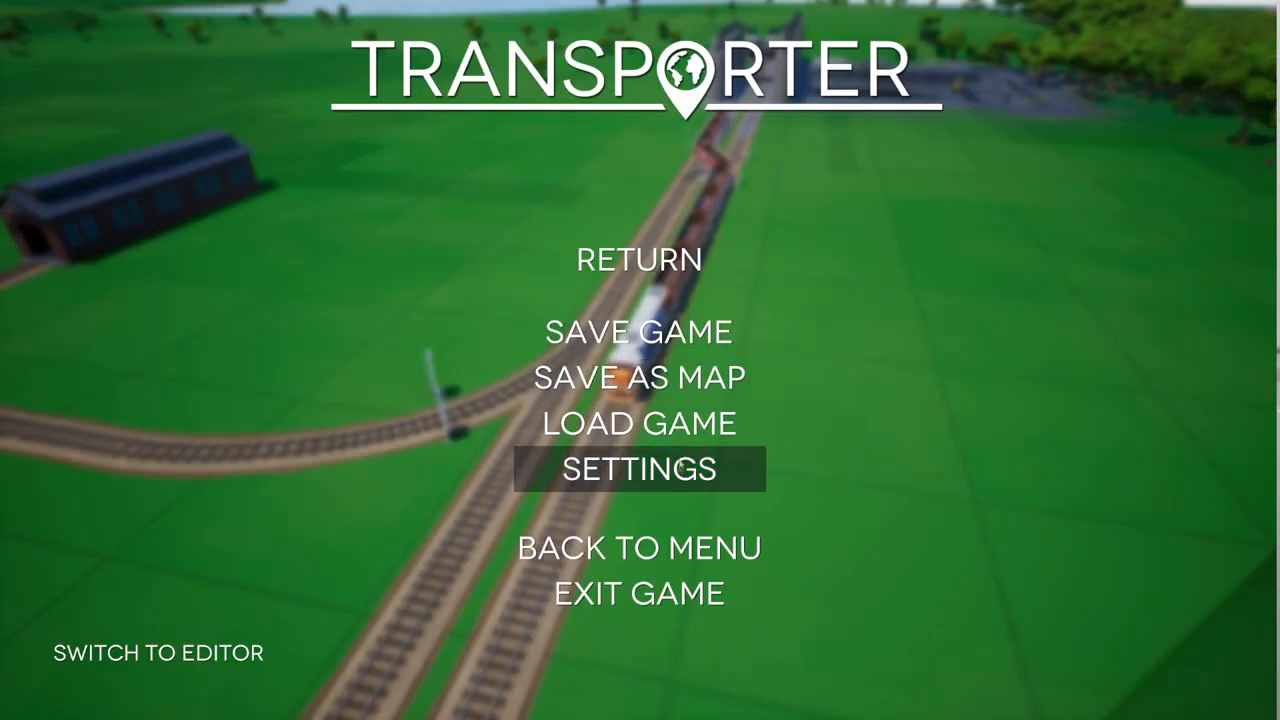
{"action": "left_click", "coordinate": [638, 468]}
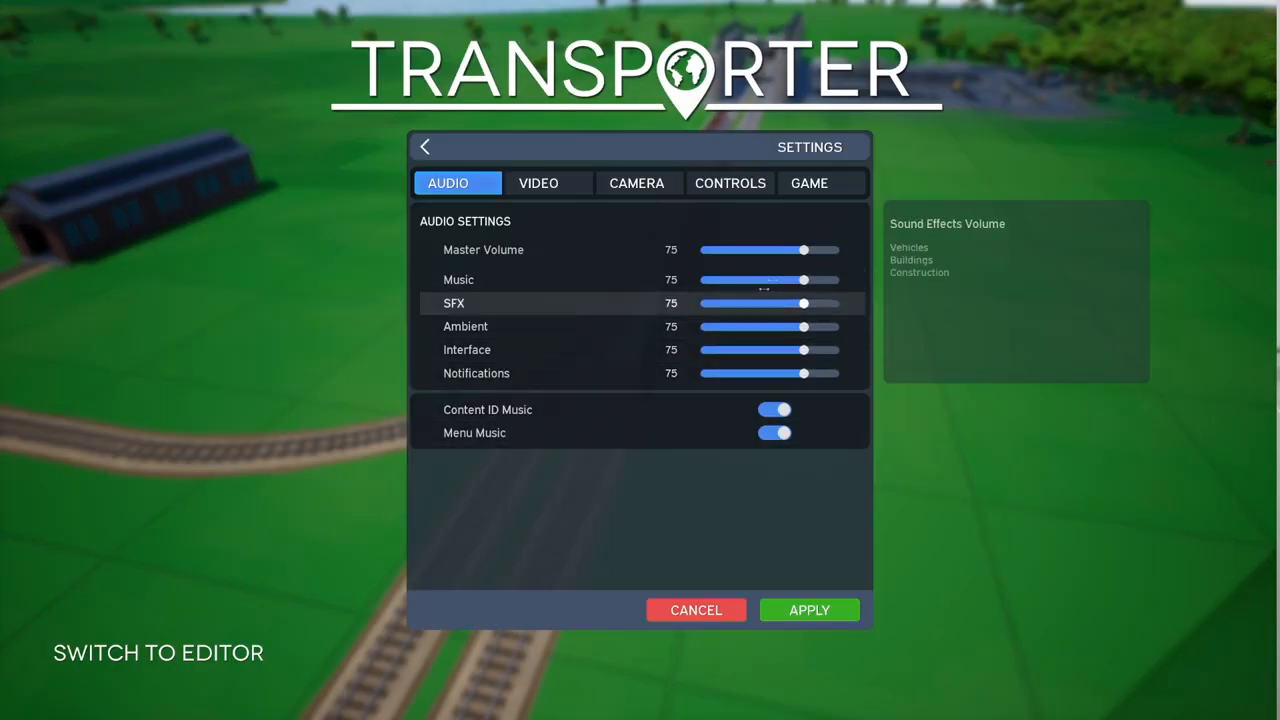
{"action": "mouse_move", "coordinate": [483, 249]}
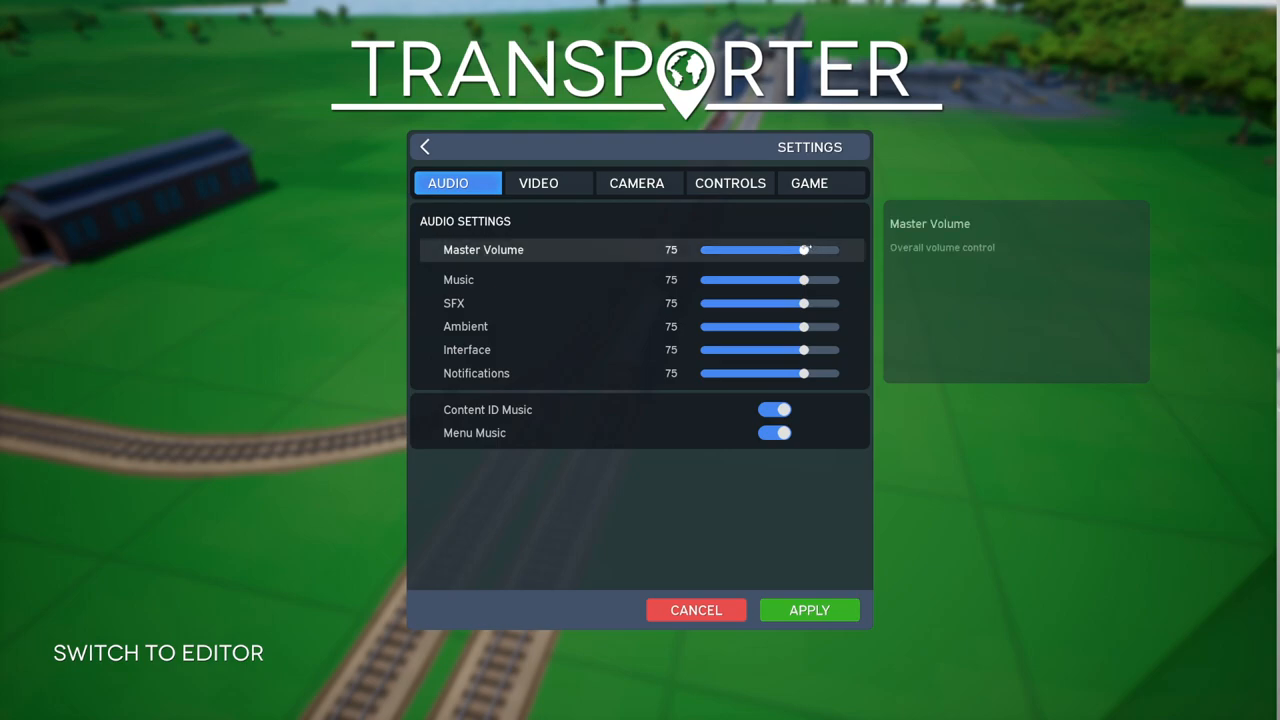
{"action": "left_click_drag", "start_coordinate": [805, 250], "coordinate": [810, 250]}
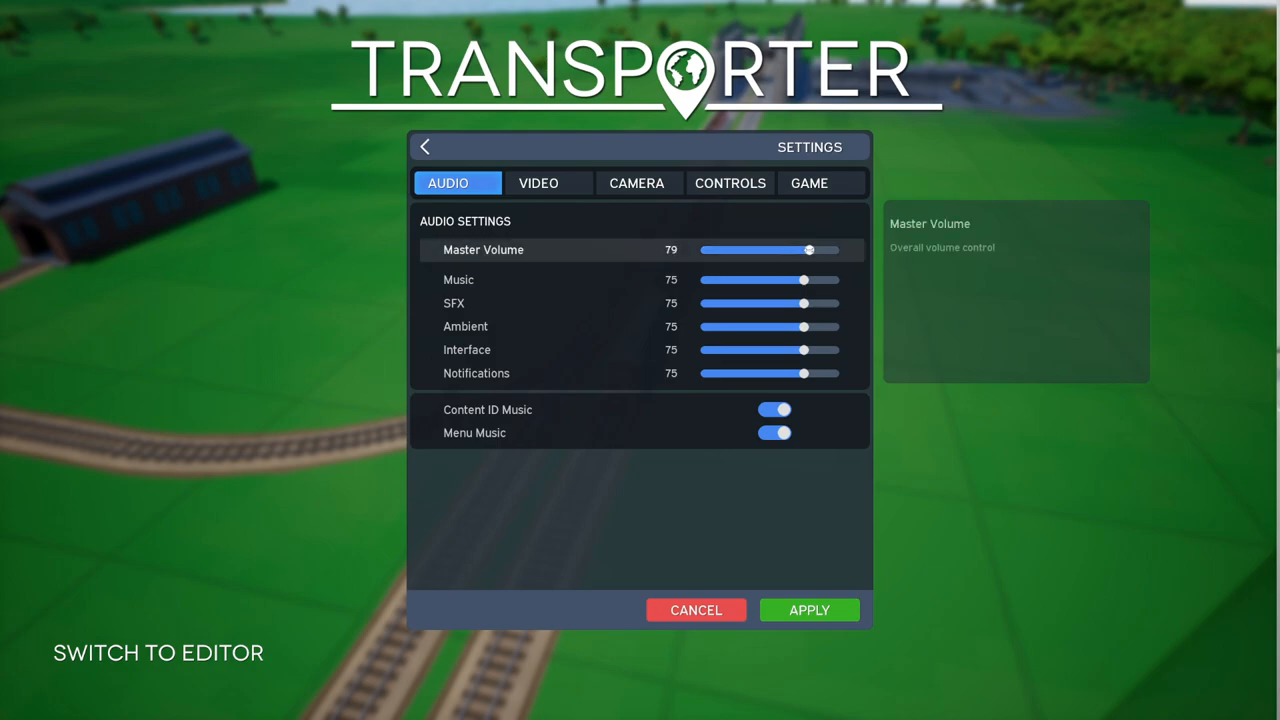
{"action": "left_click_drag", "start_coordinate": [810, 250], "coordinate": [804, 250]}
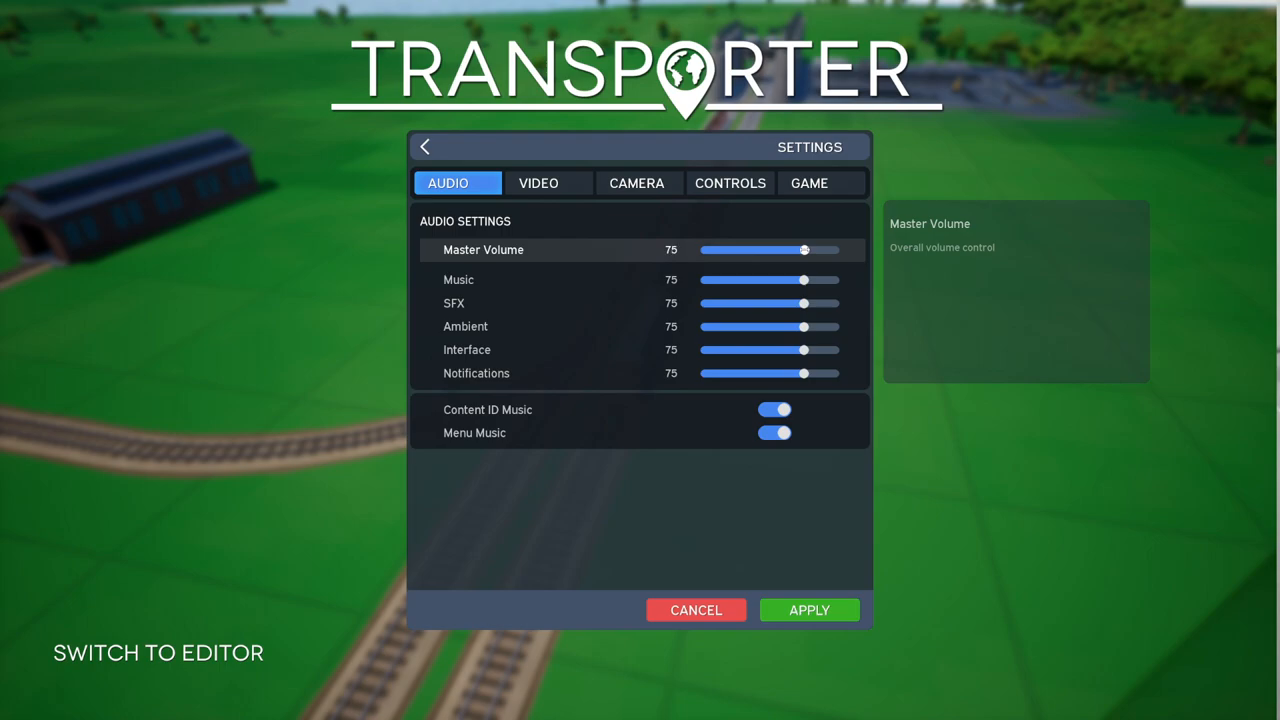
{"action": "left_click", "coordinate": [424, 146]}
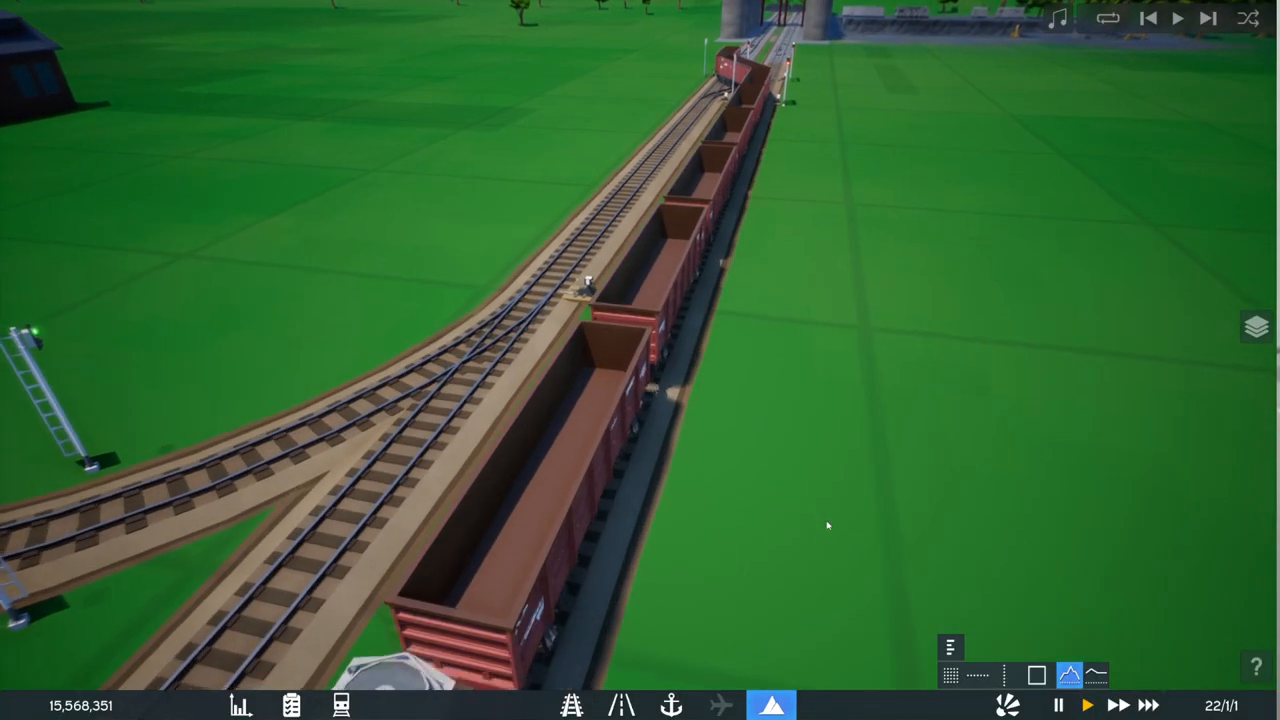
Step: Bring up the game menu and resume the running game
{"action": "key", "text": "Escape"}
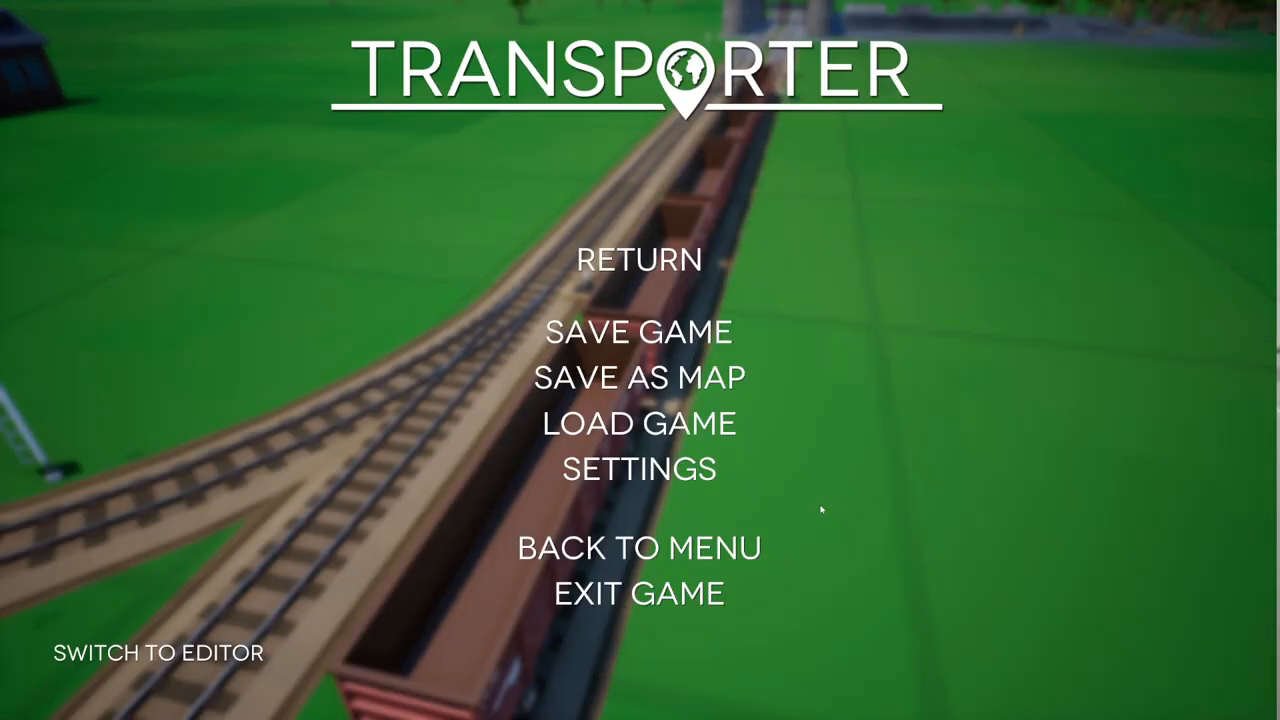
{"action": "left_click", "coordinate": [638, 468]}
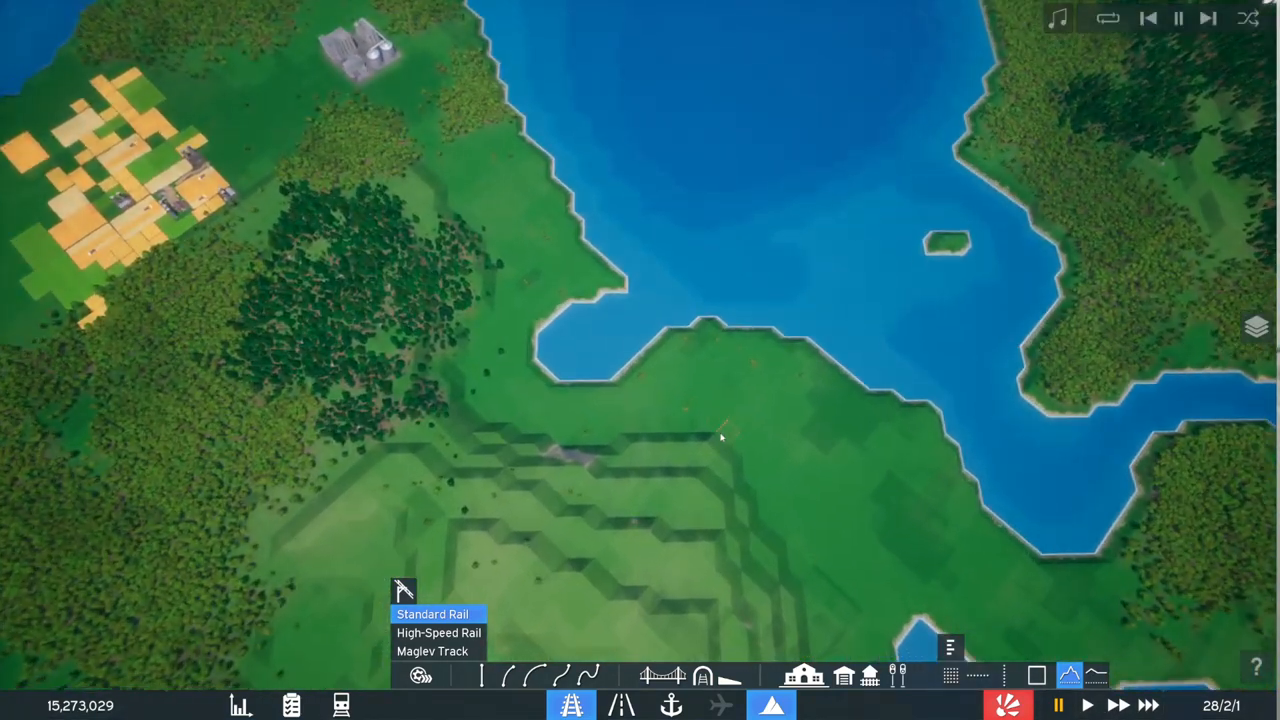
Step: Zoom the view over the new track running toward the river crossing
{"action": "scroll", "scroll_direction": "down", "scroll_amount": 3}
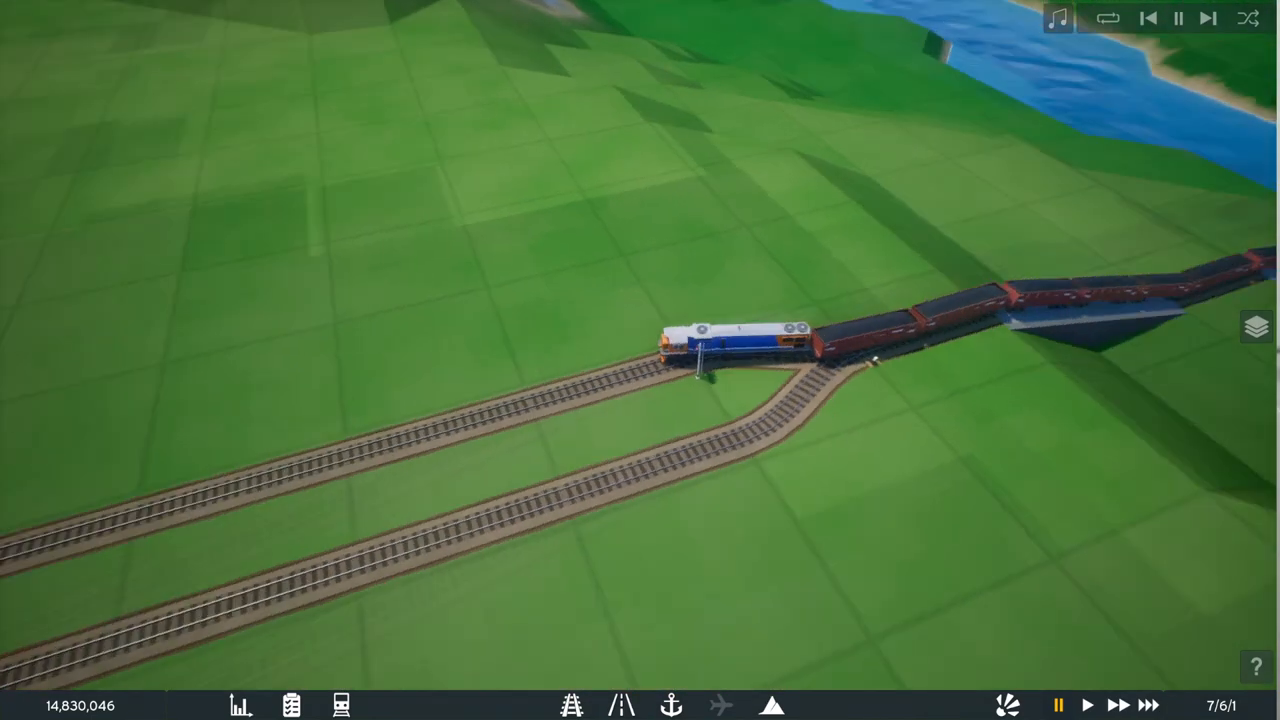
Step: Open the lost Train 1's details and reverse its direction
{"action": "left_click", "coordinate": [730, 335]}
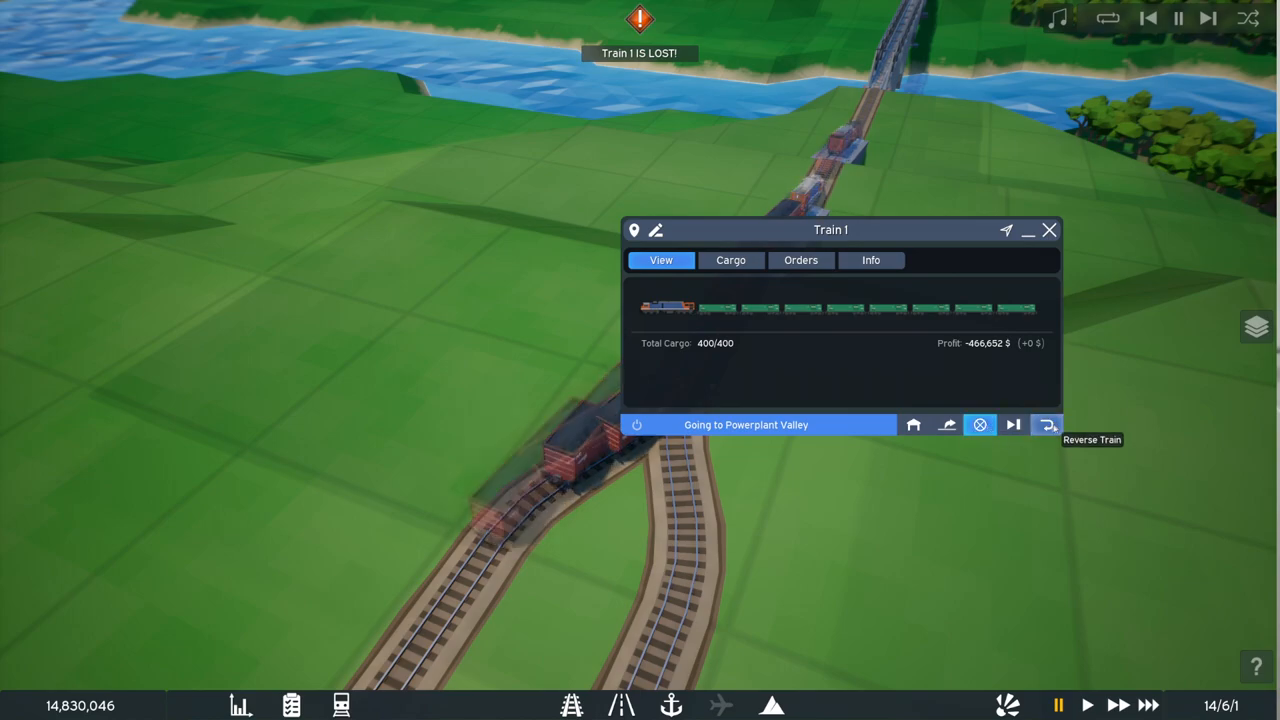
{"action": "left_click", "coordinate": [1049, 230]}
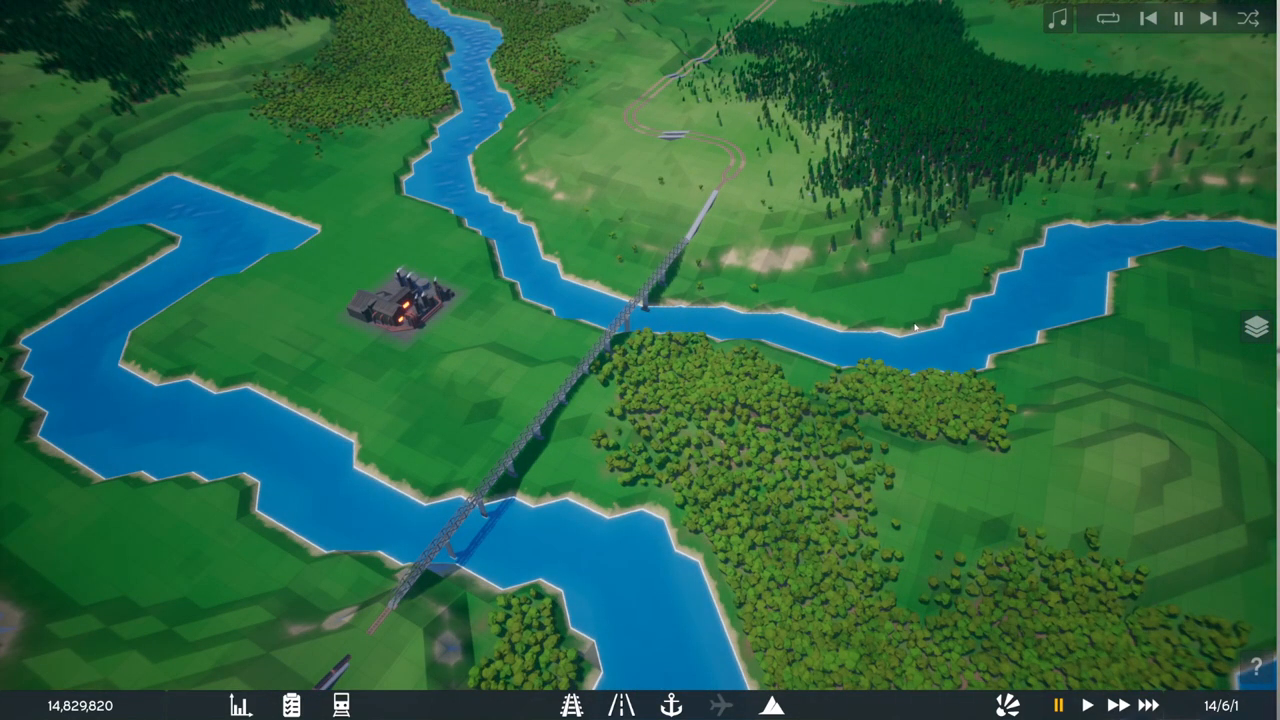
{"action": "mouse_move", "coordinate": [926, 323]}
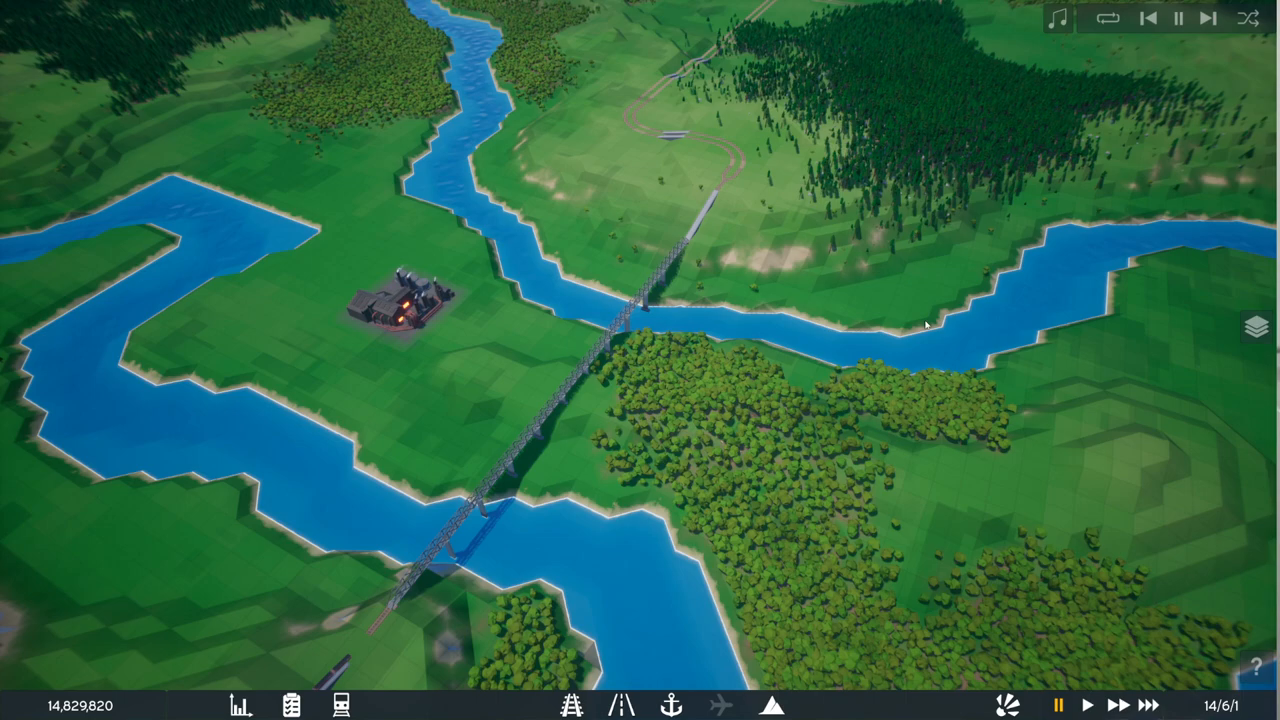
{"action": "mouse_move", "coordinate": [975, 300]}
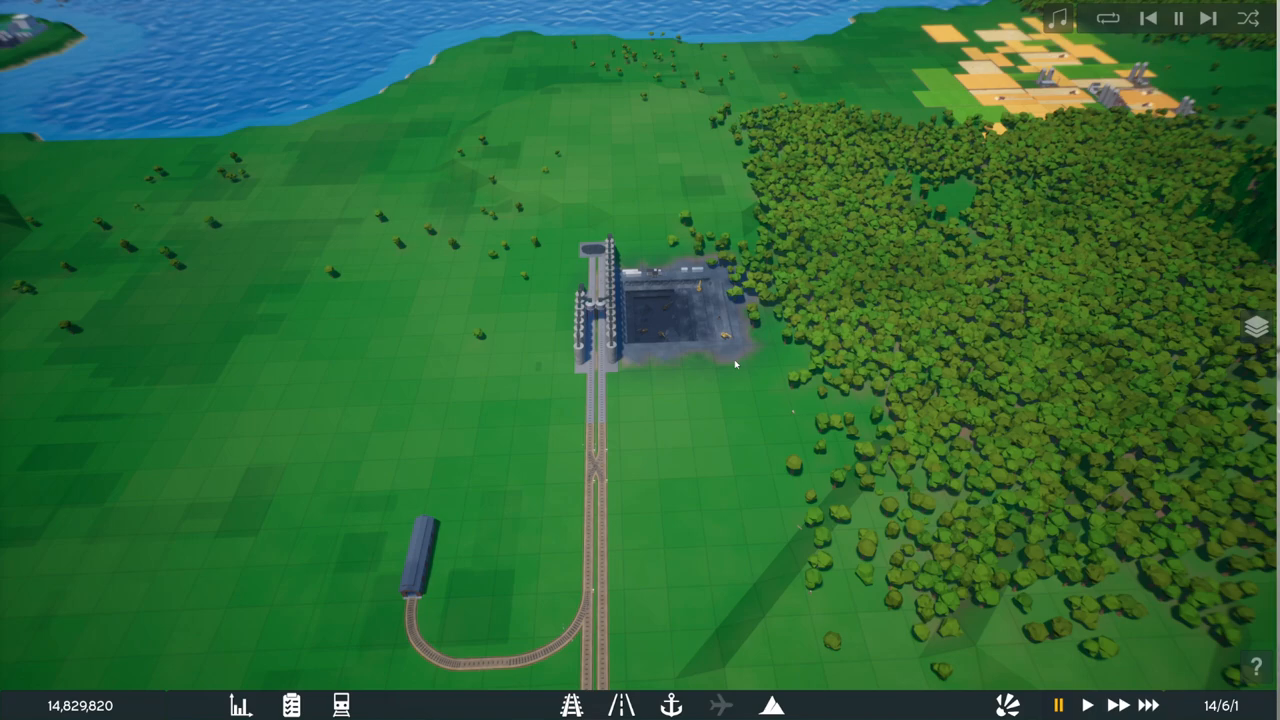
{"action": "mouse_move", "coordinate": [730, 360]}
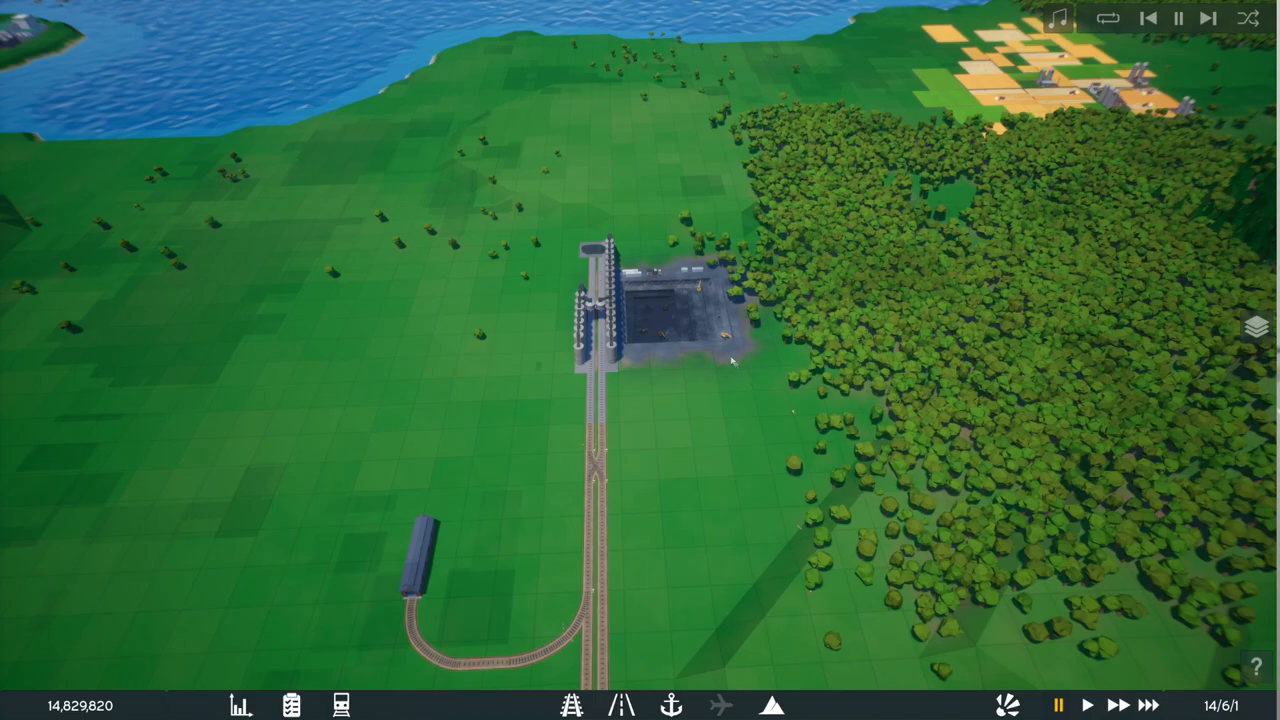
{"action": "mouse_move", "coordinate": [800, 315]}
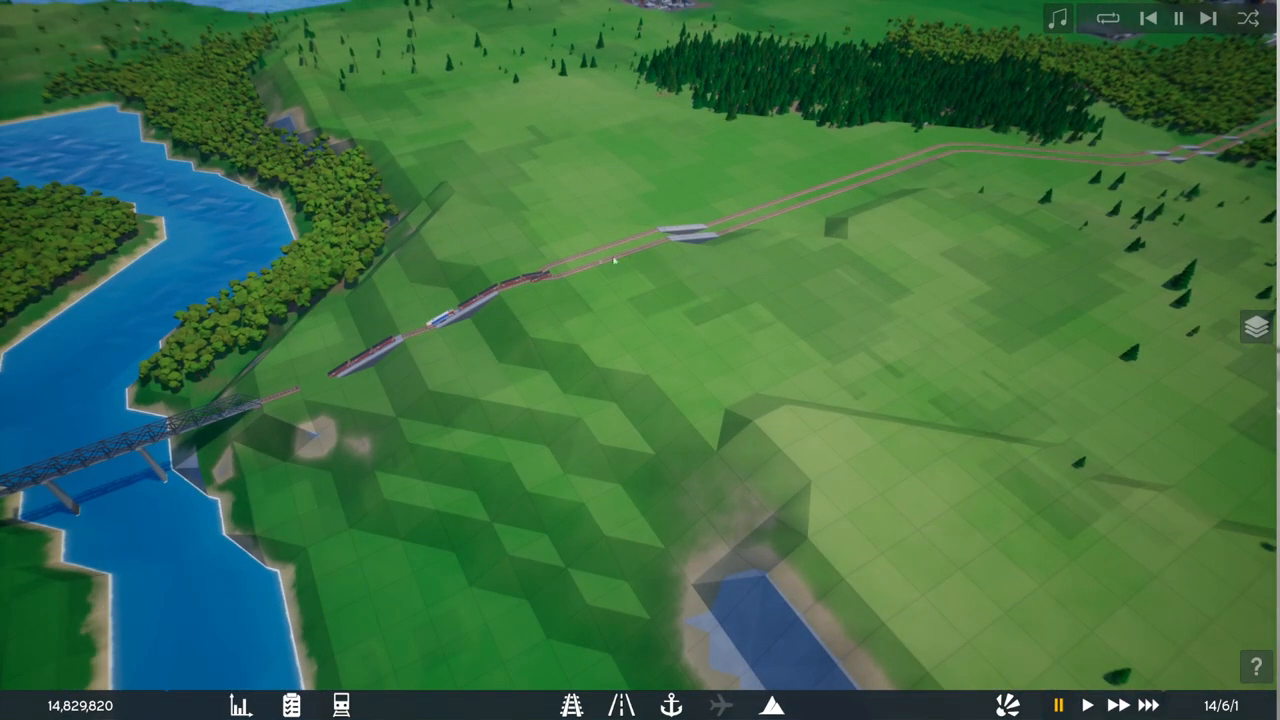
{"action": "mouse_move", "coordinate": [560, 378]}
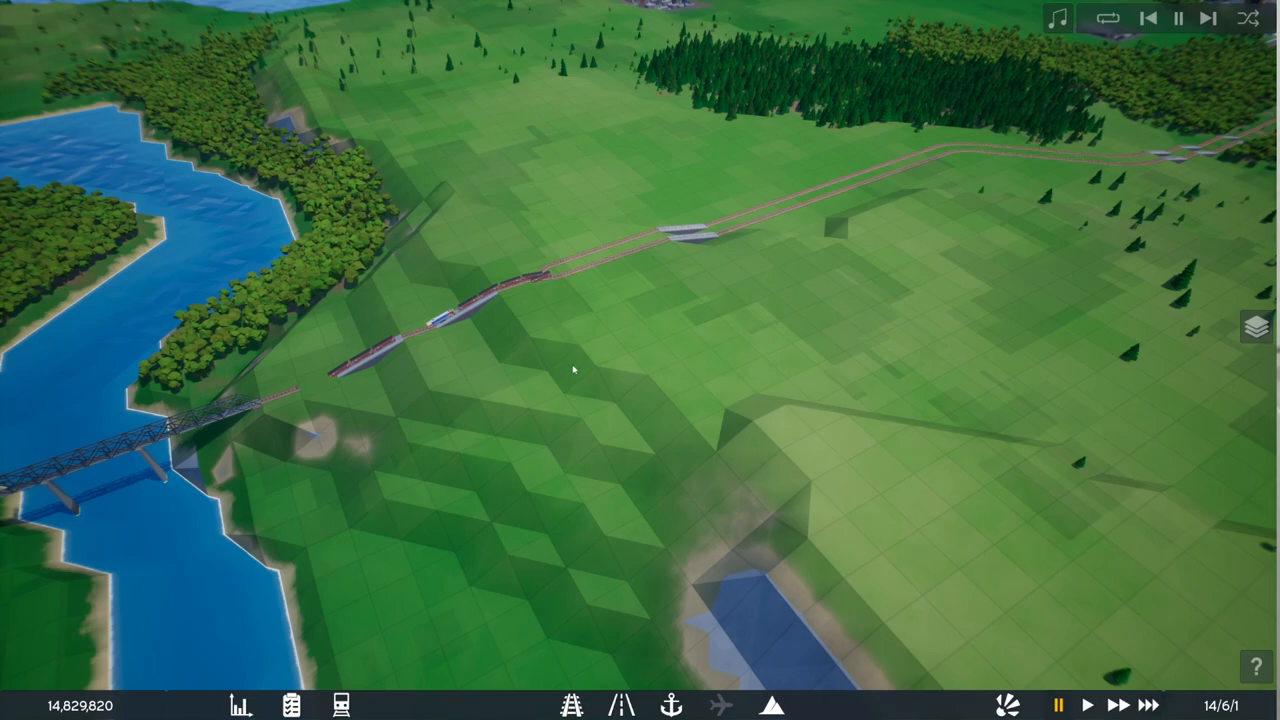
{"action": "mouse_move", "coordinate": [558, 363]}
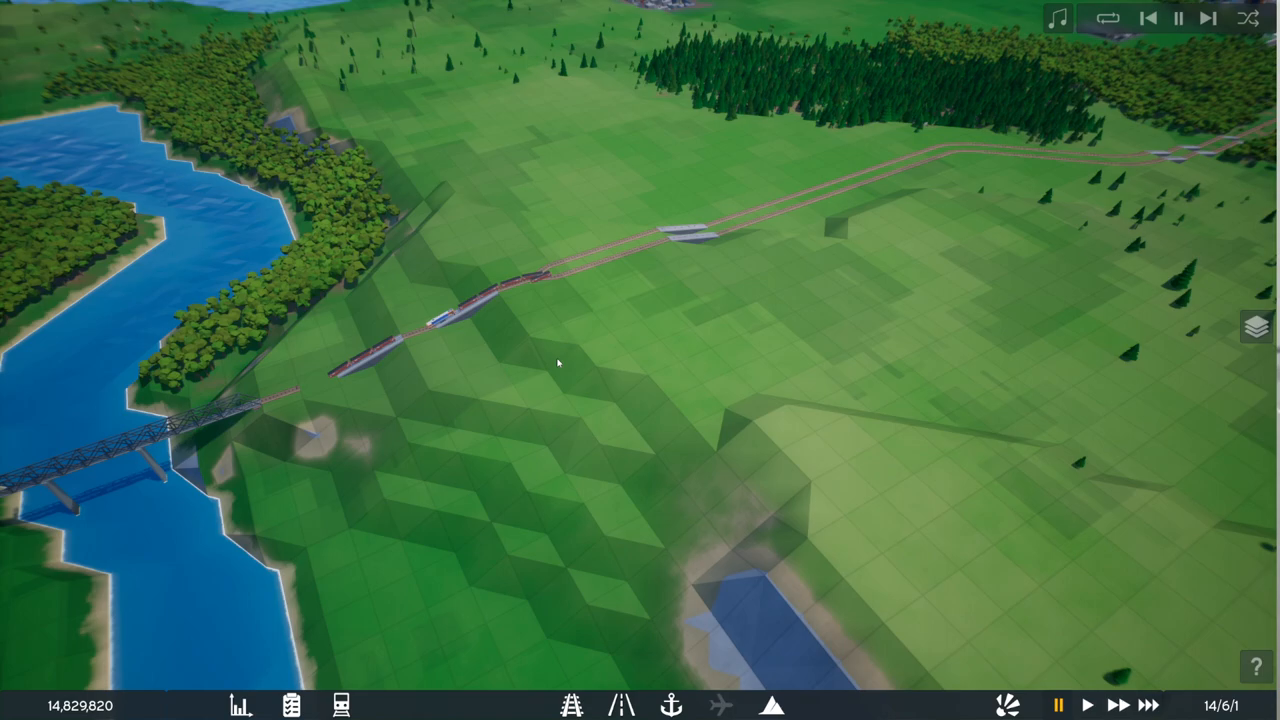
{"action": "mouse_move", "coordinate": [616, 334]}
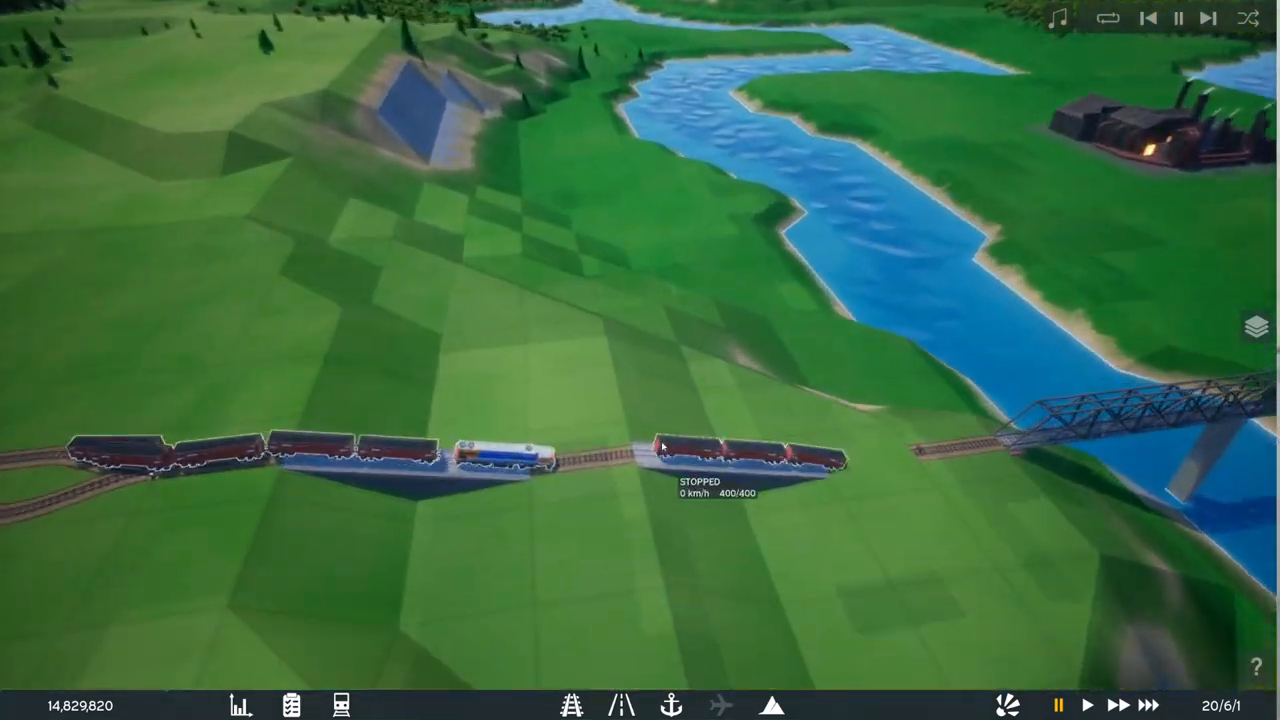
Step: Reverse the stopped coal train, close its window, then reopen Train 1's details
{"action": "left_click", "coordinate": [700, 455]}
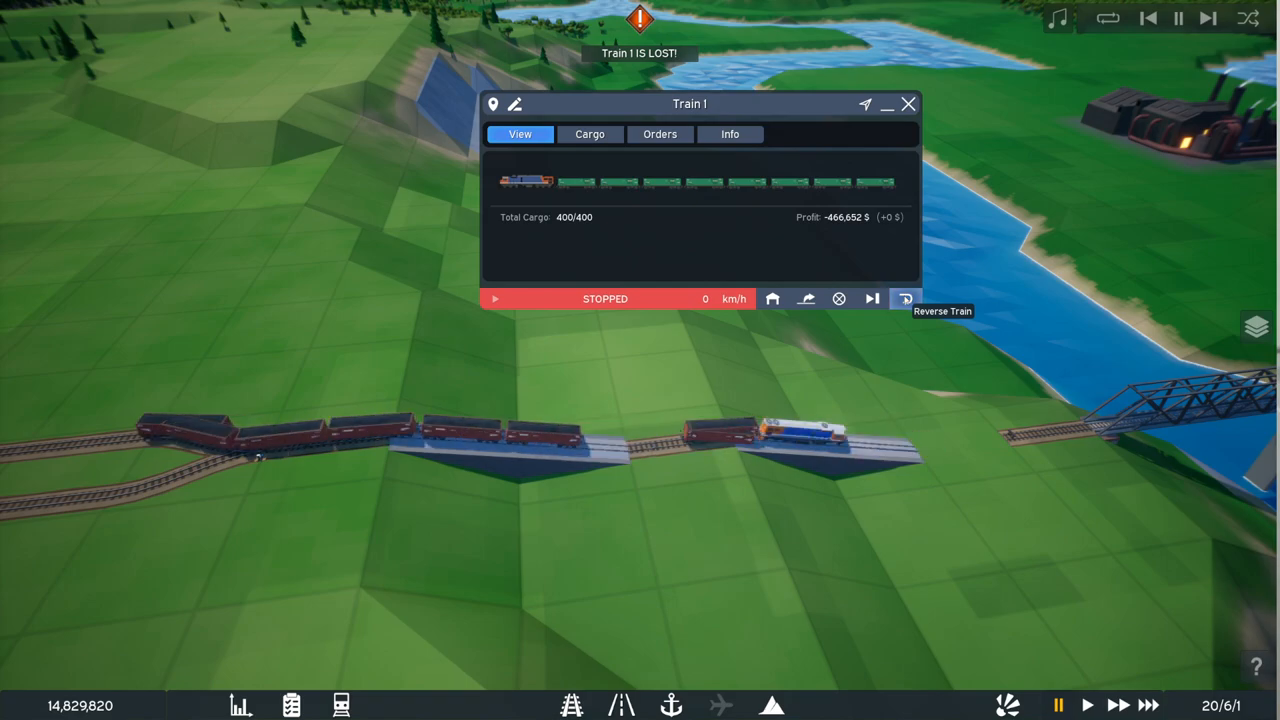
{"action": "left_click", "coordinate": [905, 298]}
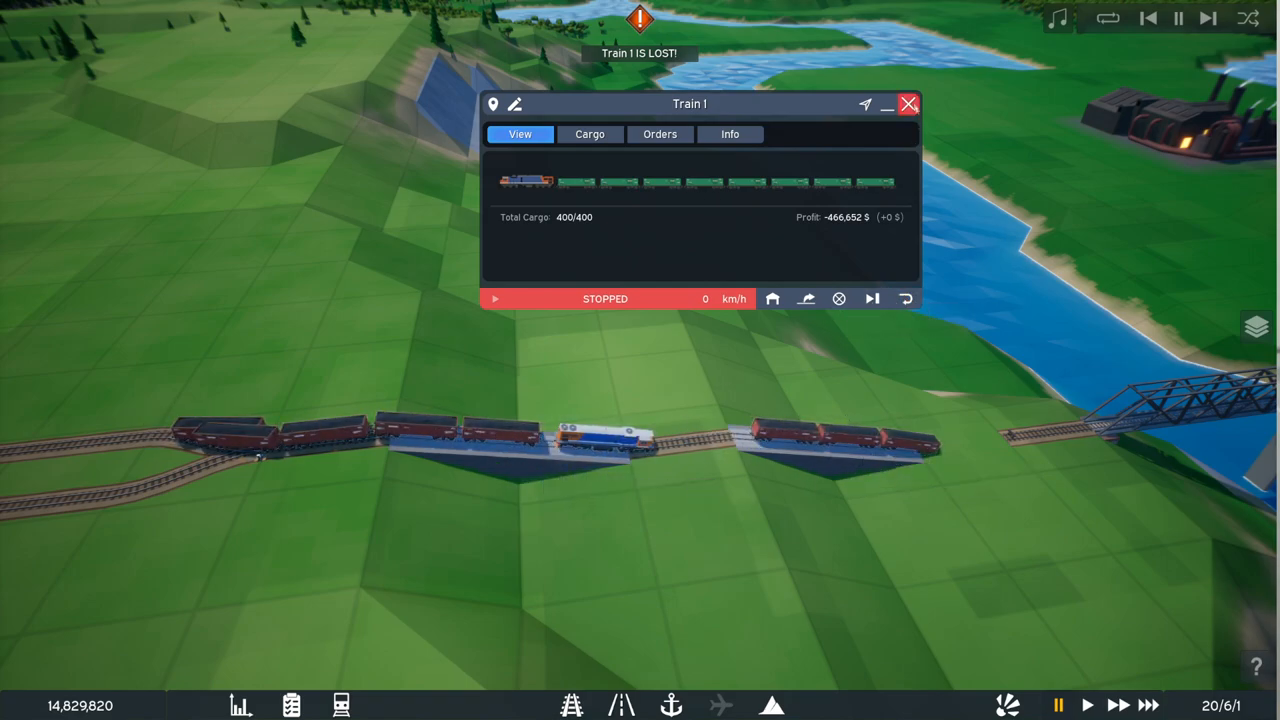
{"action": "left_click", "coordinate": [907, 104]}
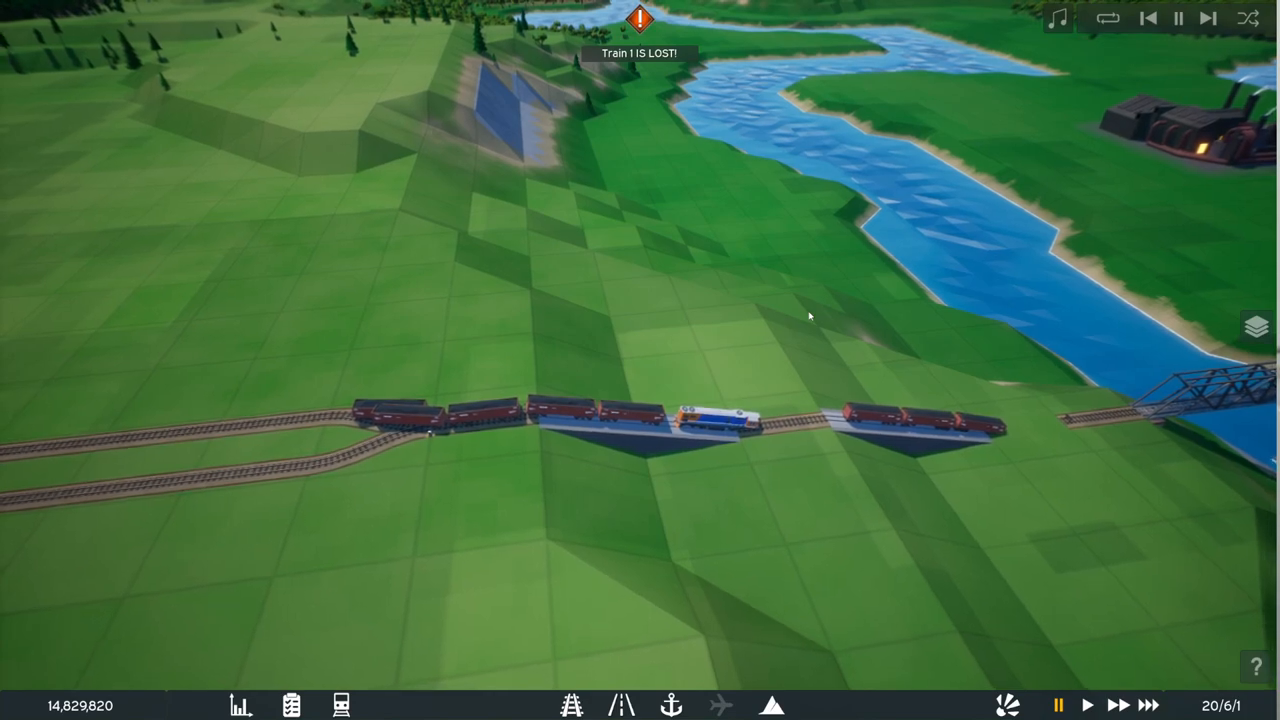
{"action": "left_click", "coordinate": [700, 420]}
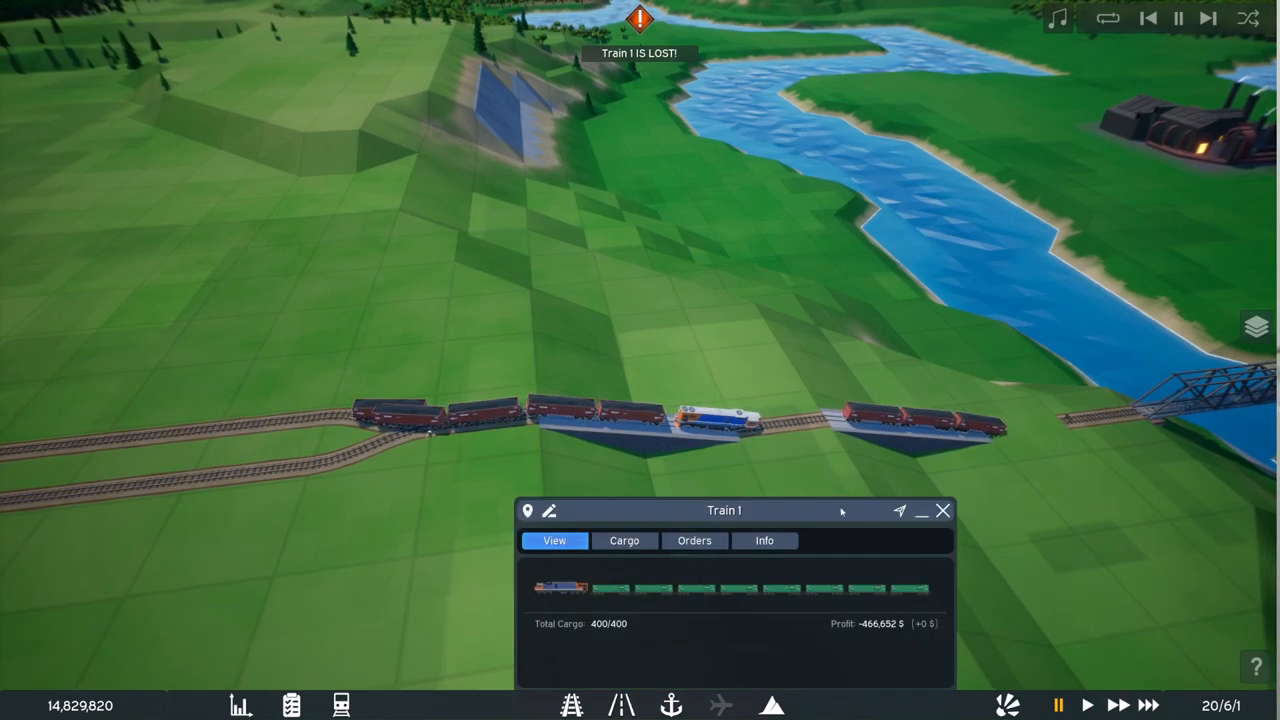